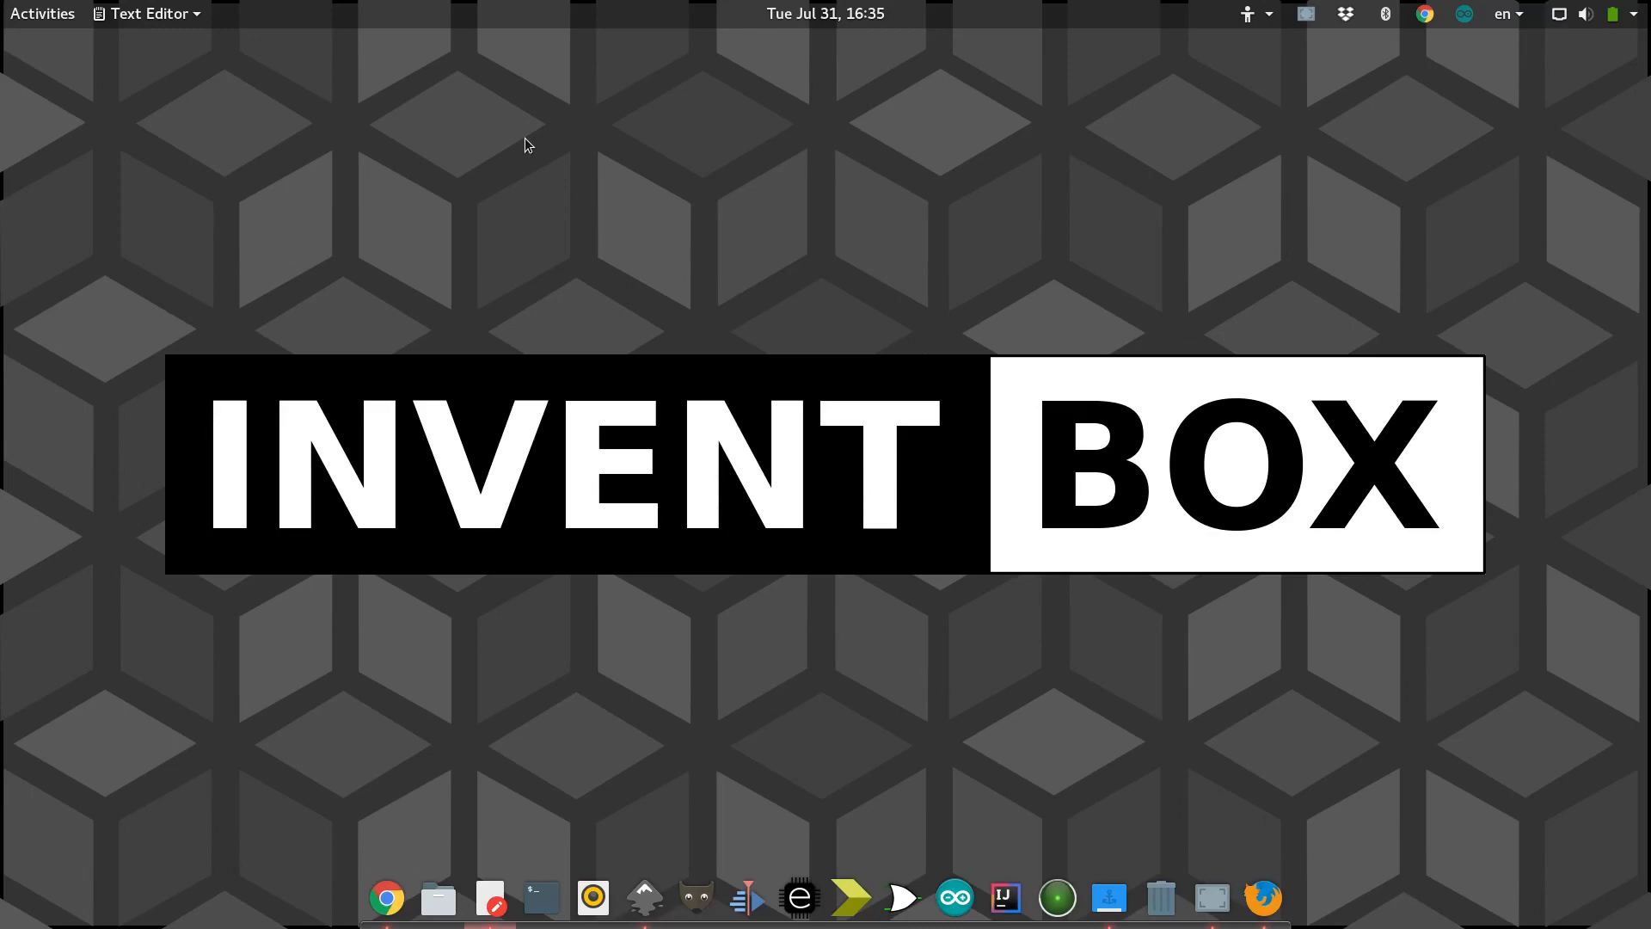
mouse_move(1263, 898)
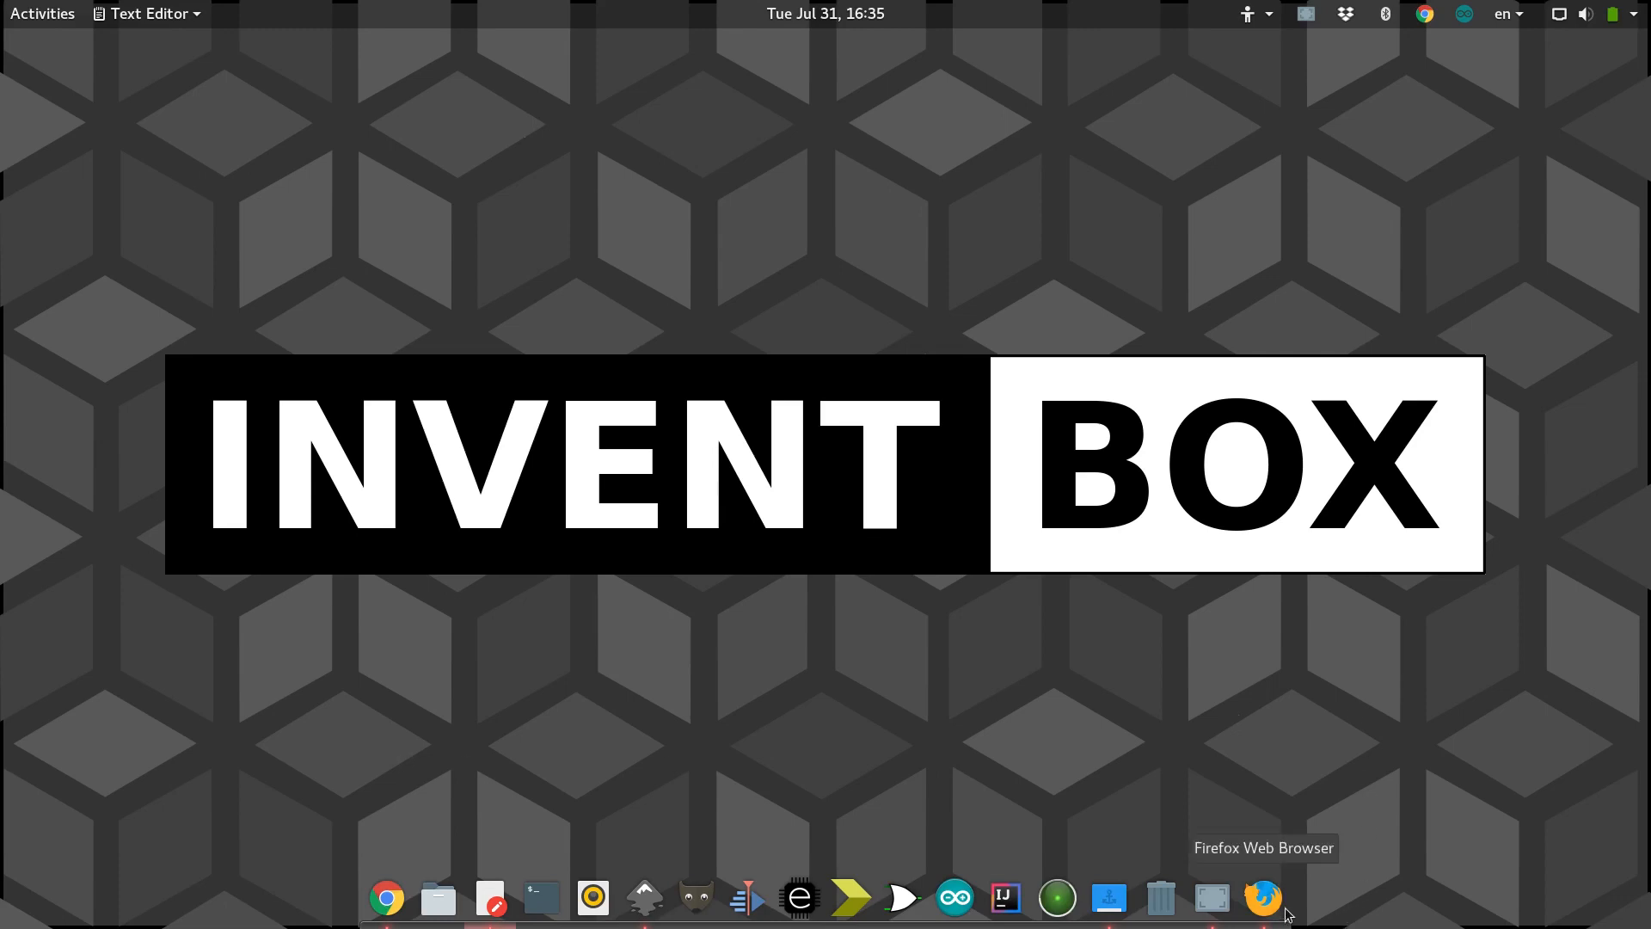
Step: Launch Firefox from the dock and focus the address bar on the Google home page
click(1260, 897)
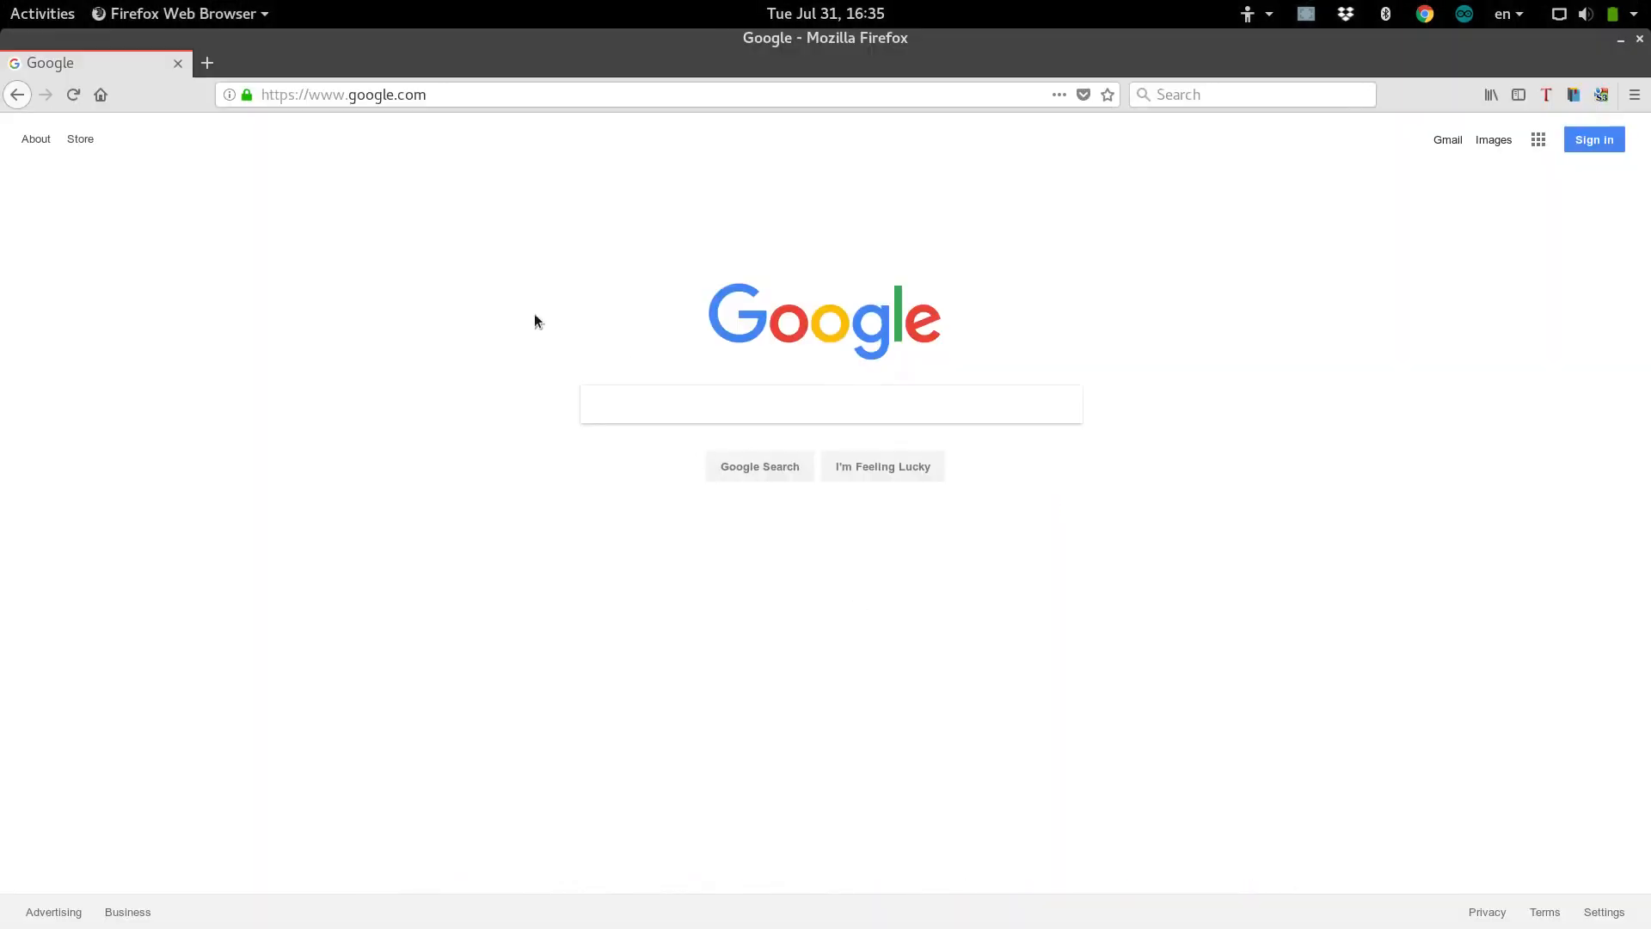
click(299, 94)
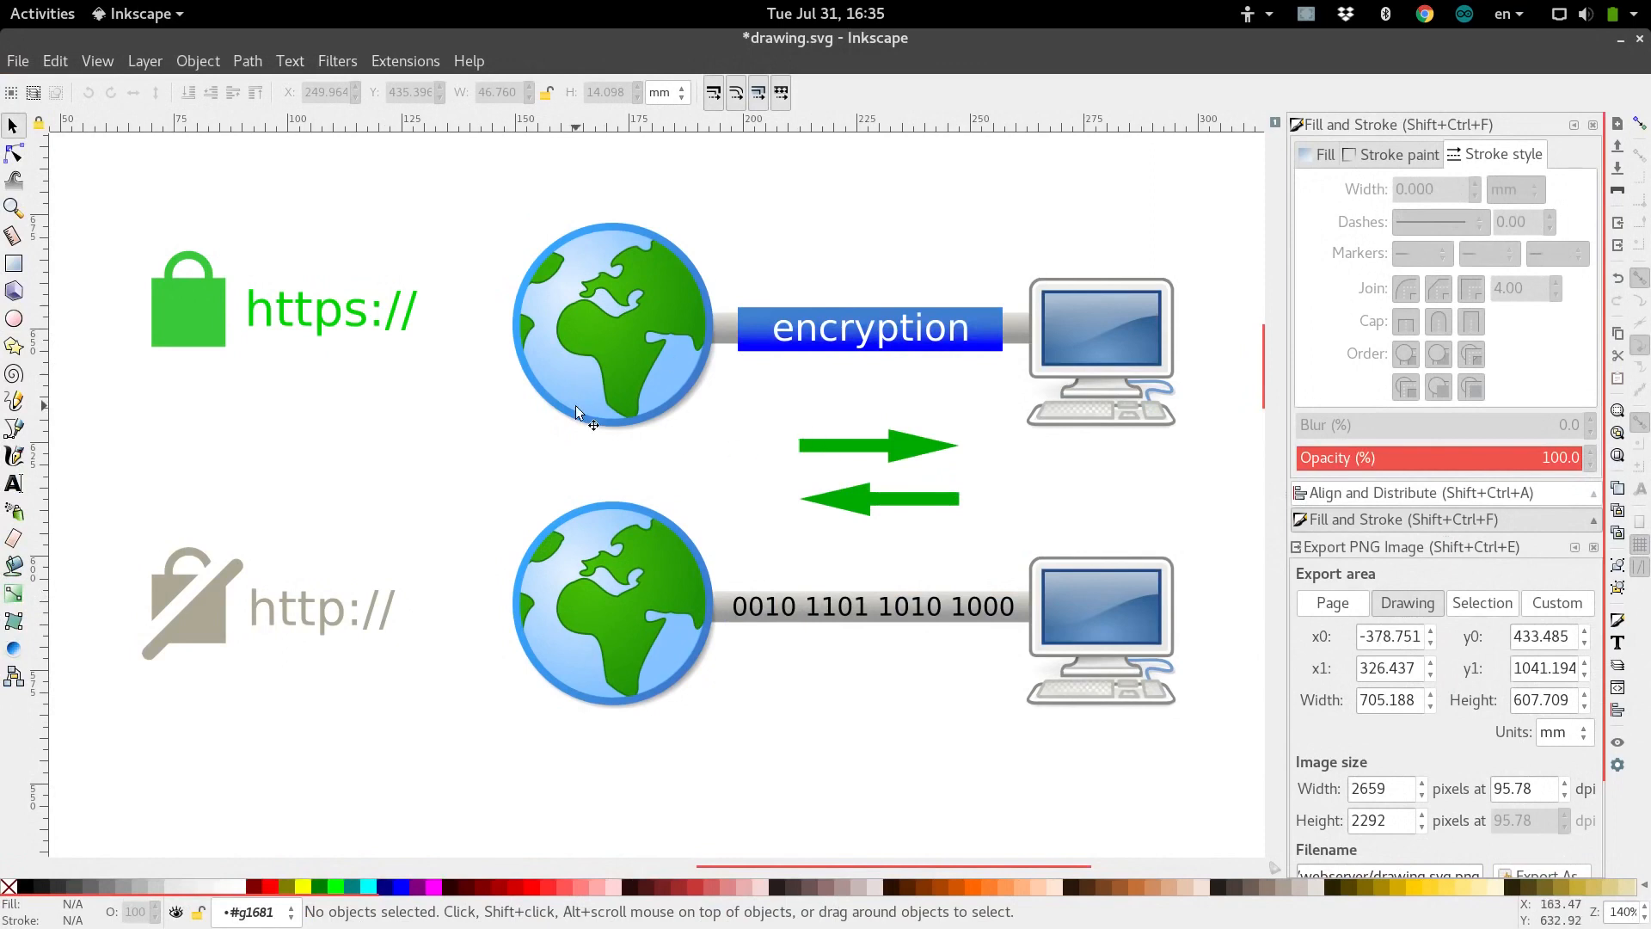
mouse_move(358, 335)
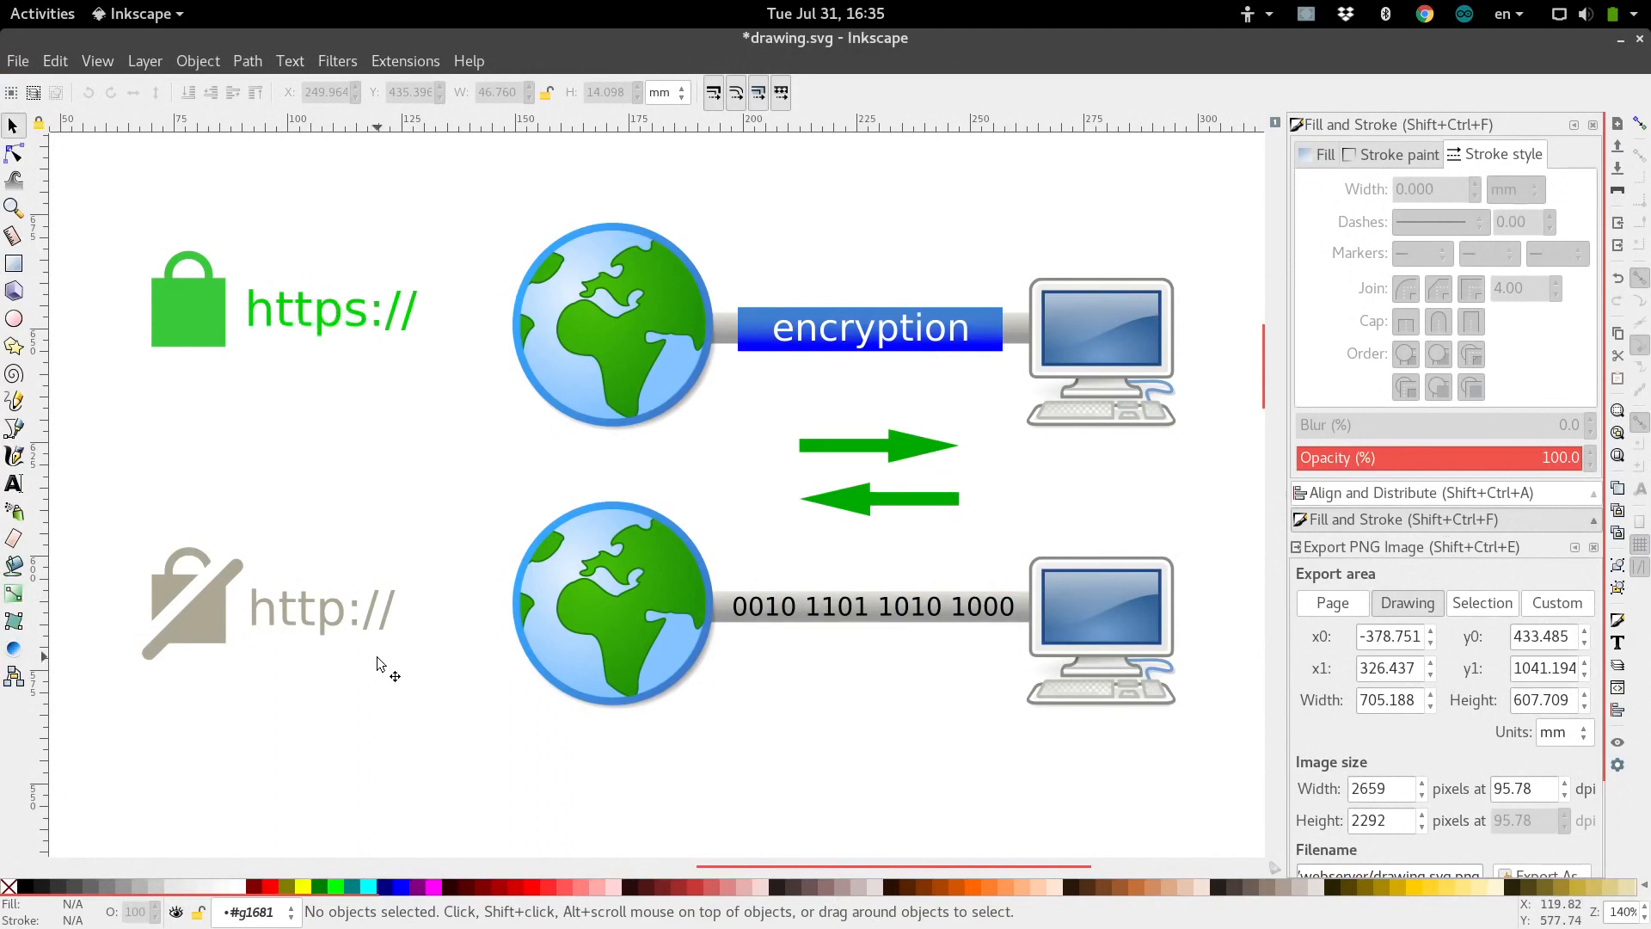
mouse_move(306, 705)
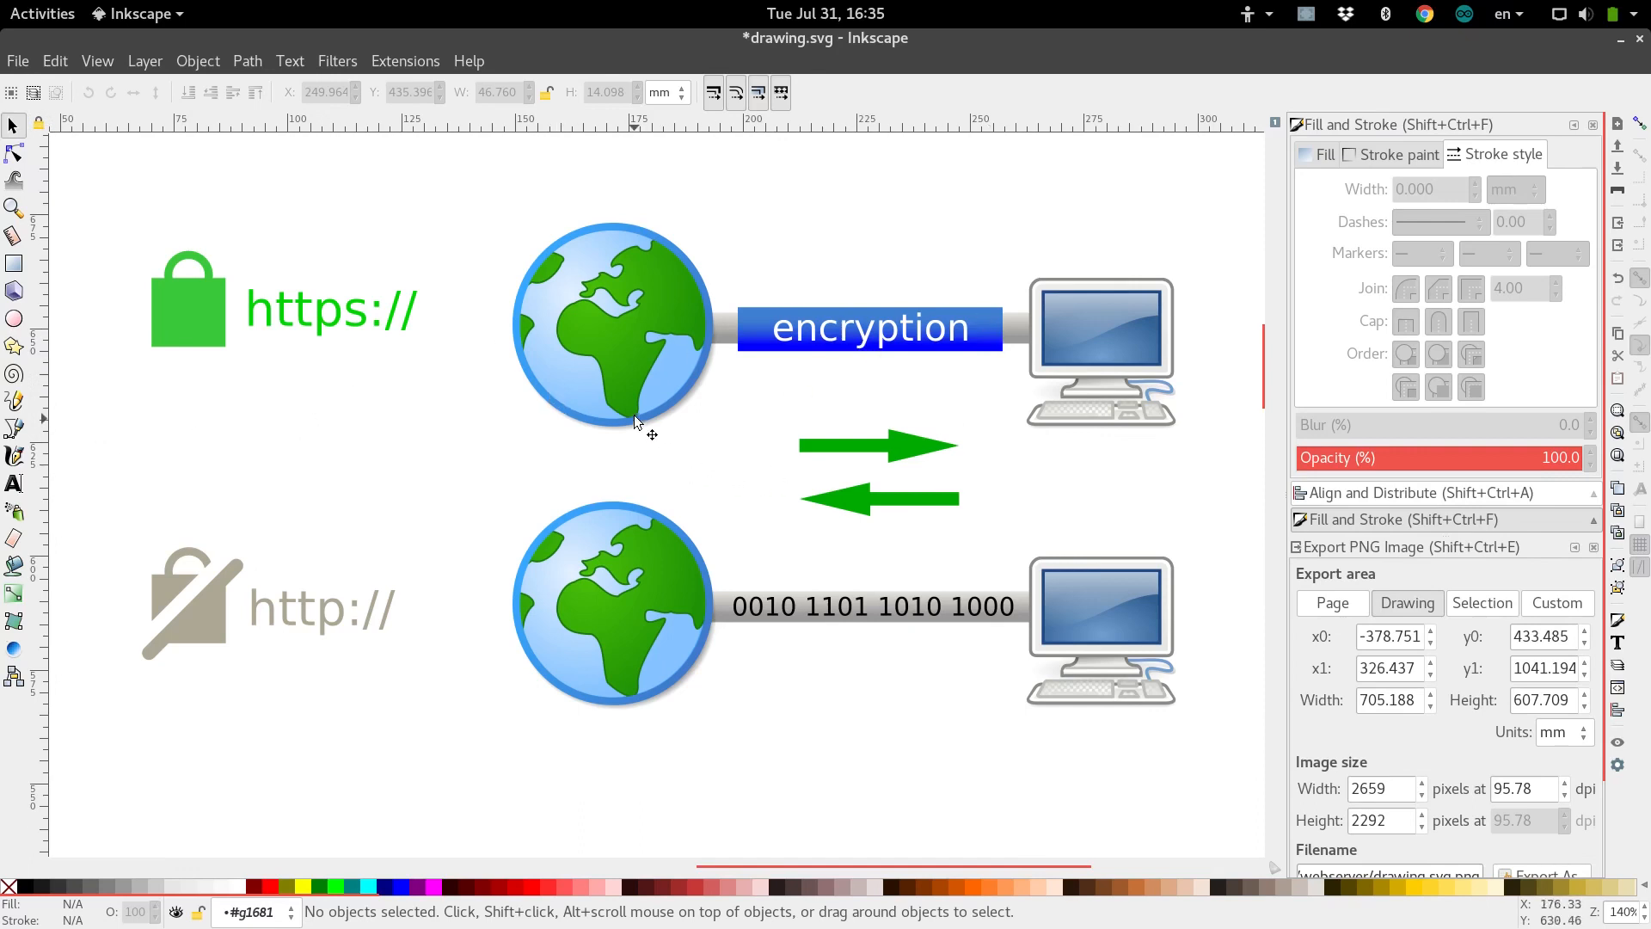
mouse_move(743, 409)
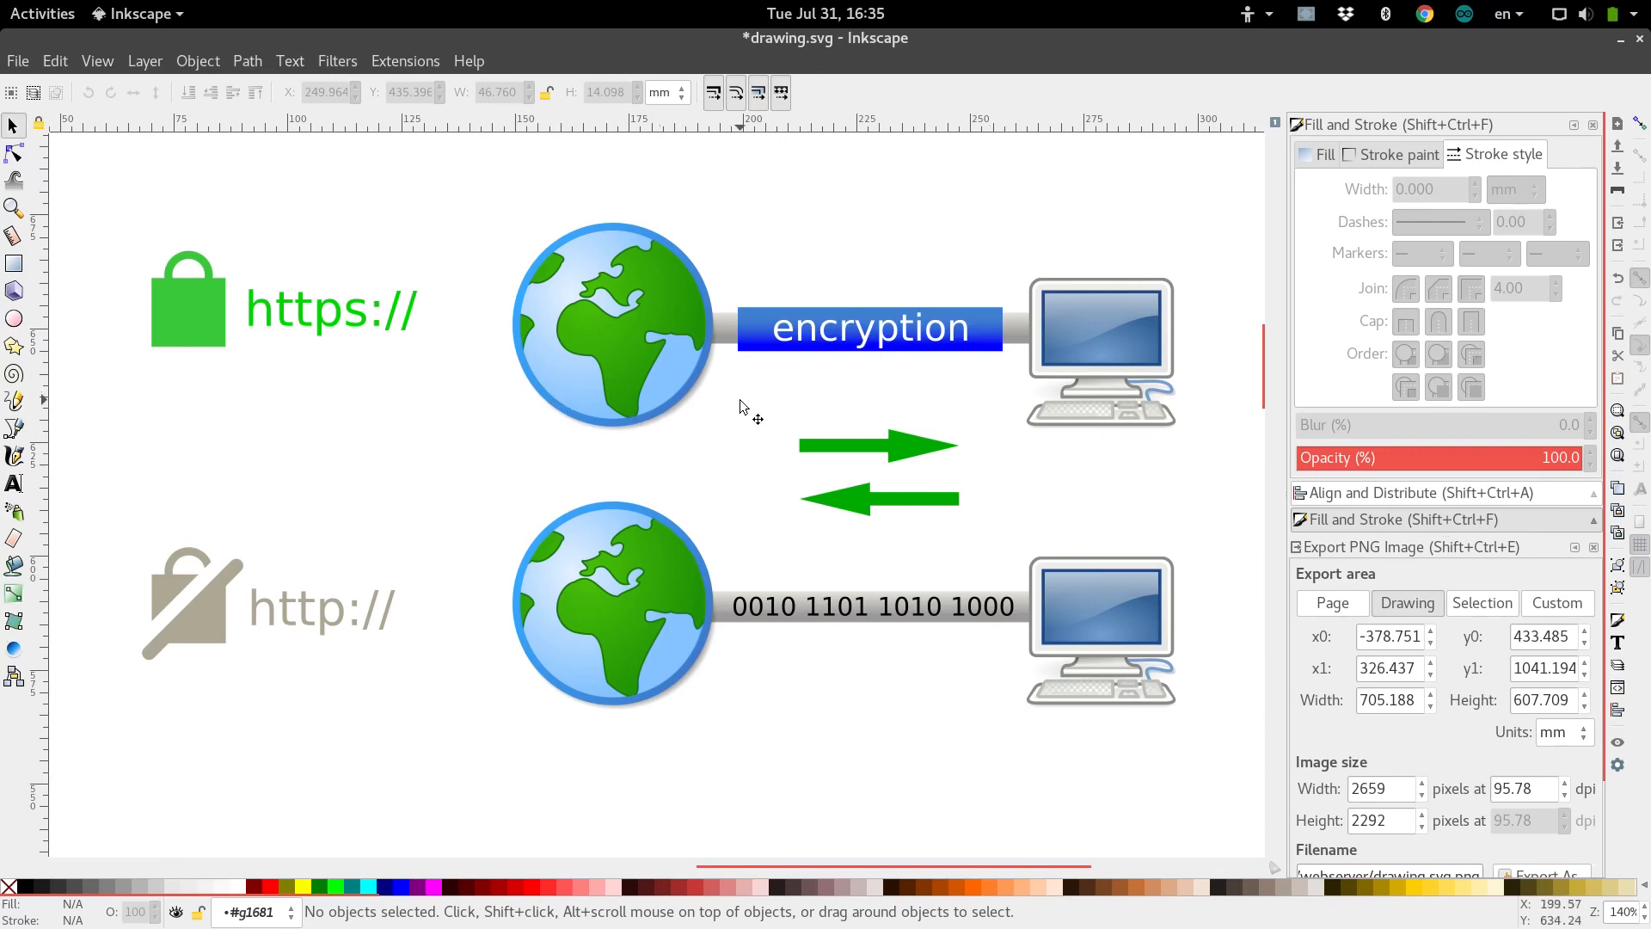
mouse_move(743, 531)
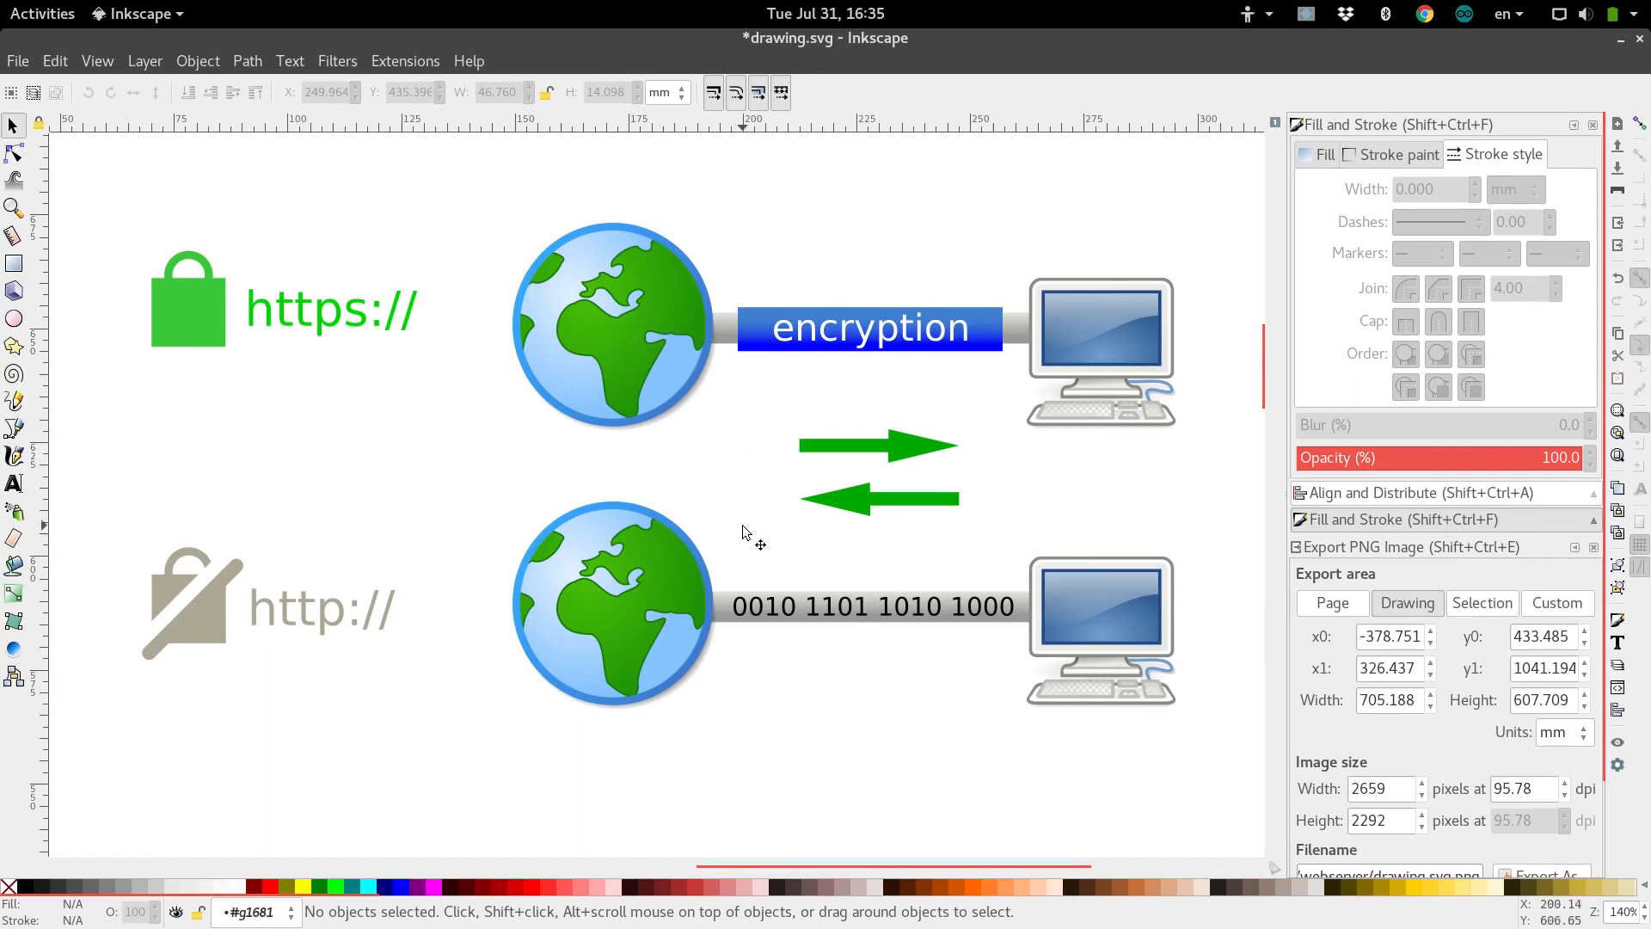
mouse_move(624, 618)
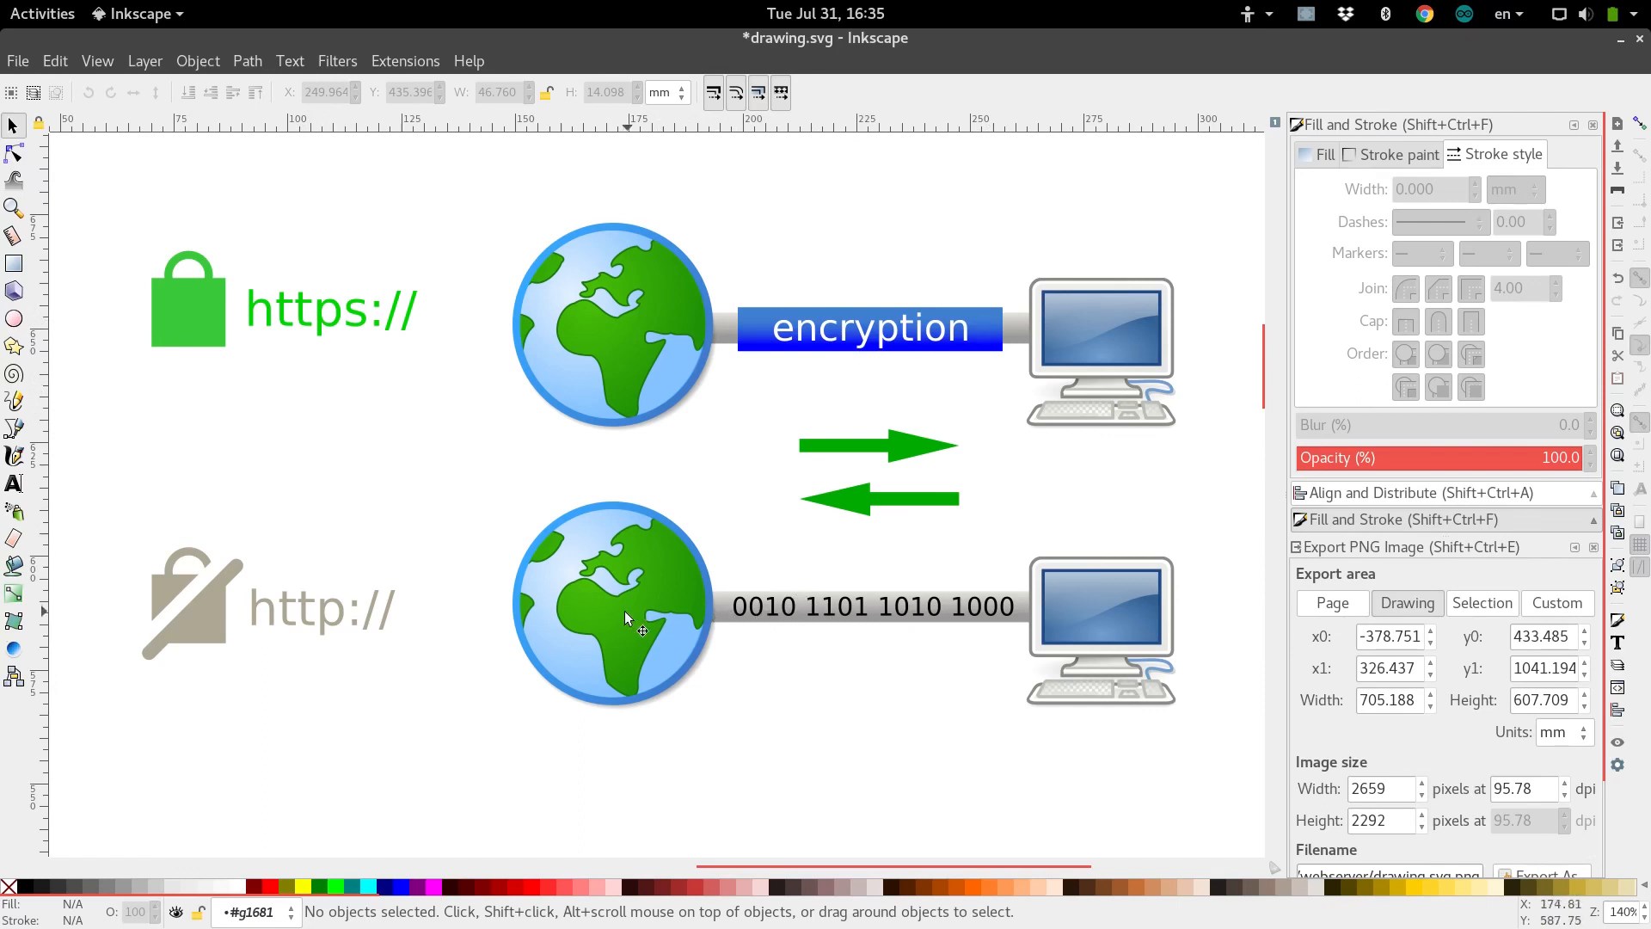
mouse_move(1051, 767)
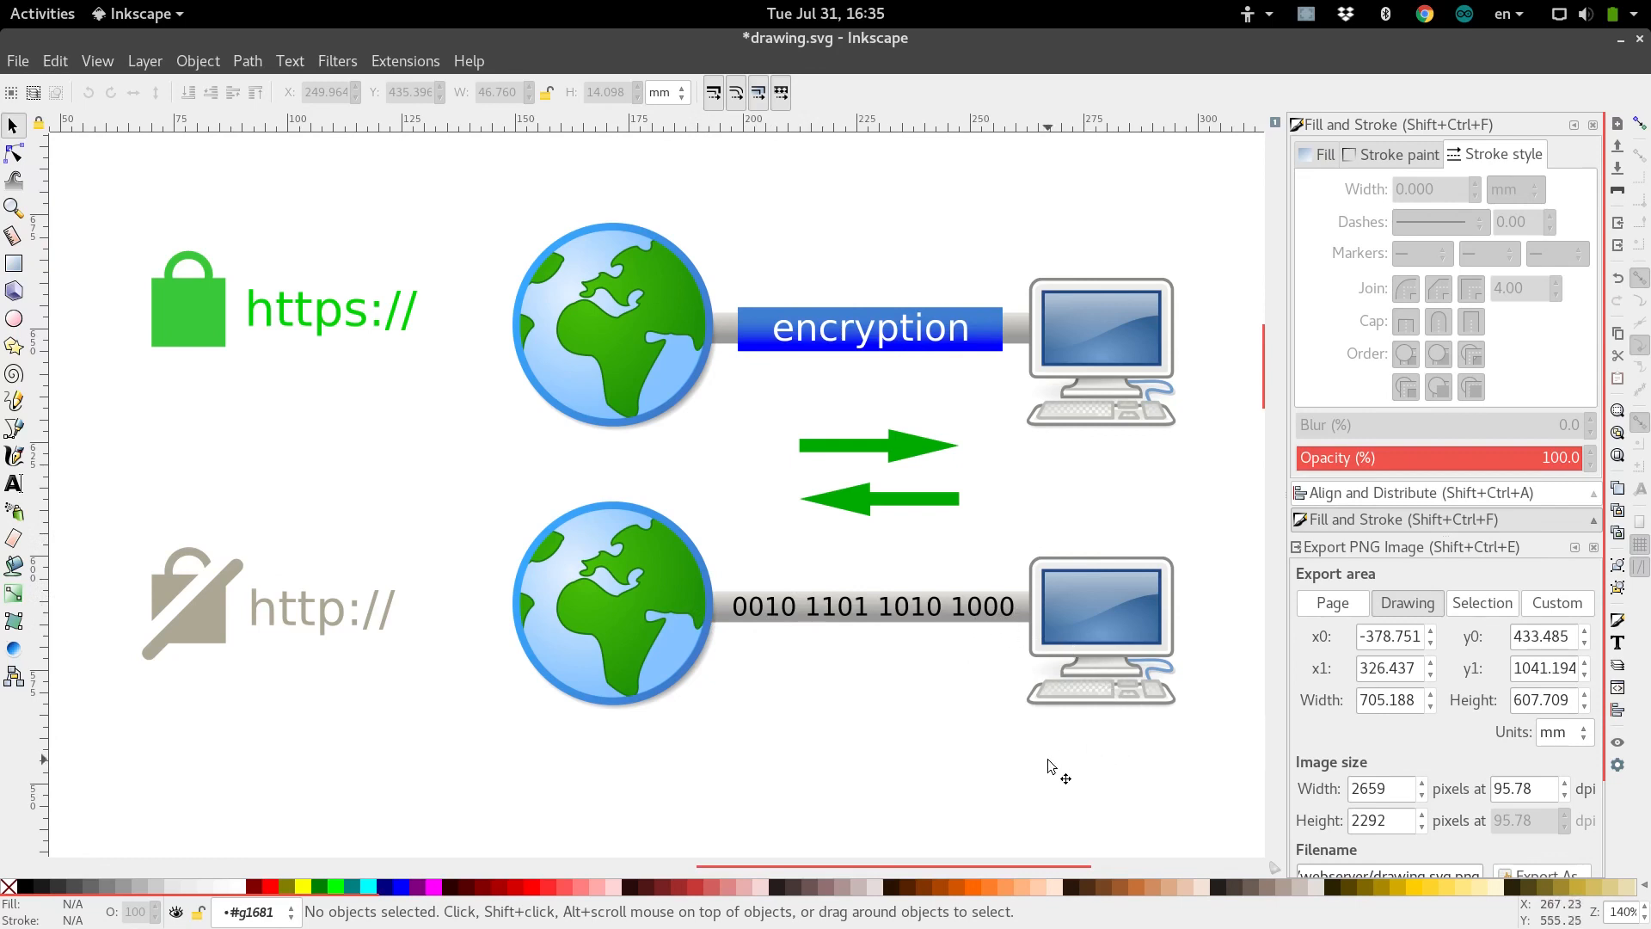
mouse_move(807, 726)
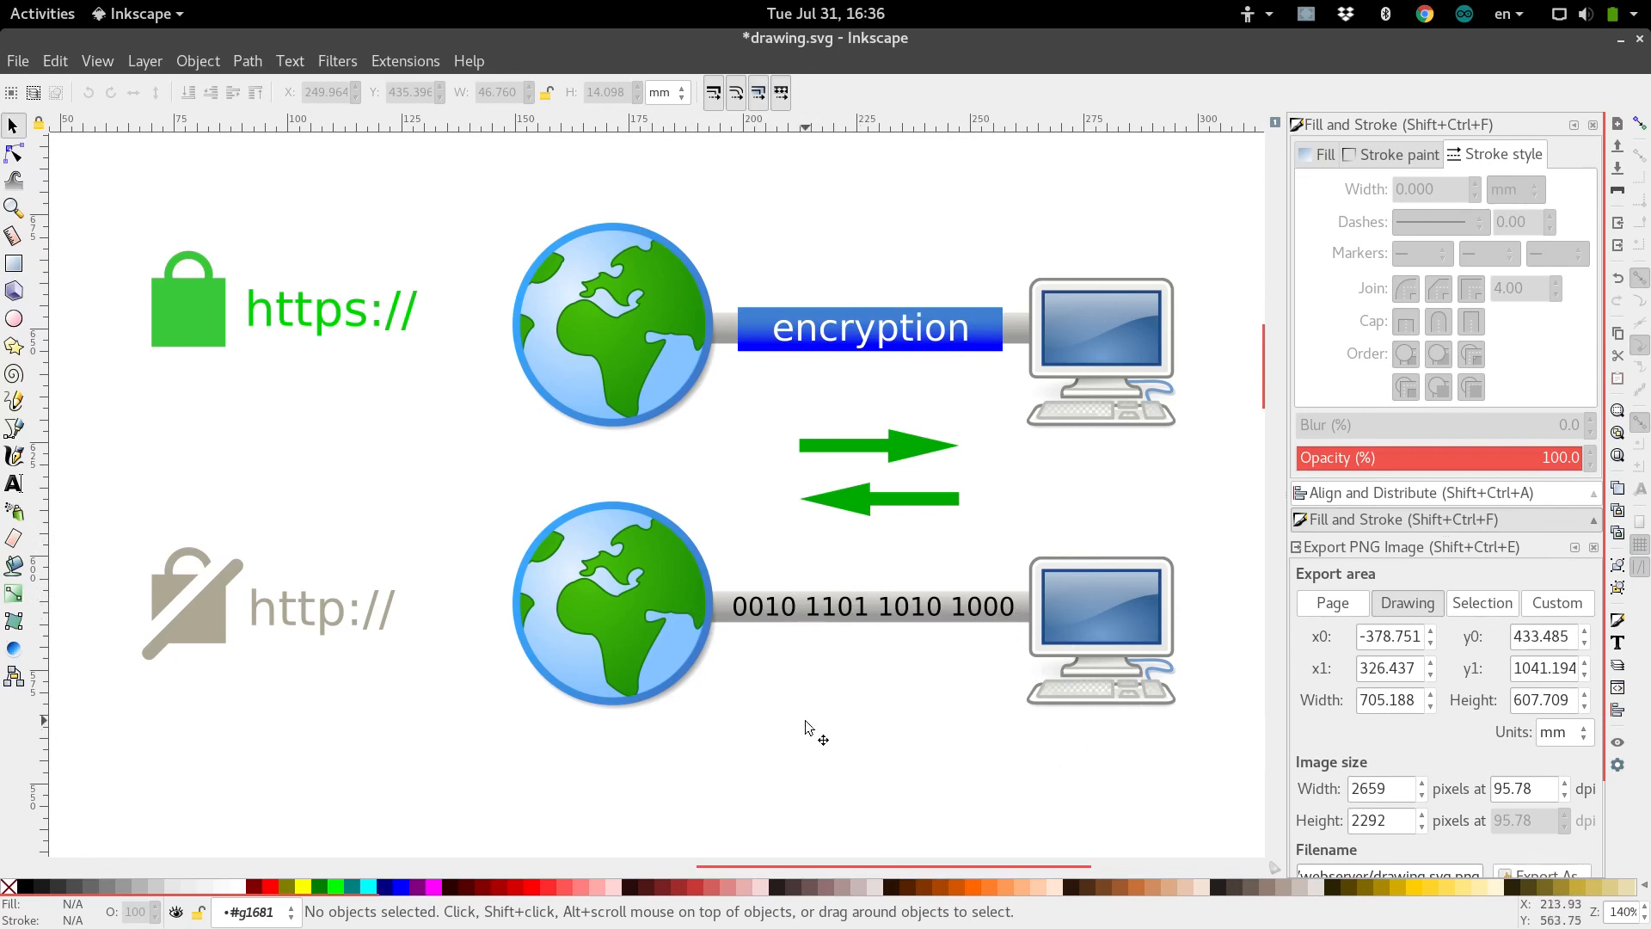
mouse_move(744, 615)
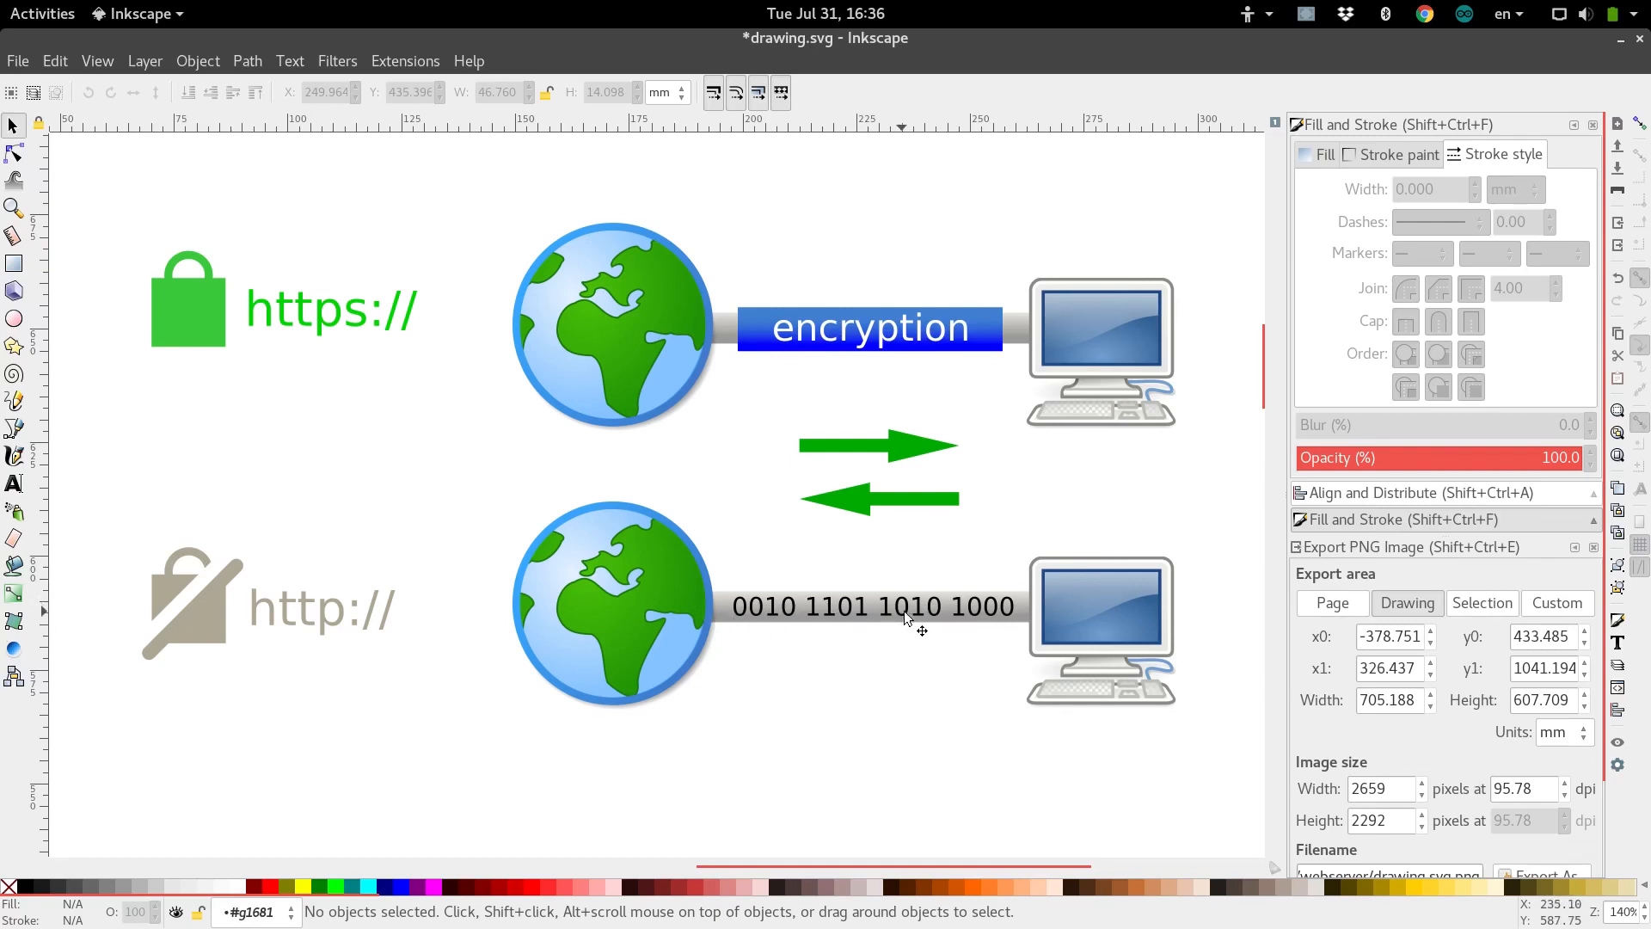
mouse_move(1063, 609)
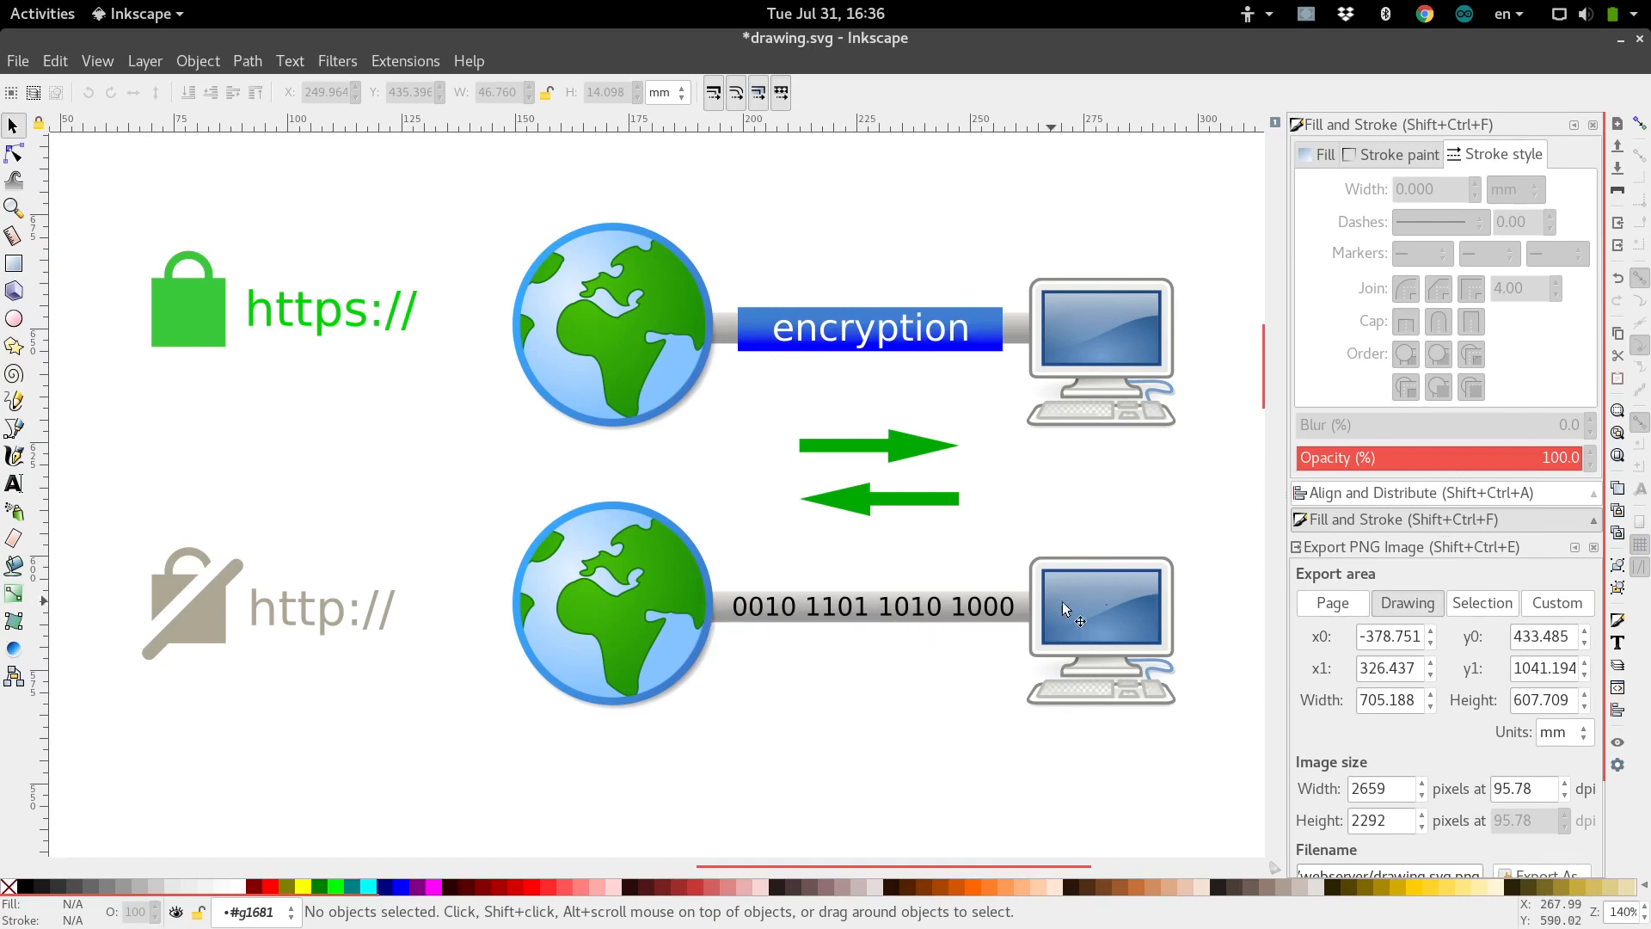
mouse_move(569, 621)
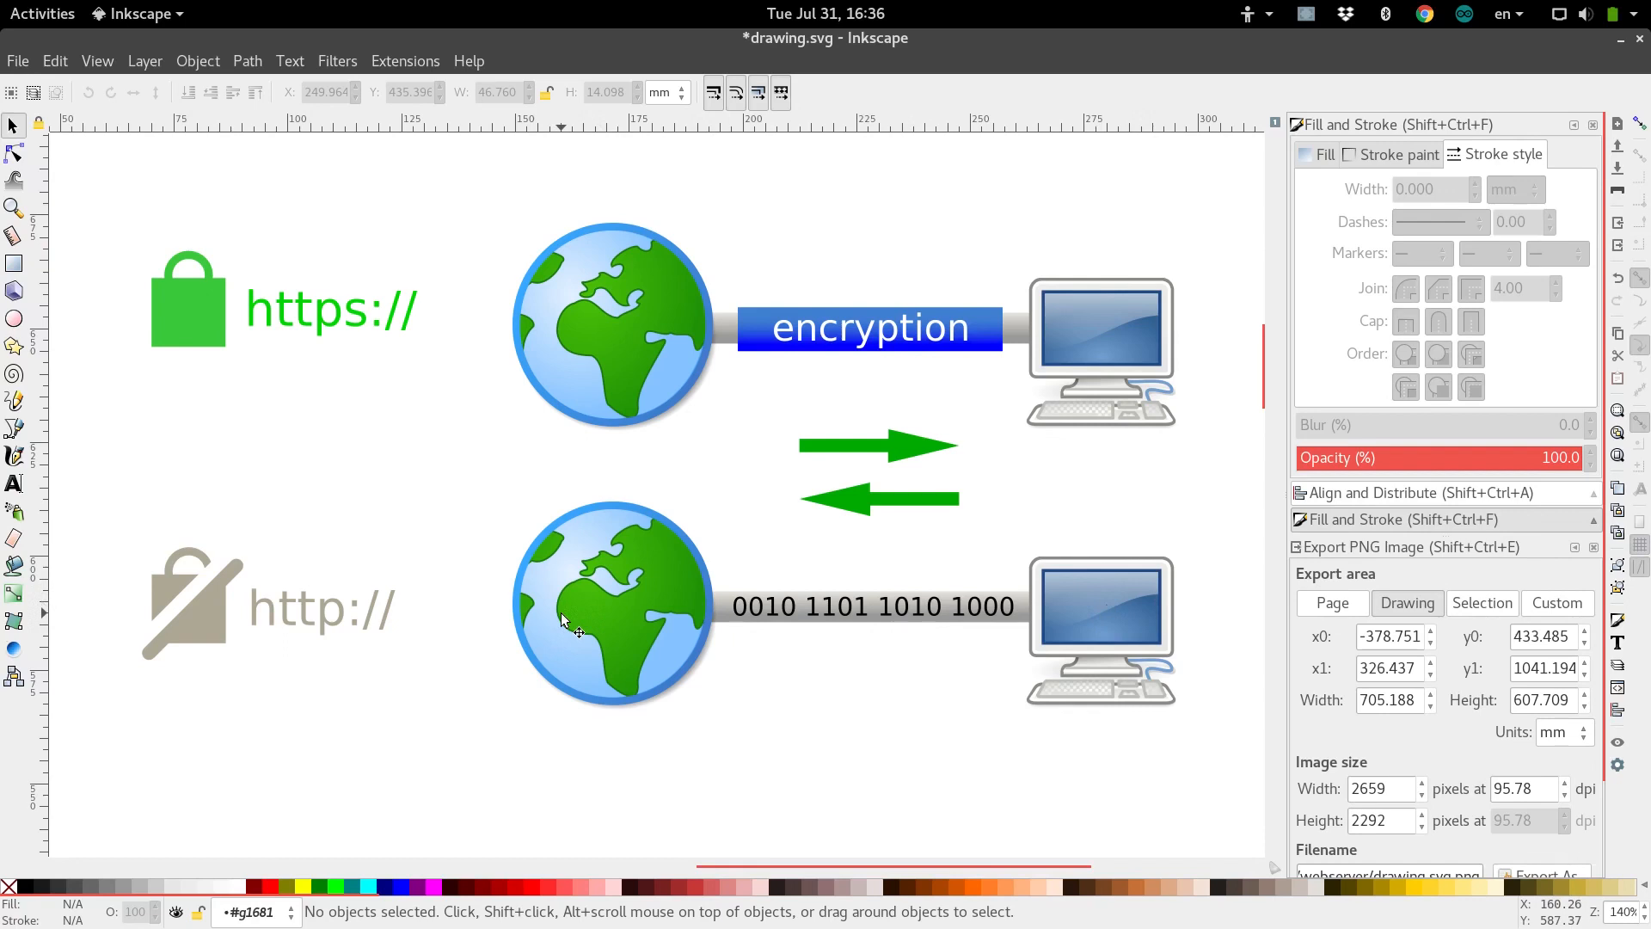
mouse_move(626, 619)
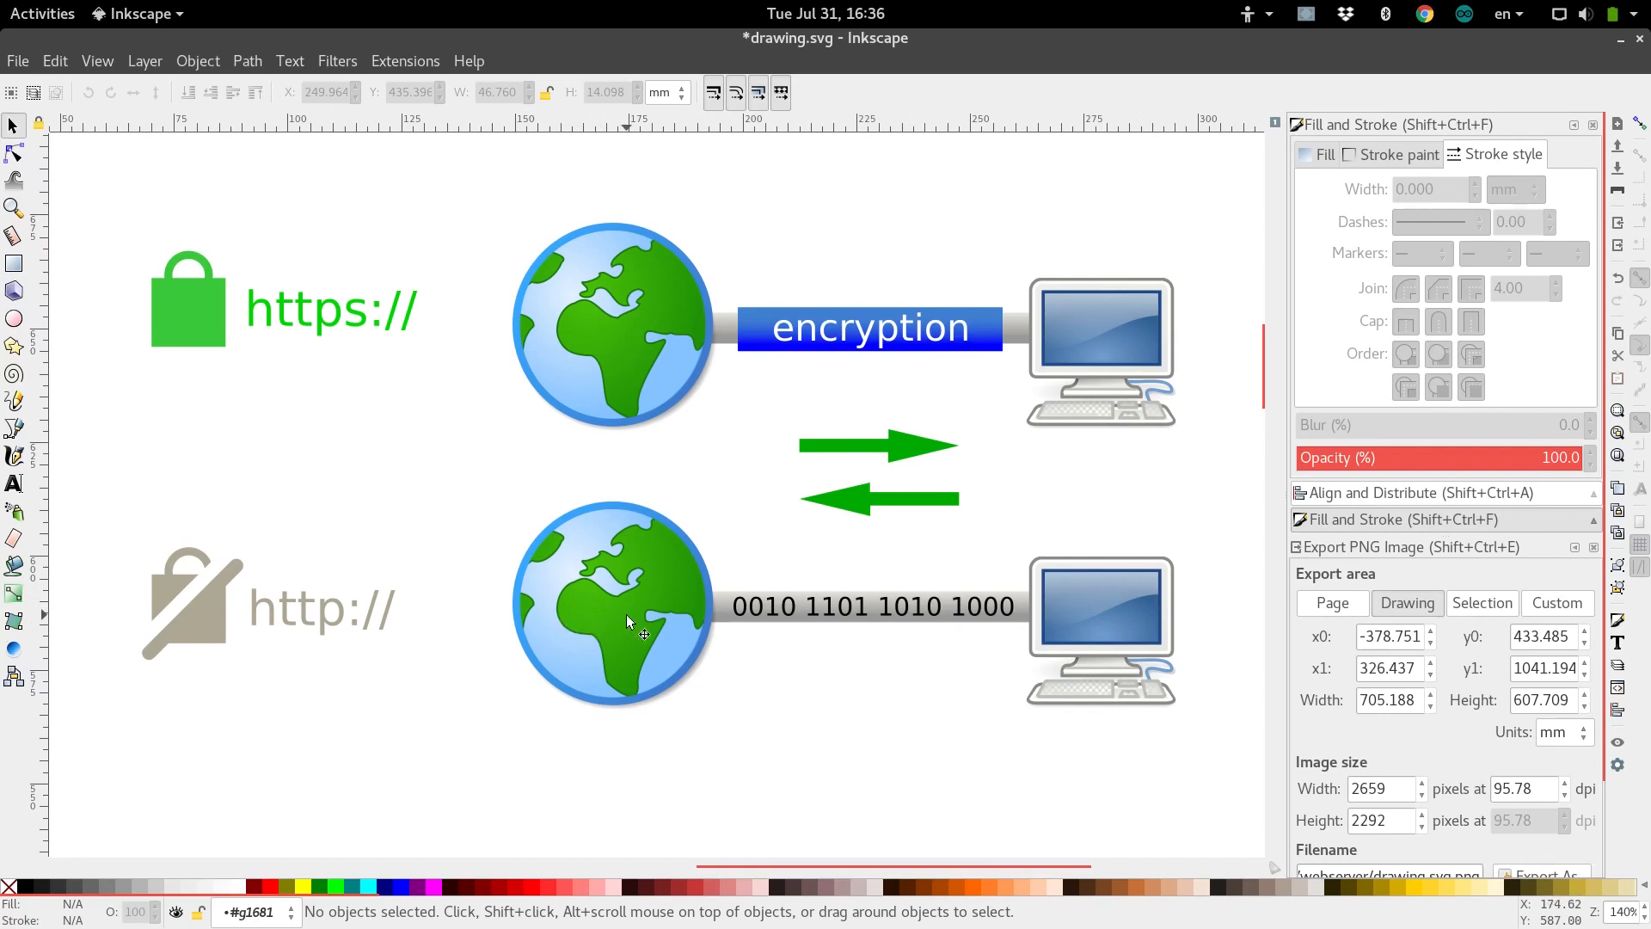
mouse_move(737, 629)
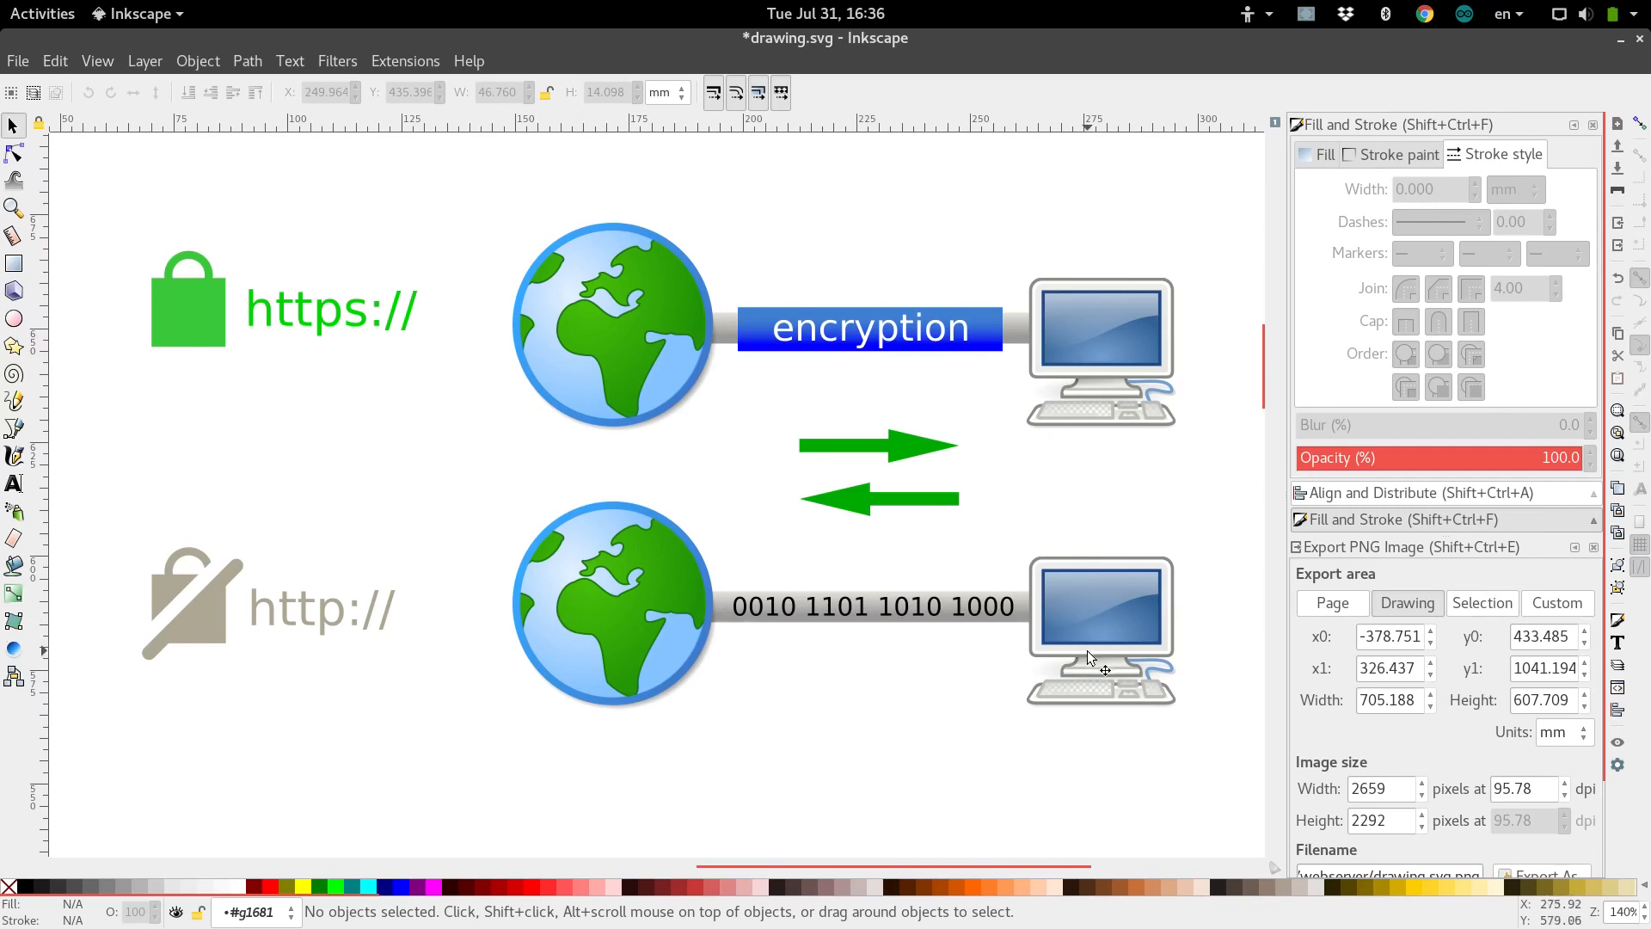
mouse_move(702, 504)
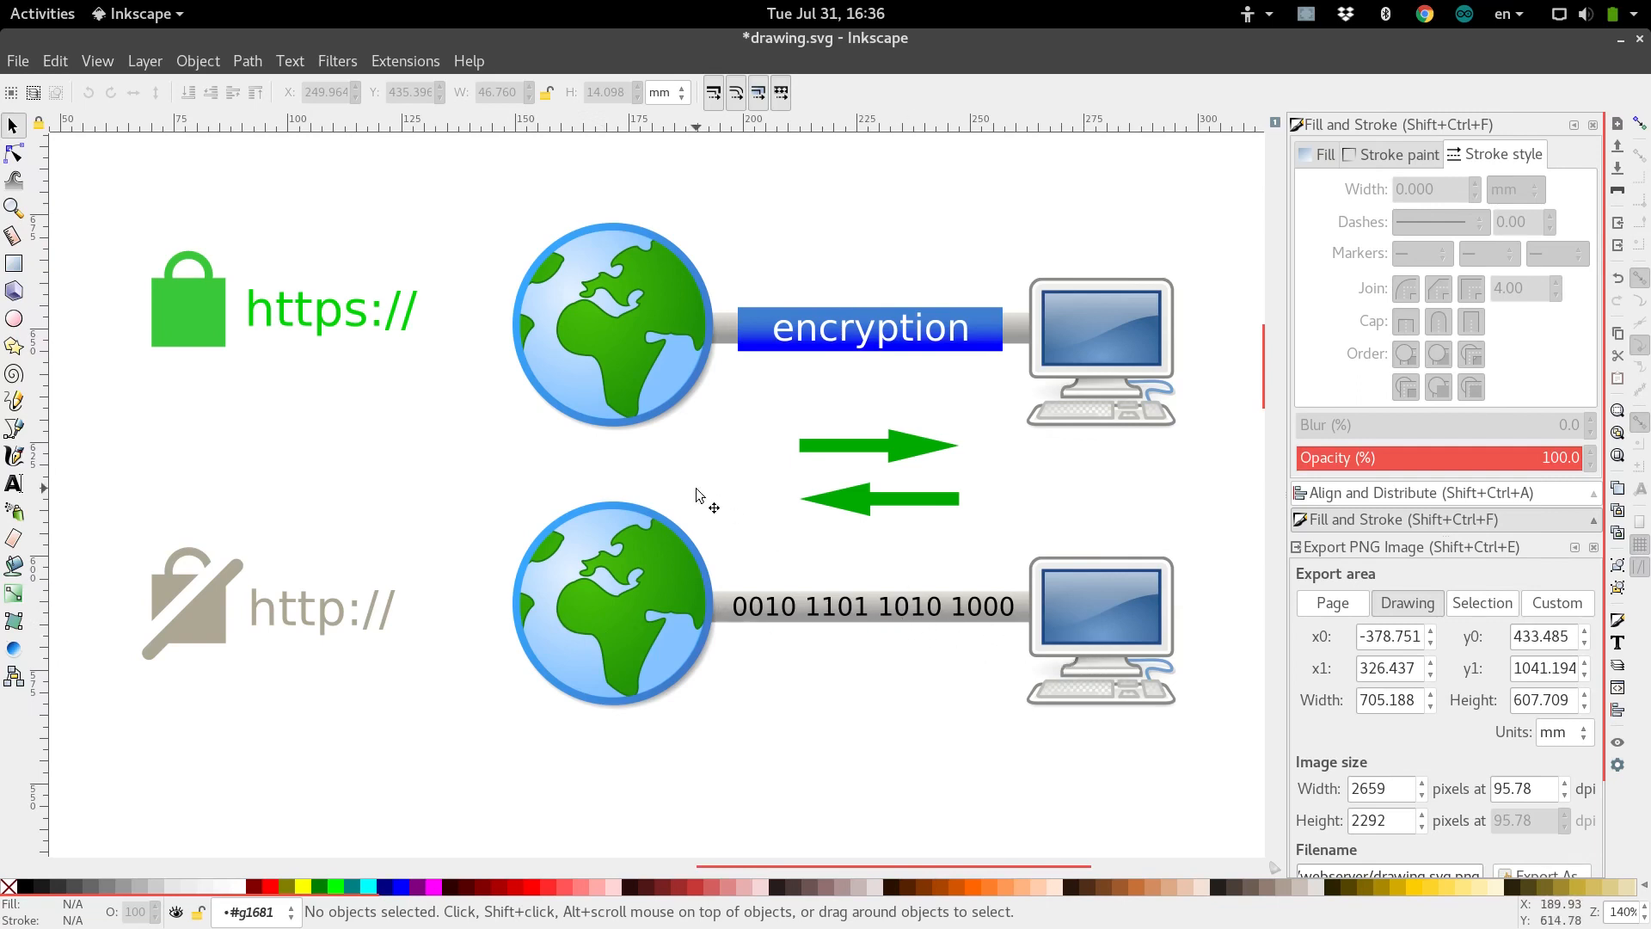
mouse_move(363, 332)
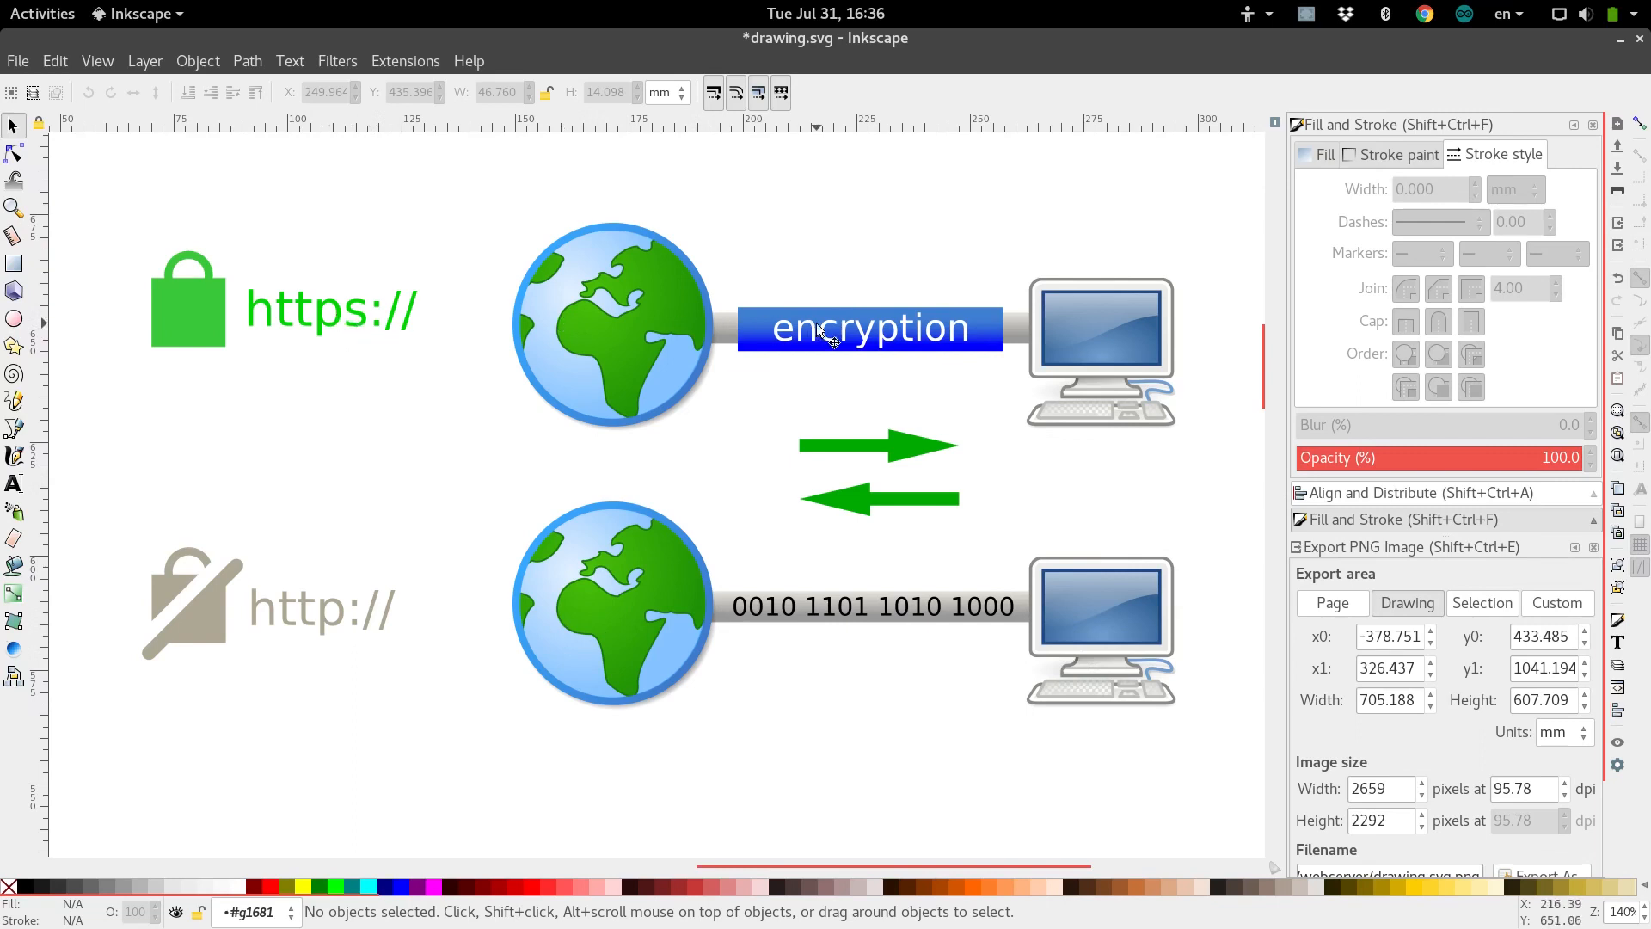
mouse_move(837, 355)
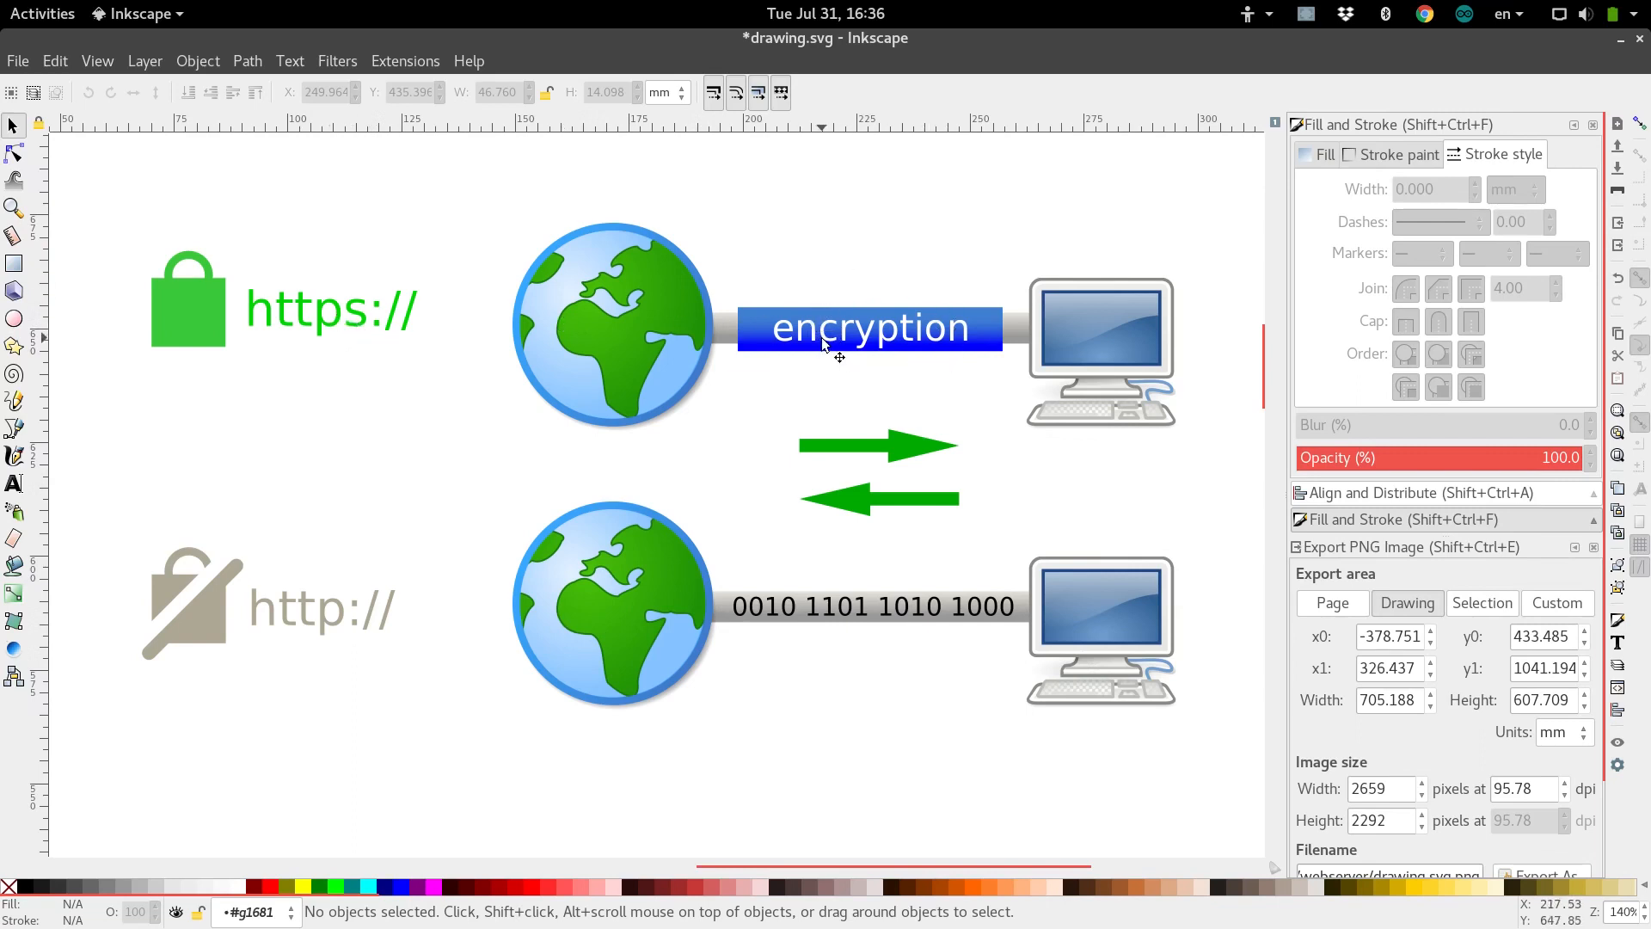
mouse_move(953, 378)
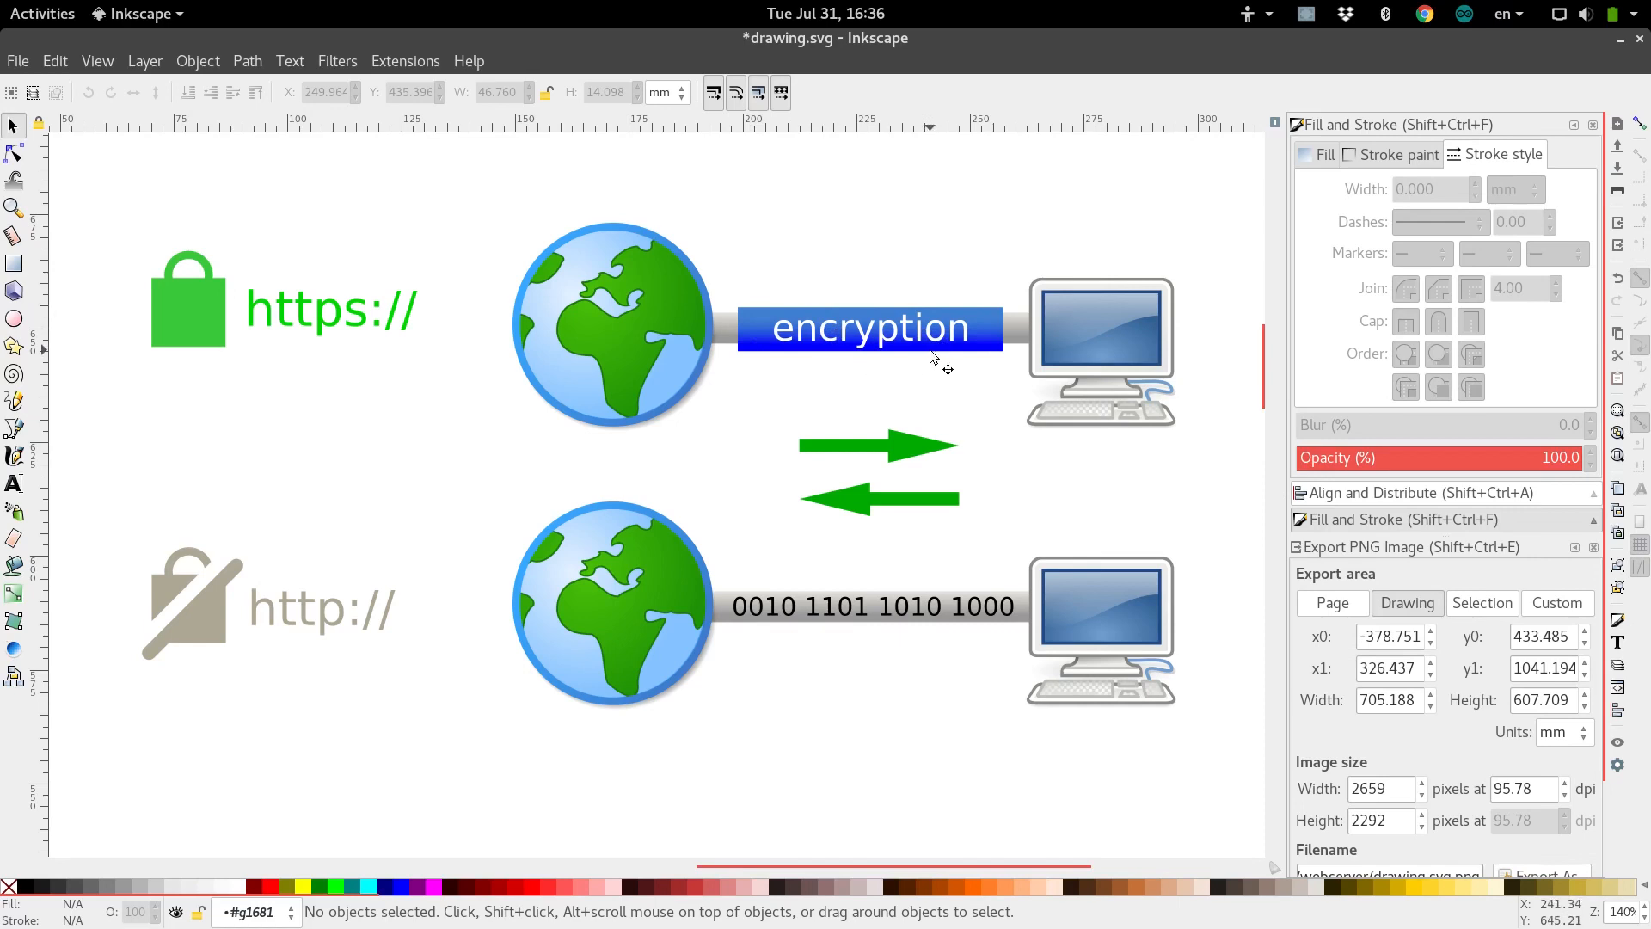
mouse_move(774, 338)
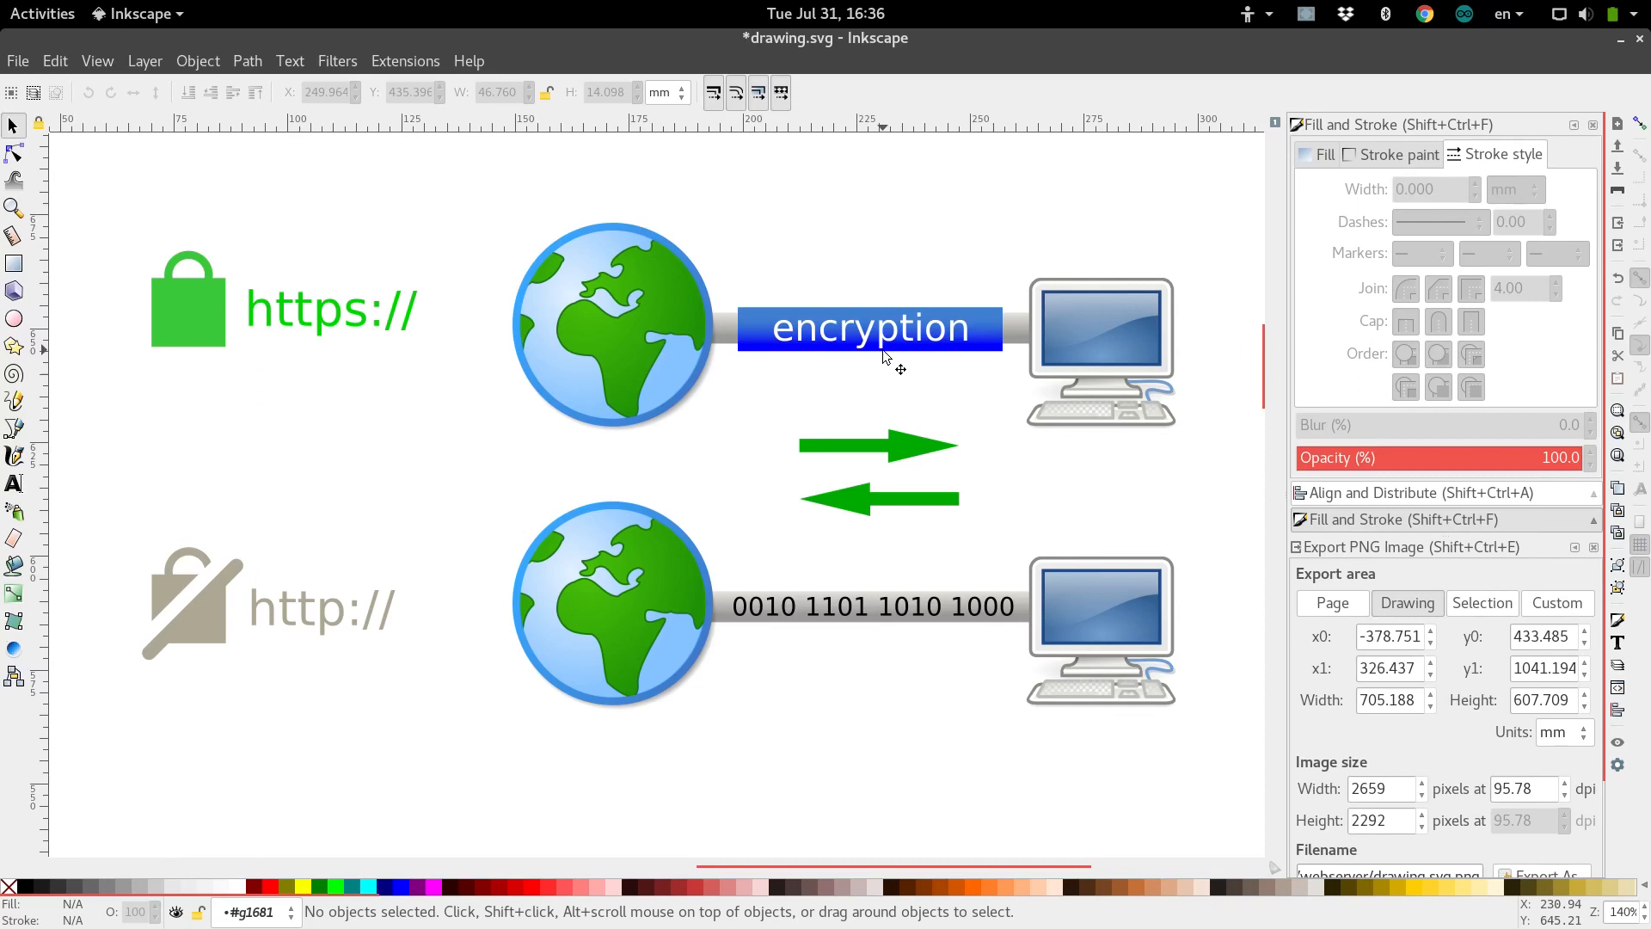
mouse_move(872, 359)
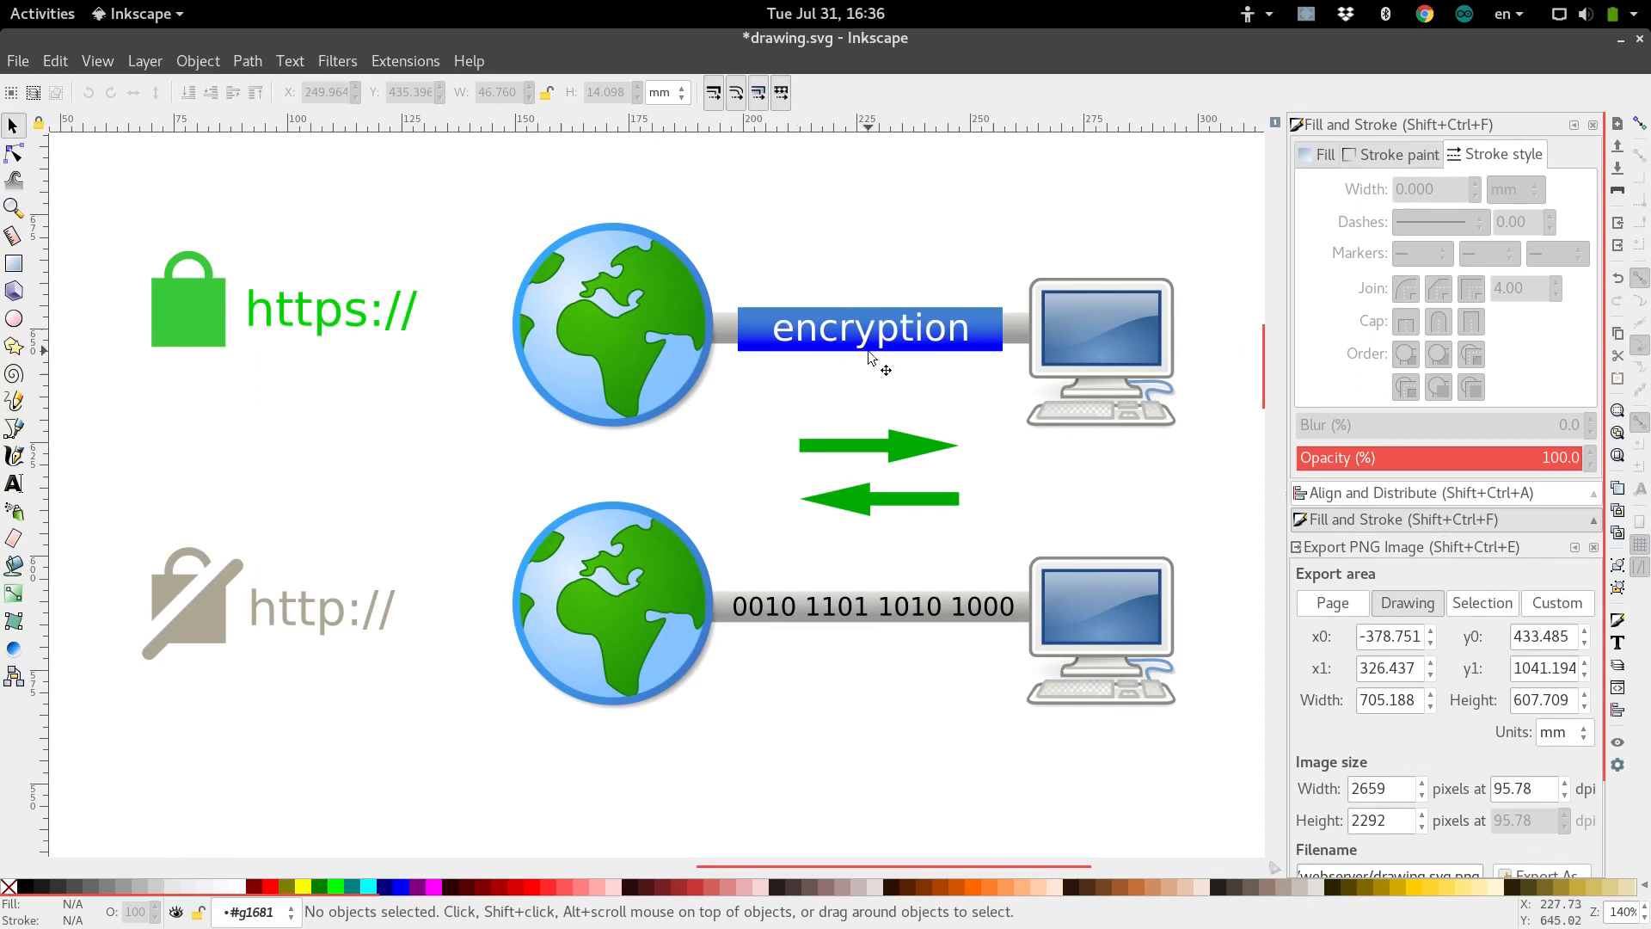
mouse_move(938, 353)
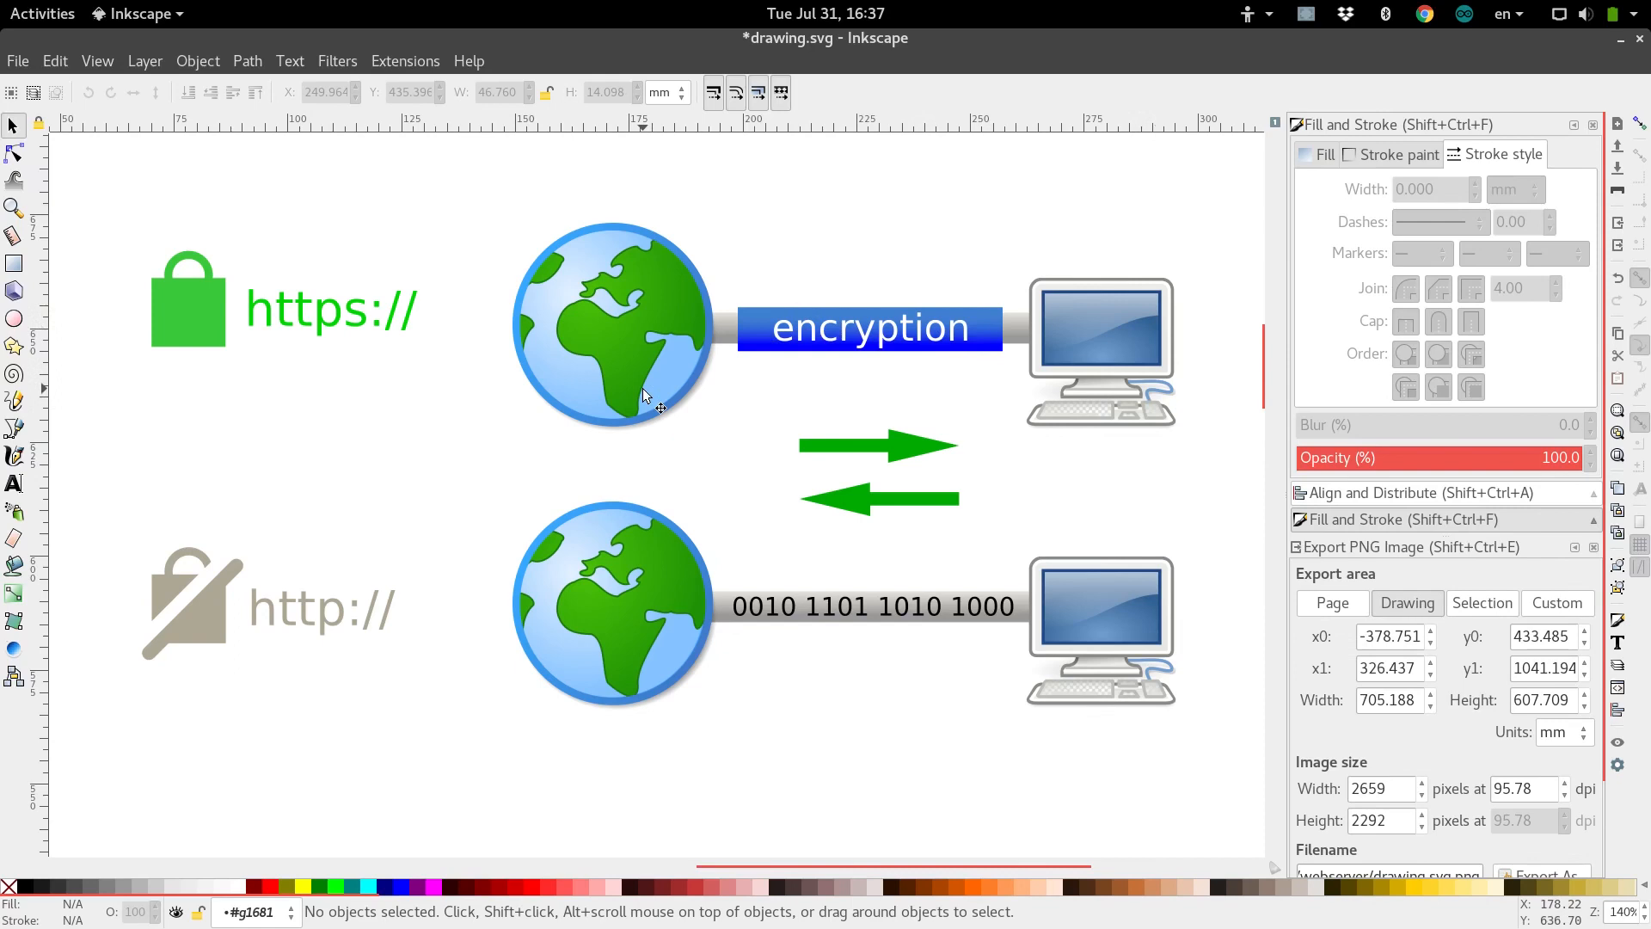
mouse_move(983, 341)
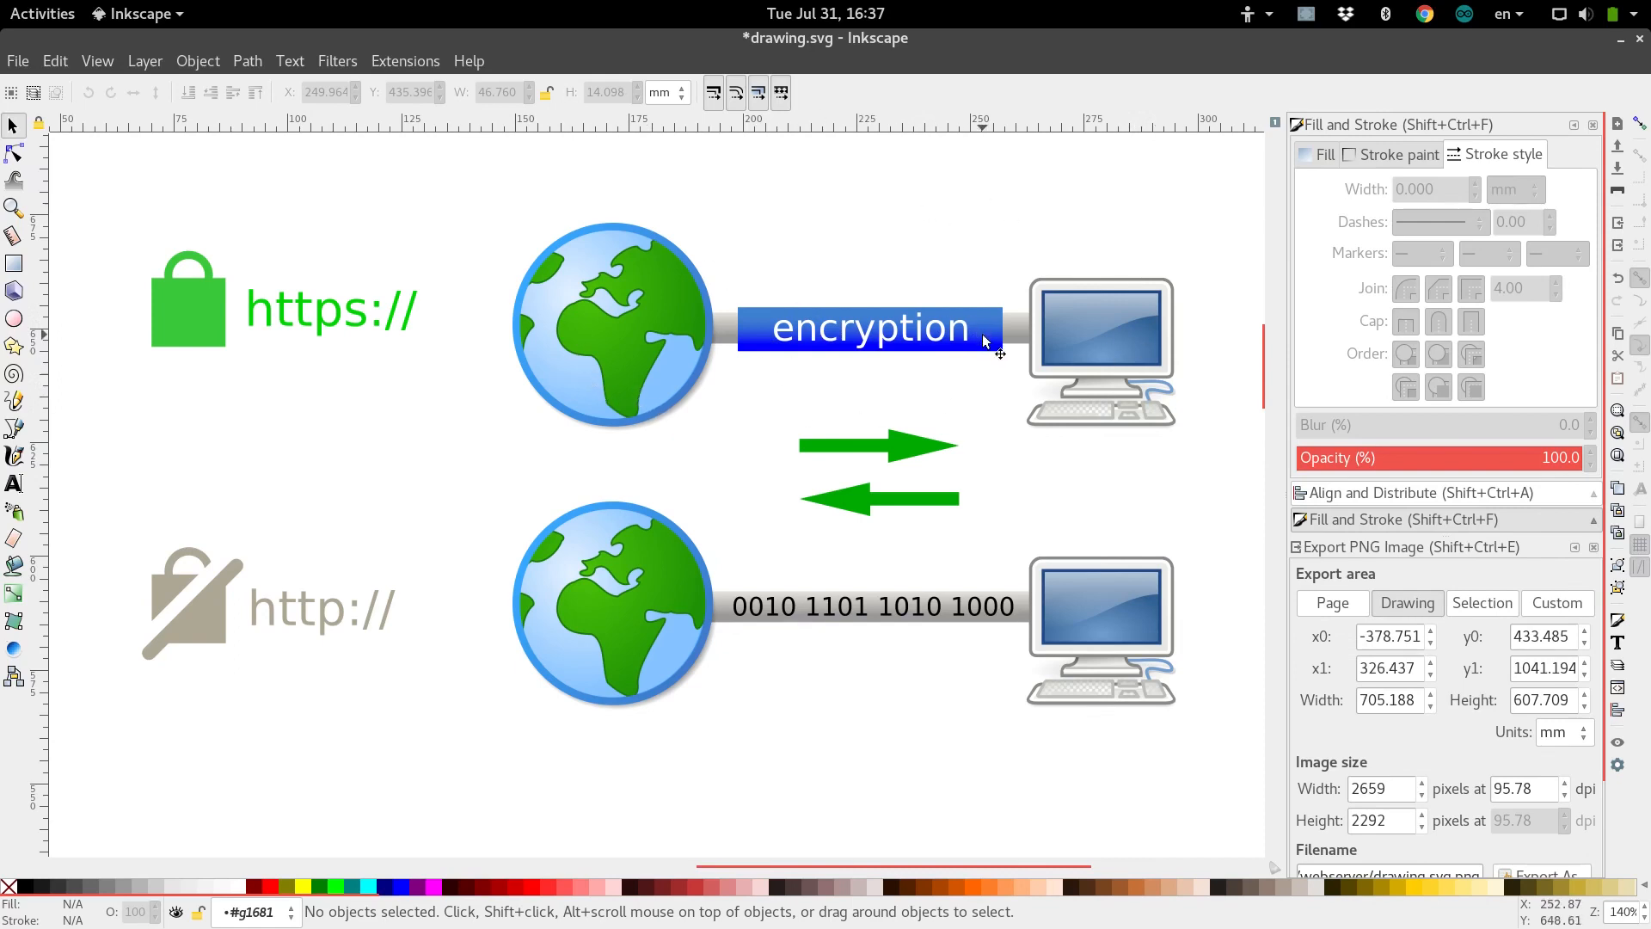
mouse_move(930, 372)
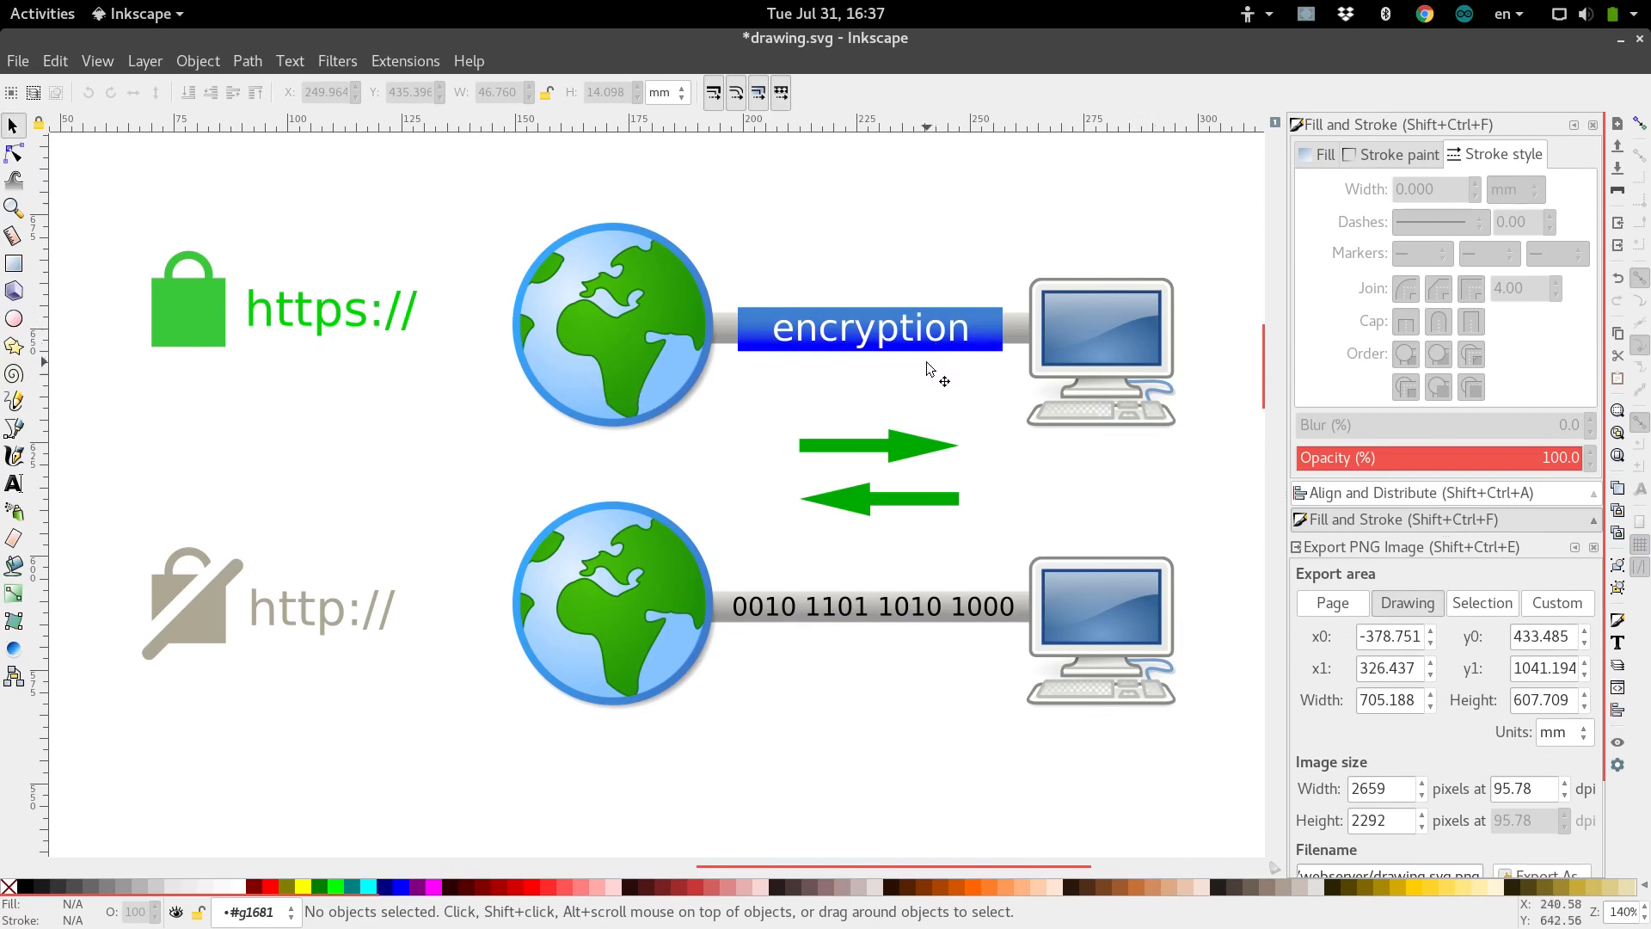
mouse_move(888, 393)
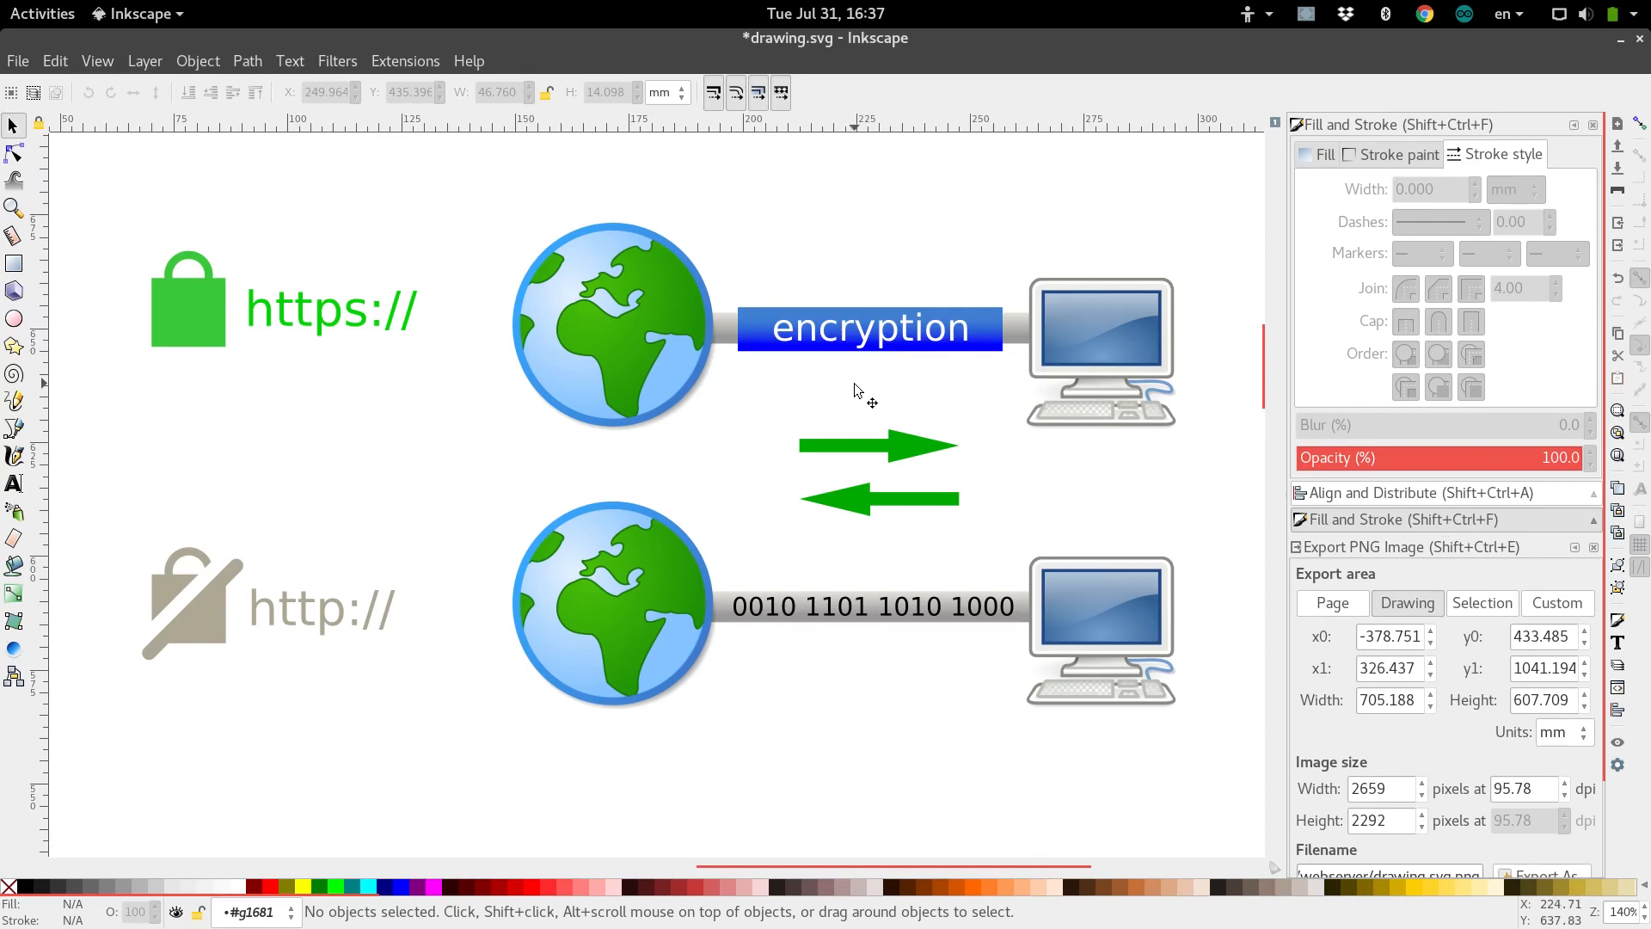
mouse_move(1049, 387)
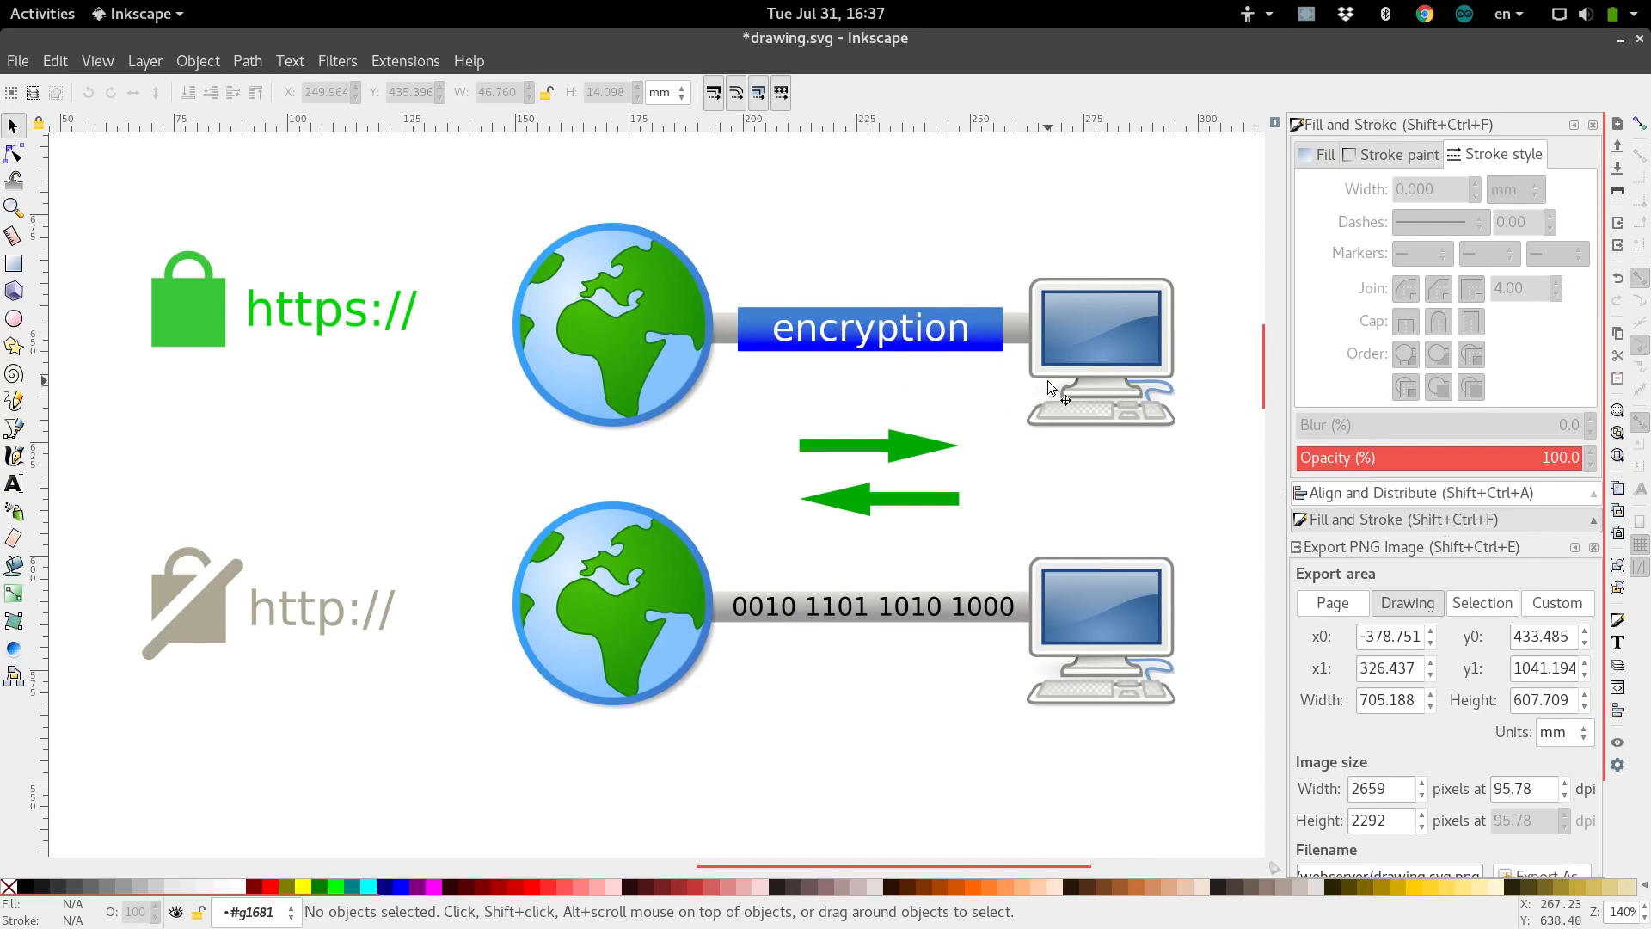
mouse_move(991, 401)
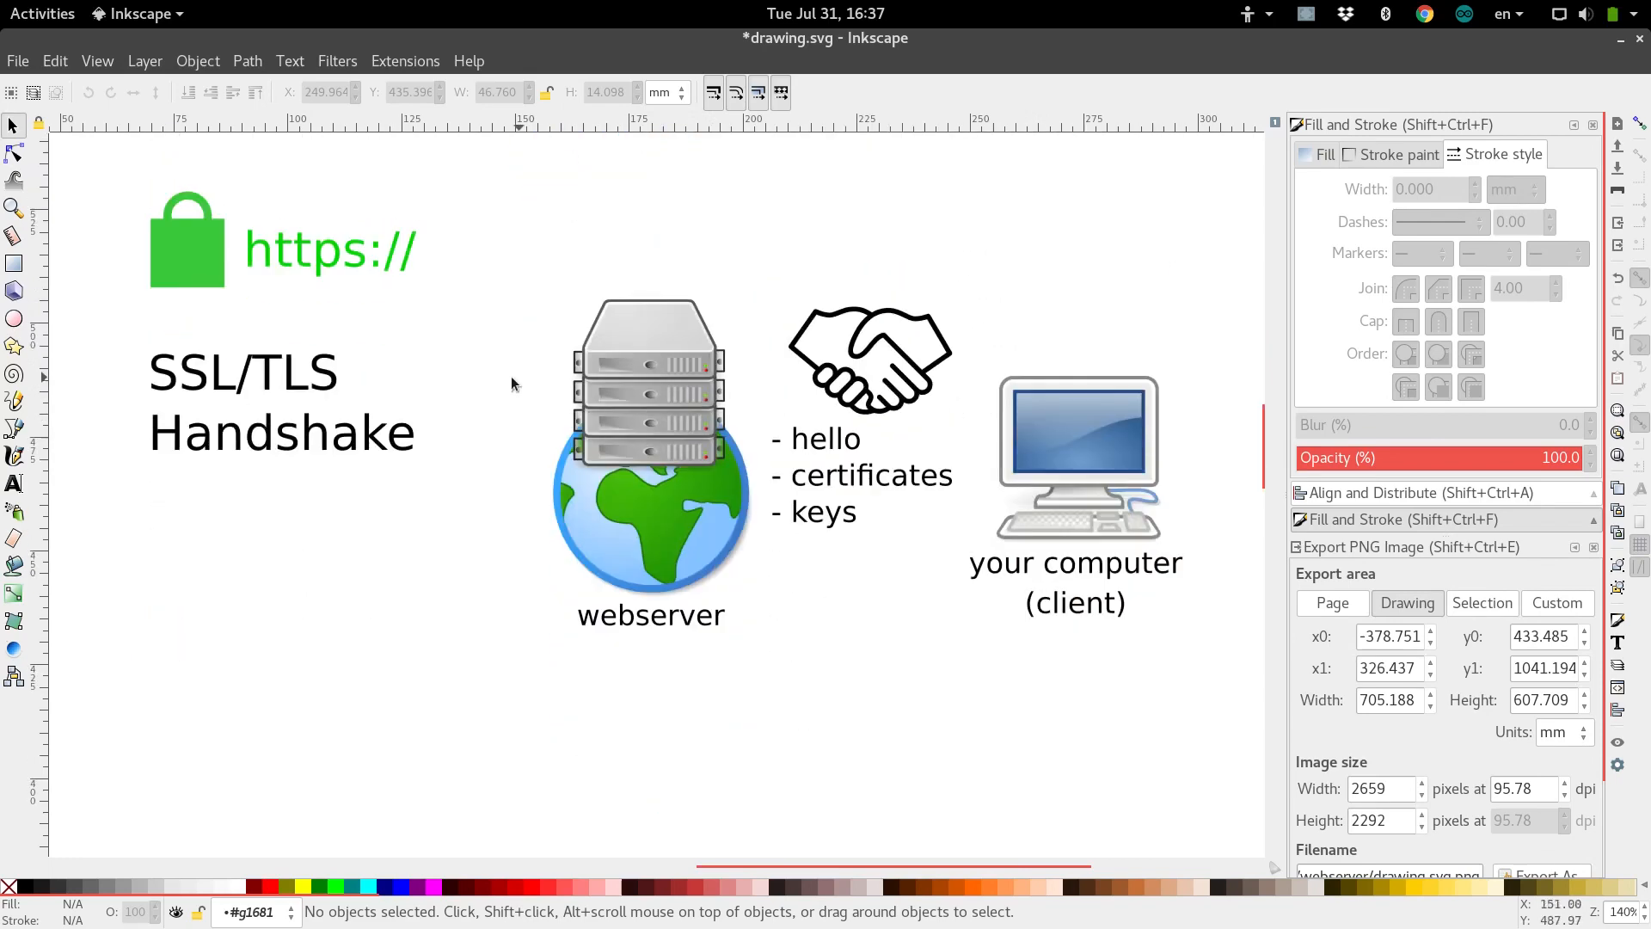
mouse_move(372, 338)
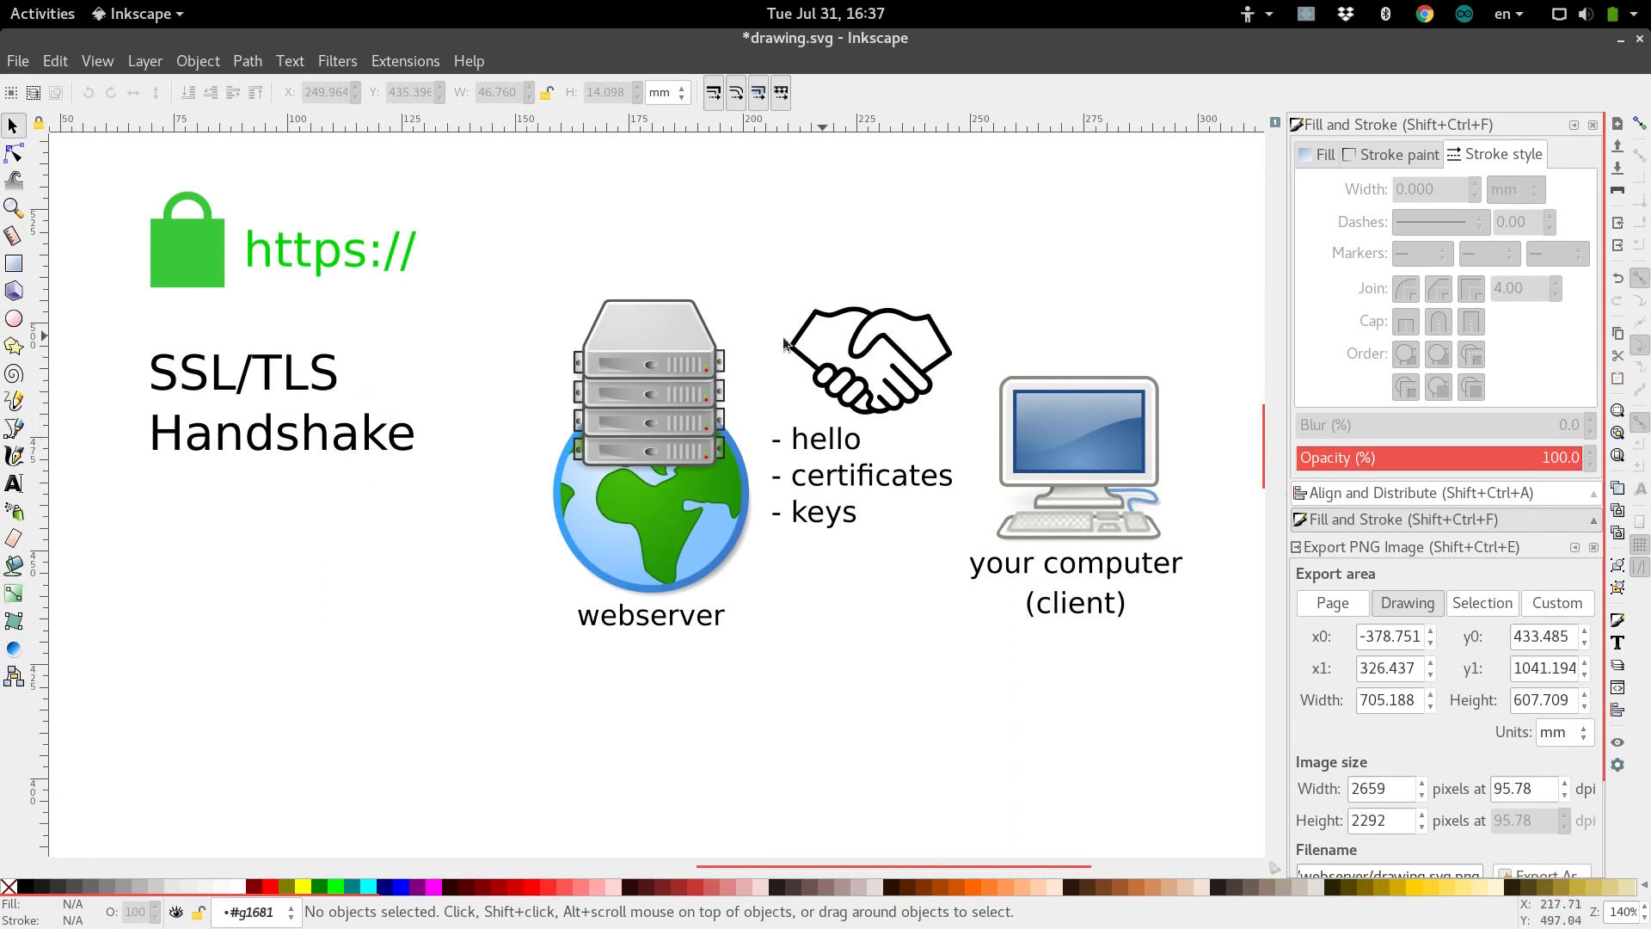
mouse_move(715, 391)
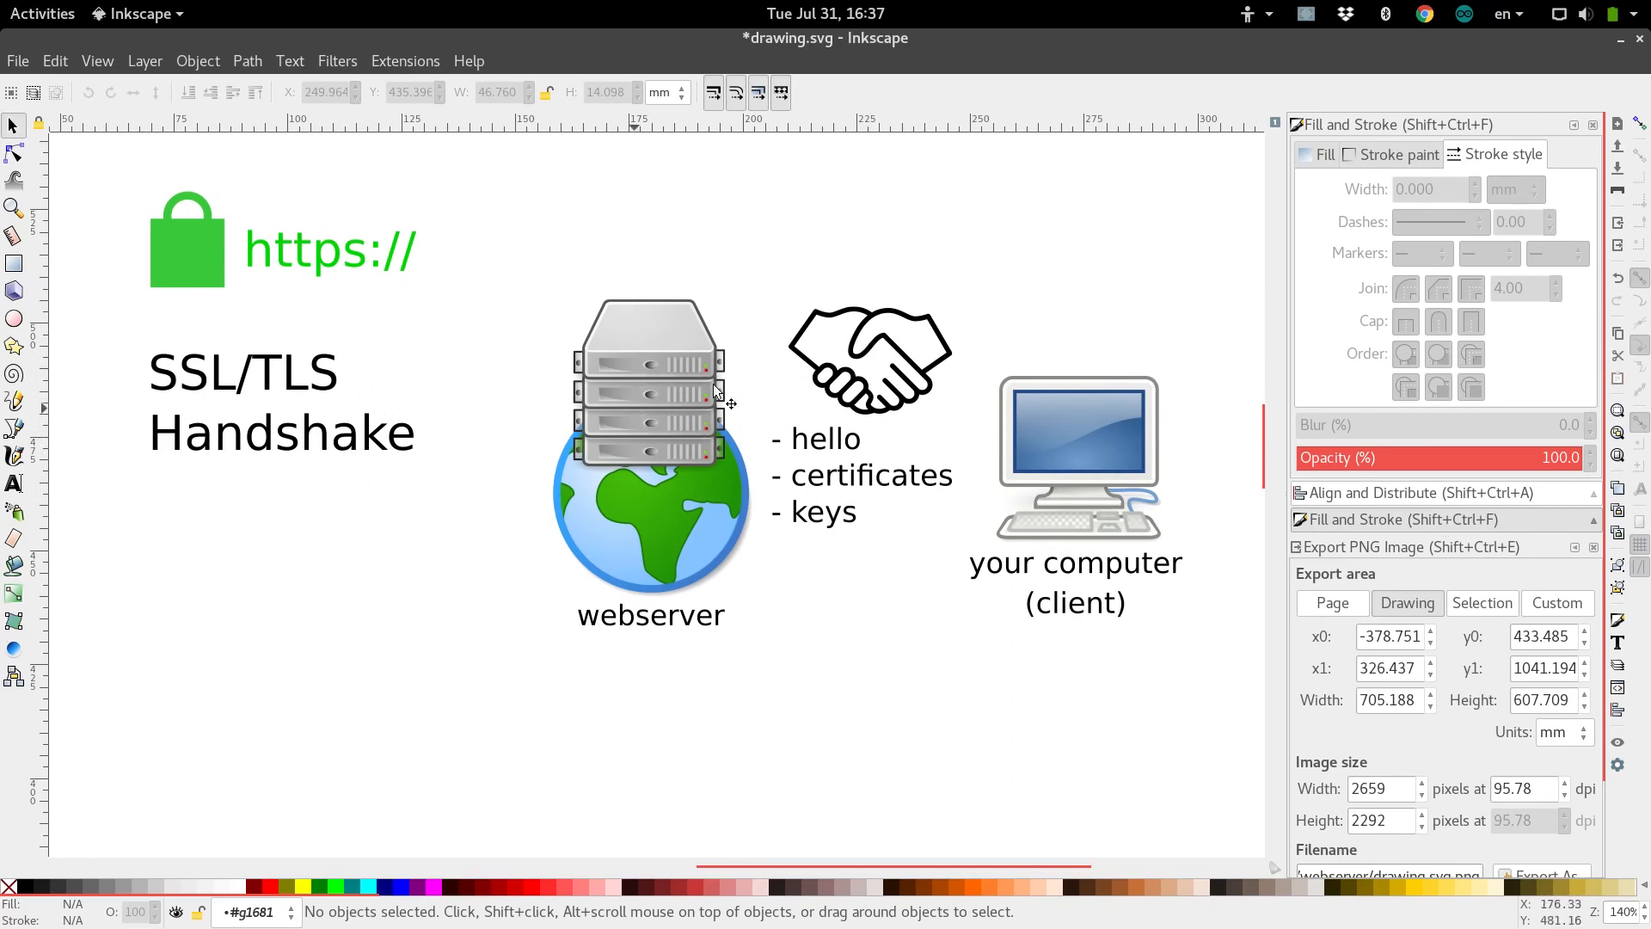
mouse_move(1099, 610)
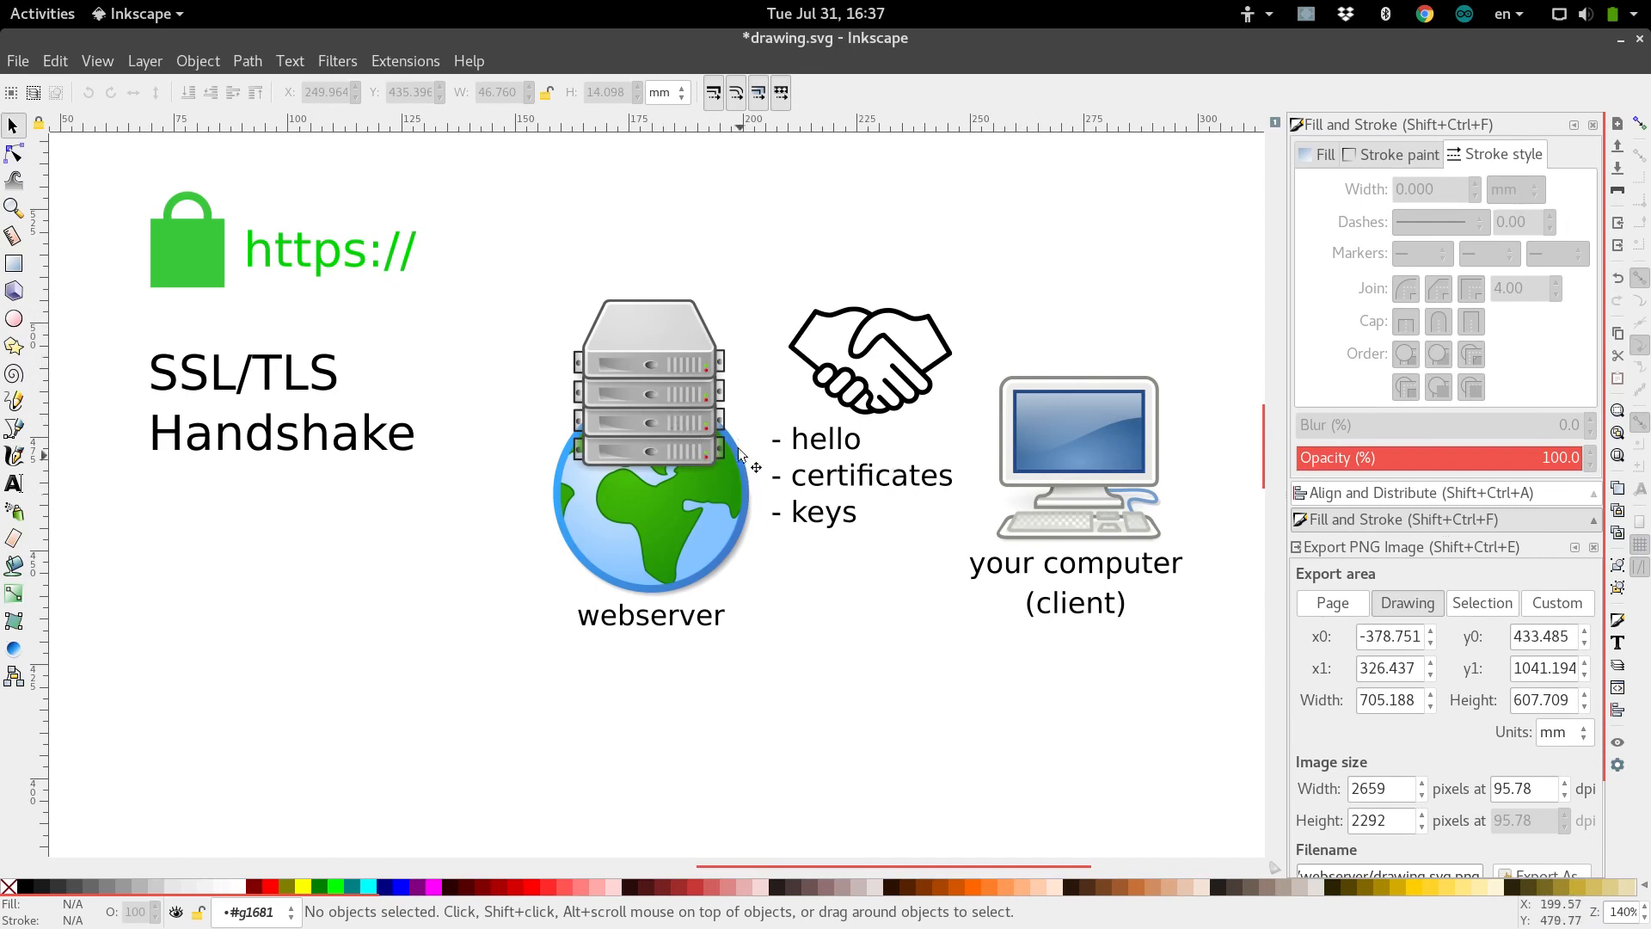
mouse_move(233, 384)
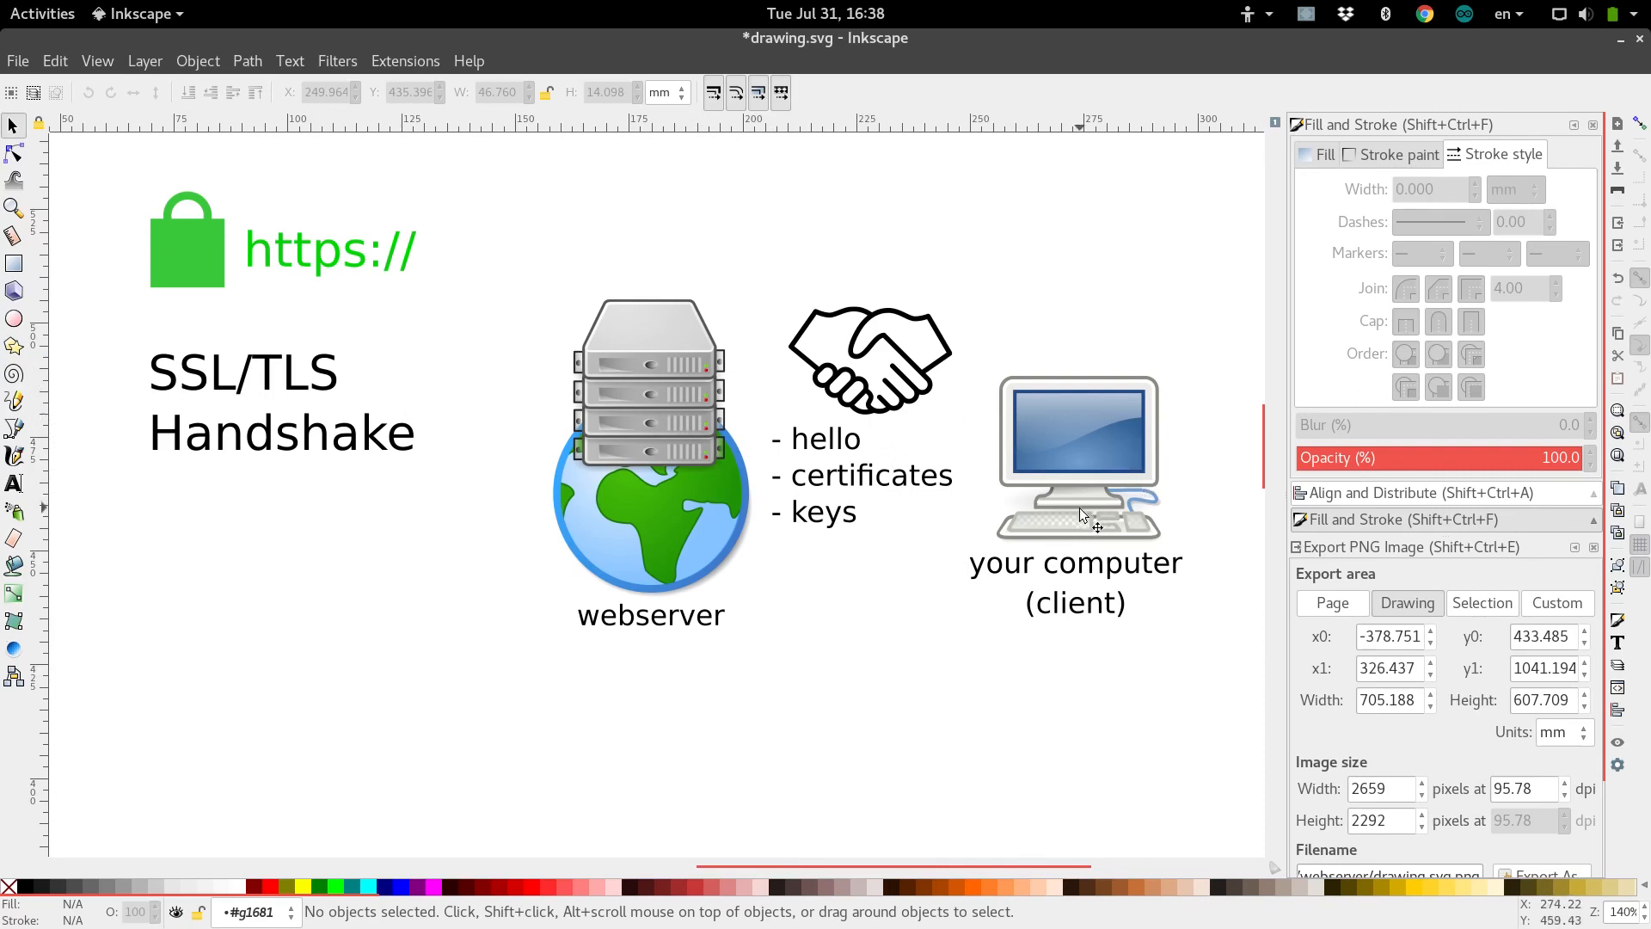
mouse_move(654, 427)
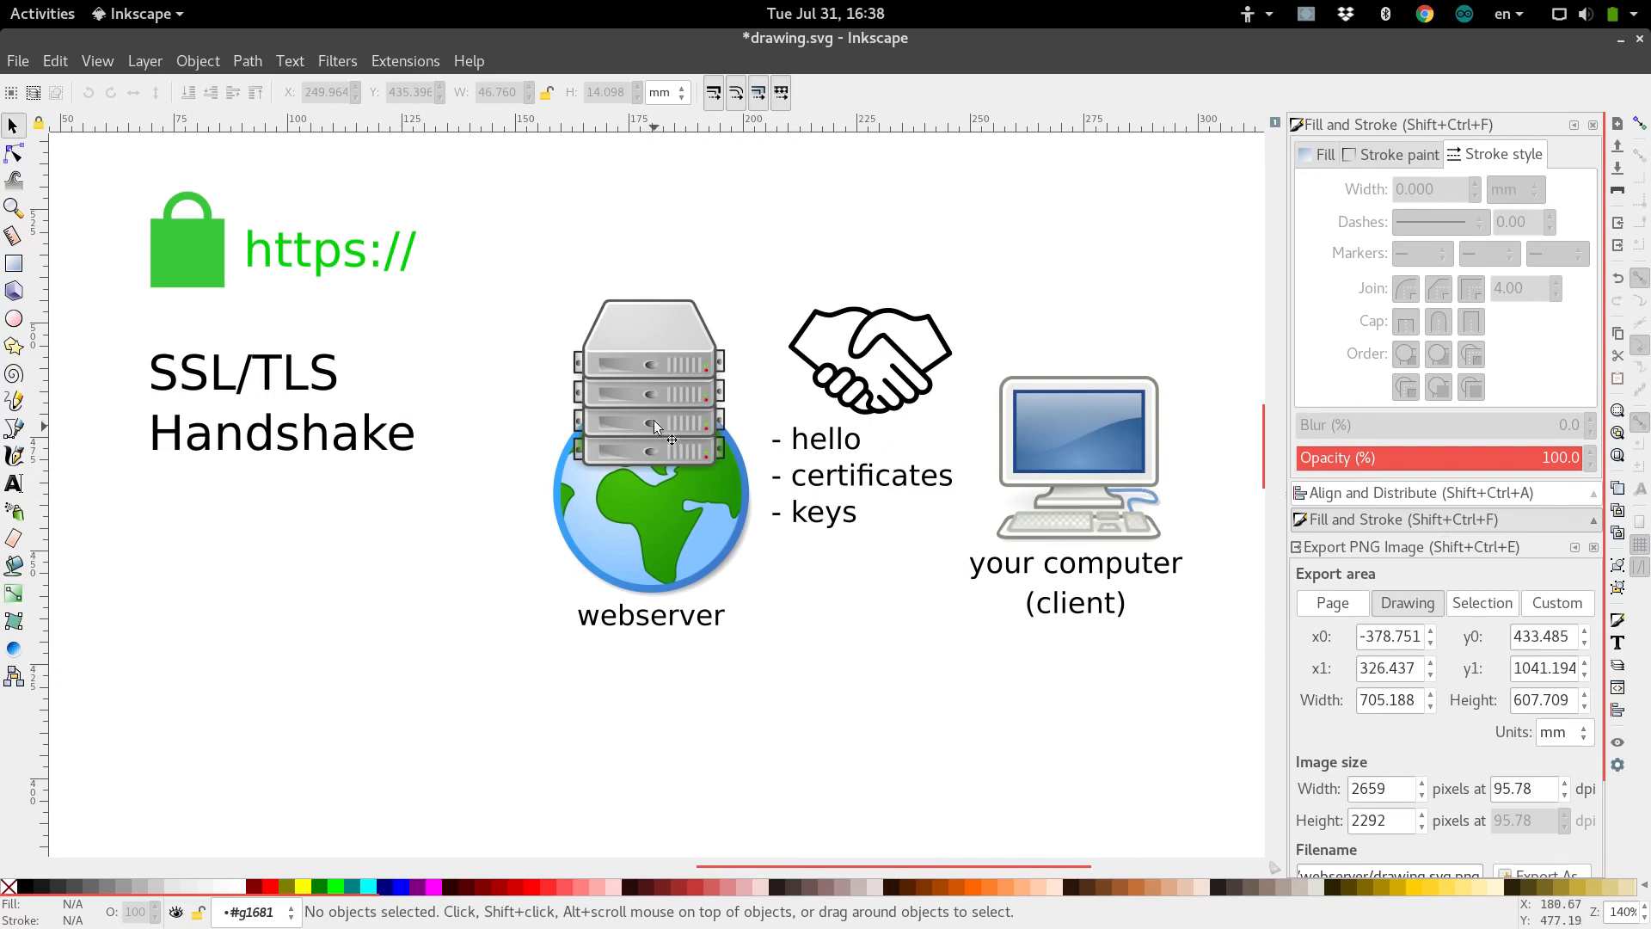
mouse_move(932, 443)
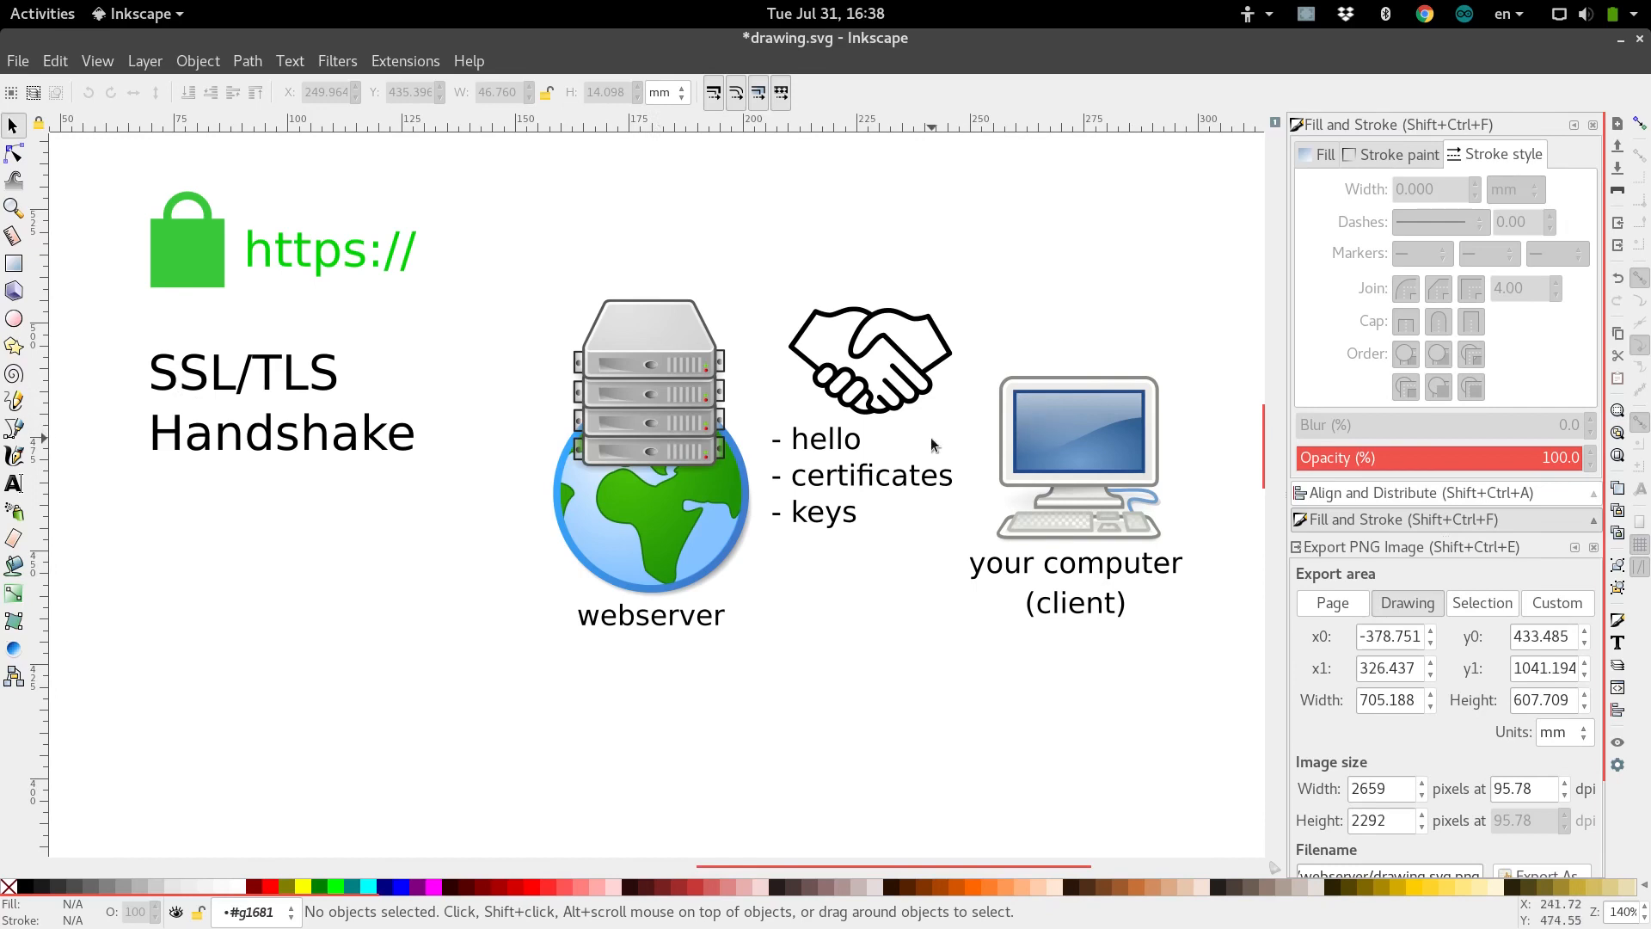
mouse_move(957, 466)
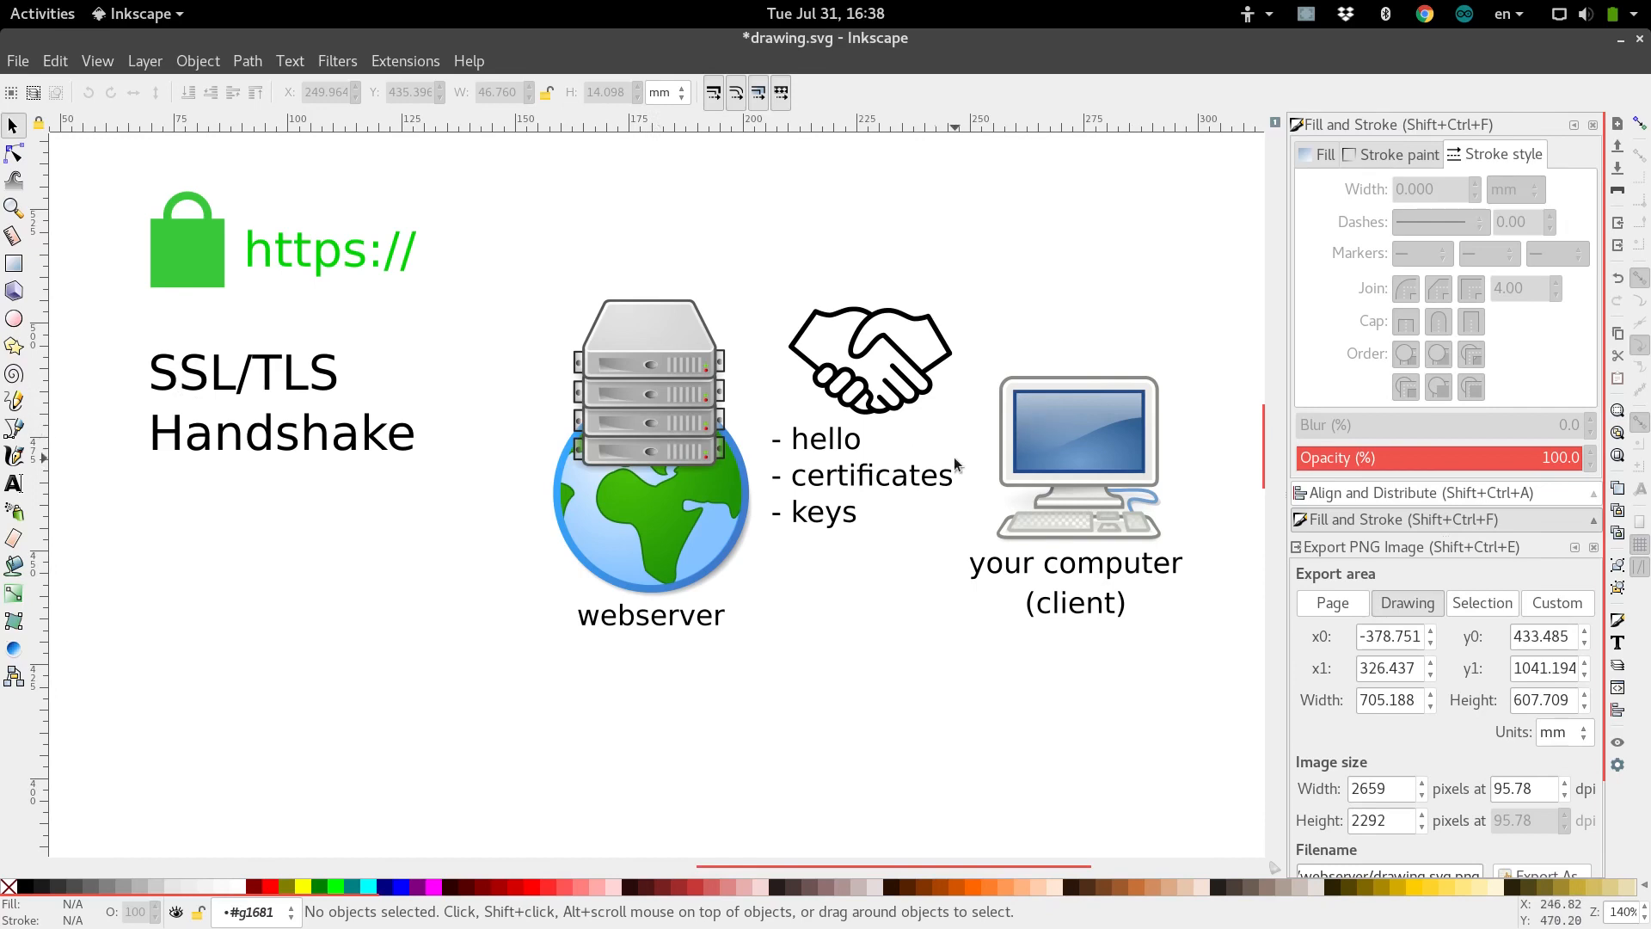
mouse_move(1080, 466)
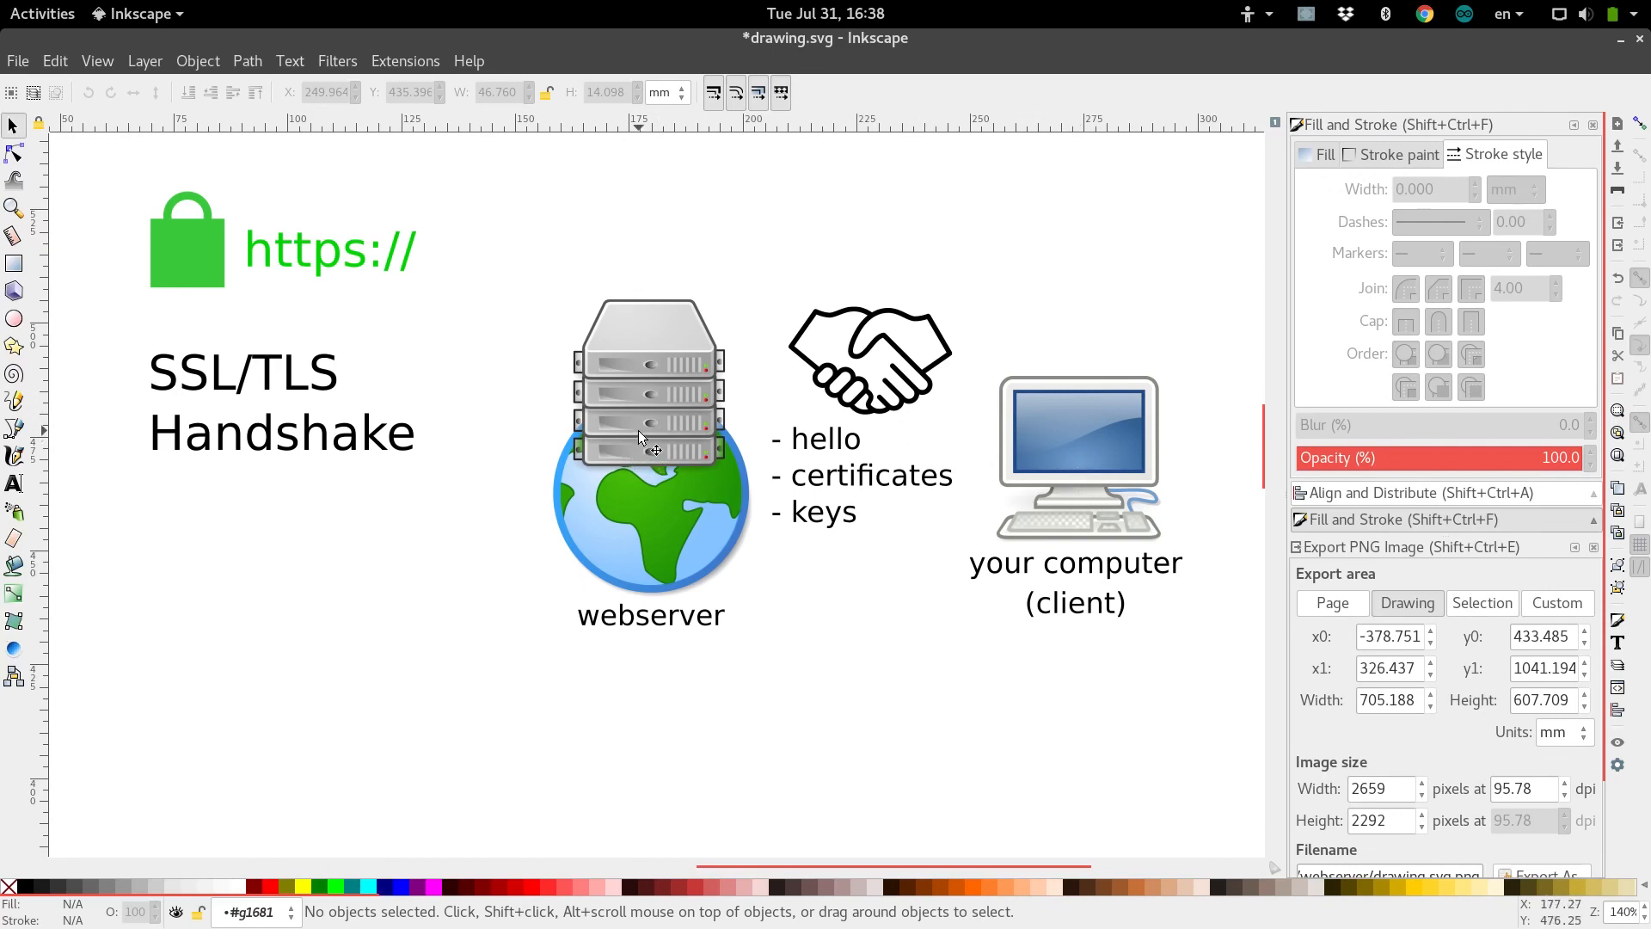
mouse_move(699, 457)
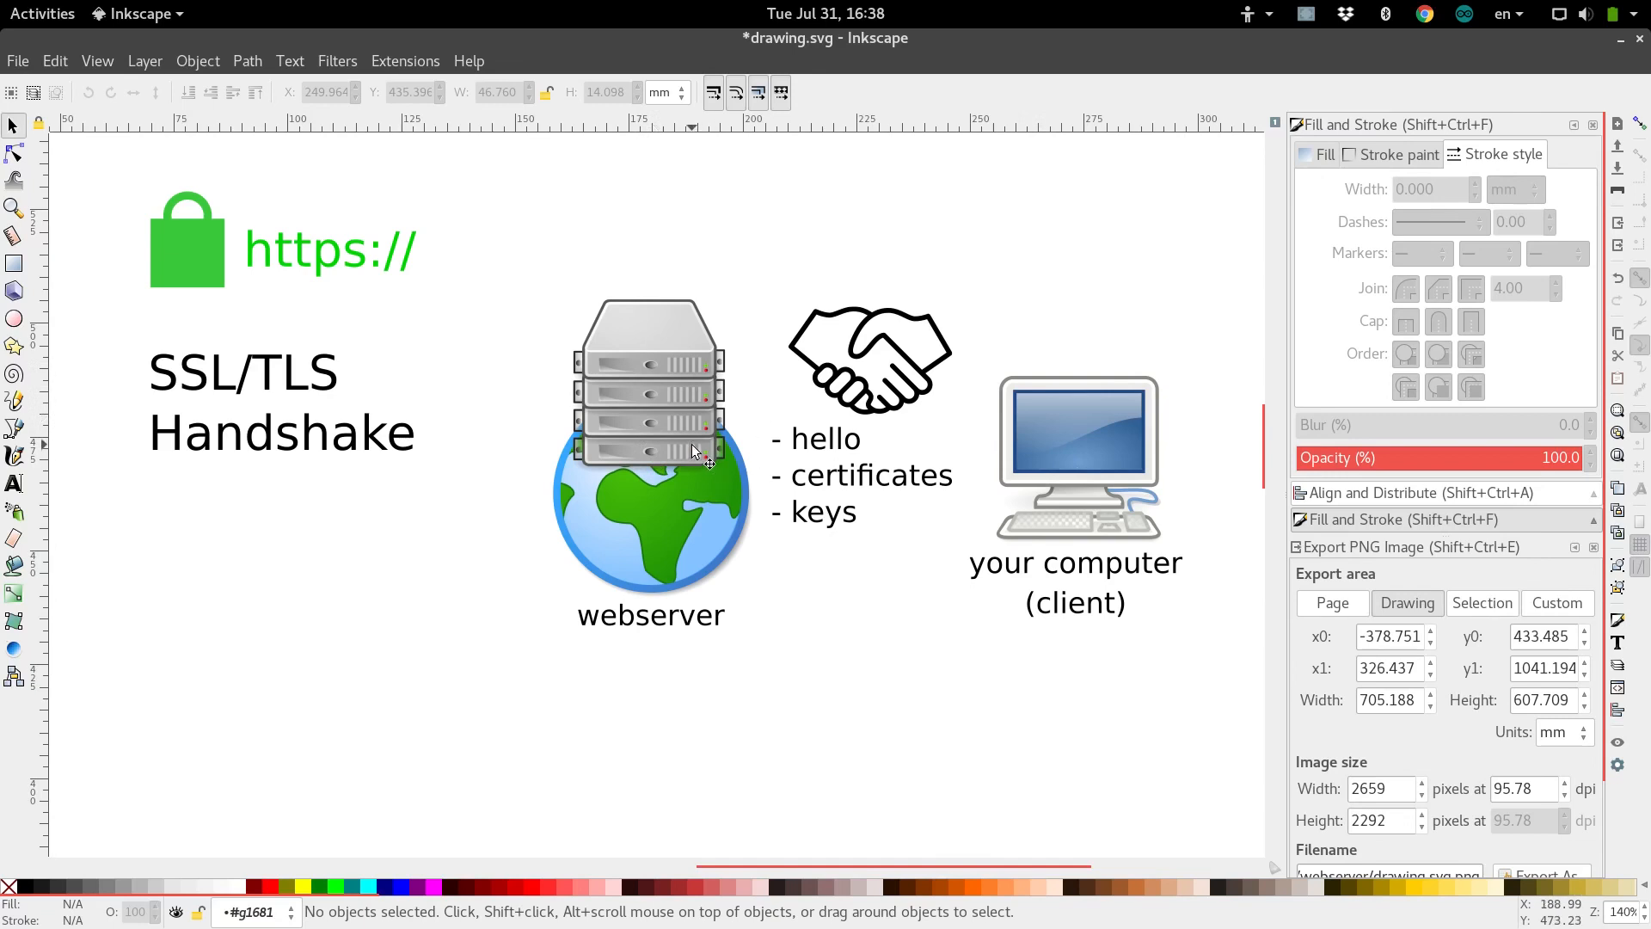
mouse_move(679, 433)
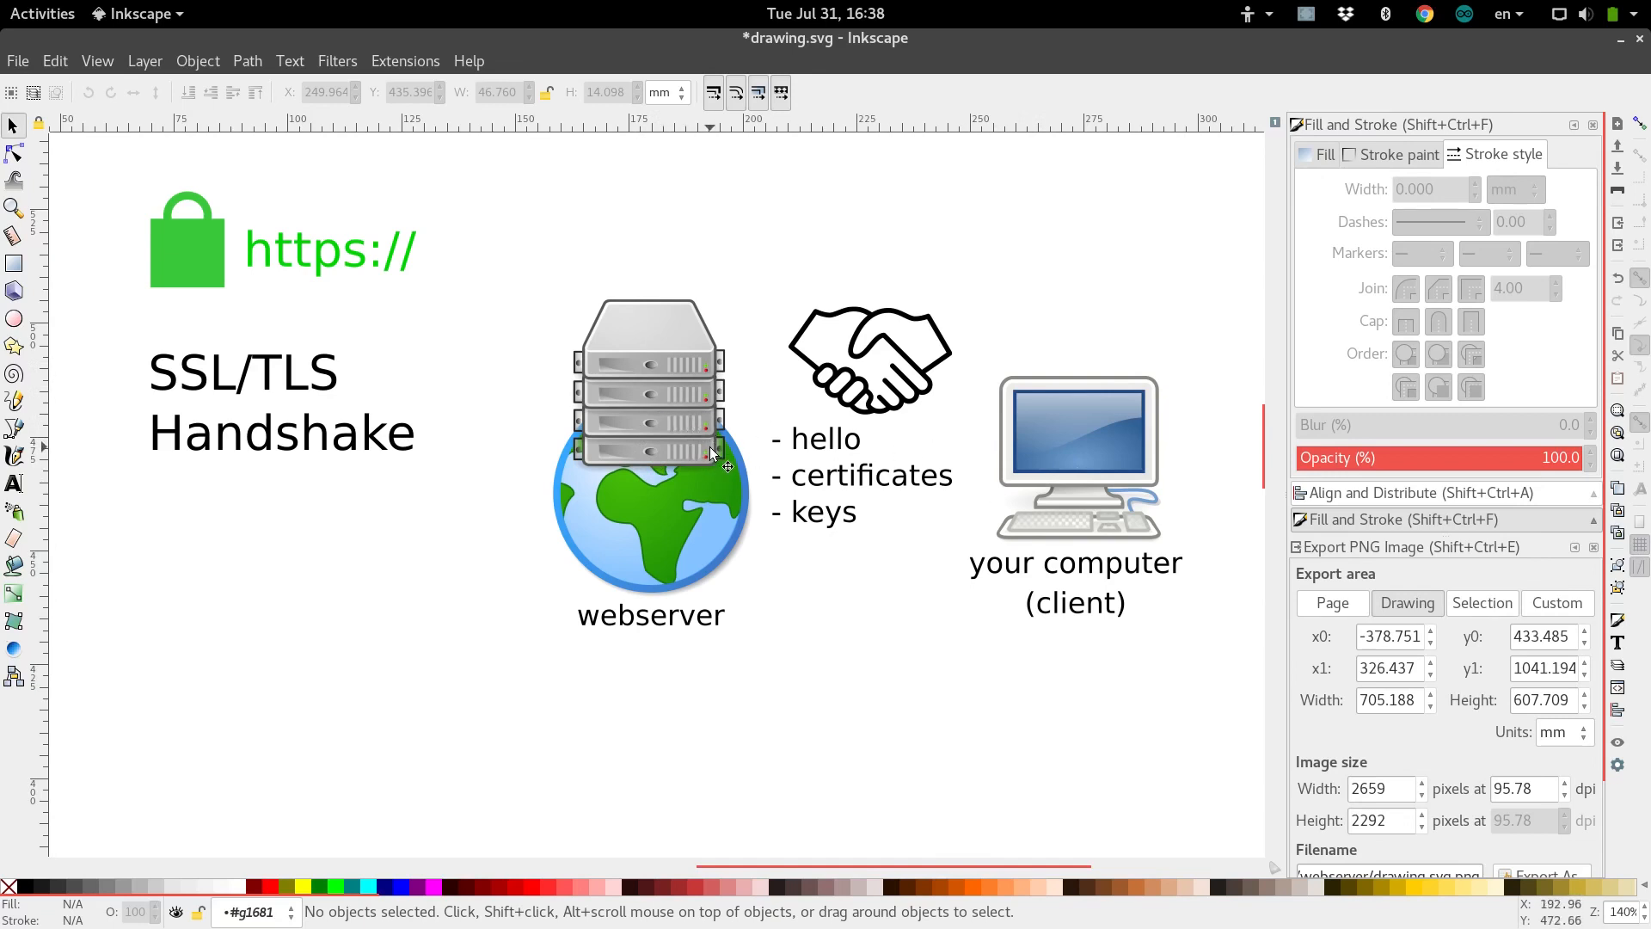
mouse_move(653, 462)
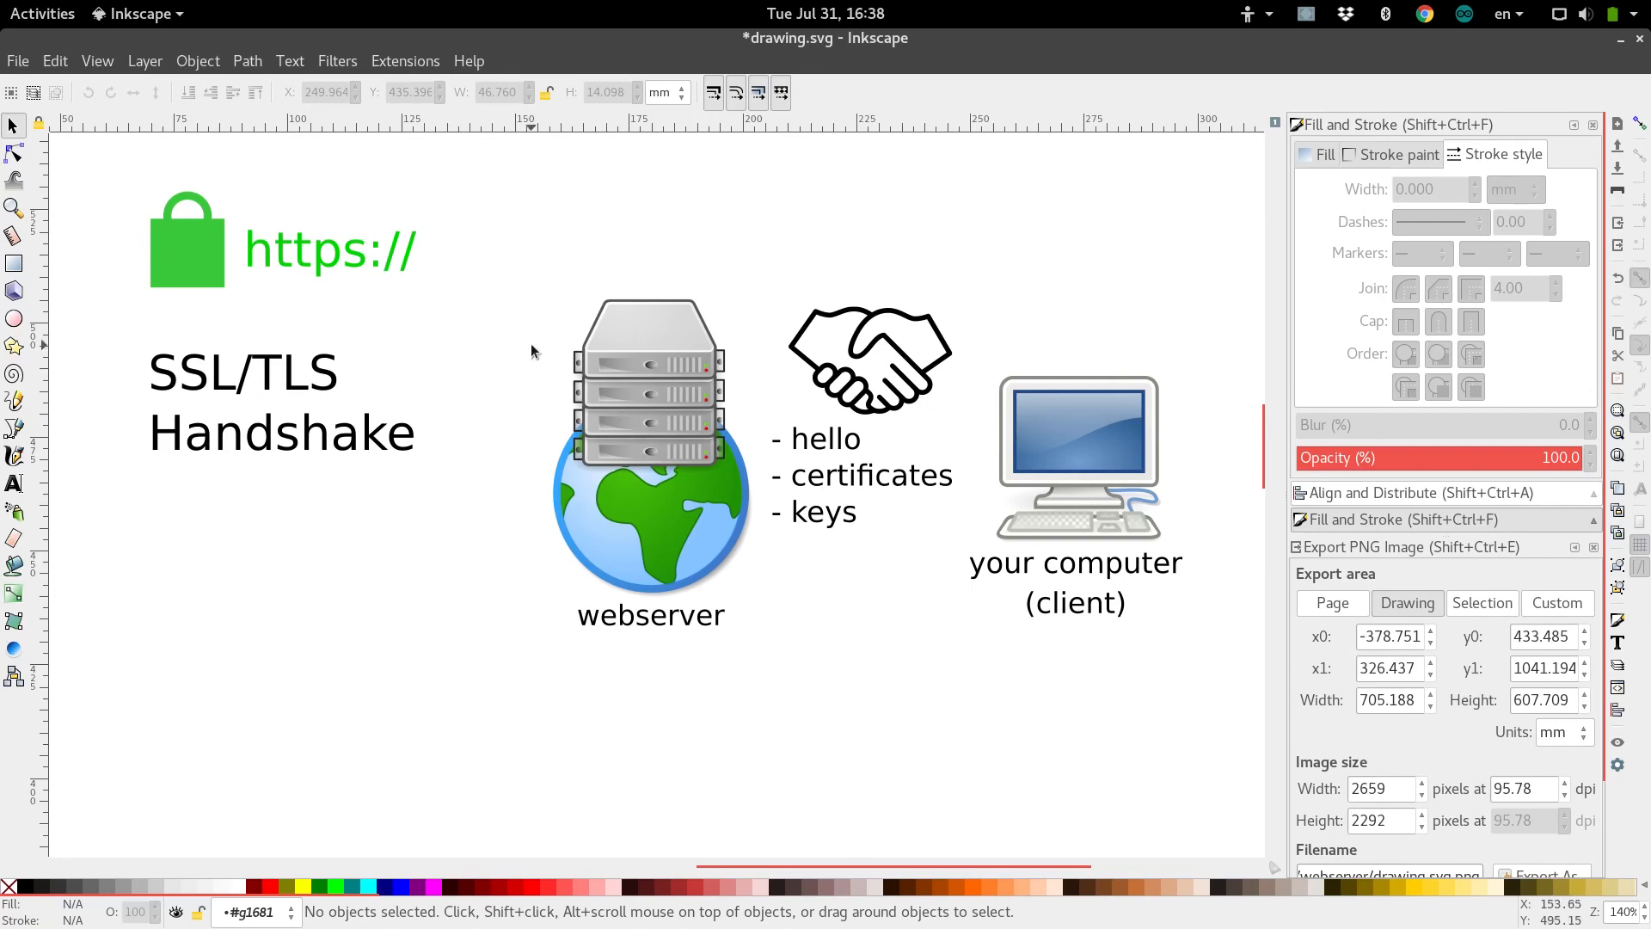
mouse_move(488, 344)
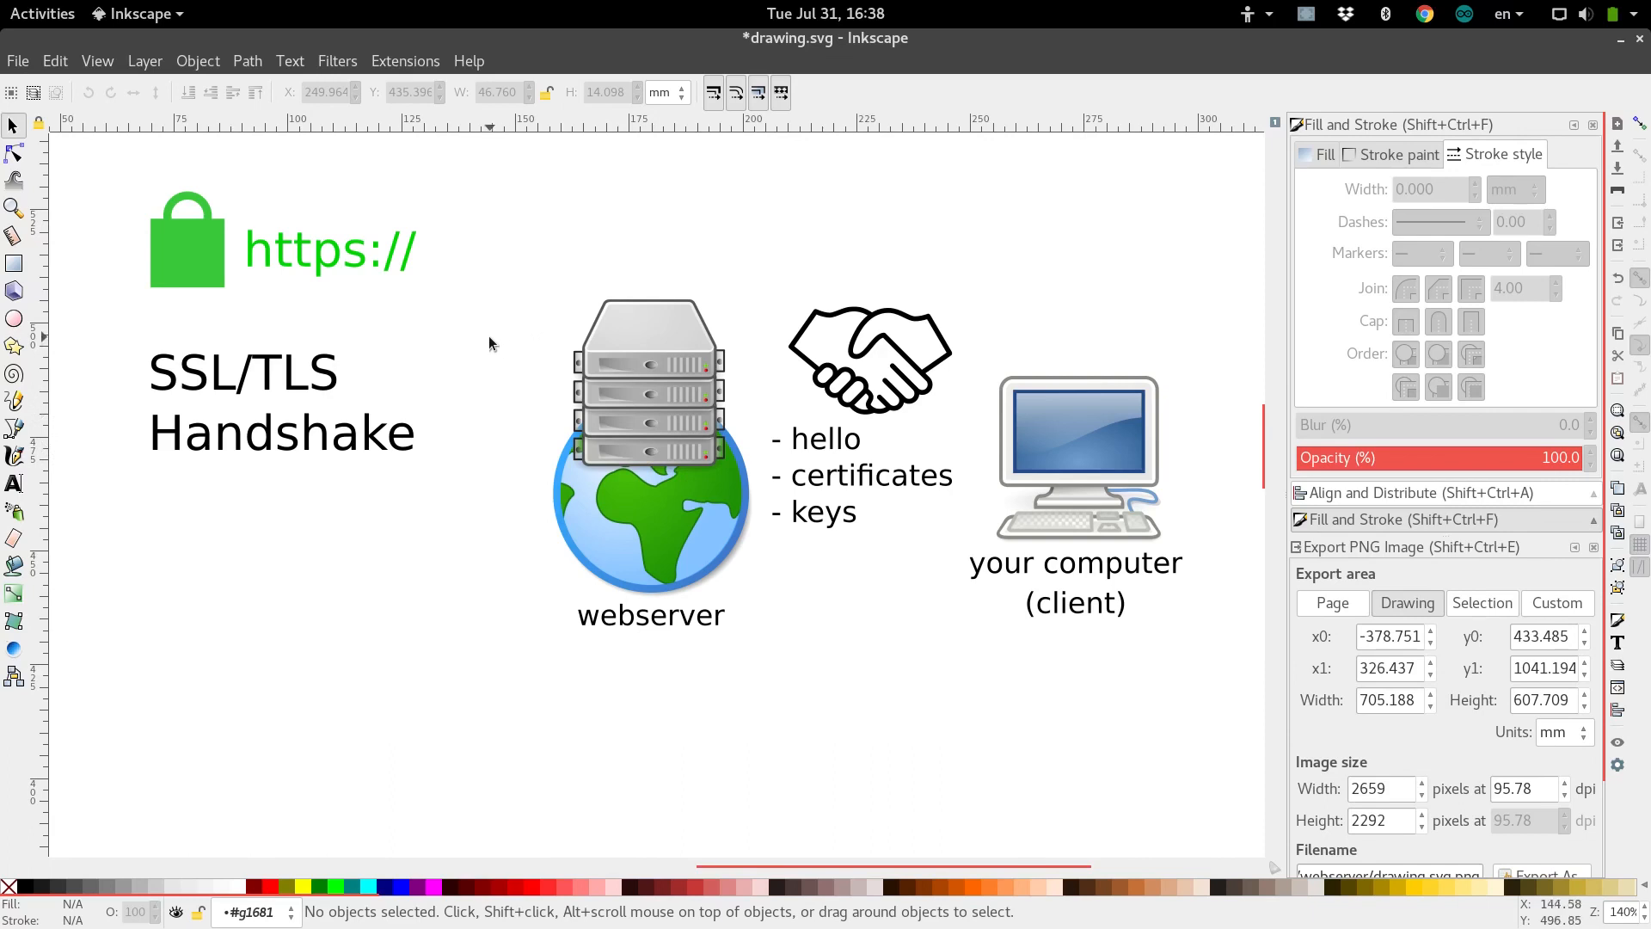
mouse_move(432, 282)
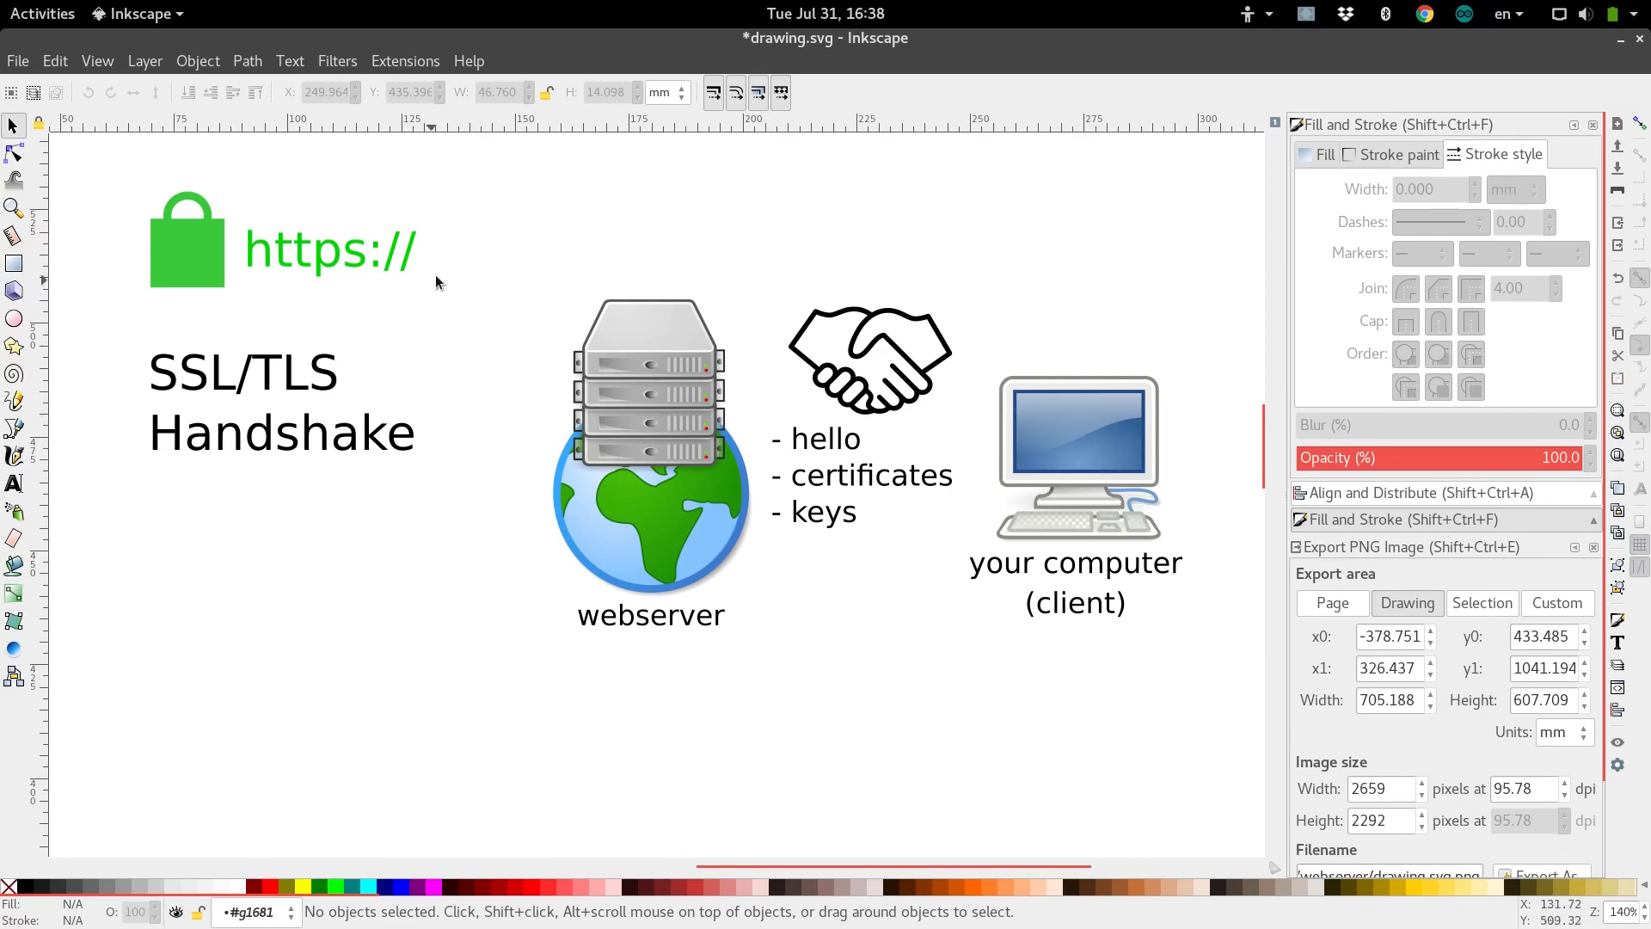
mouse_move(402, 912)
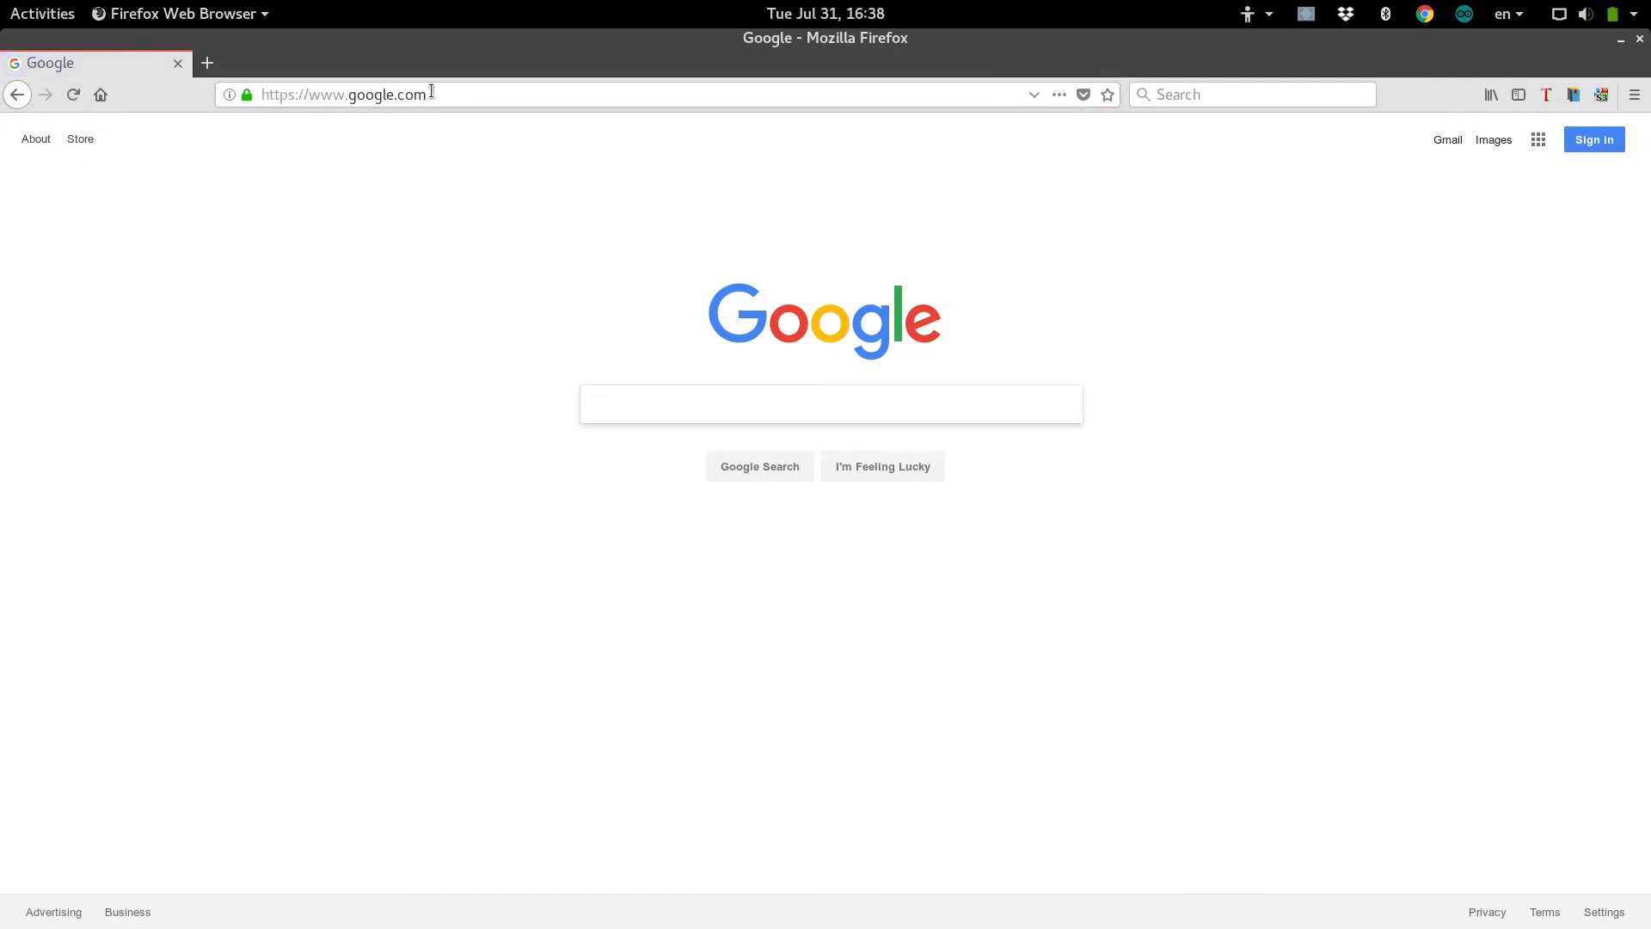
Step: Highlight the https Google address with its padlock, then deselect it again
click(347, 92)
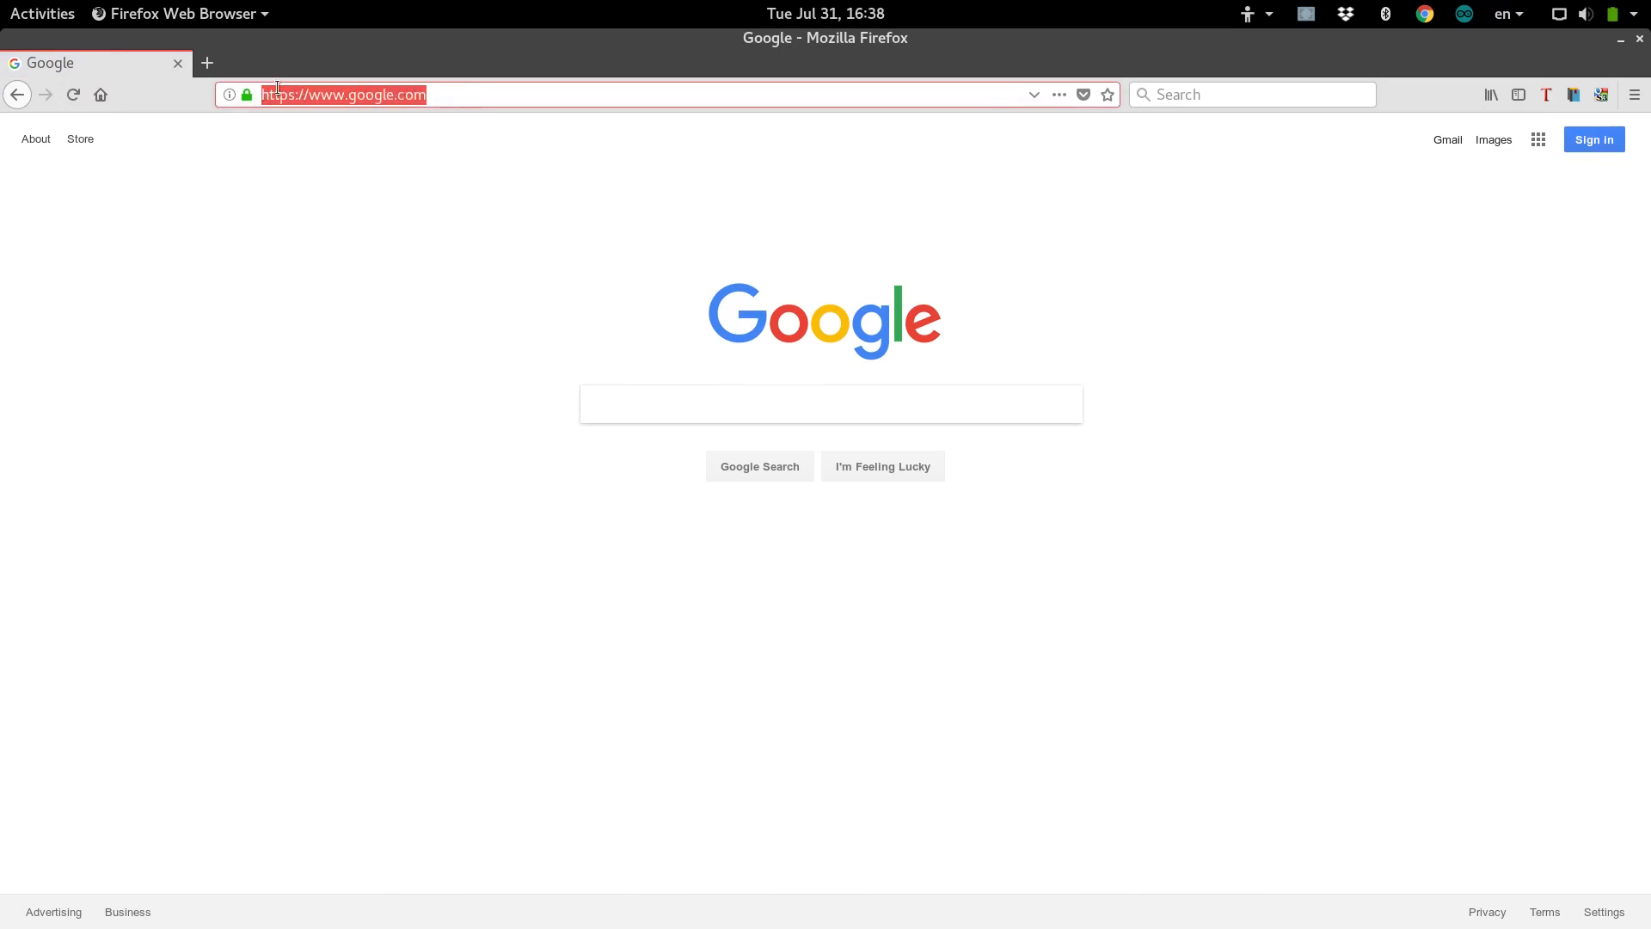
mouse_move(430, 114)
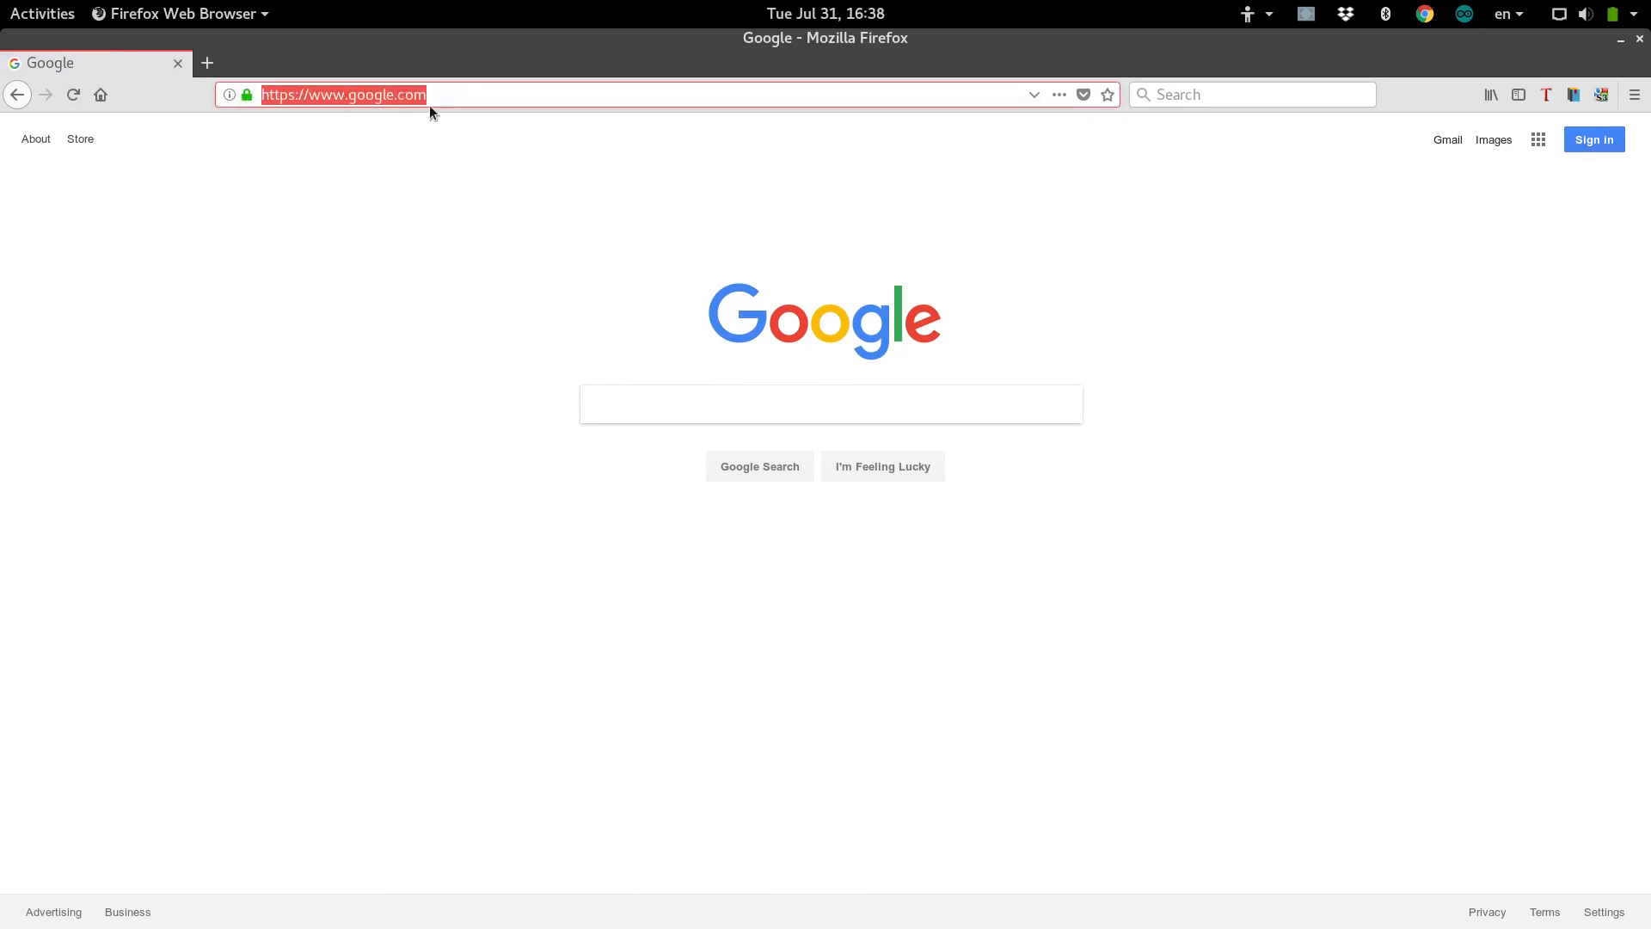
click(430, 95)
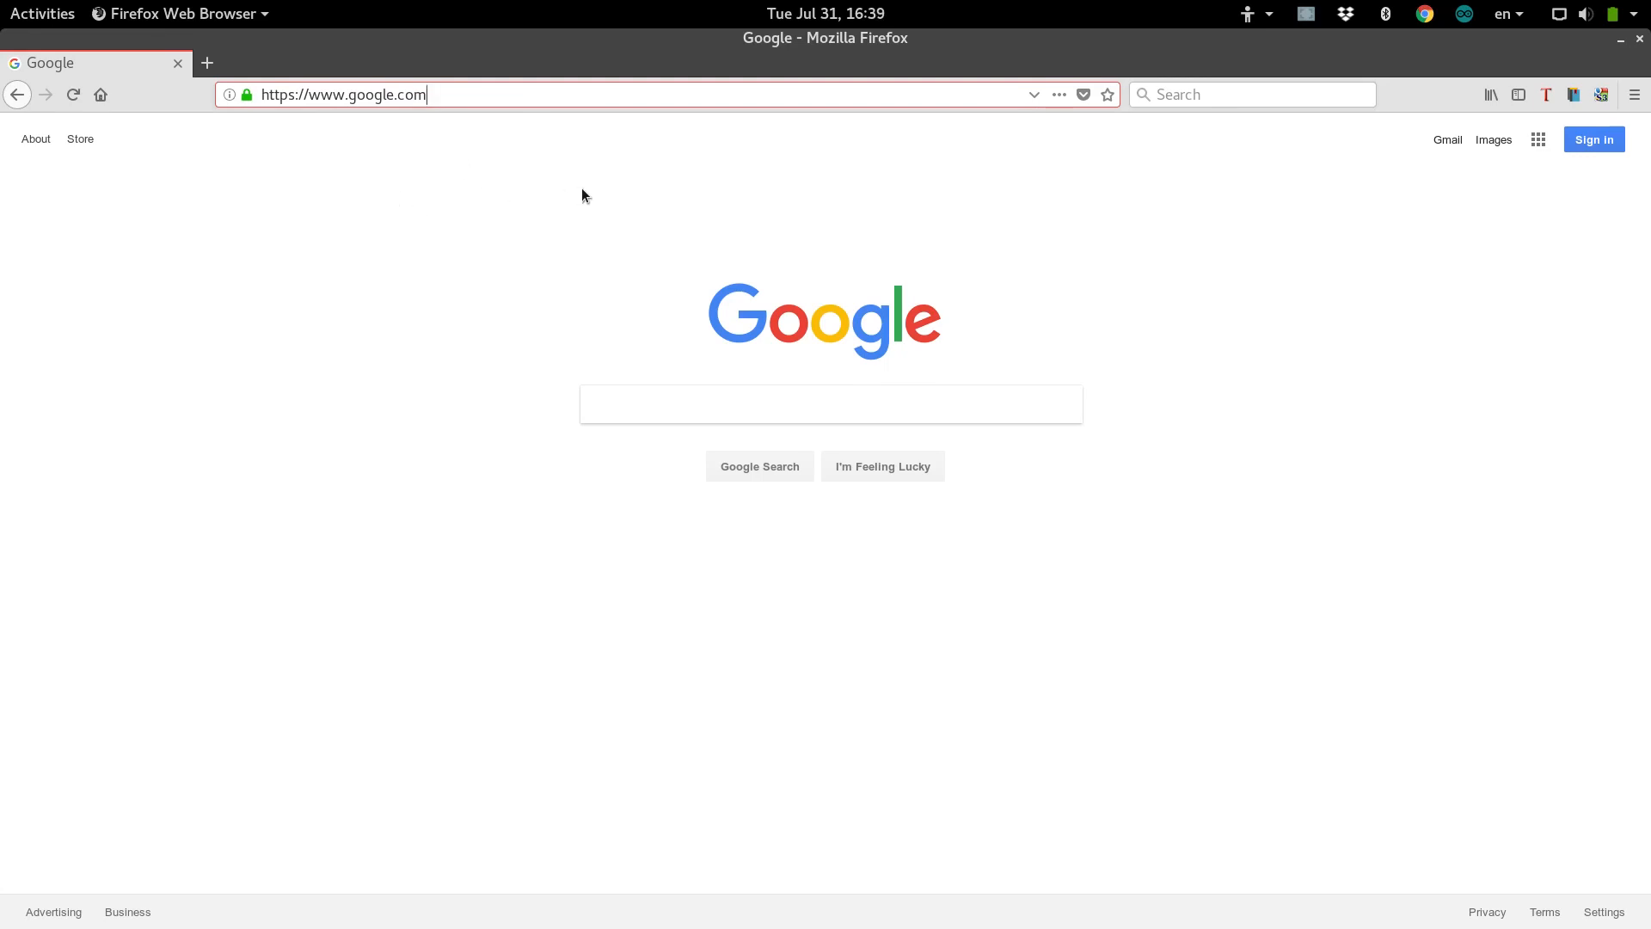
mouse_move(585, 218)
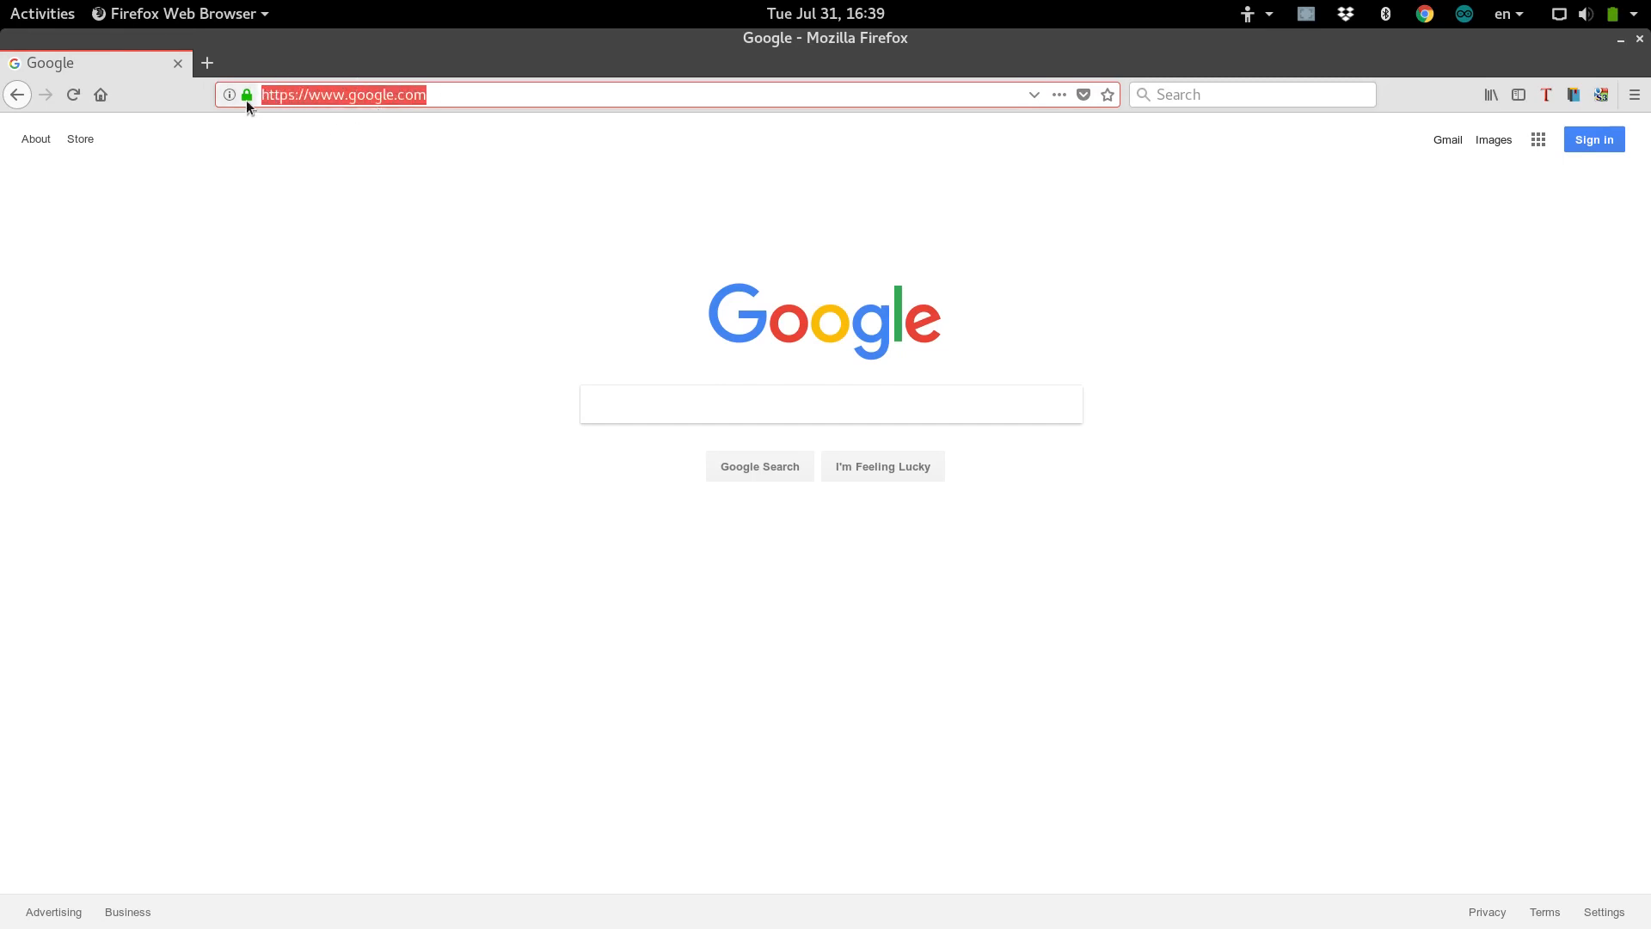
mouse_move(246, 95)
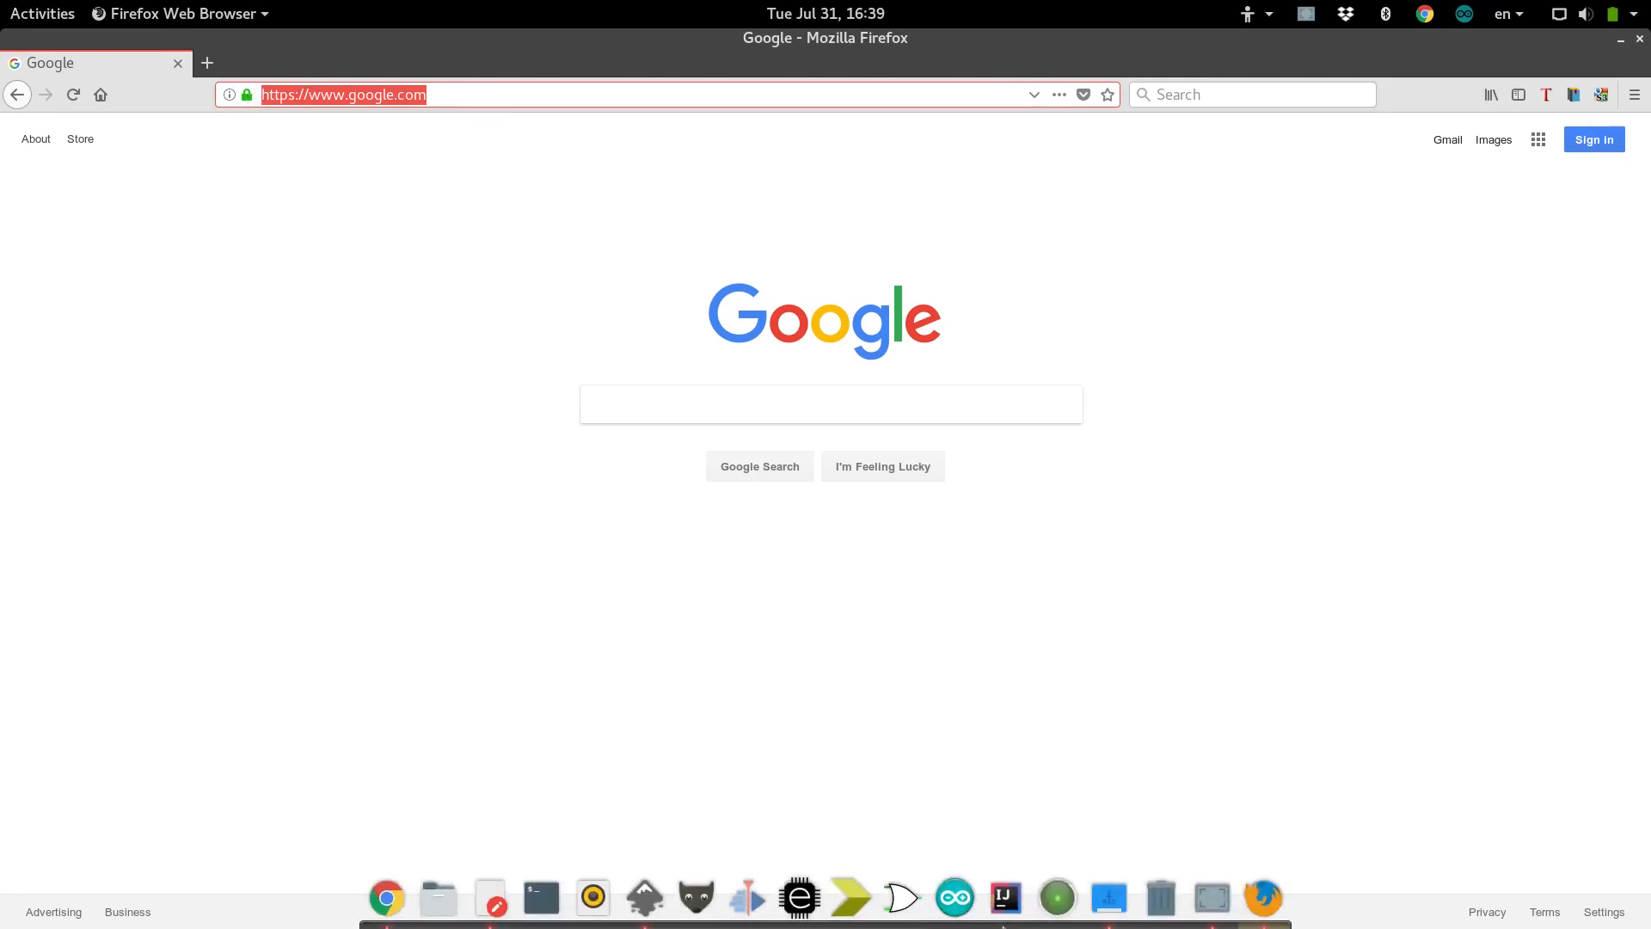
mouse_move(1260, 898)
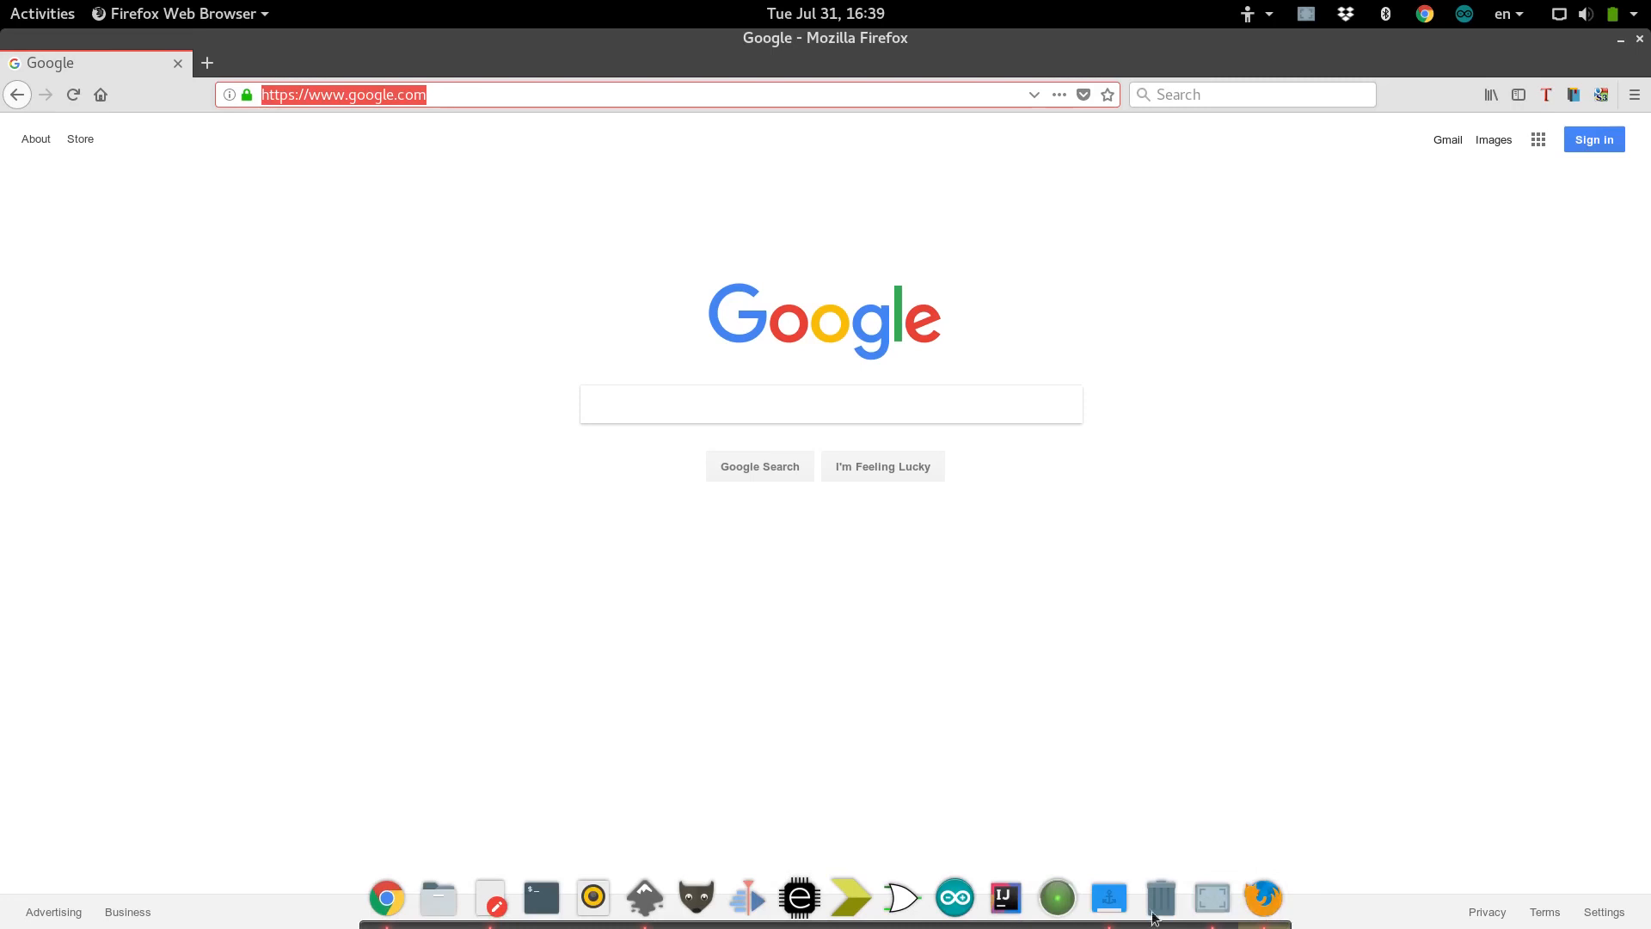
mouse_move(645, 898)
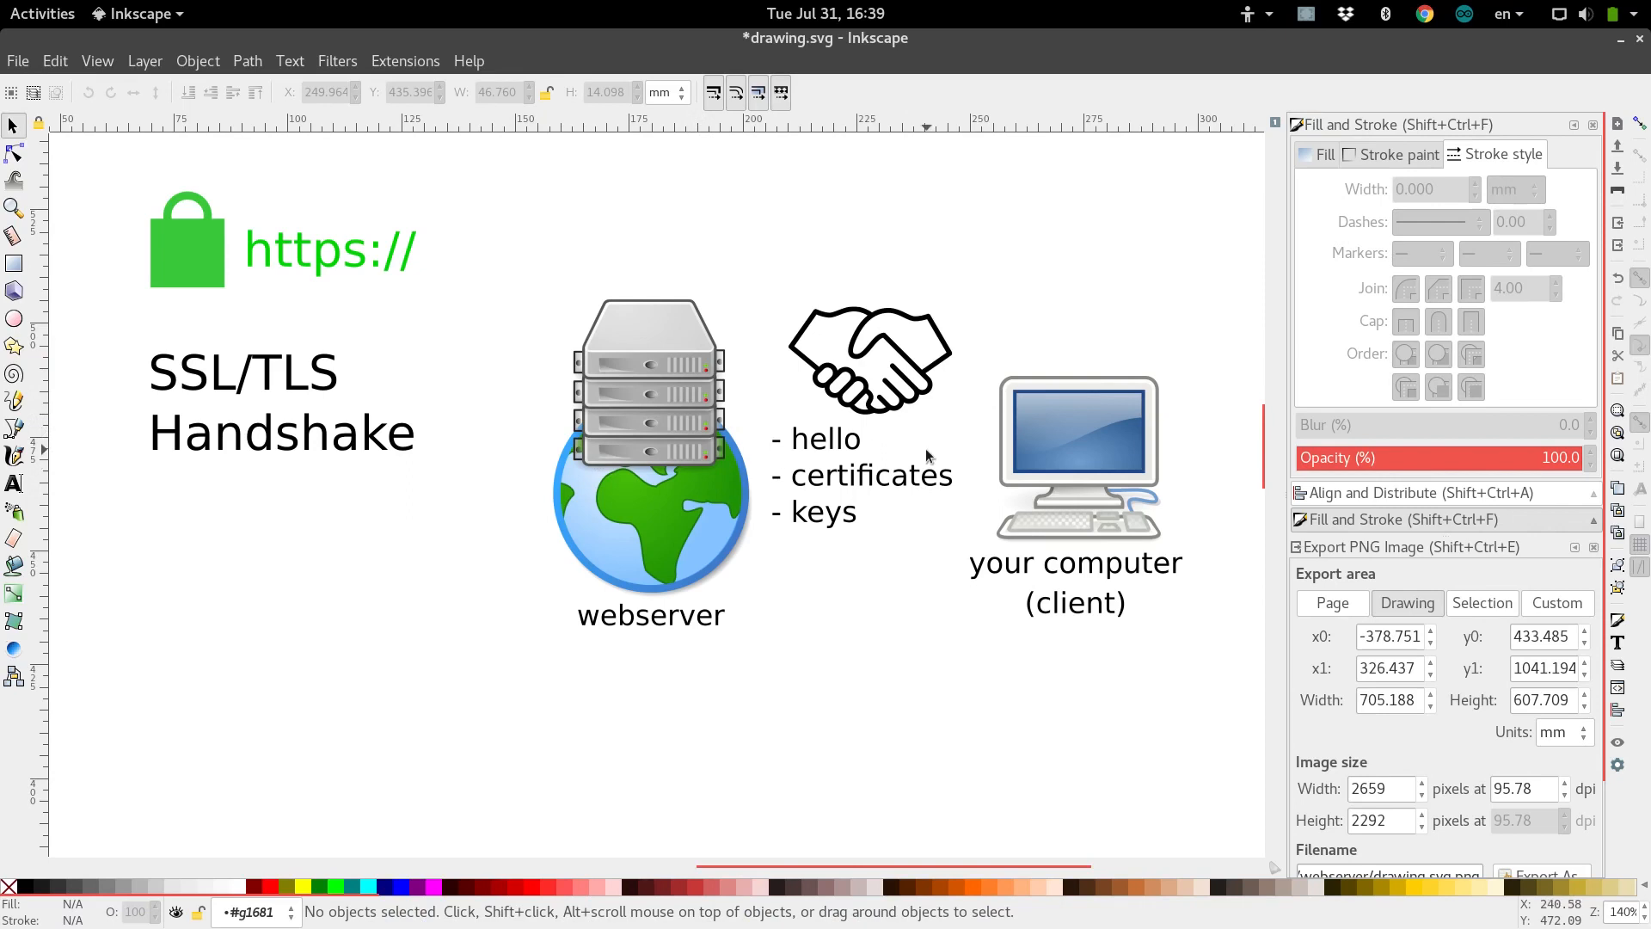
mouse_move(748, 513)
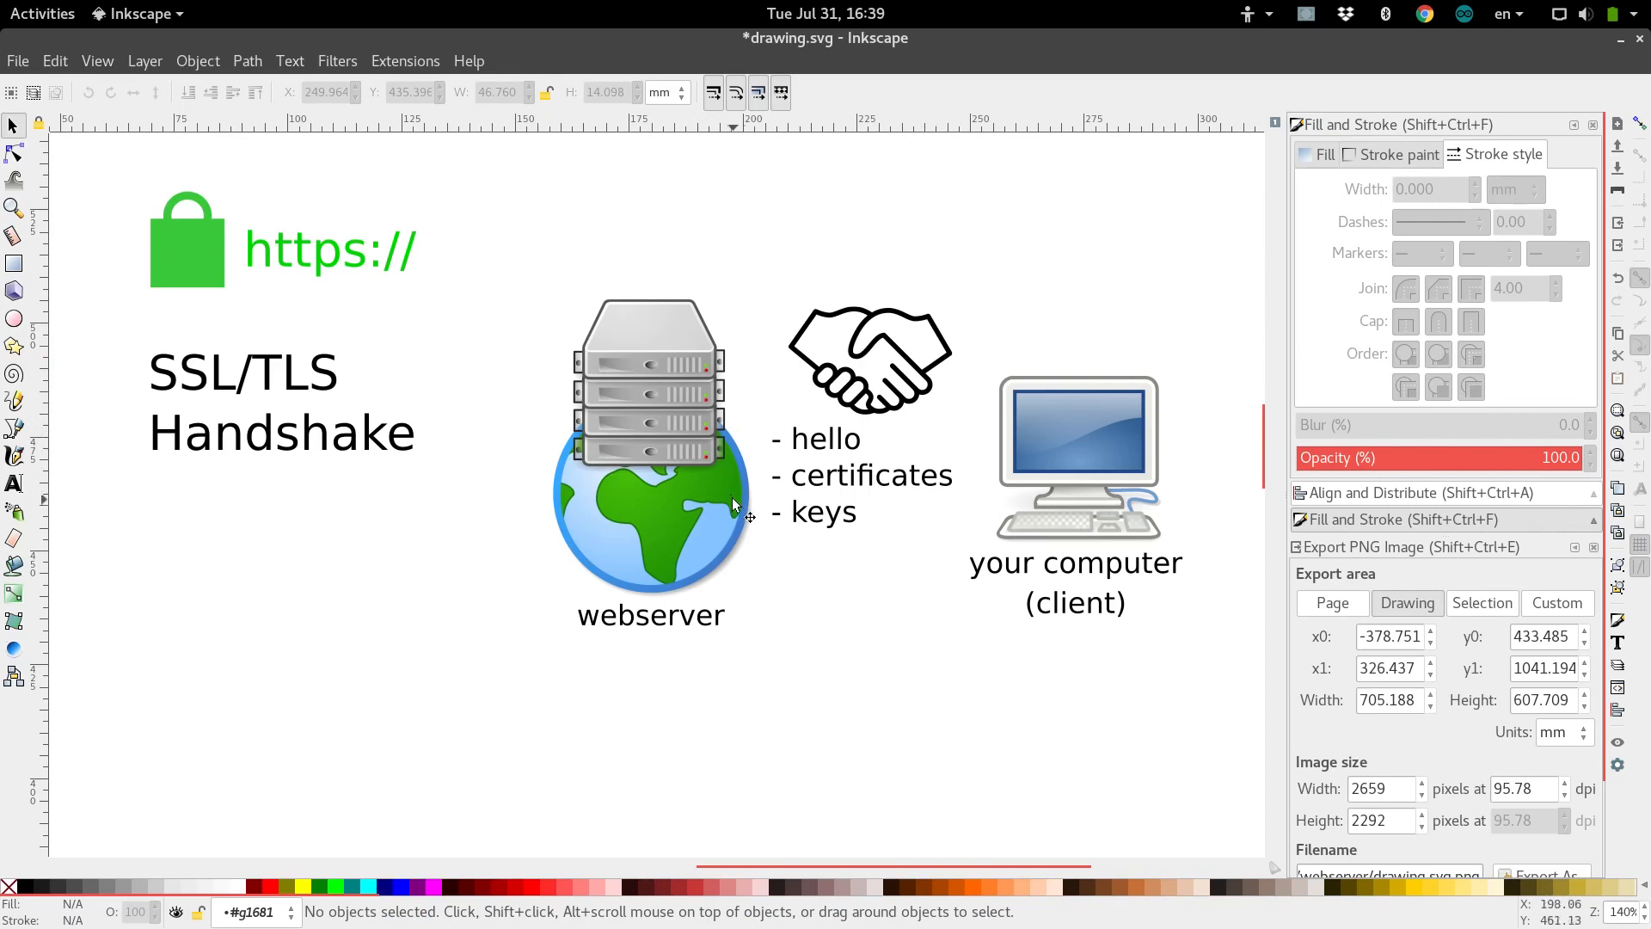
mouse_move(667, 466)
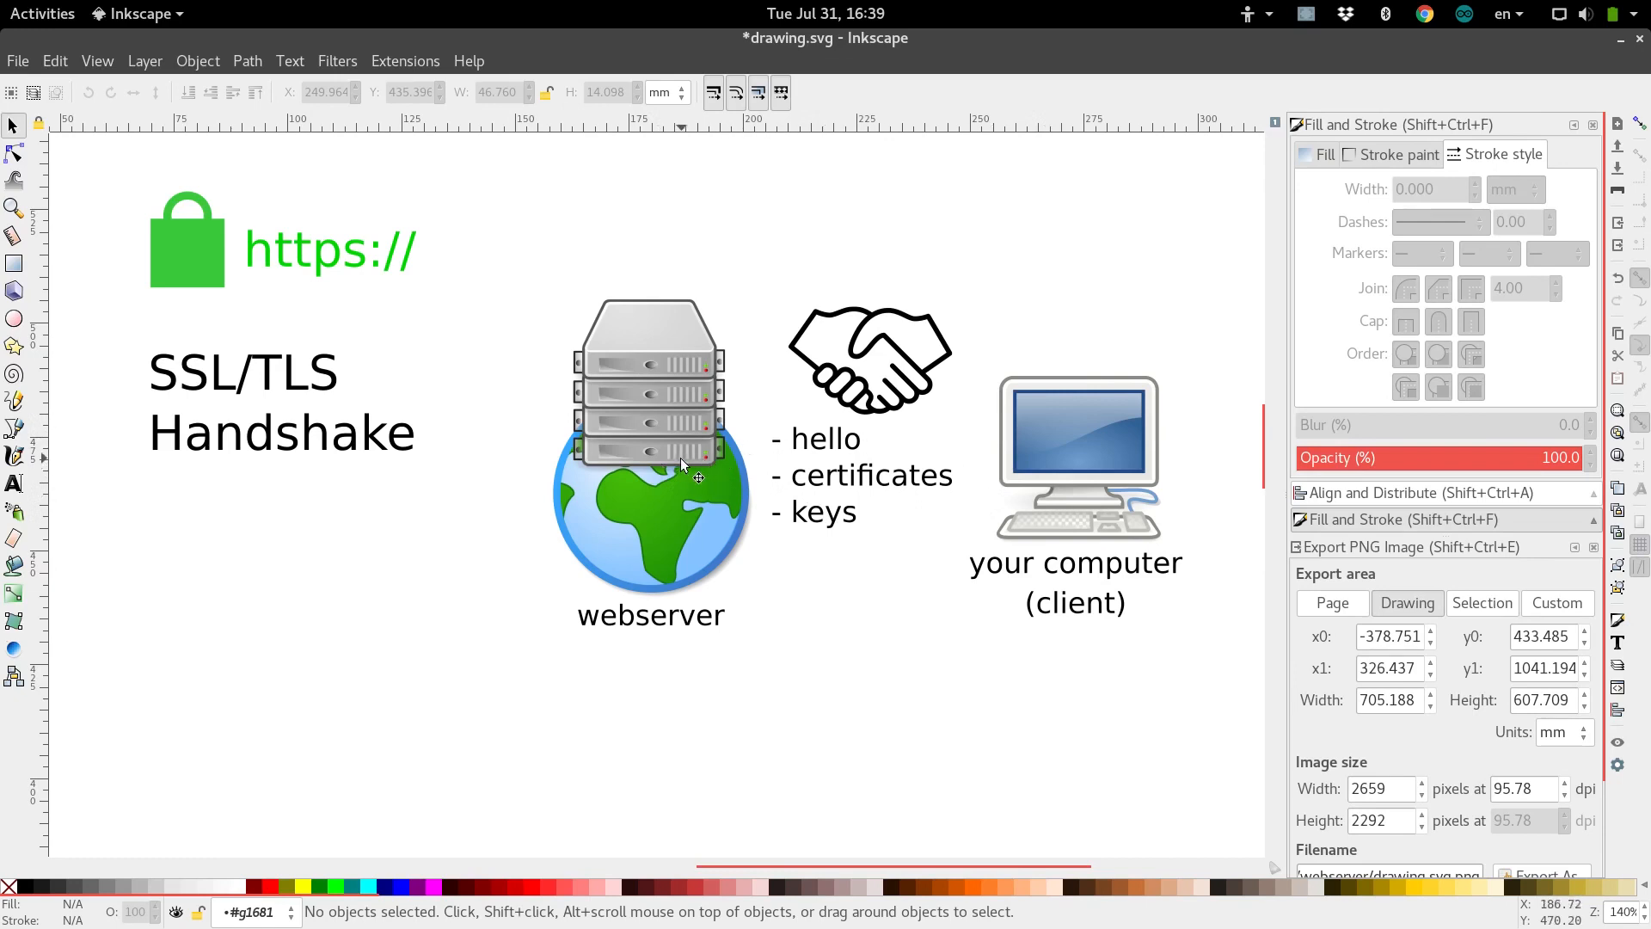
mouse_move(935, 414)
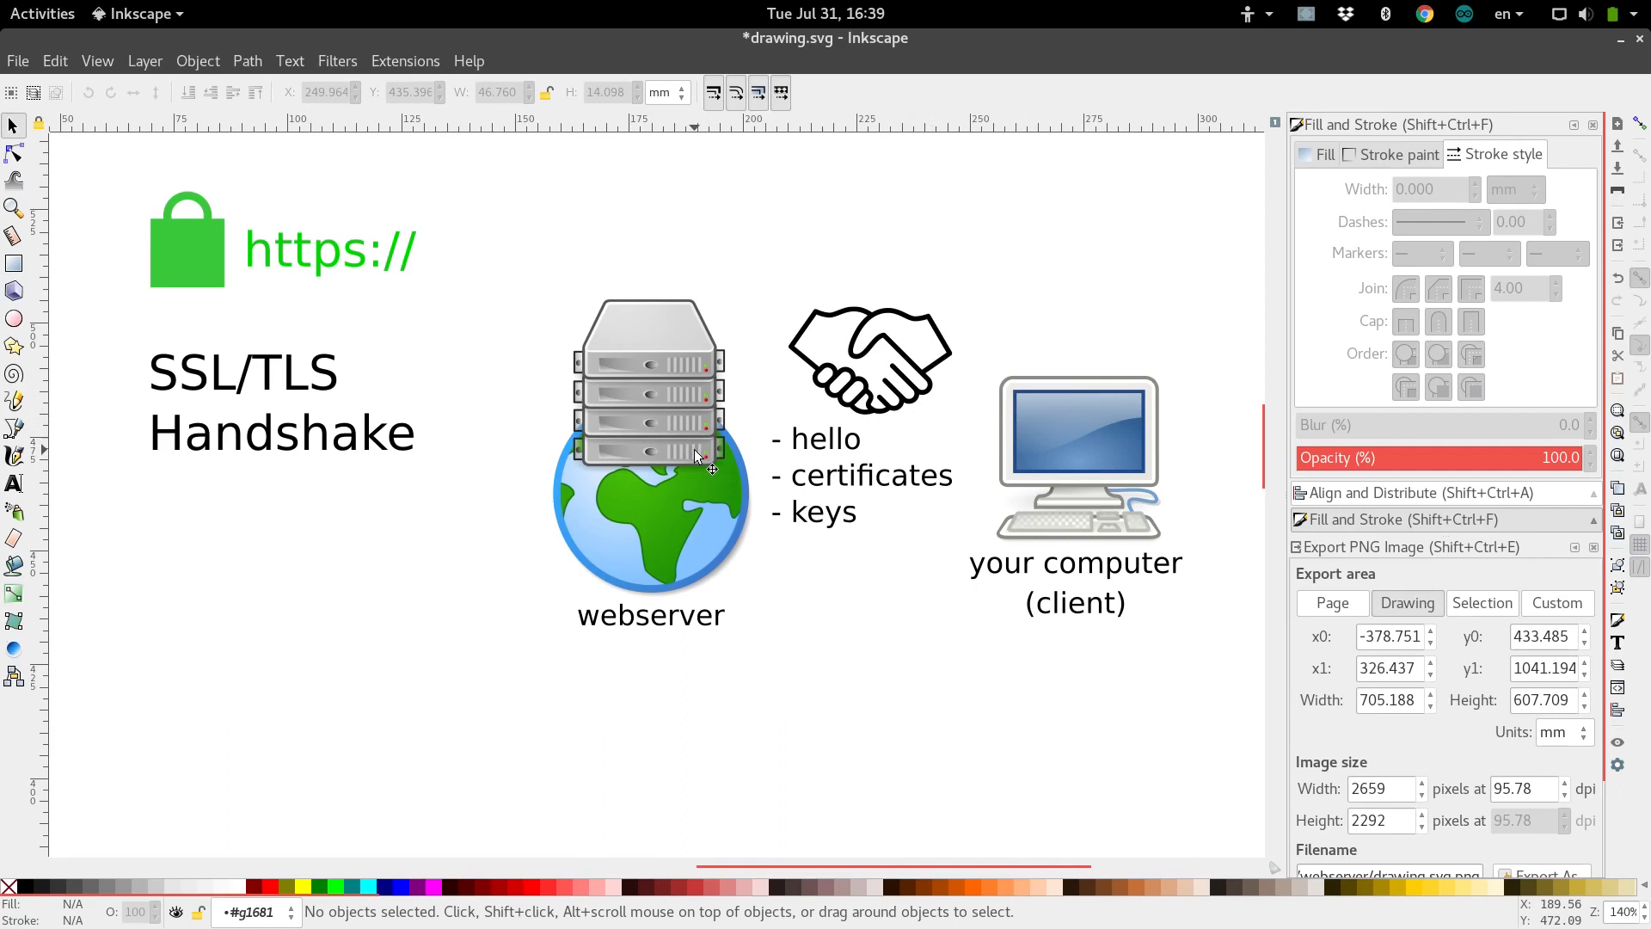
mouse_move(1022, 476)
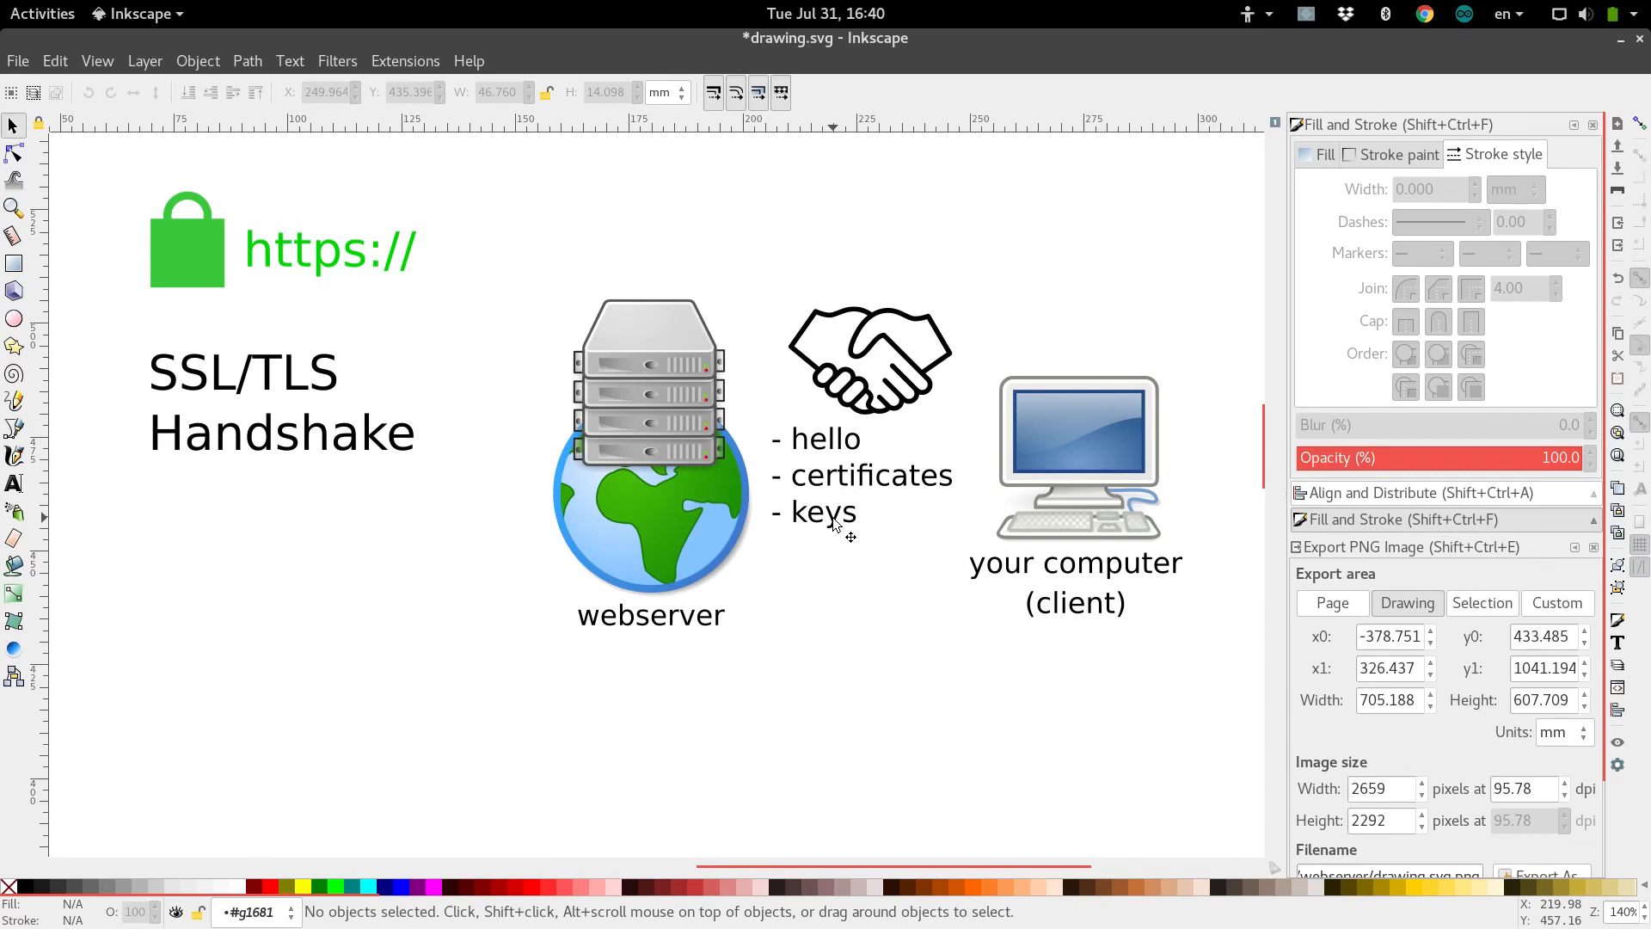
mouse_move(863, 481)
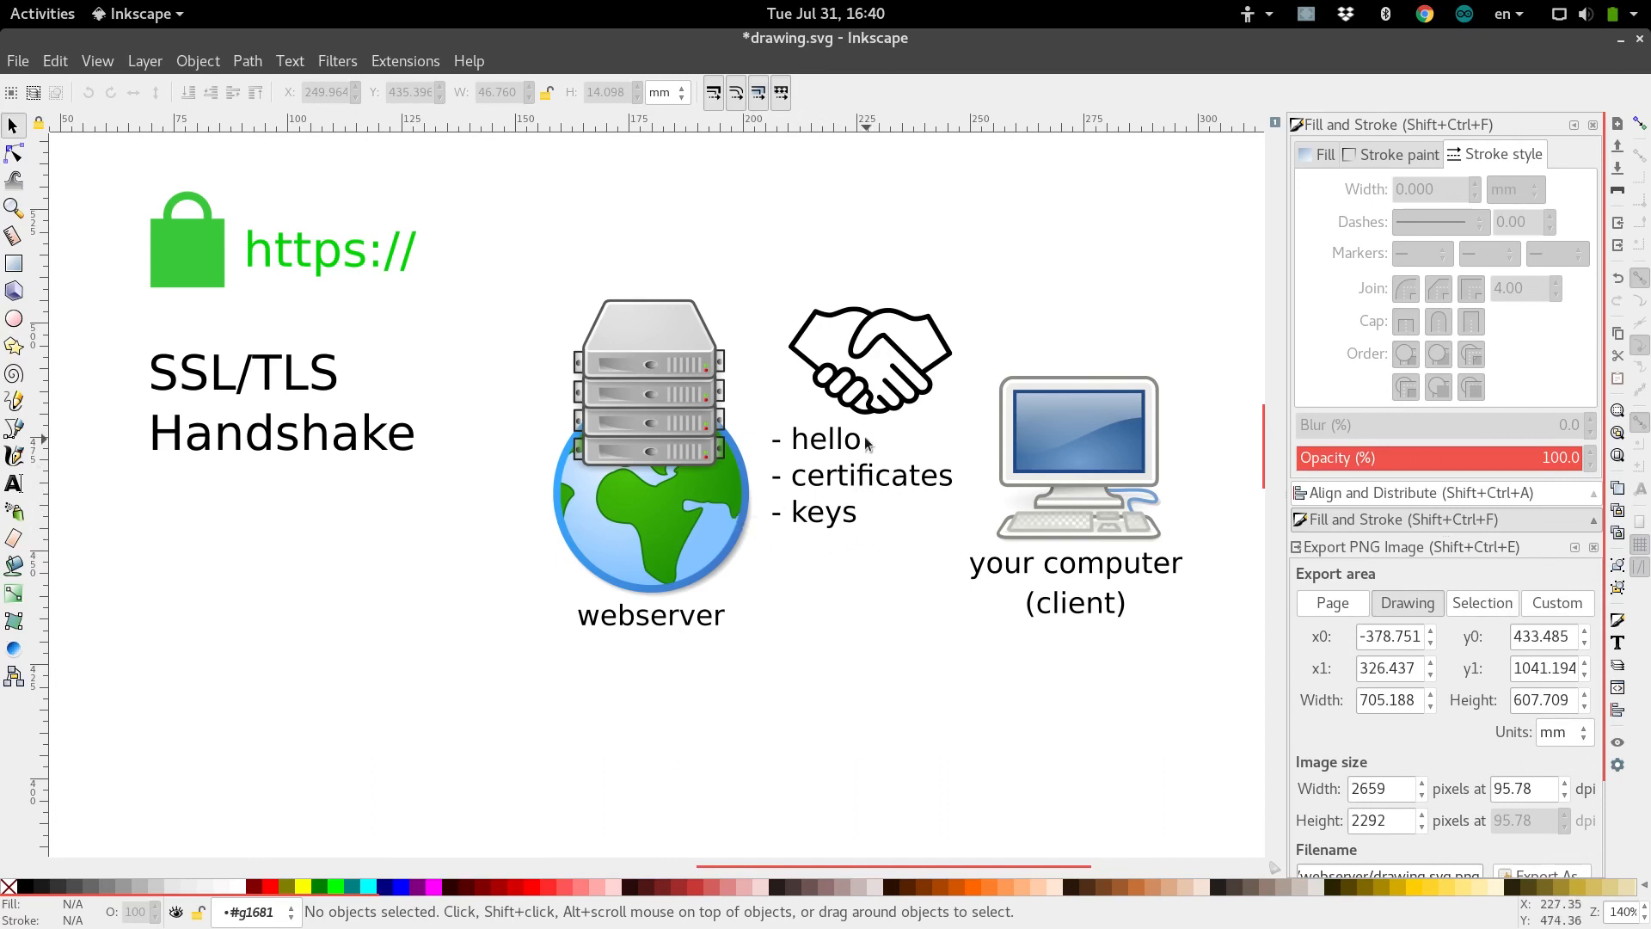
mouse_move(861, 454)
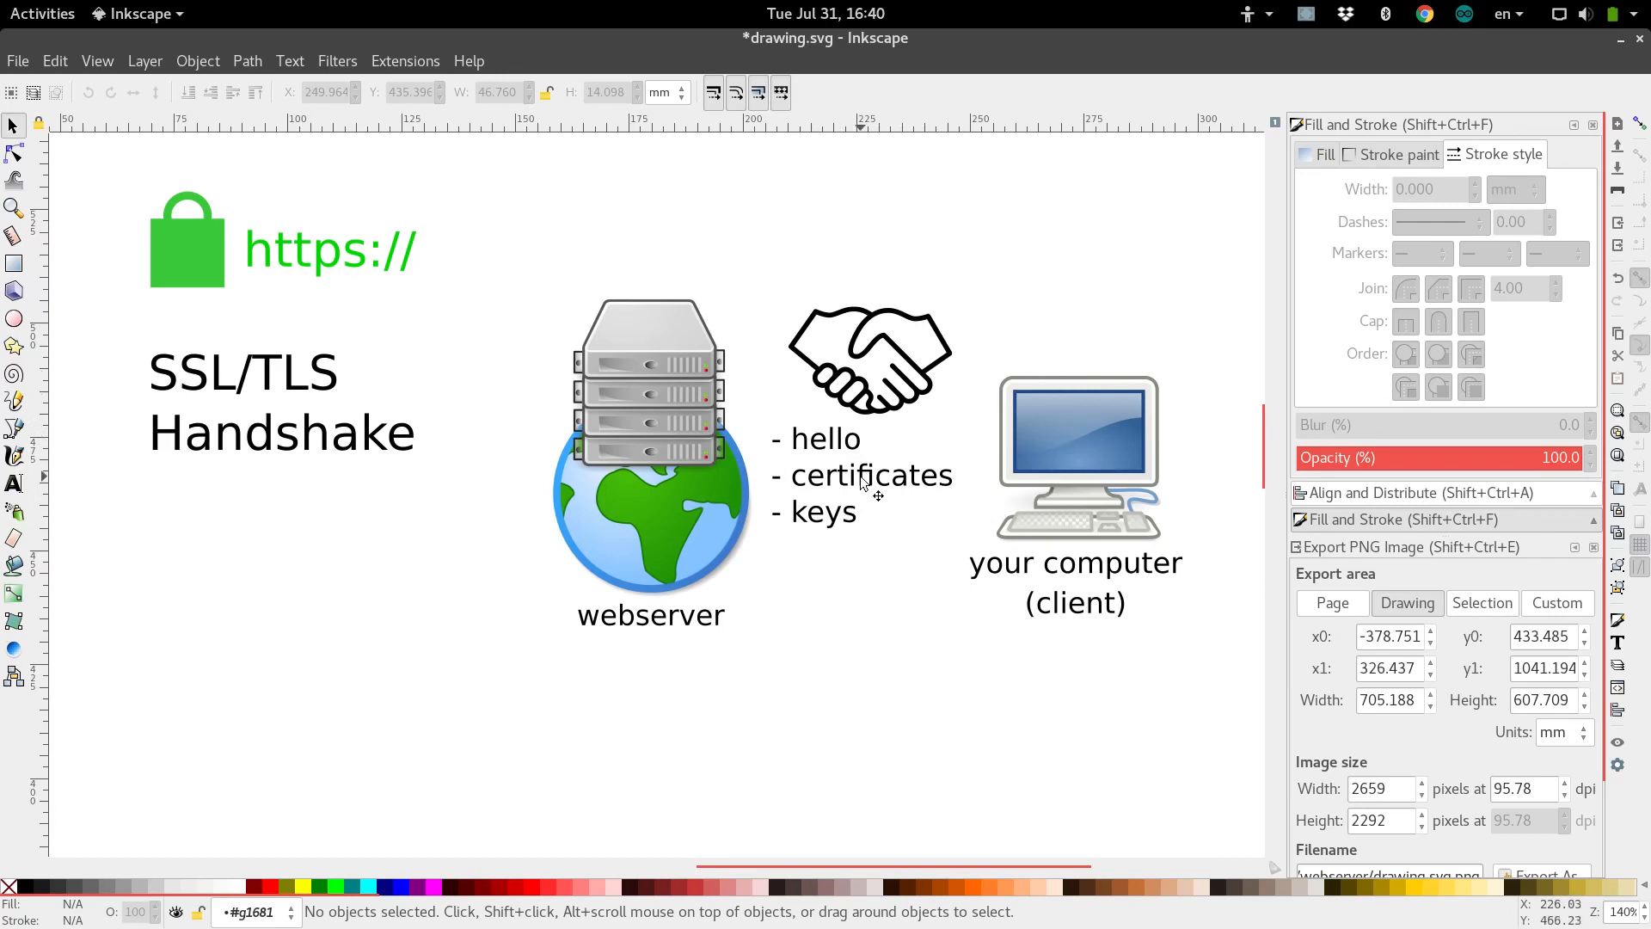
mouse_move(959, 423)
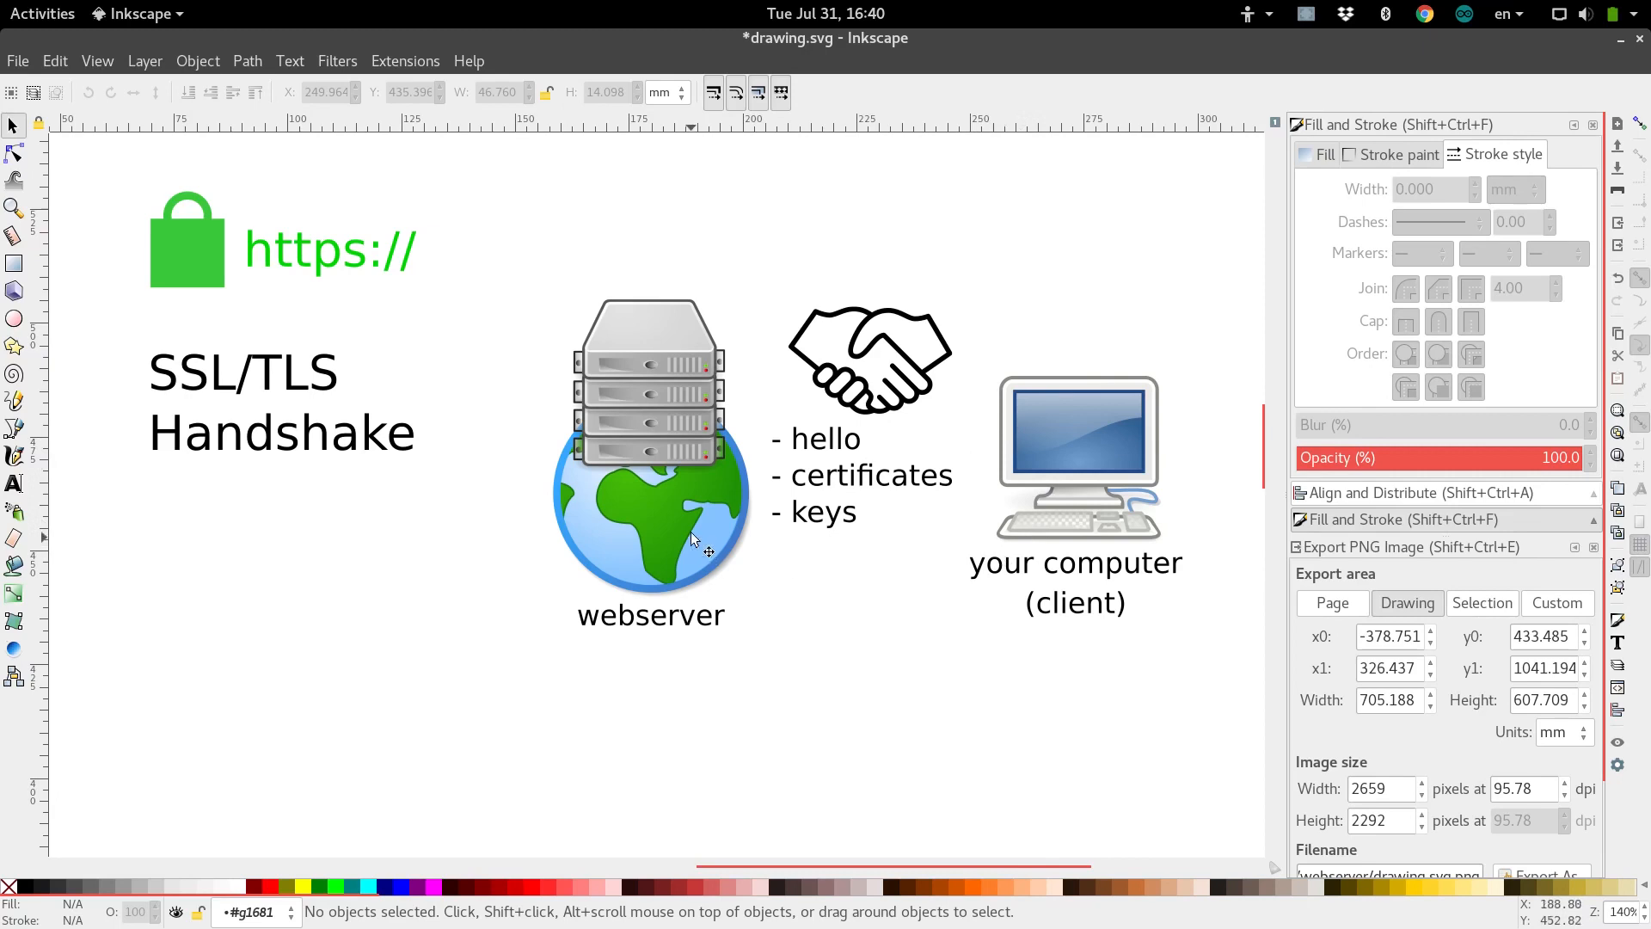
mouse_move(951, 546)
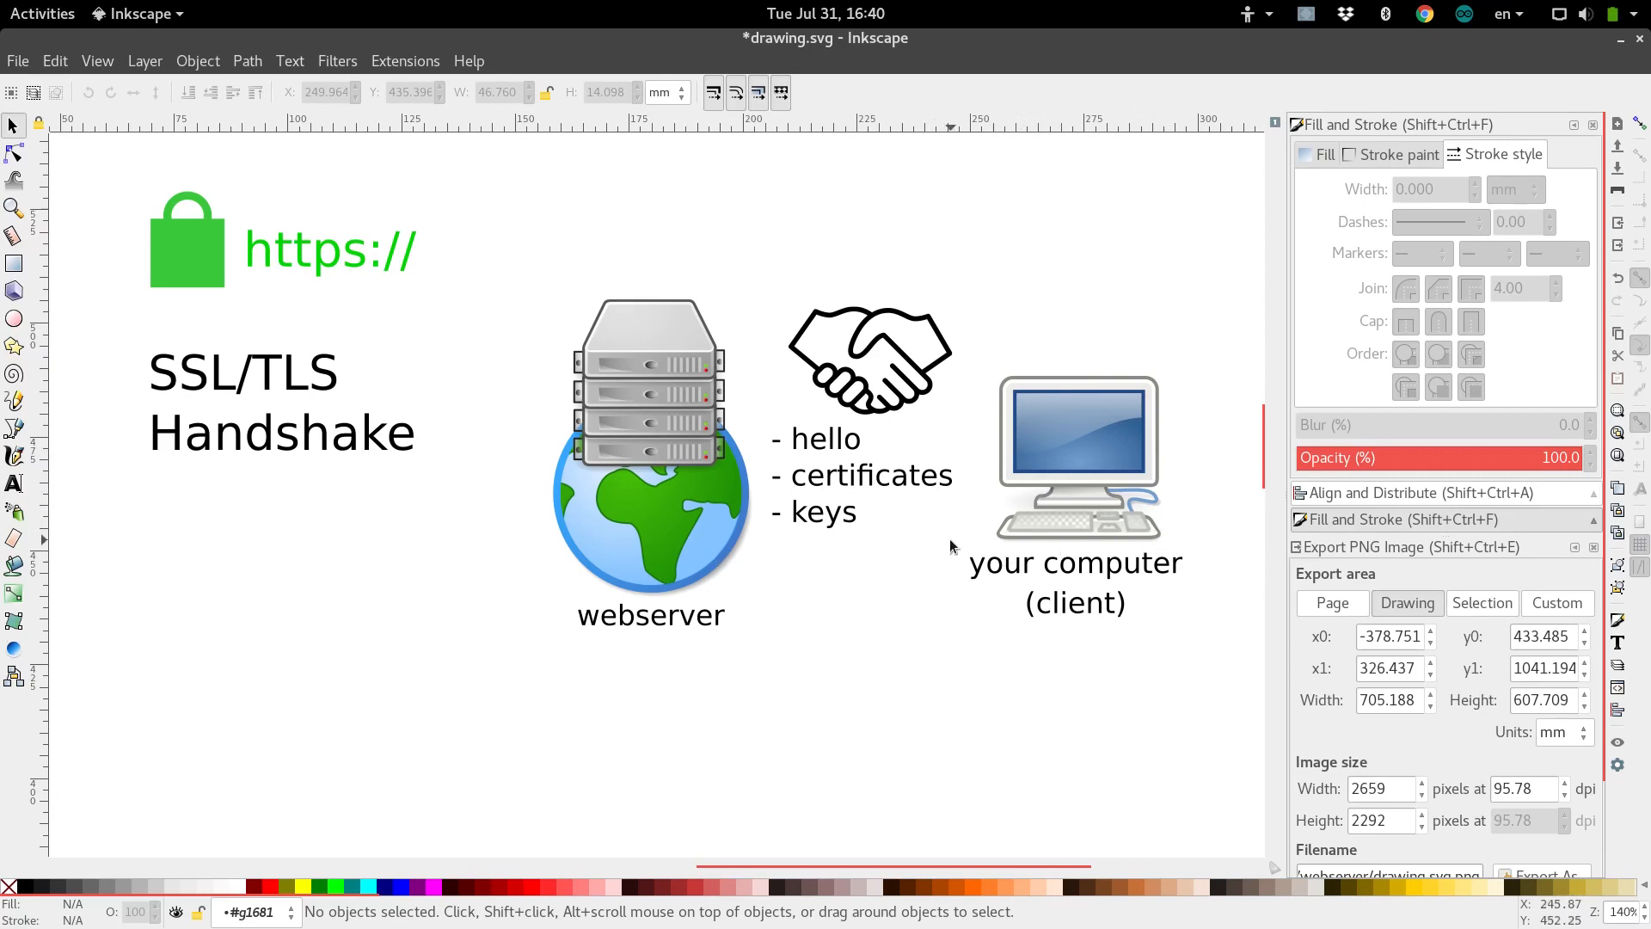
mouse_move(442, 397)
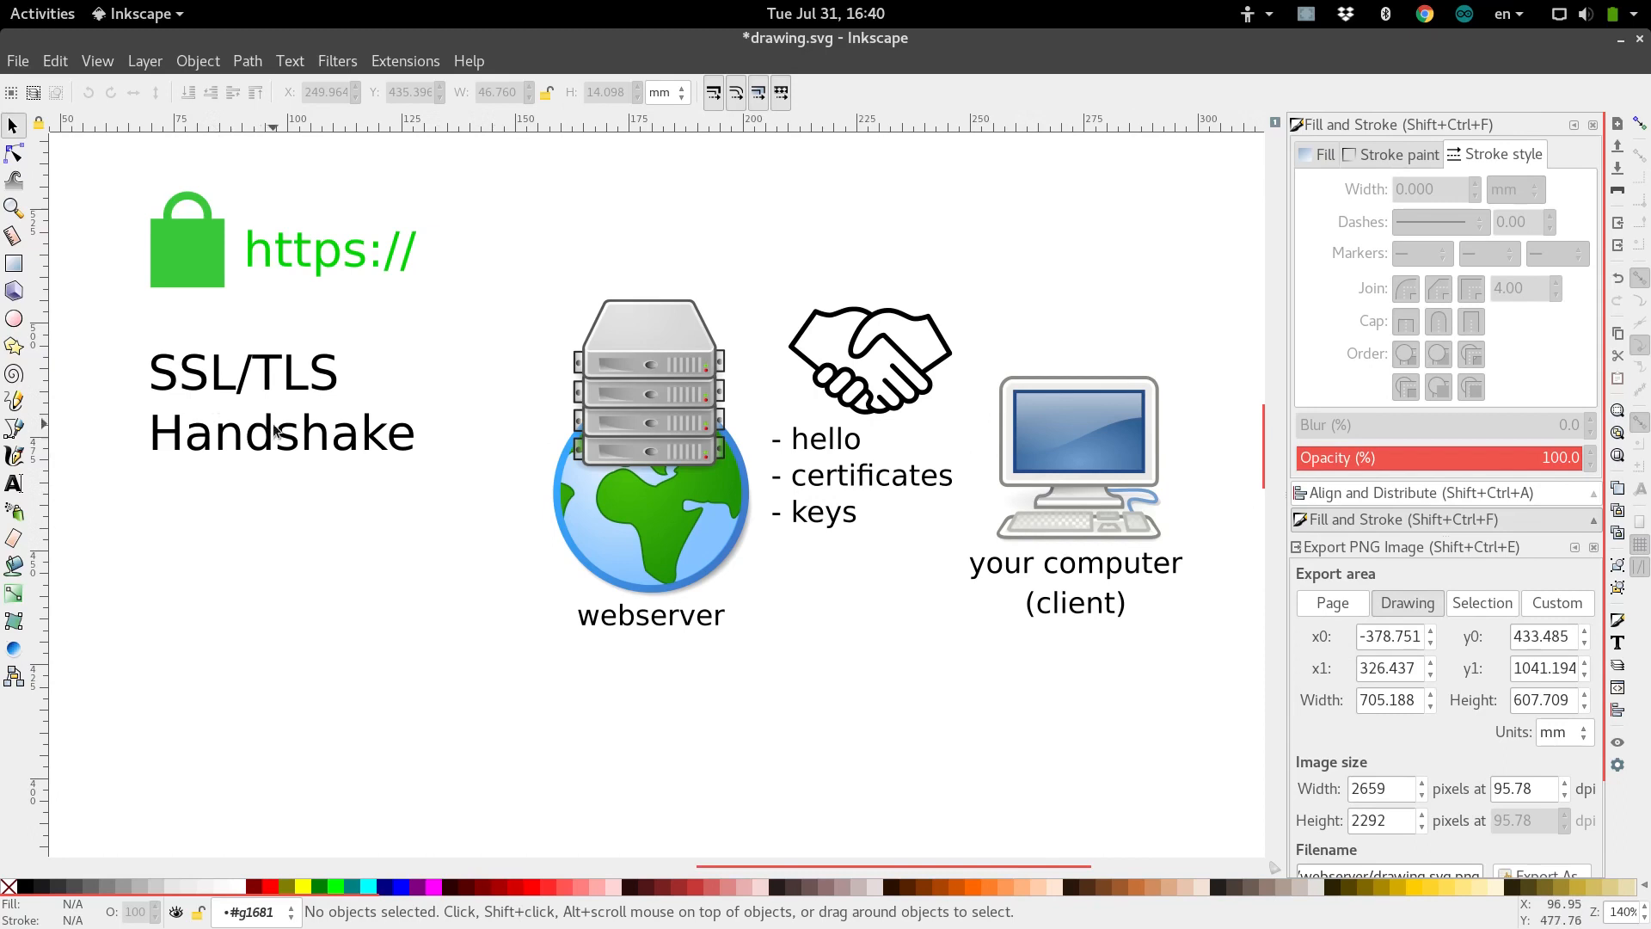
mouse_move(1101, 481)
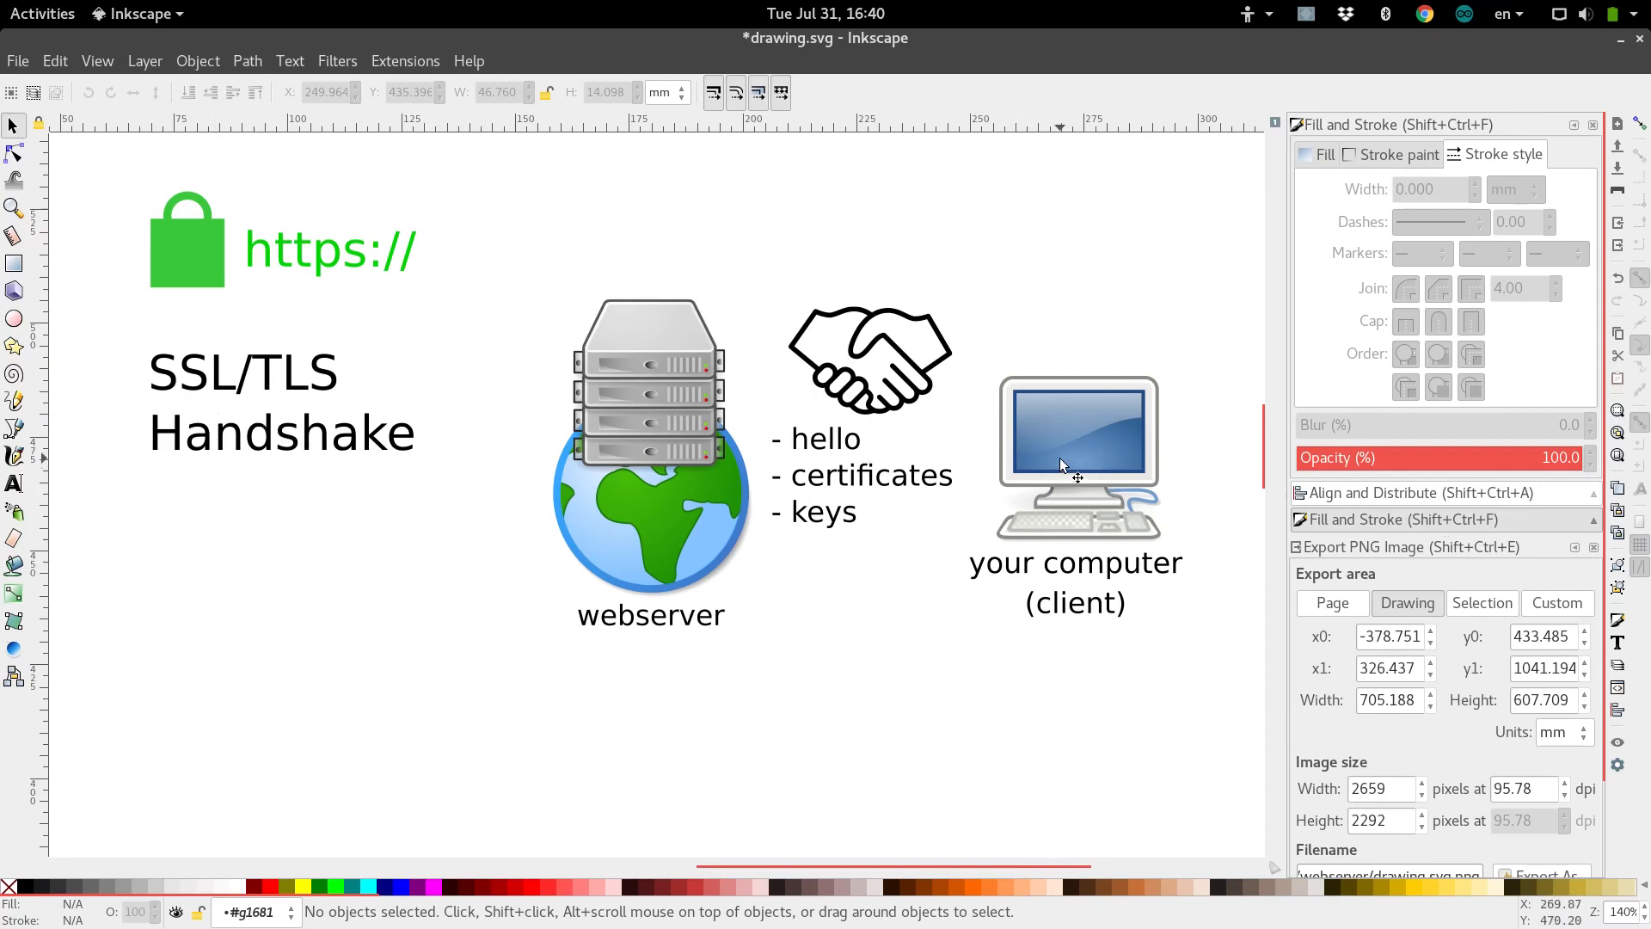
mouse_move(973, 441)
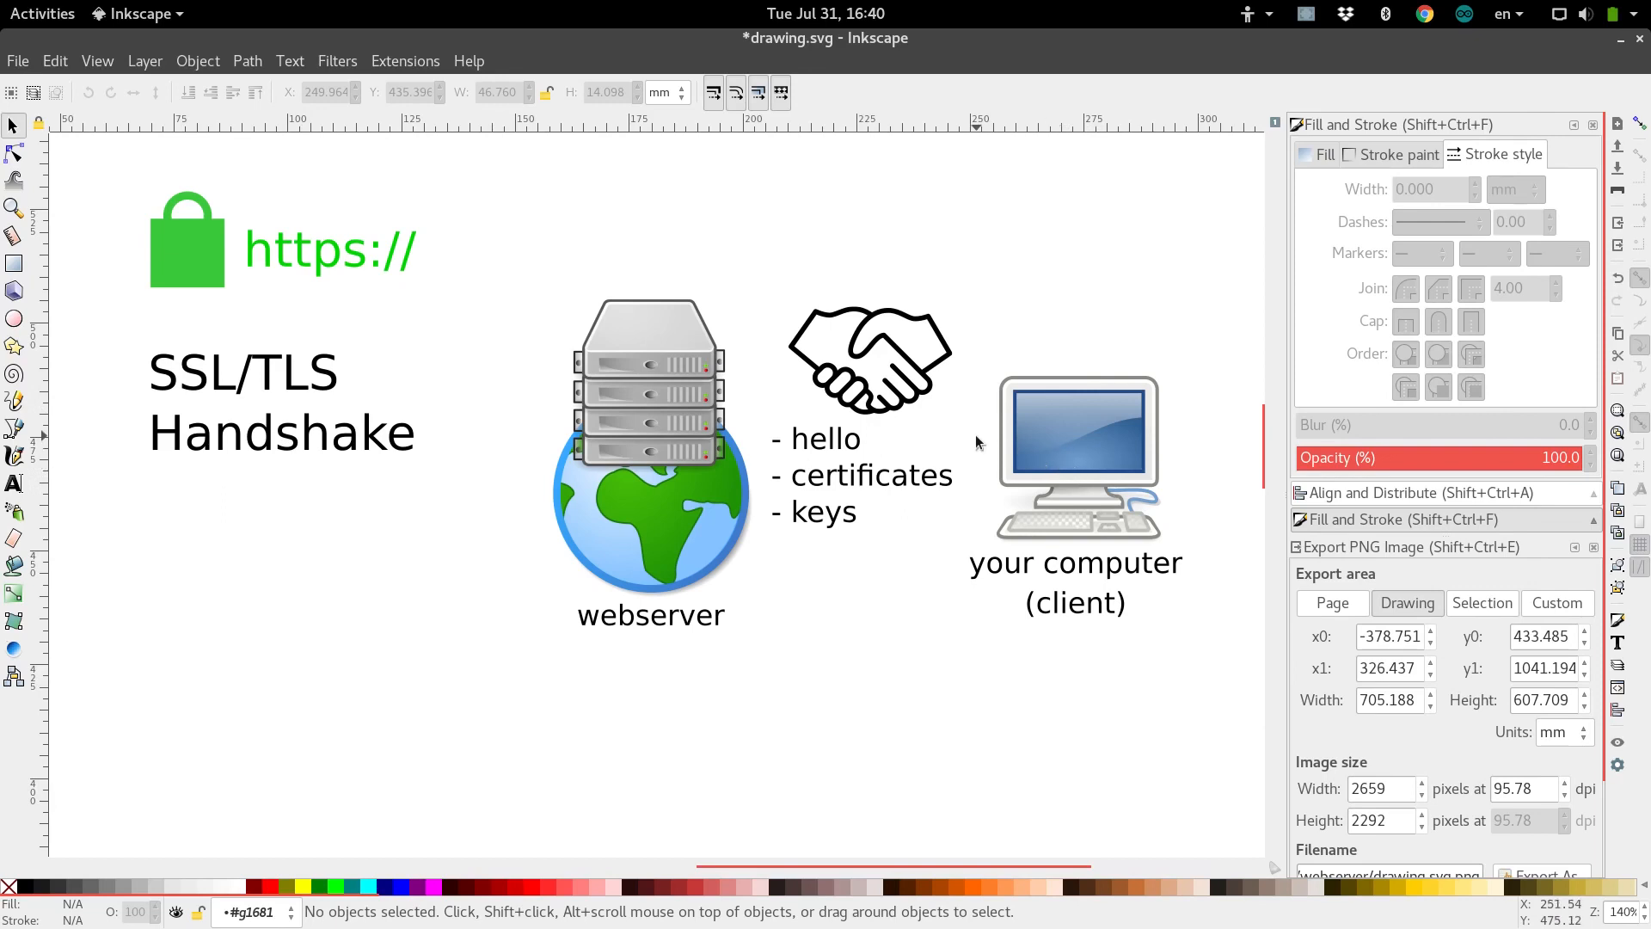
mouse_move(923, 387)
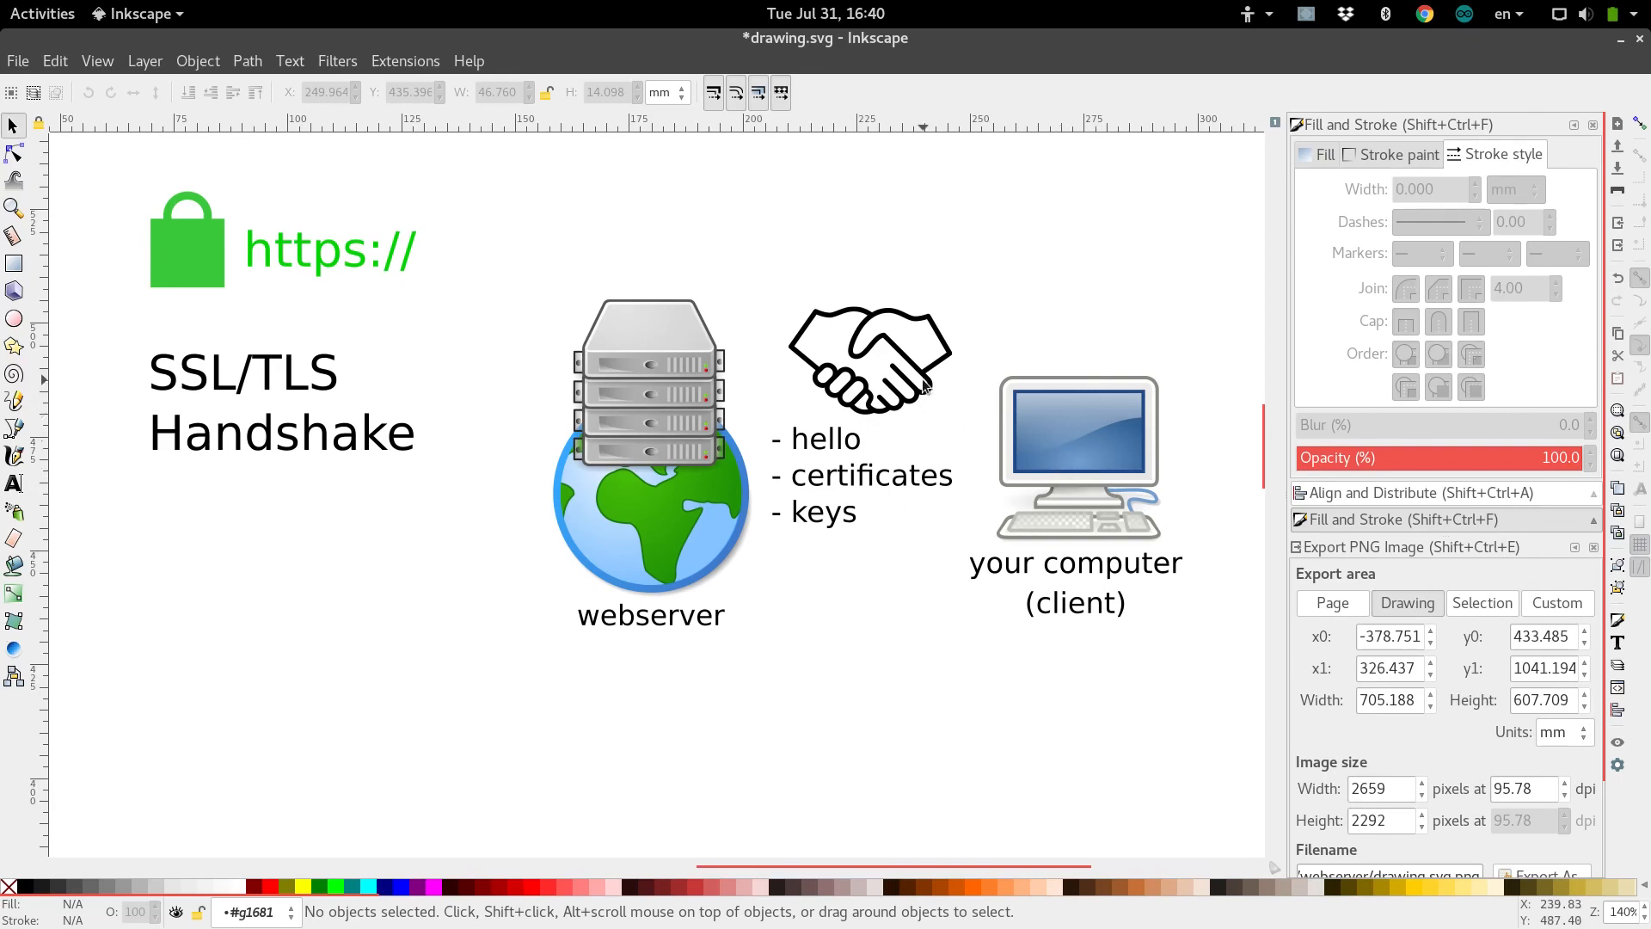
mouse_move(992, 437)
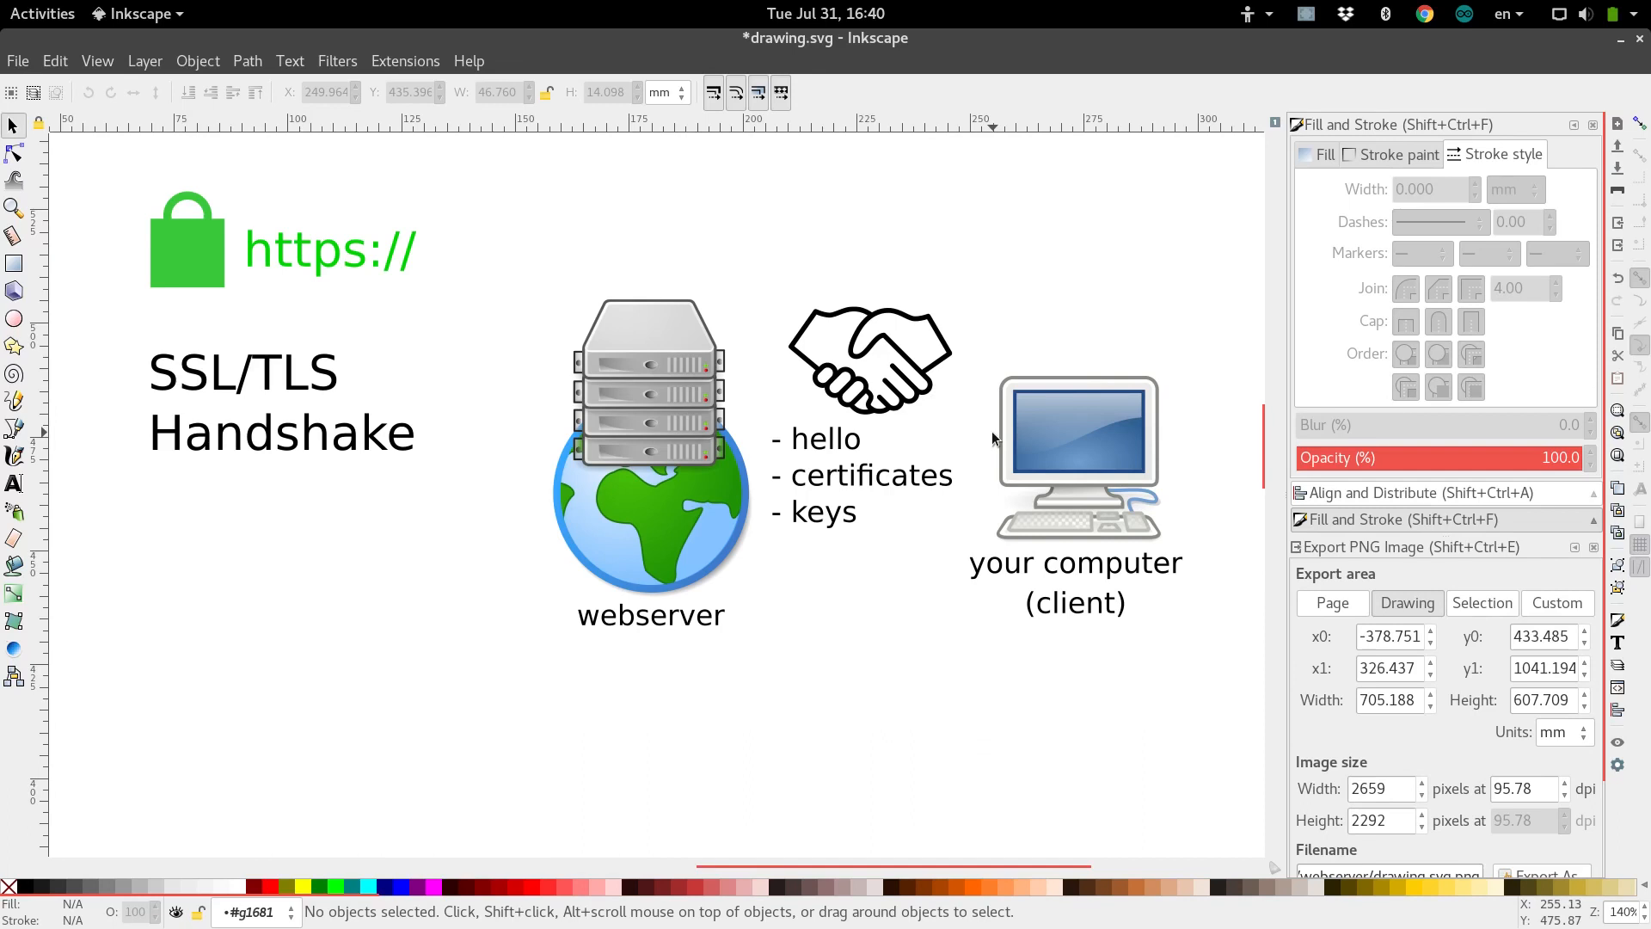
mouse_move(839, 430)
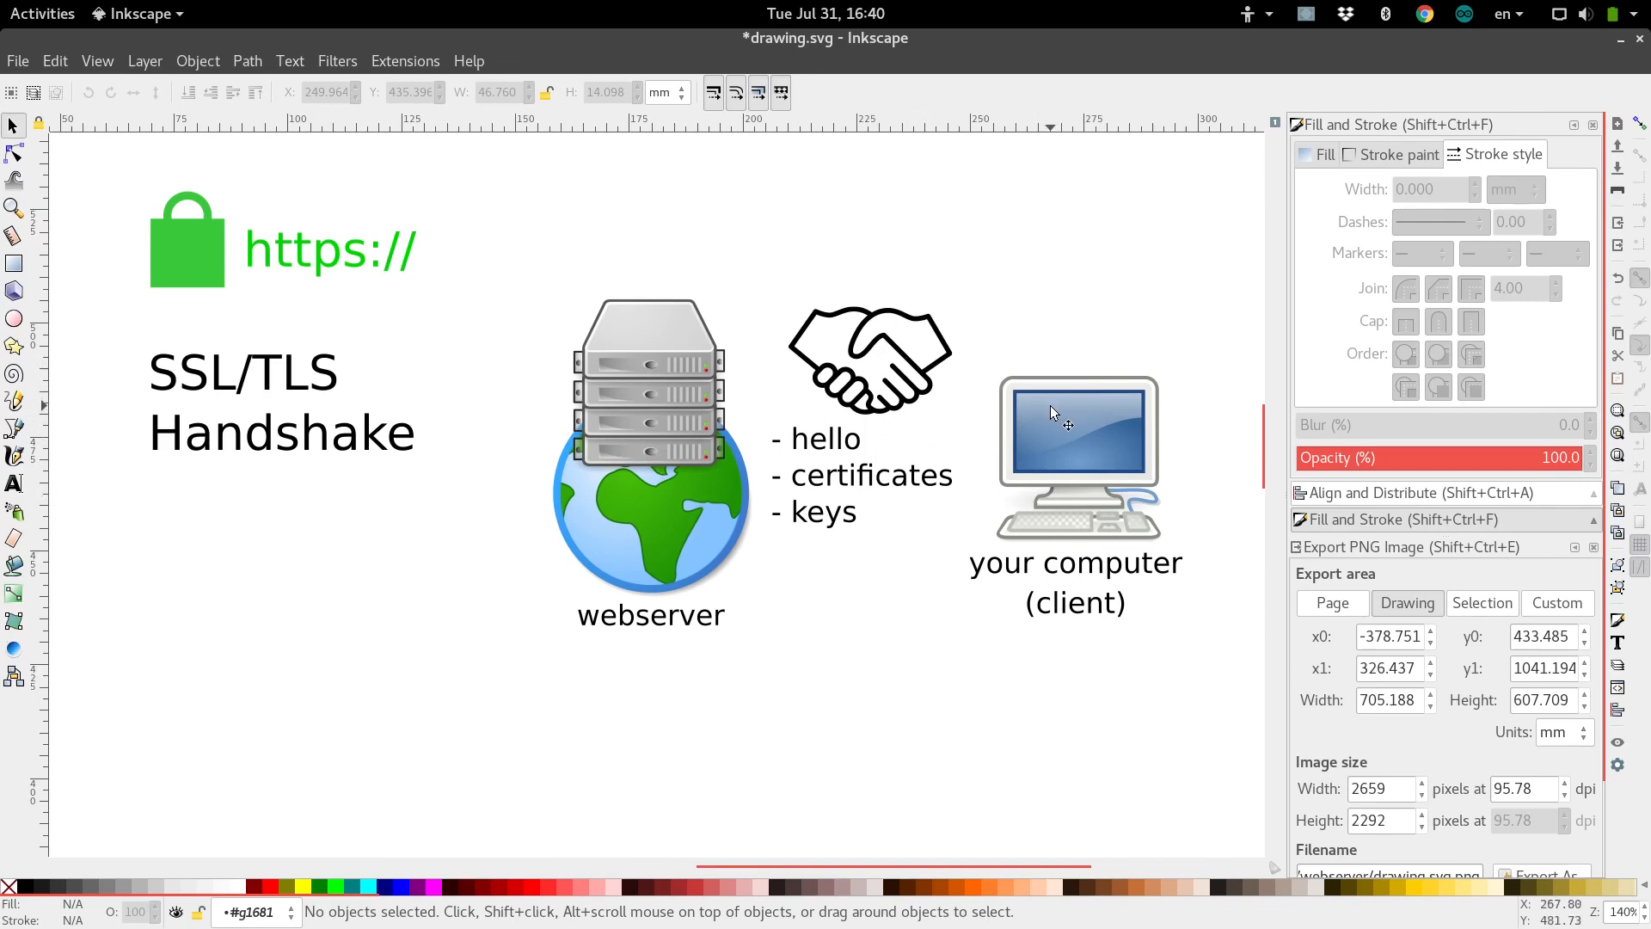
mouse_move(1058, 437)
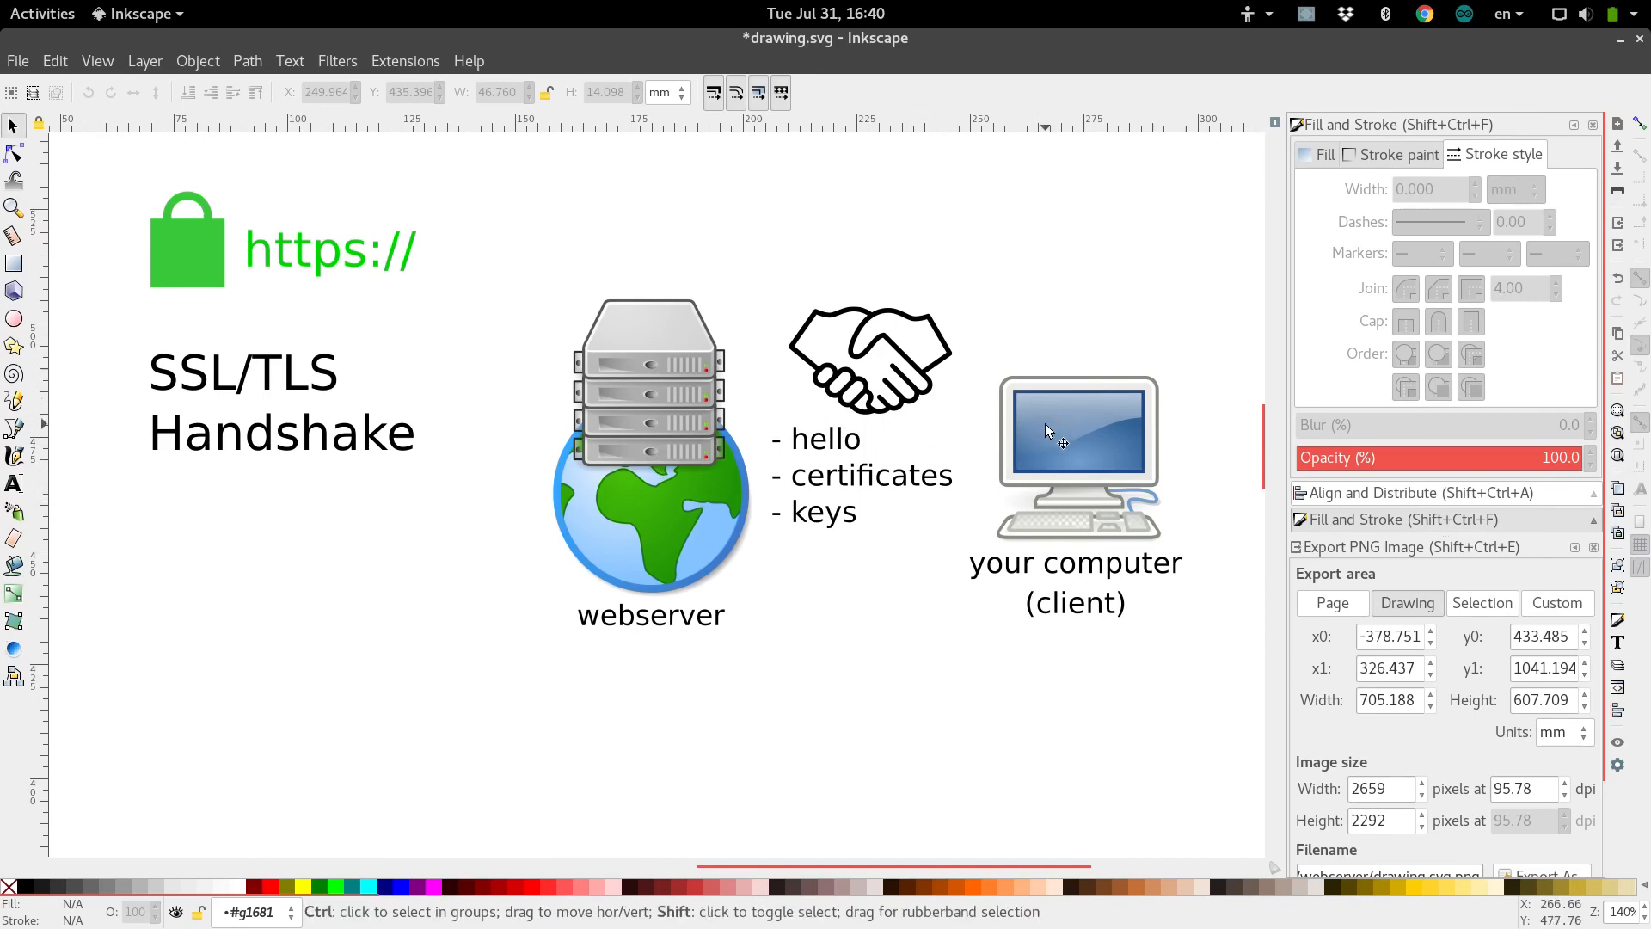
mouse_move(1166, 678)
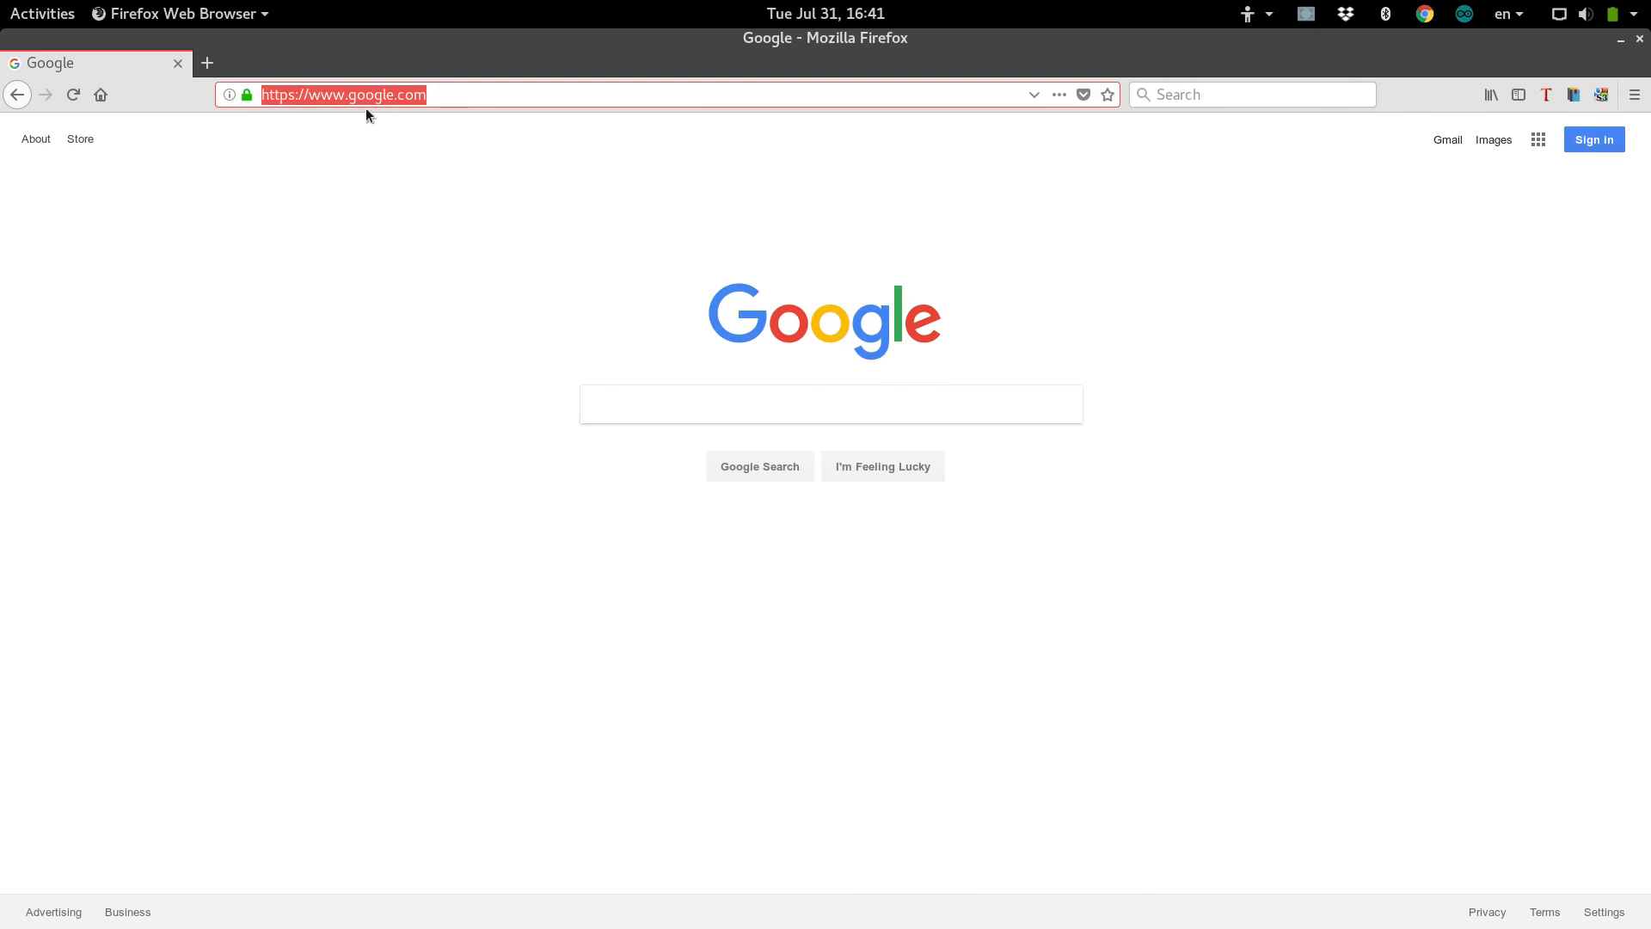
mouse_move(368, 120)
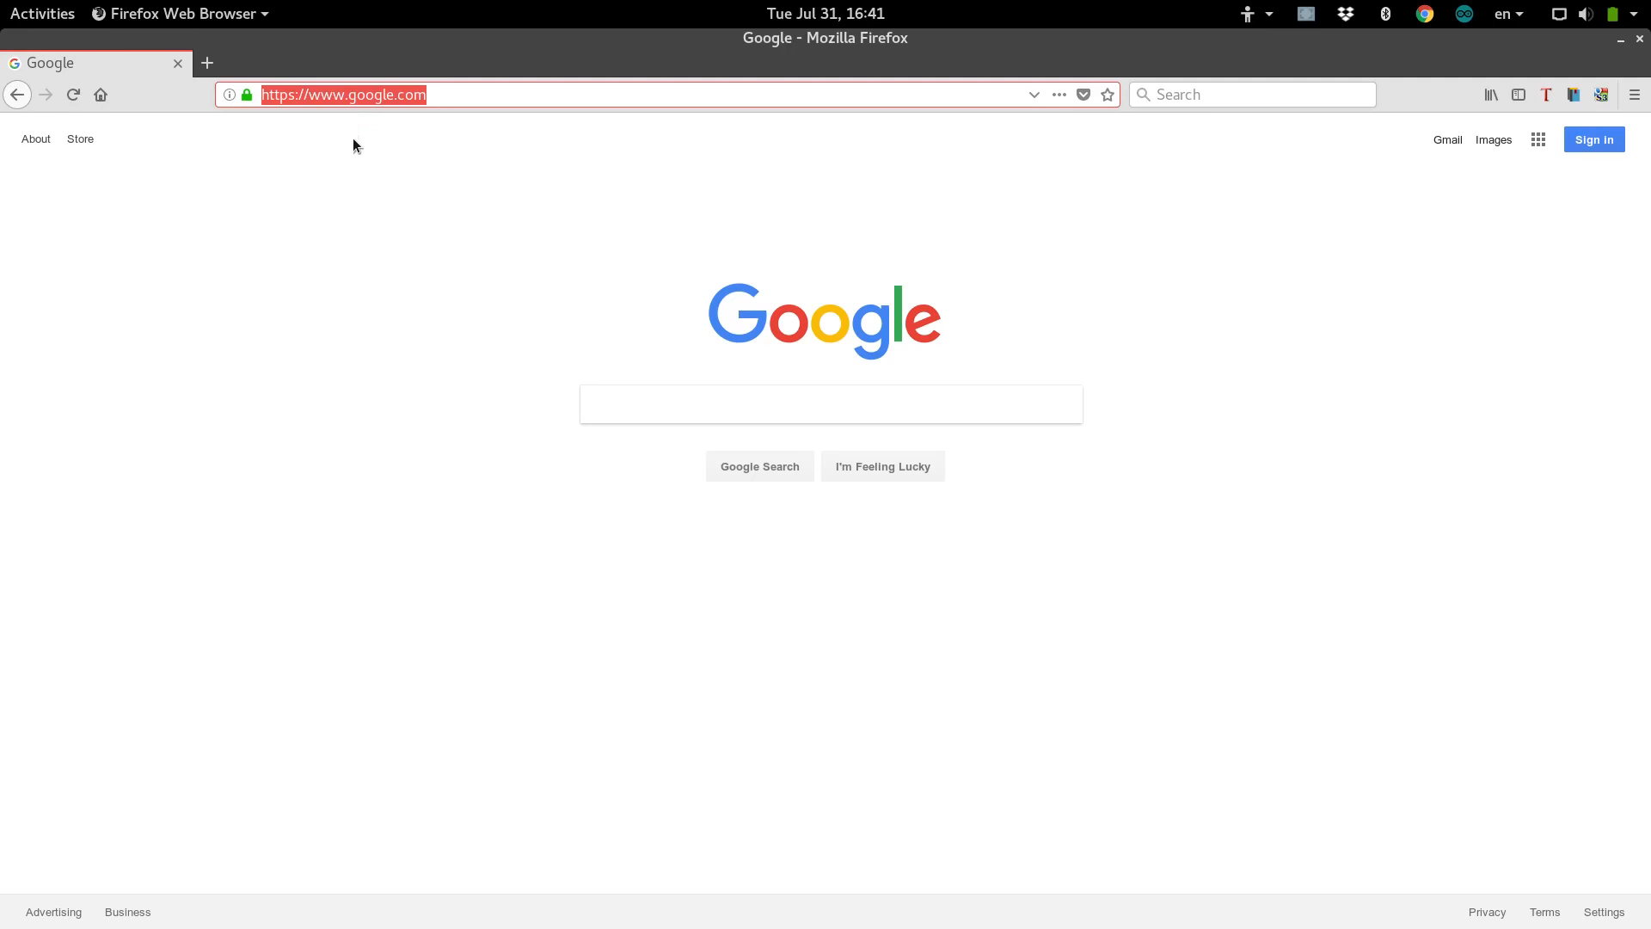
mouse_move(368, 158)
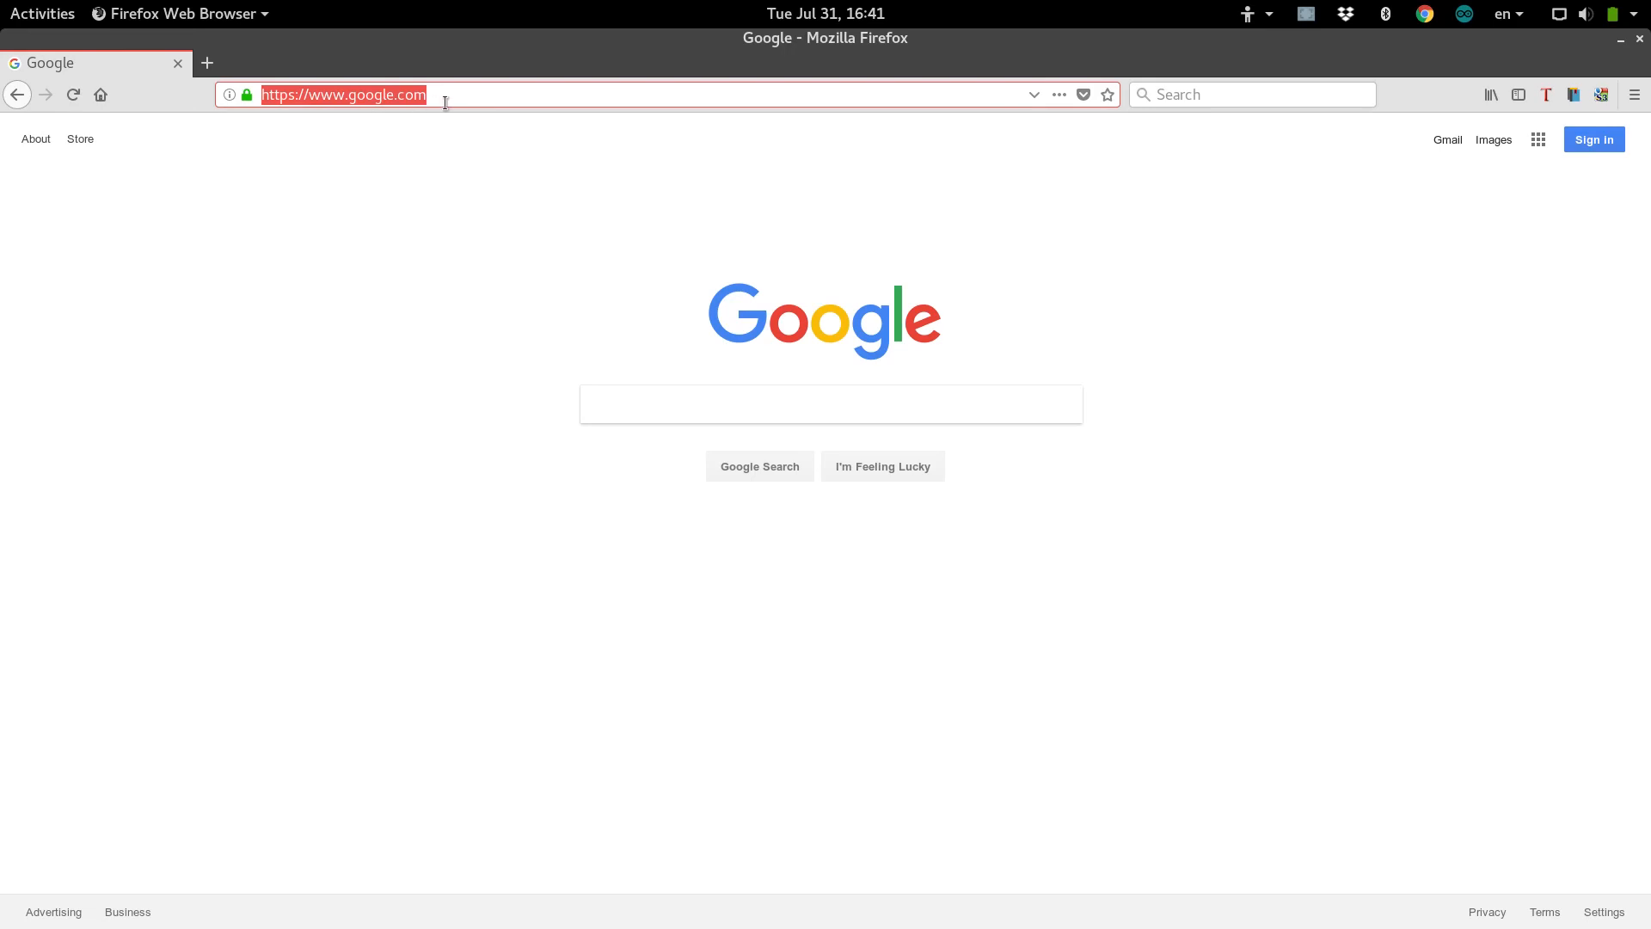
Step: Search for letsencrypt and open the 'Let's Encrypt - Free SSL/TLS Certificates' result
text(let)
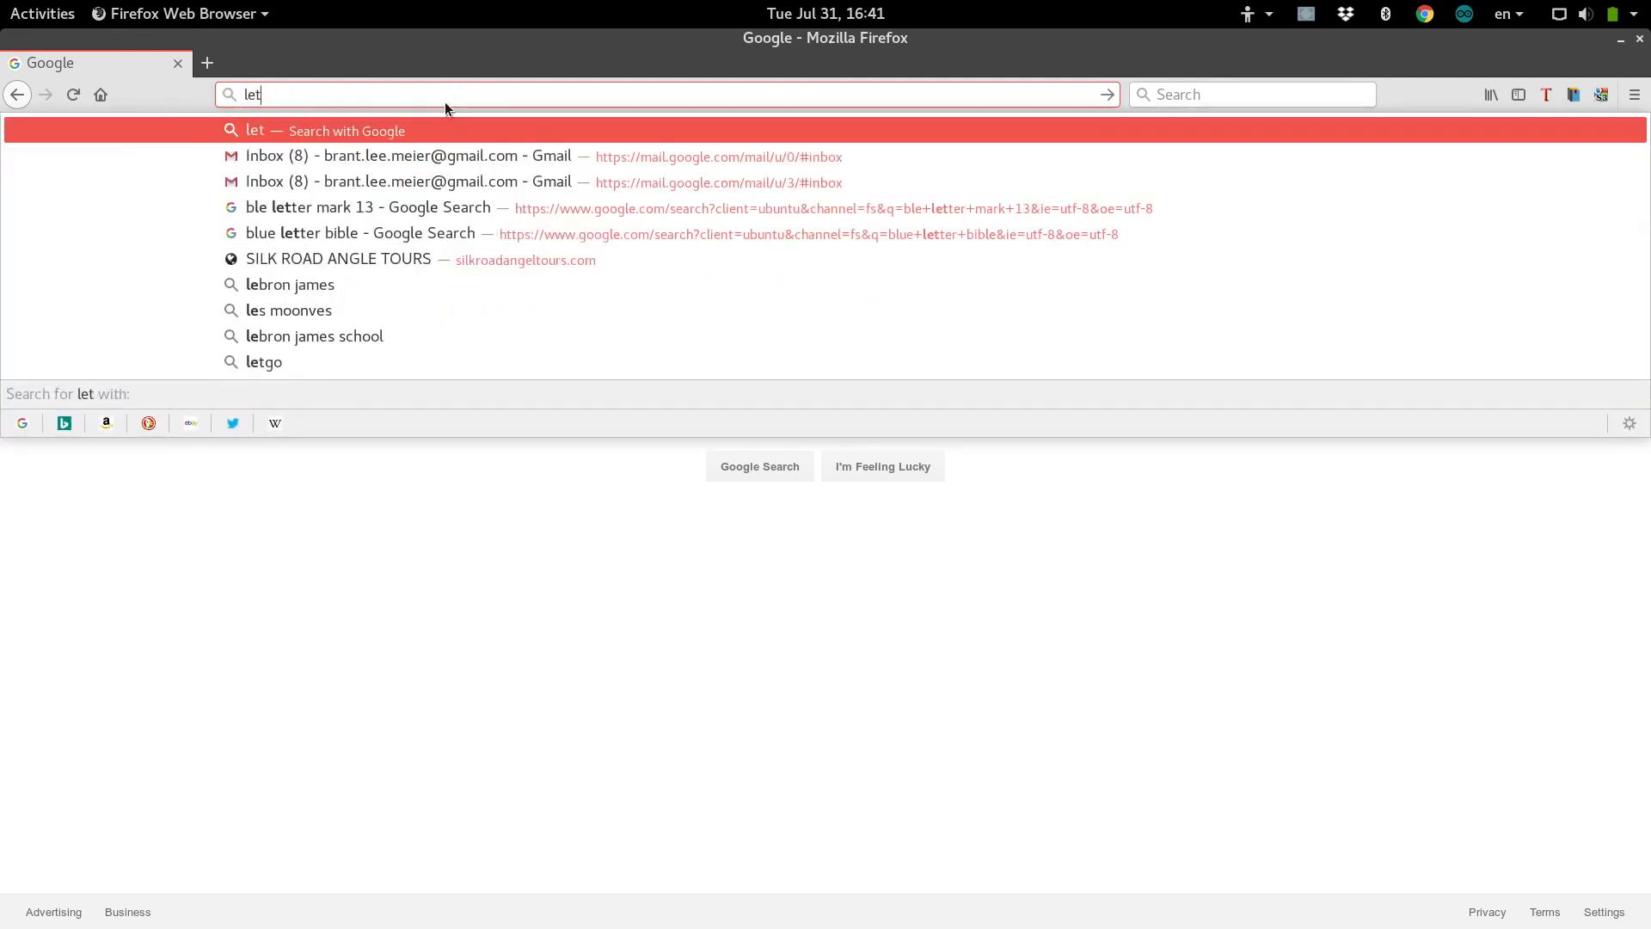
text(sw)
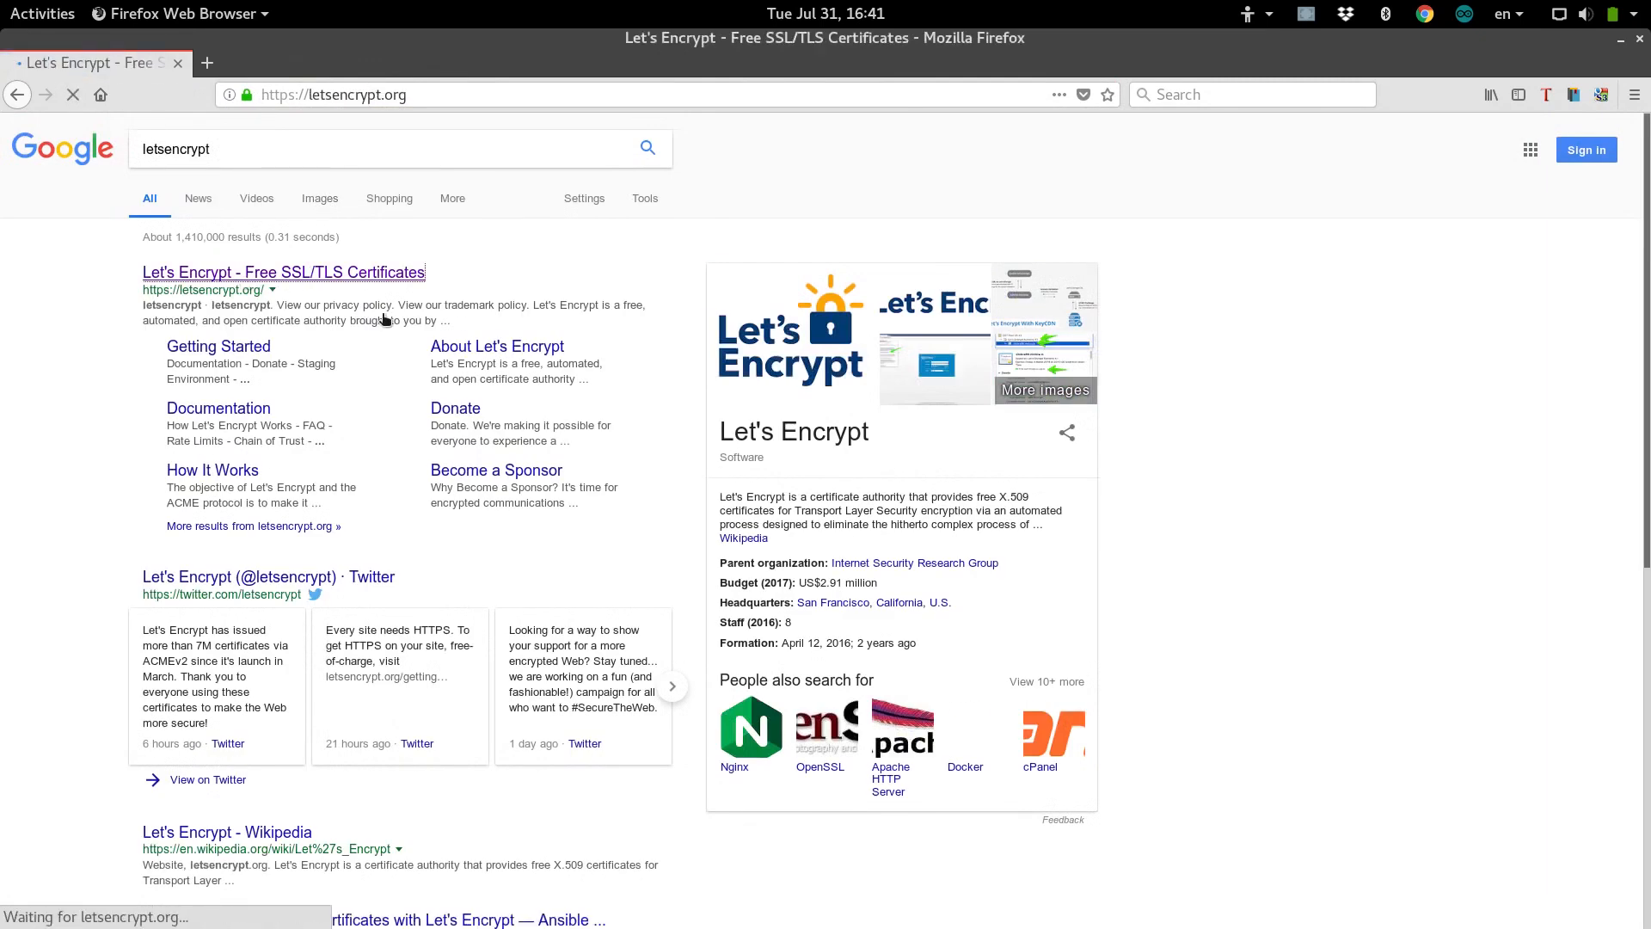
click(284, 272)
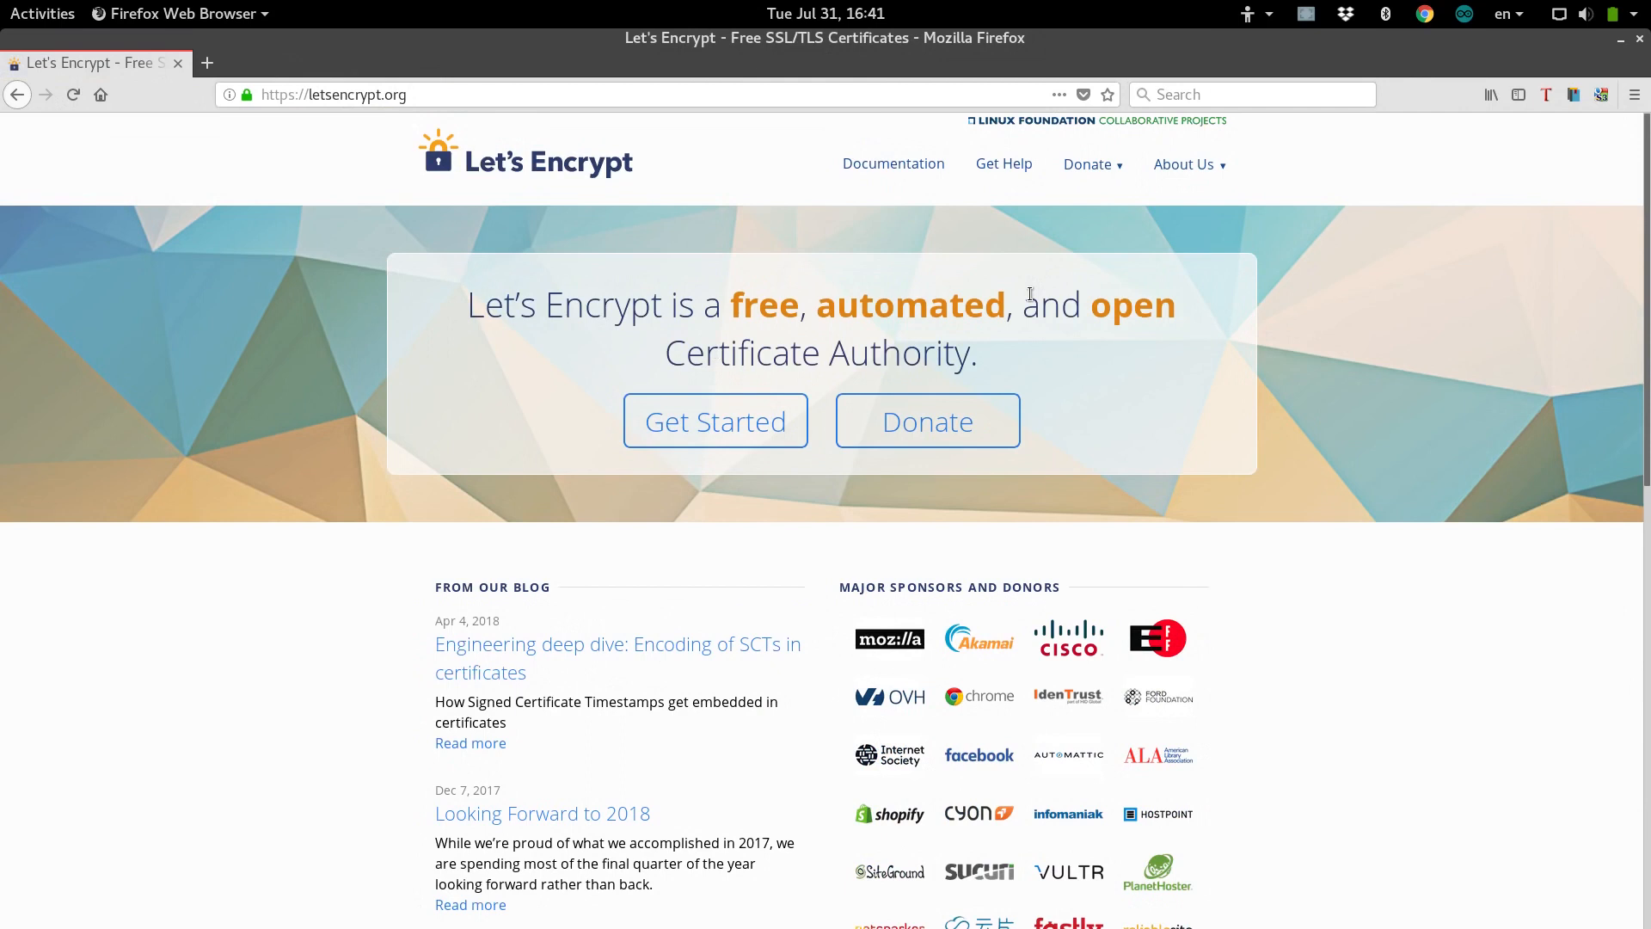
mouse_move(1017, 308)
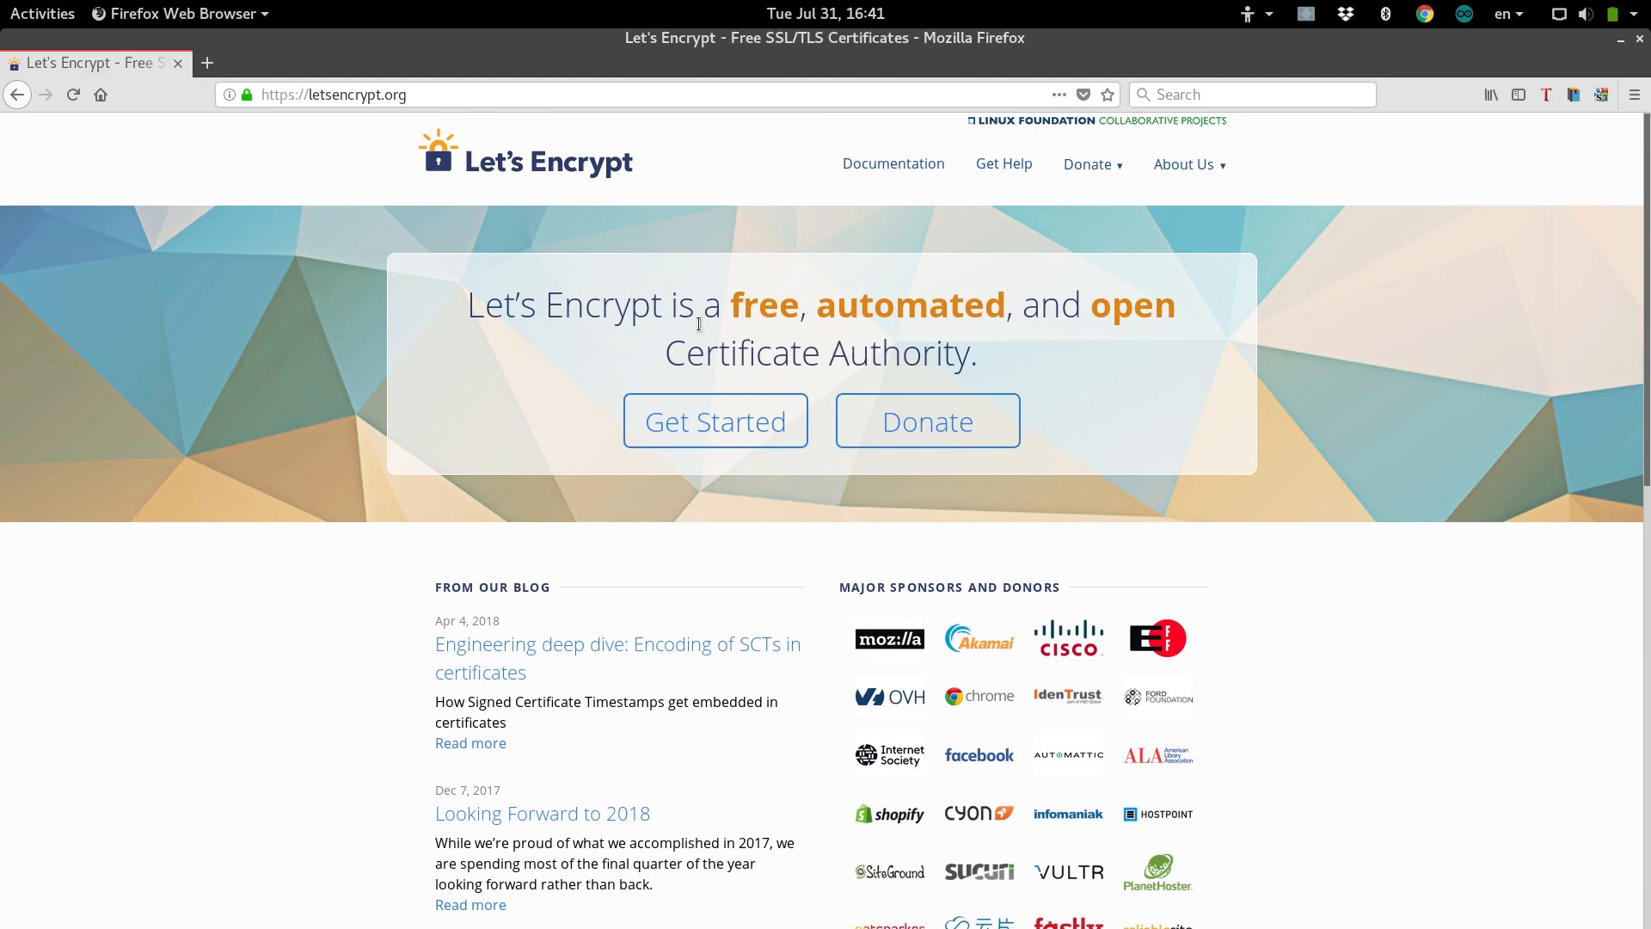
mouse_move(983, 344)
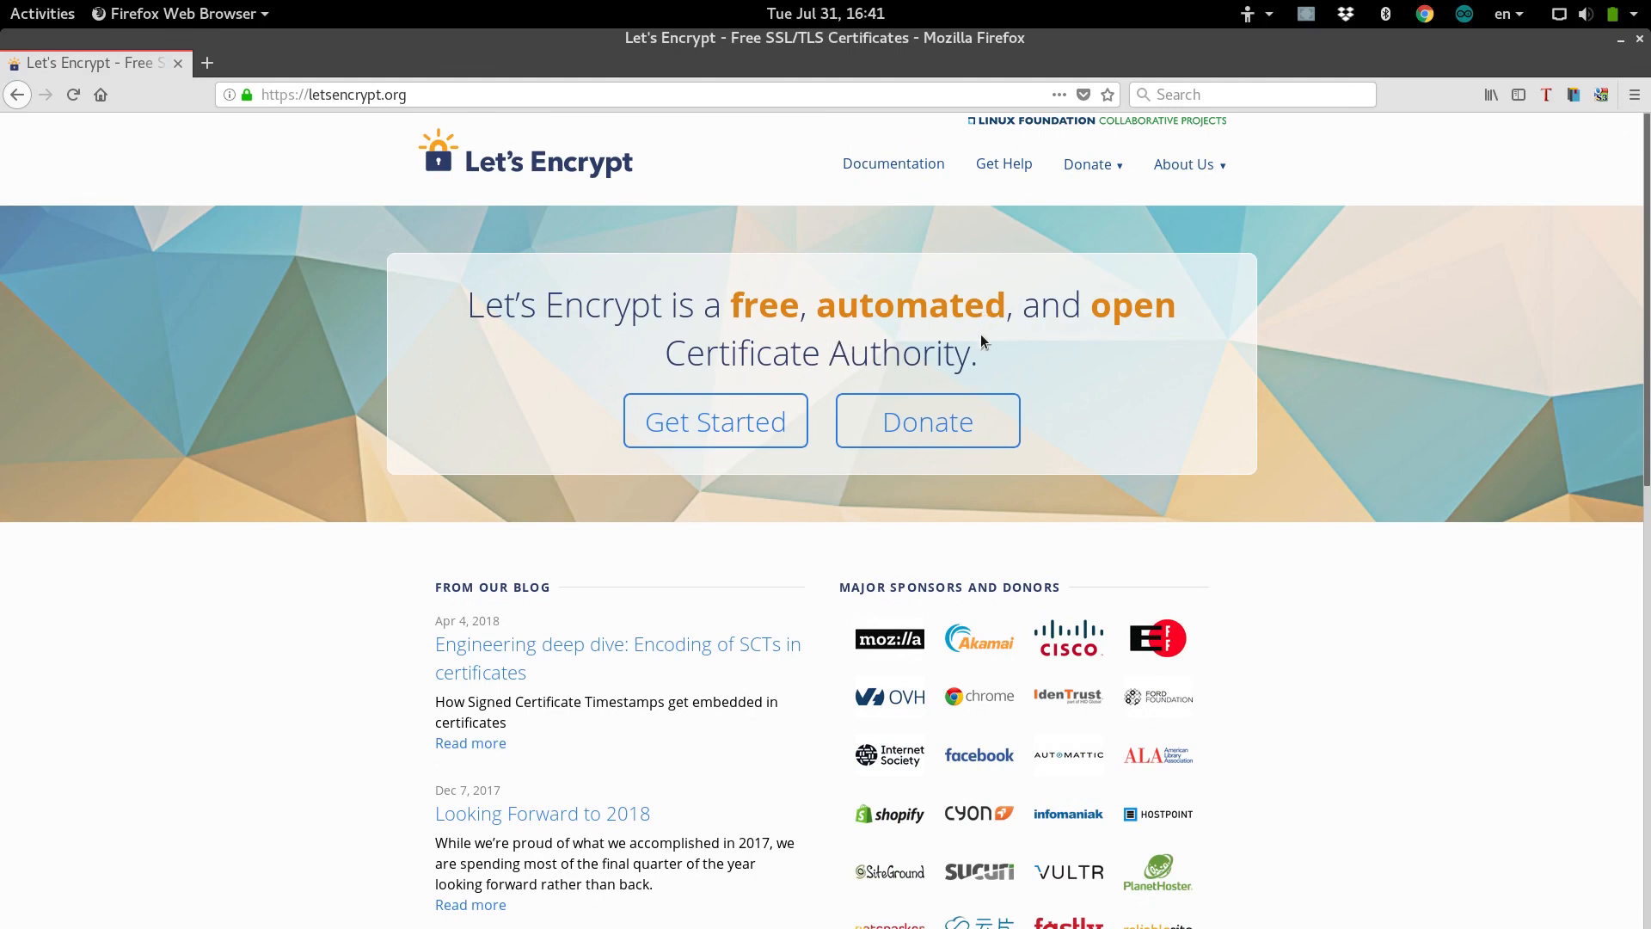
mouse_move(963, 347)
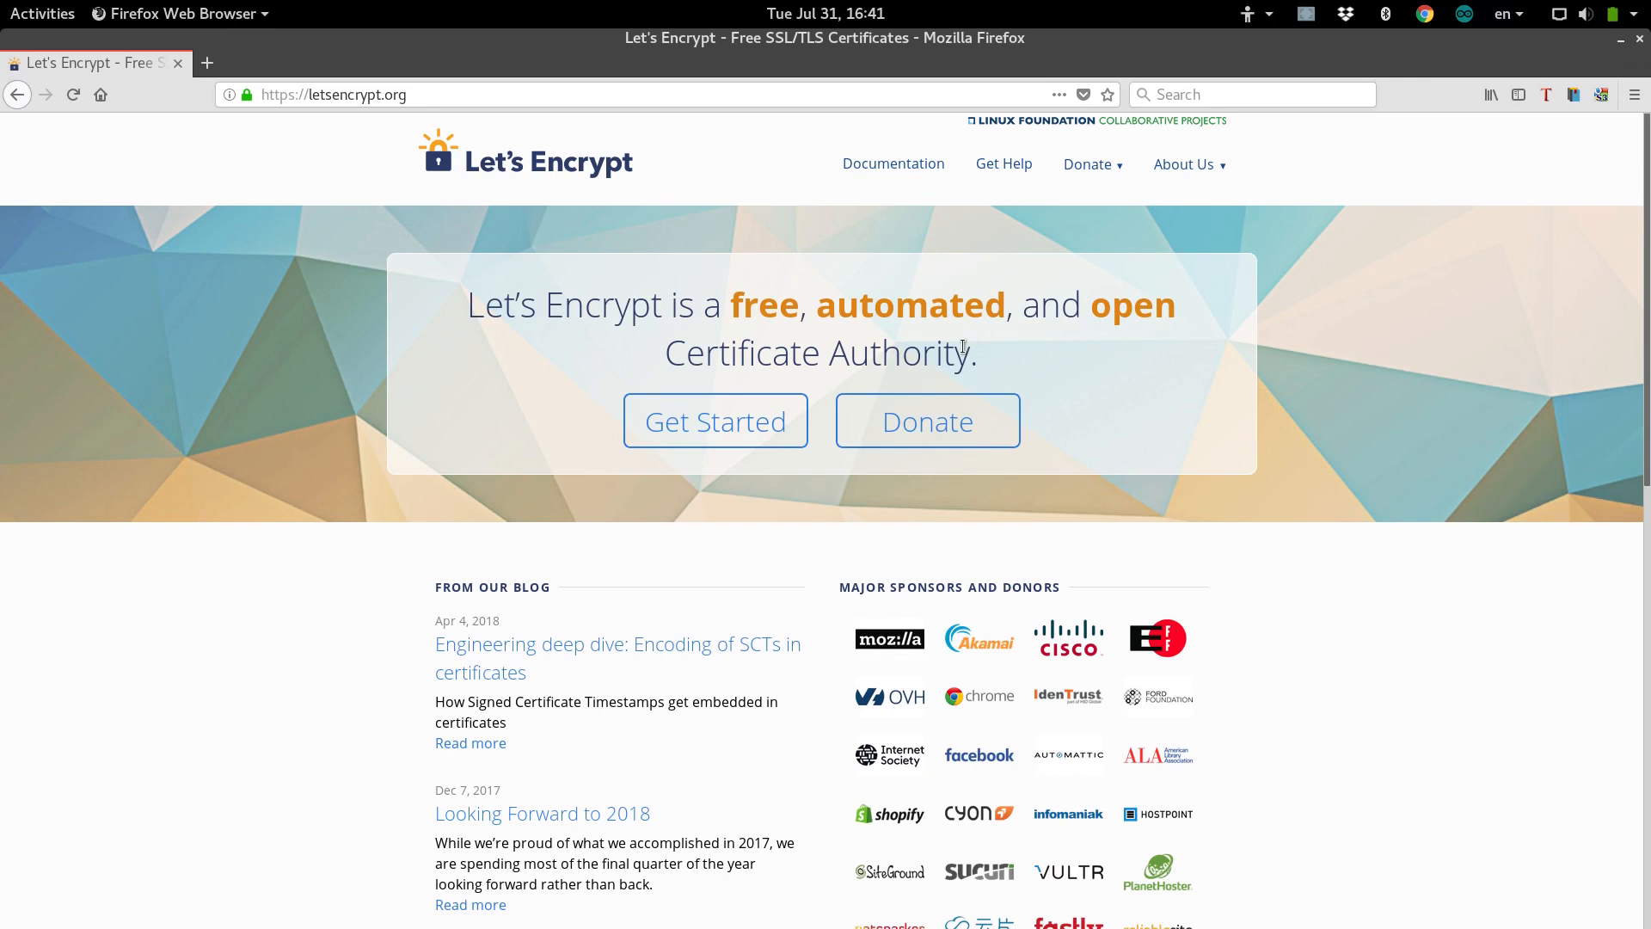
mouse_move(234, 310)
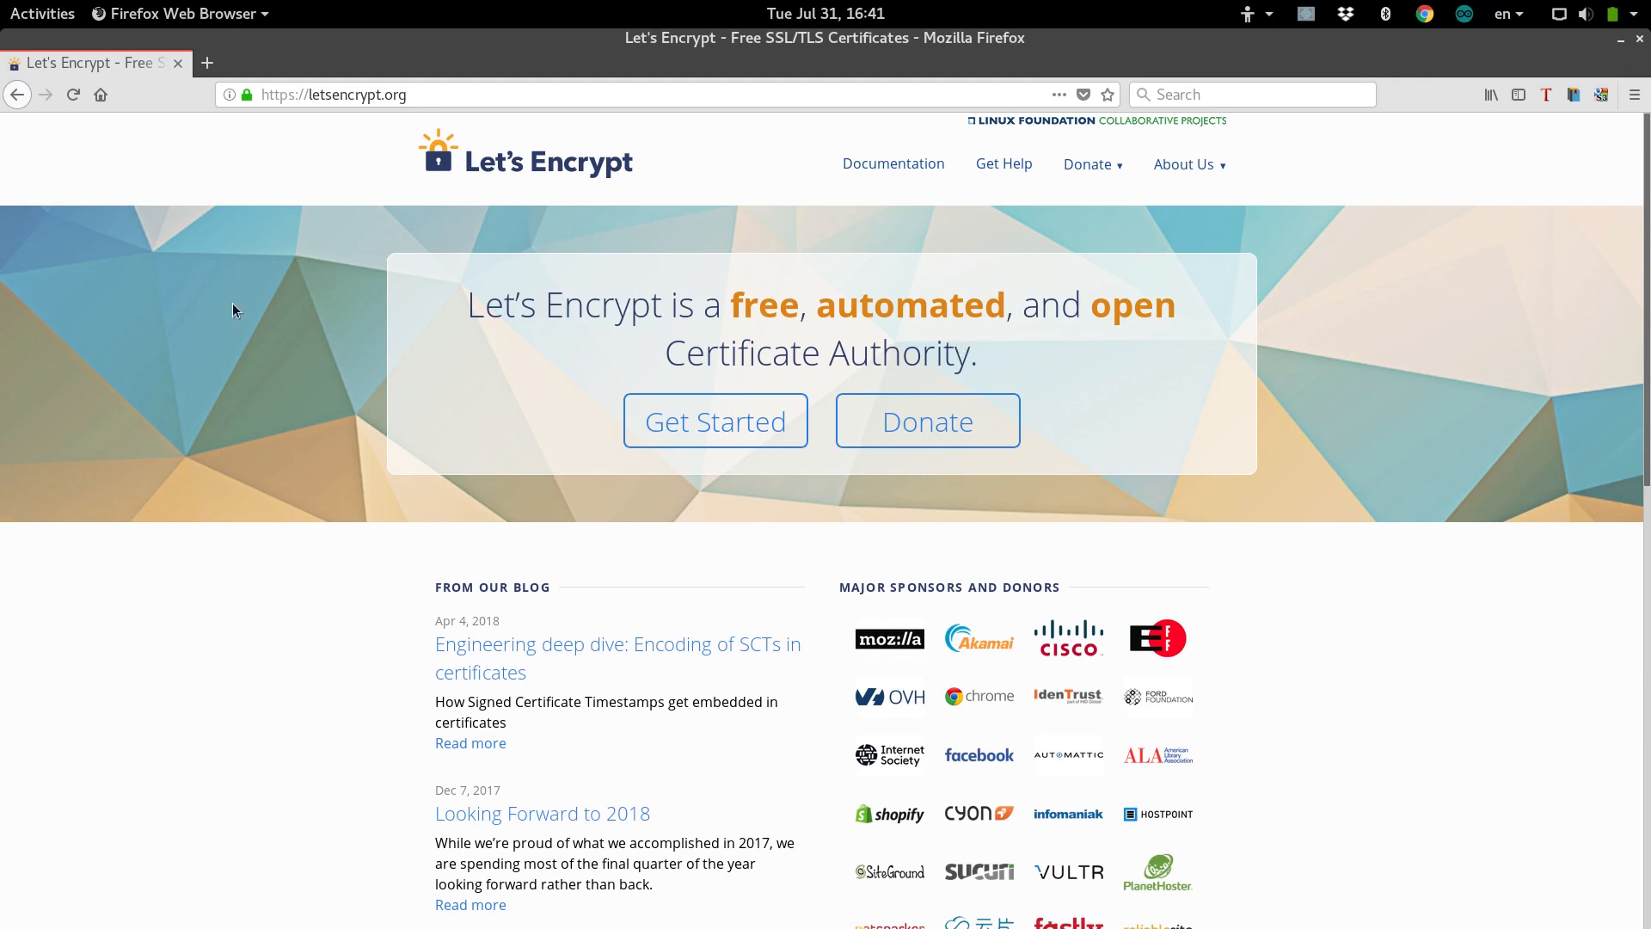
mouse_move(258, 334)
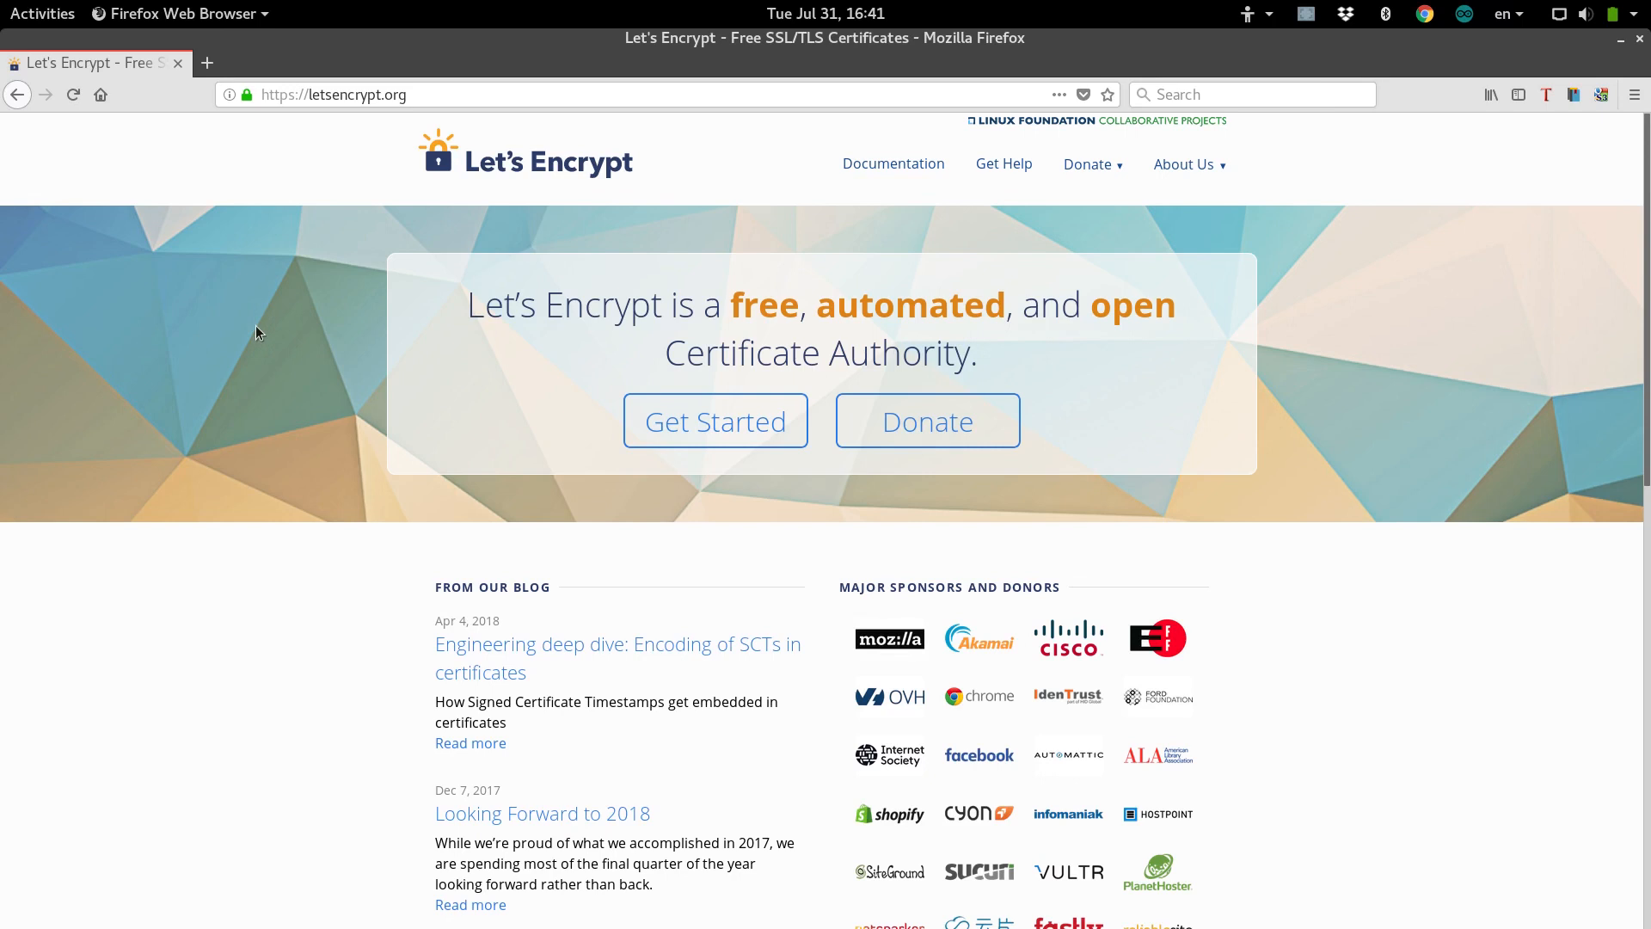
mouse_move(224, 65)
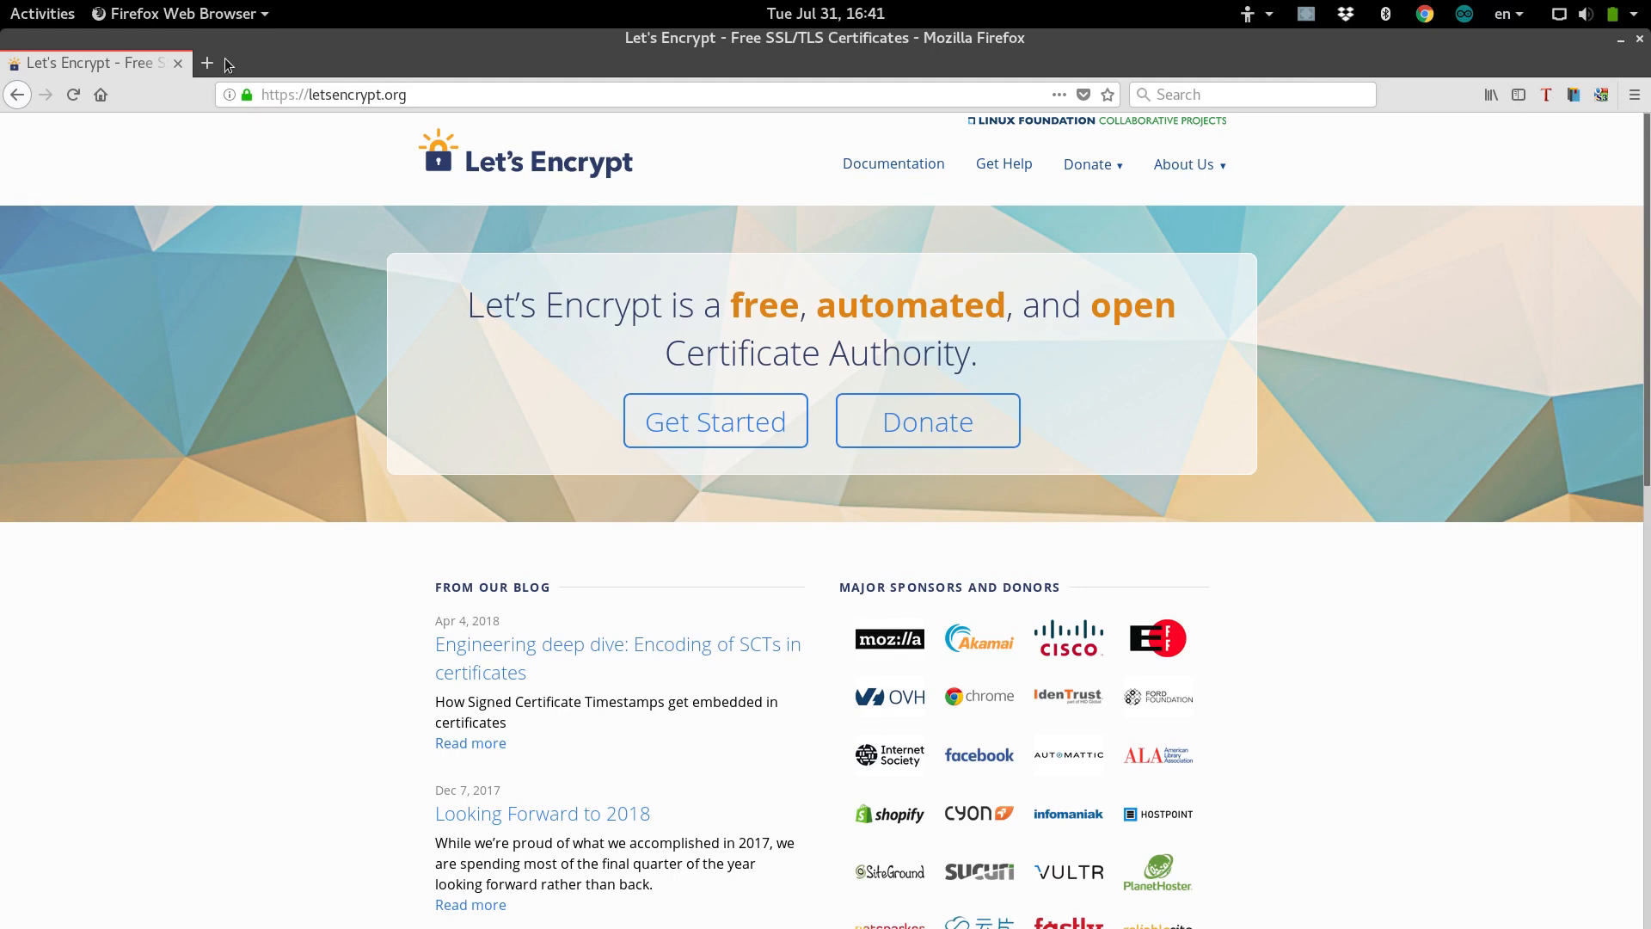
mouse_move(234, 119)
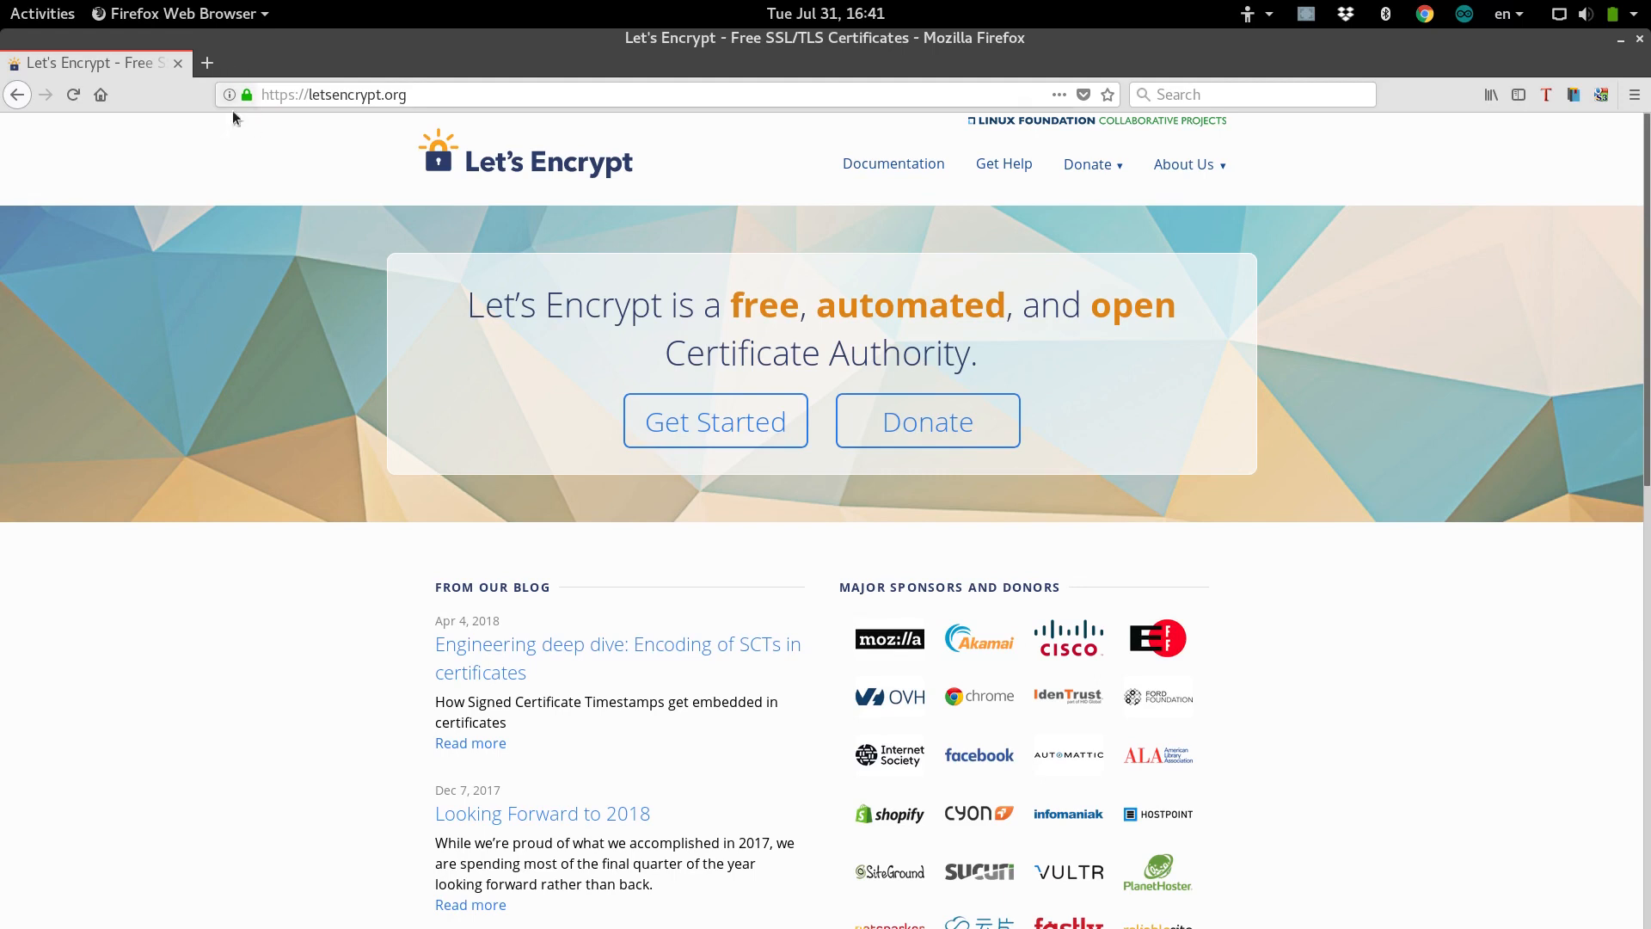
mouse_move(222, 273)
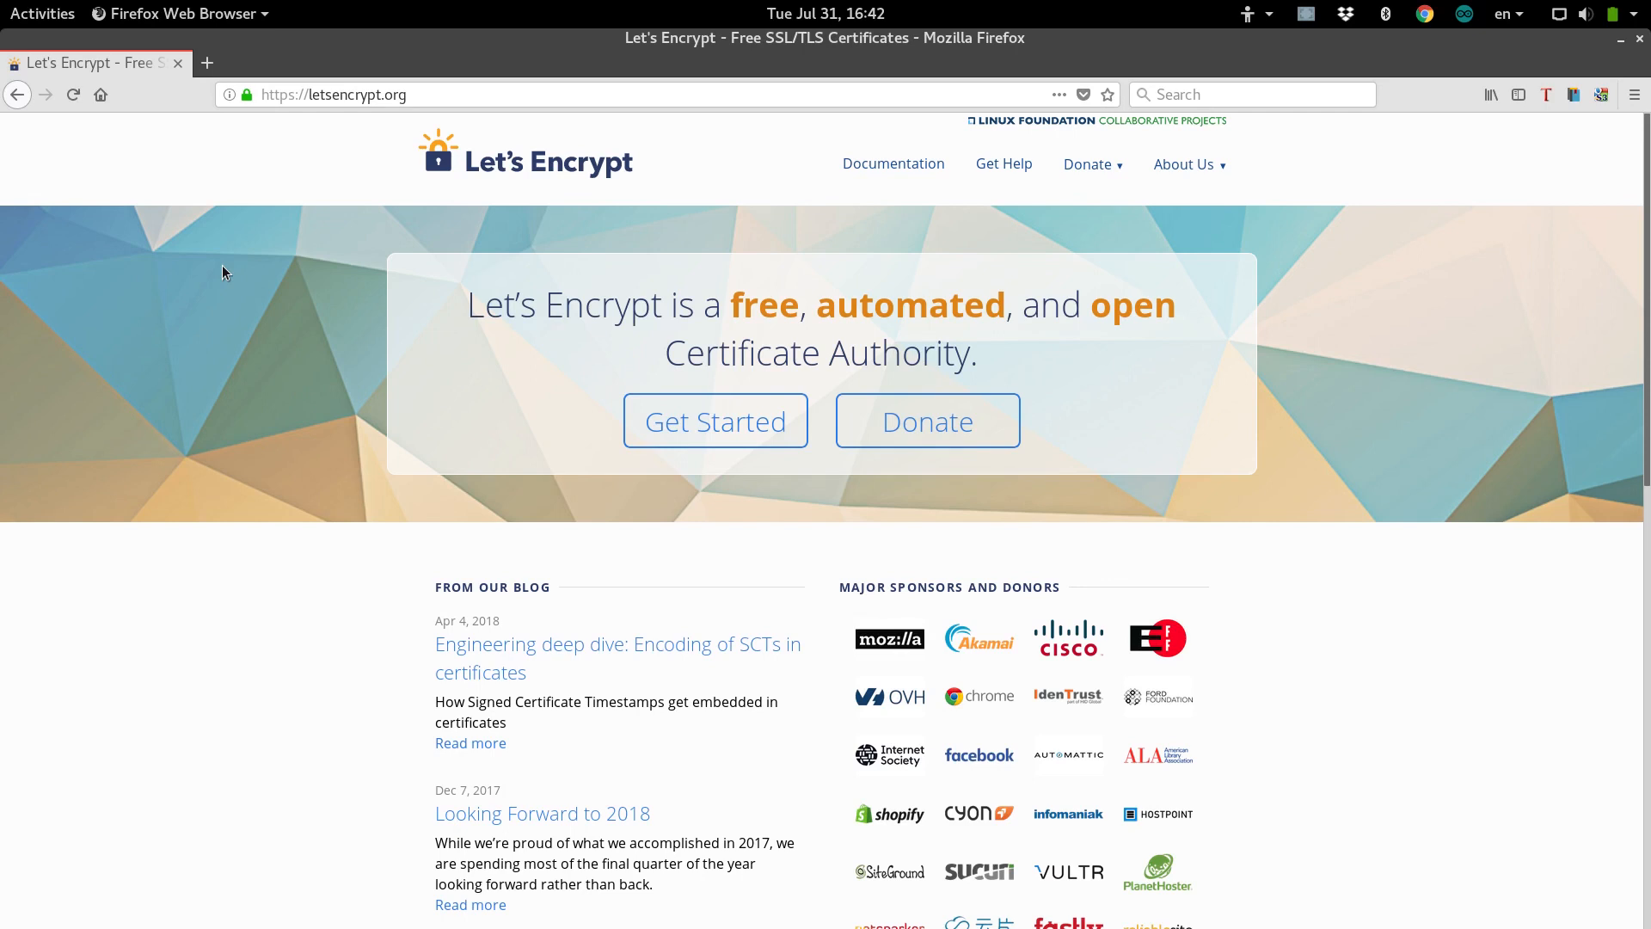
mouse_move(284, 67)
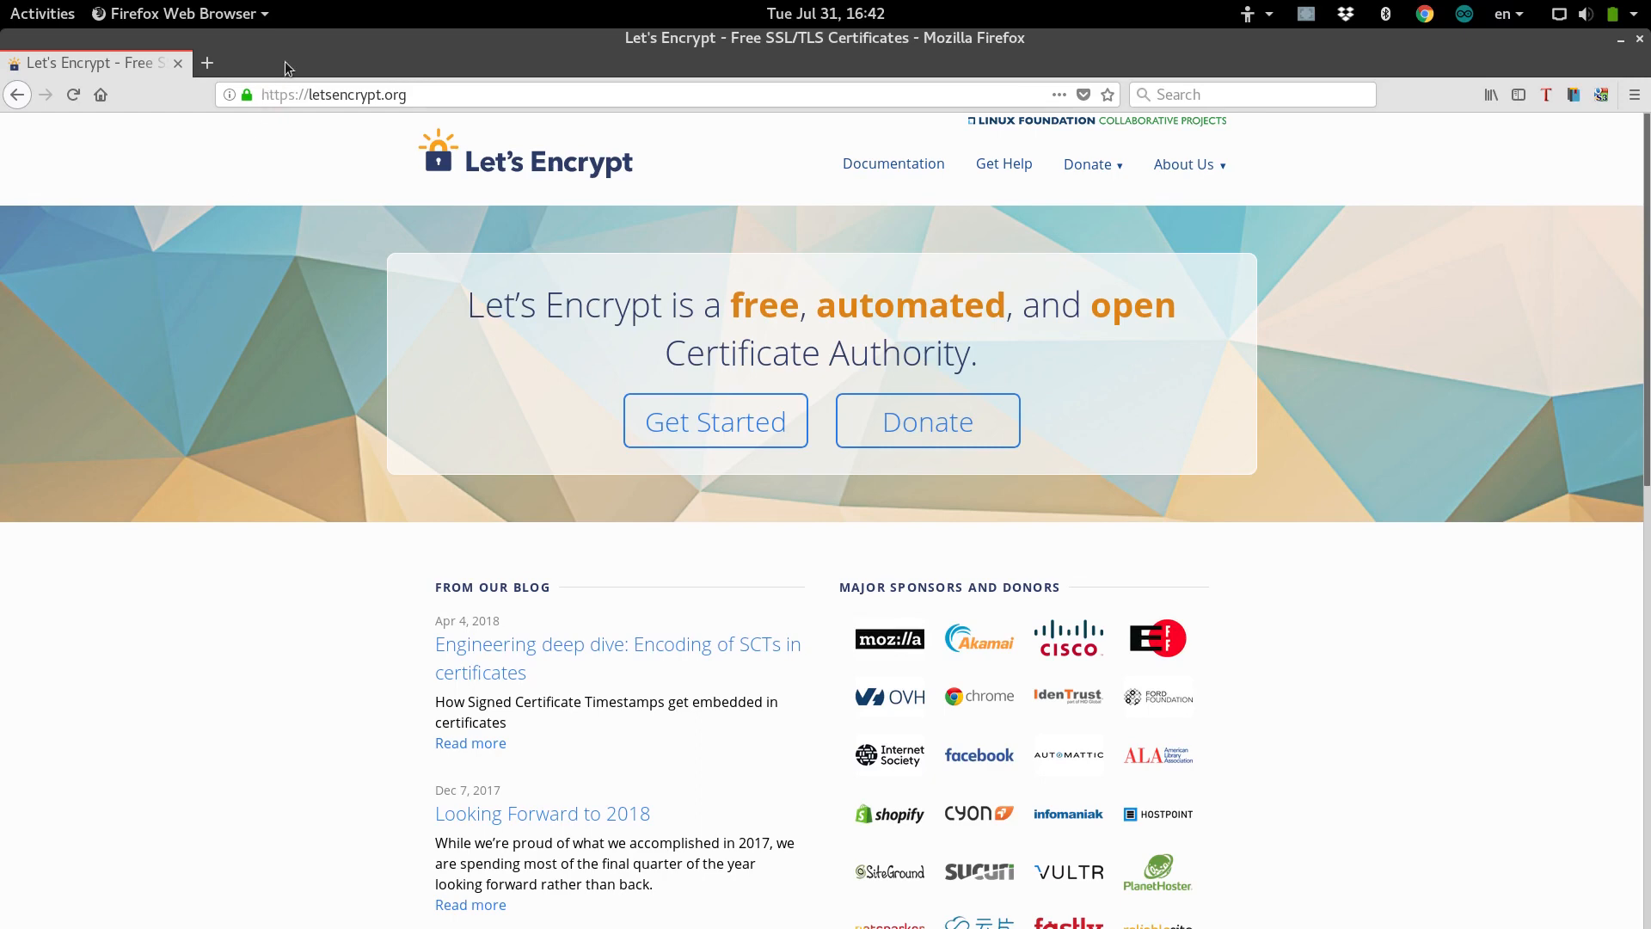
click(207, 64)
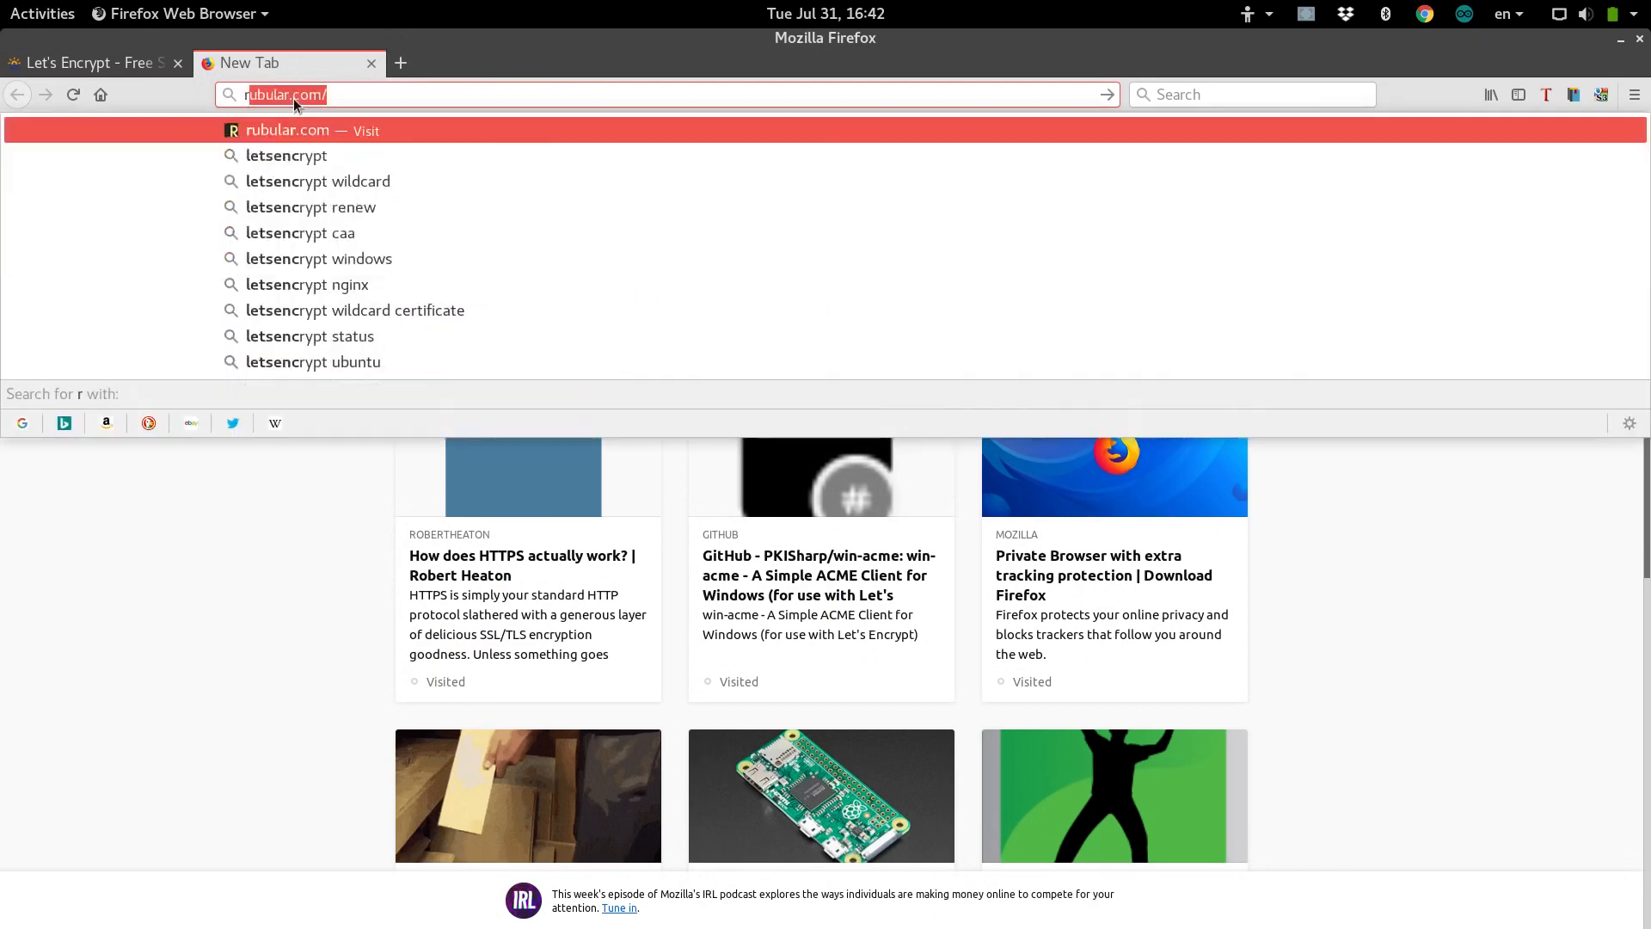
text(raspberry+pi&ie=utf-8&oe=utf-8)
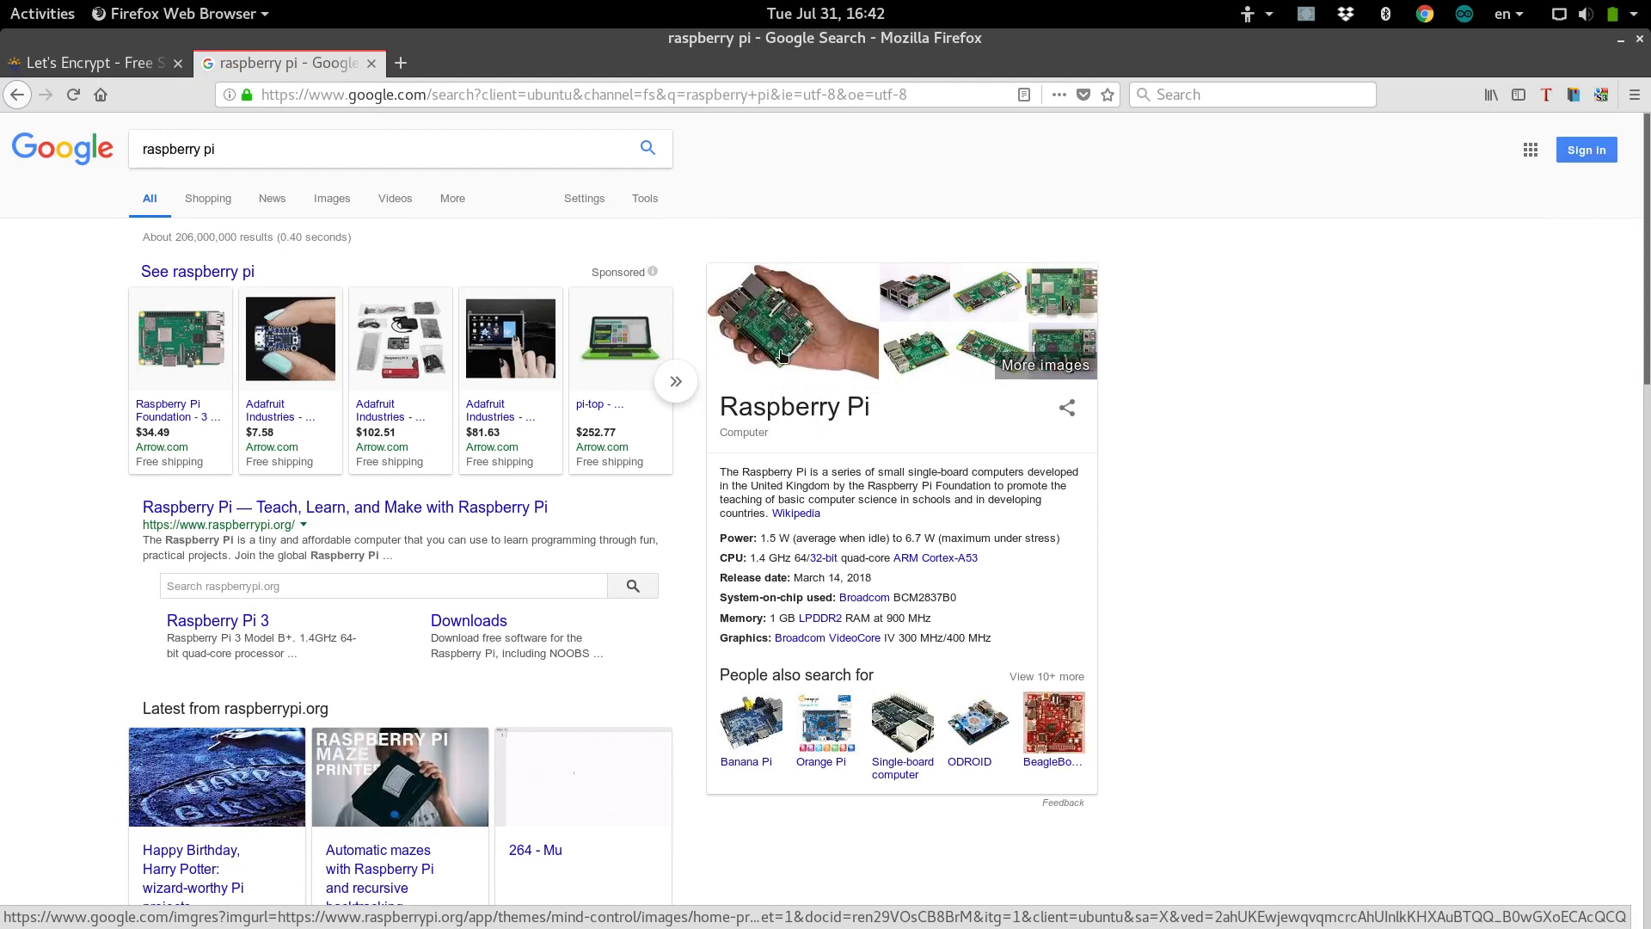
mouse_move(781, 328)
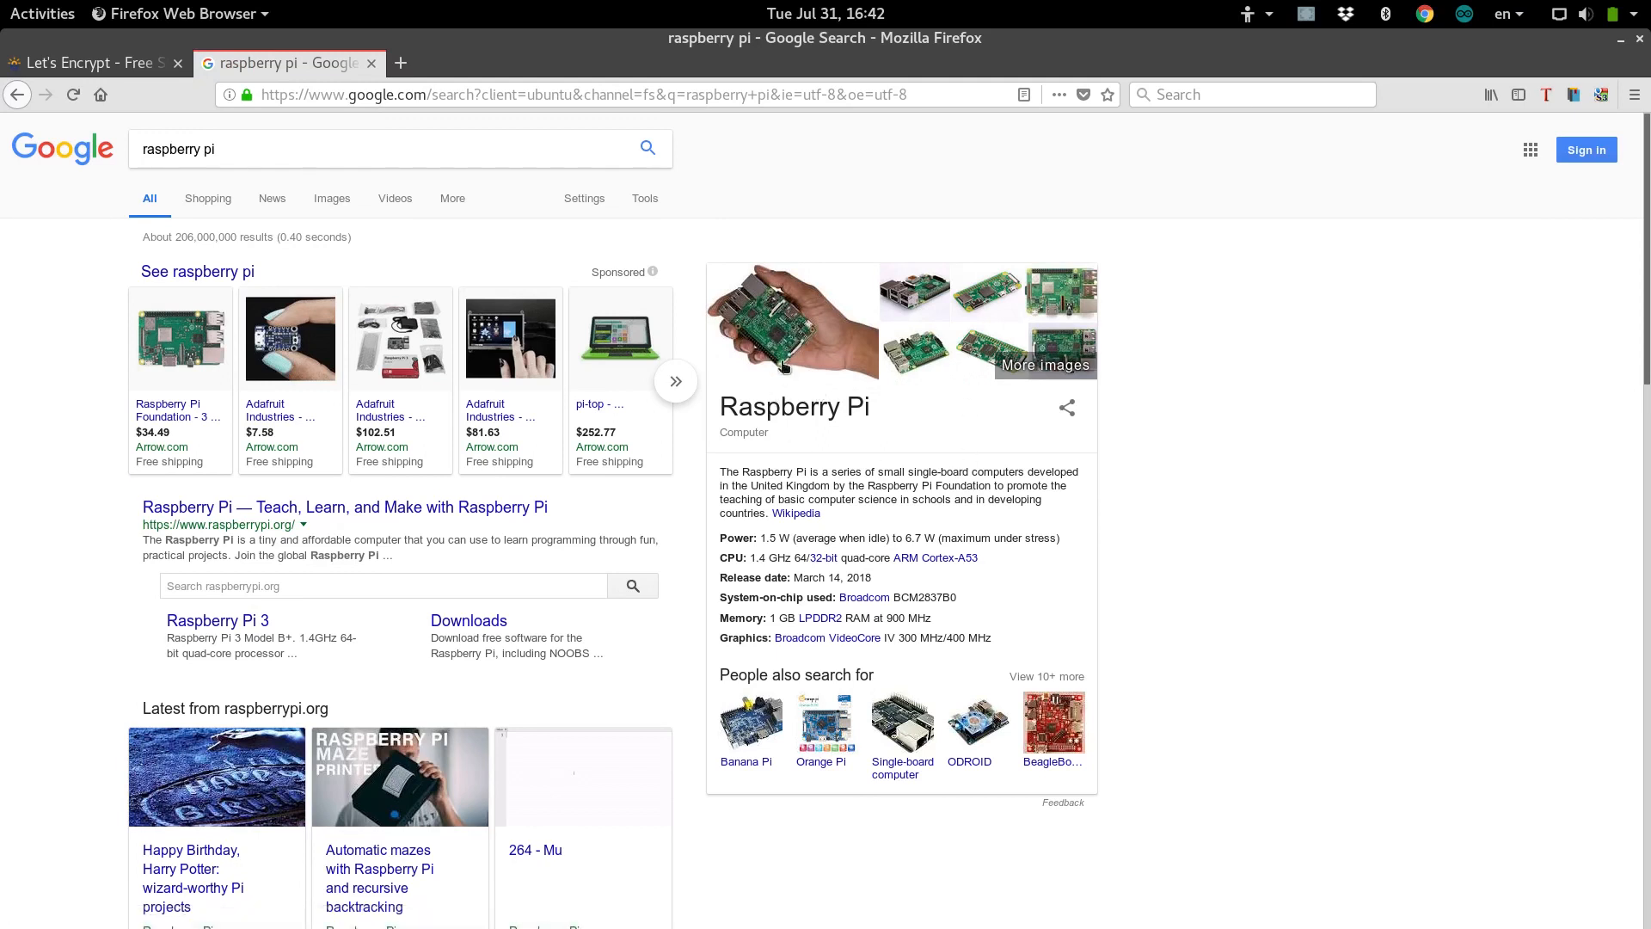
mouse_move(830, 360)
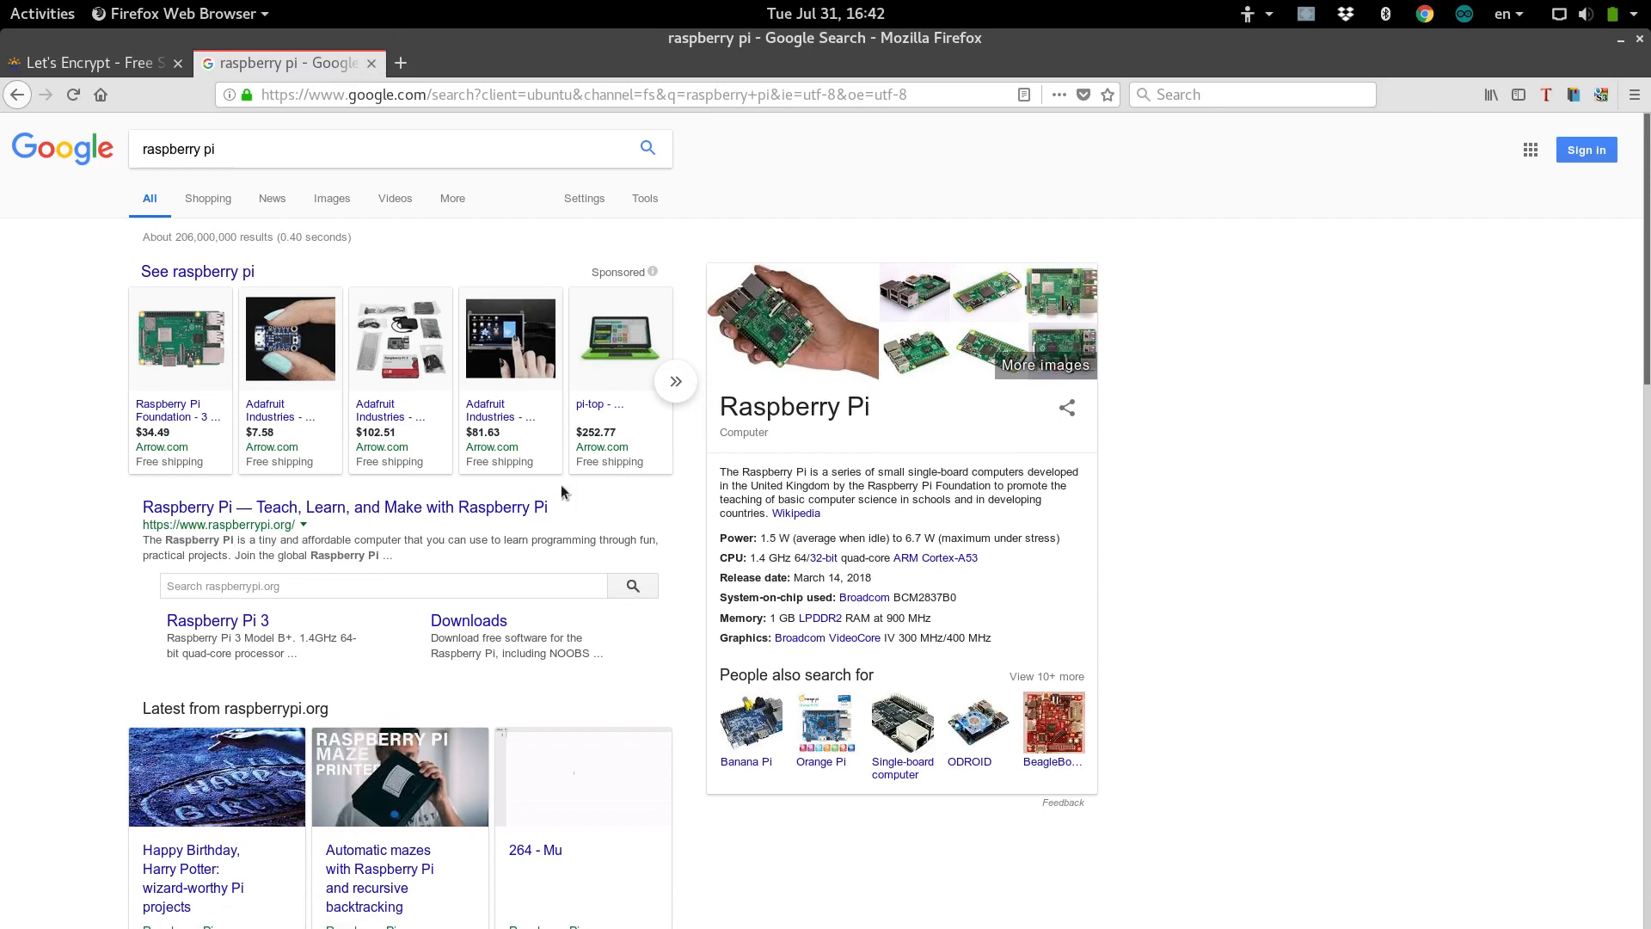
mouse_move(371, 63)
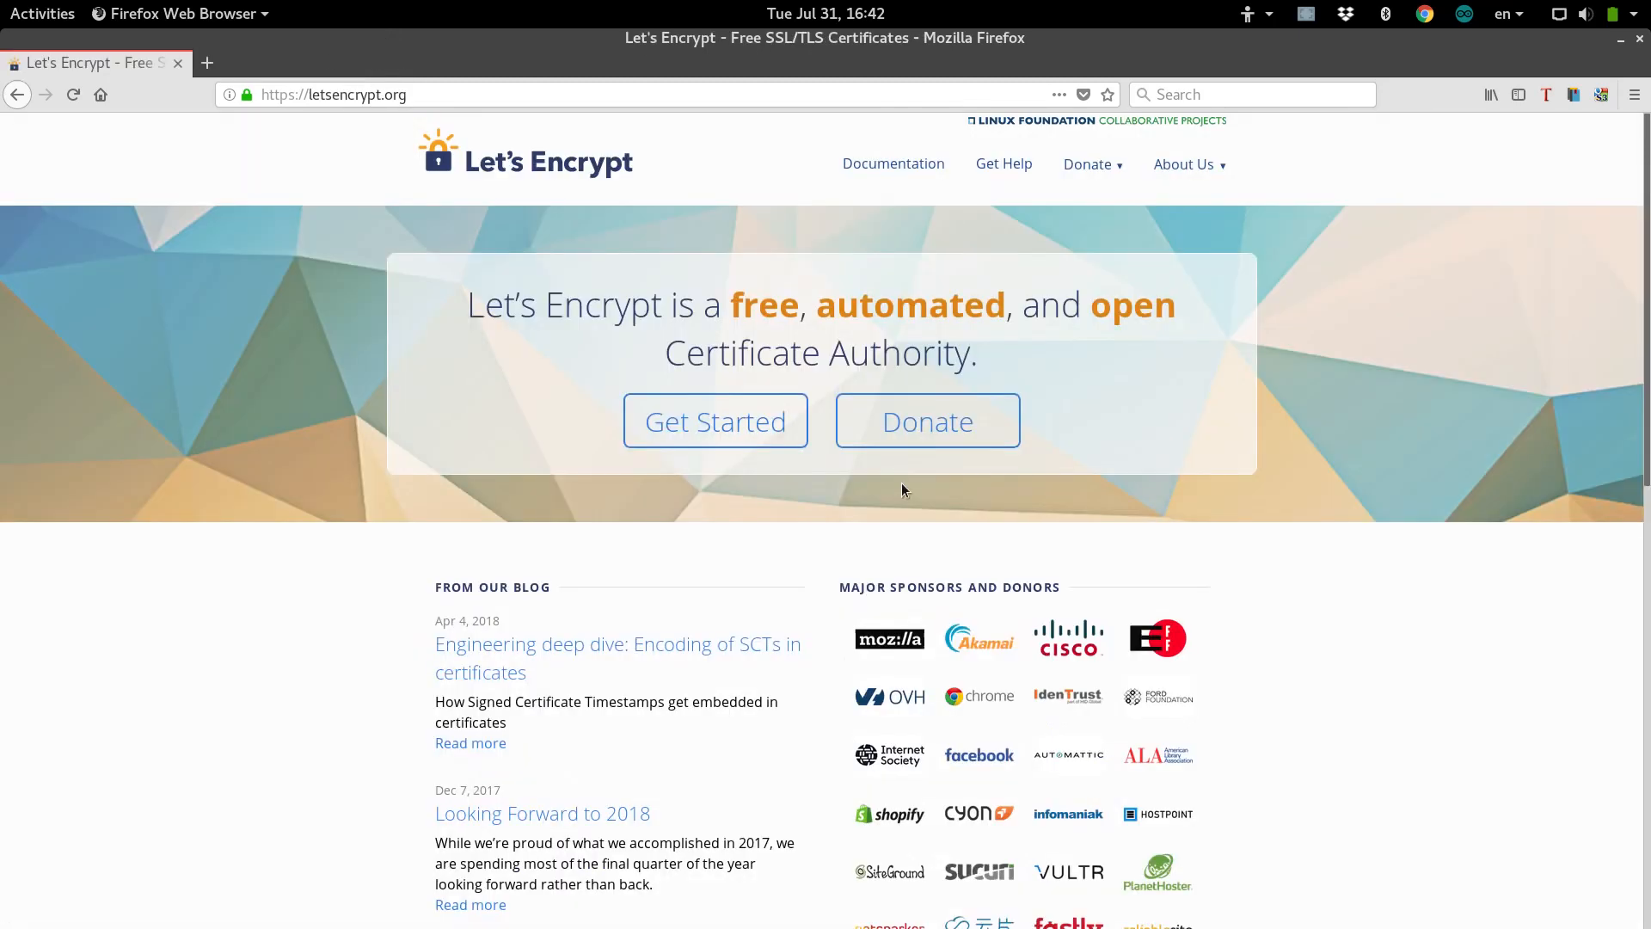
Step: Scroll the Getting Started page down to the With Shell Access guidance and Certbot link
click(715, 420)
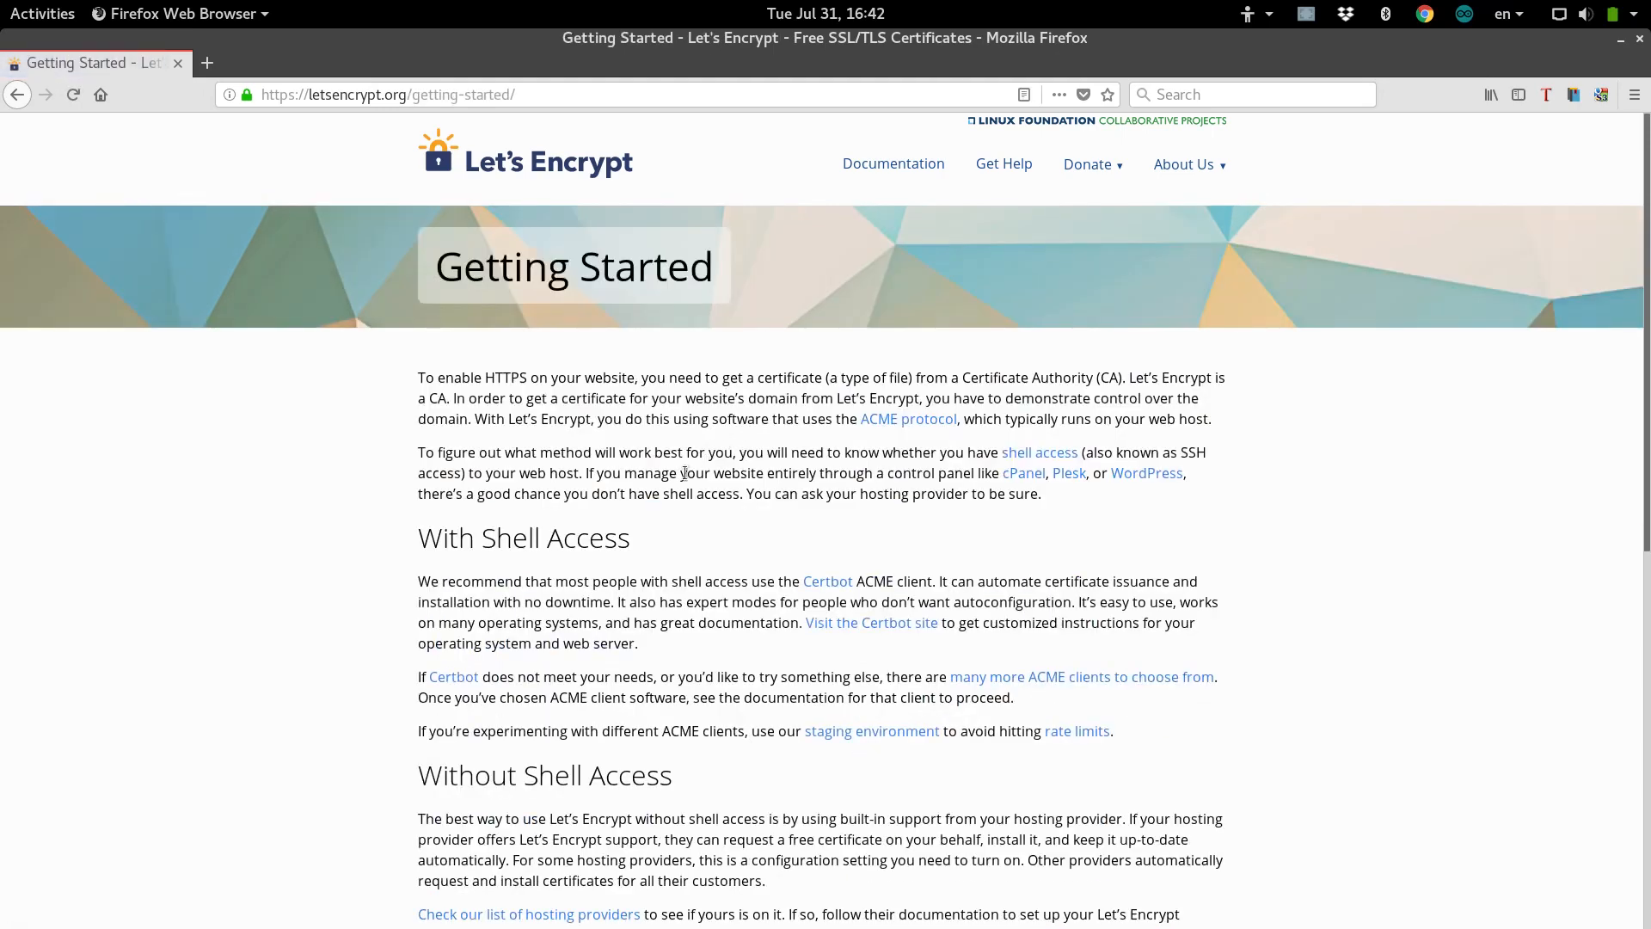
scroll(down, 3)
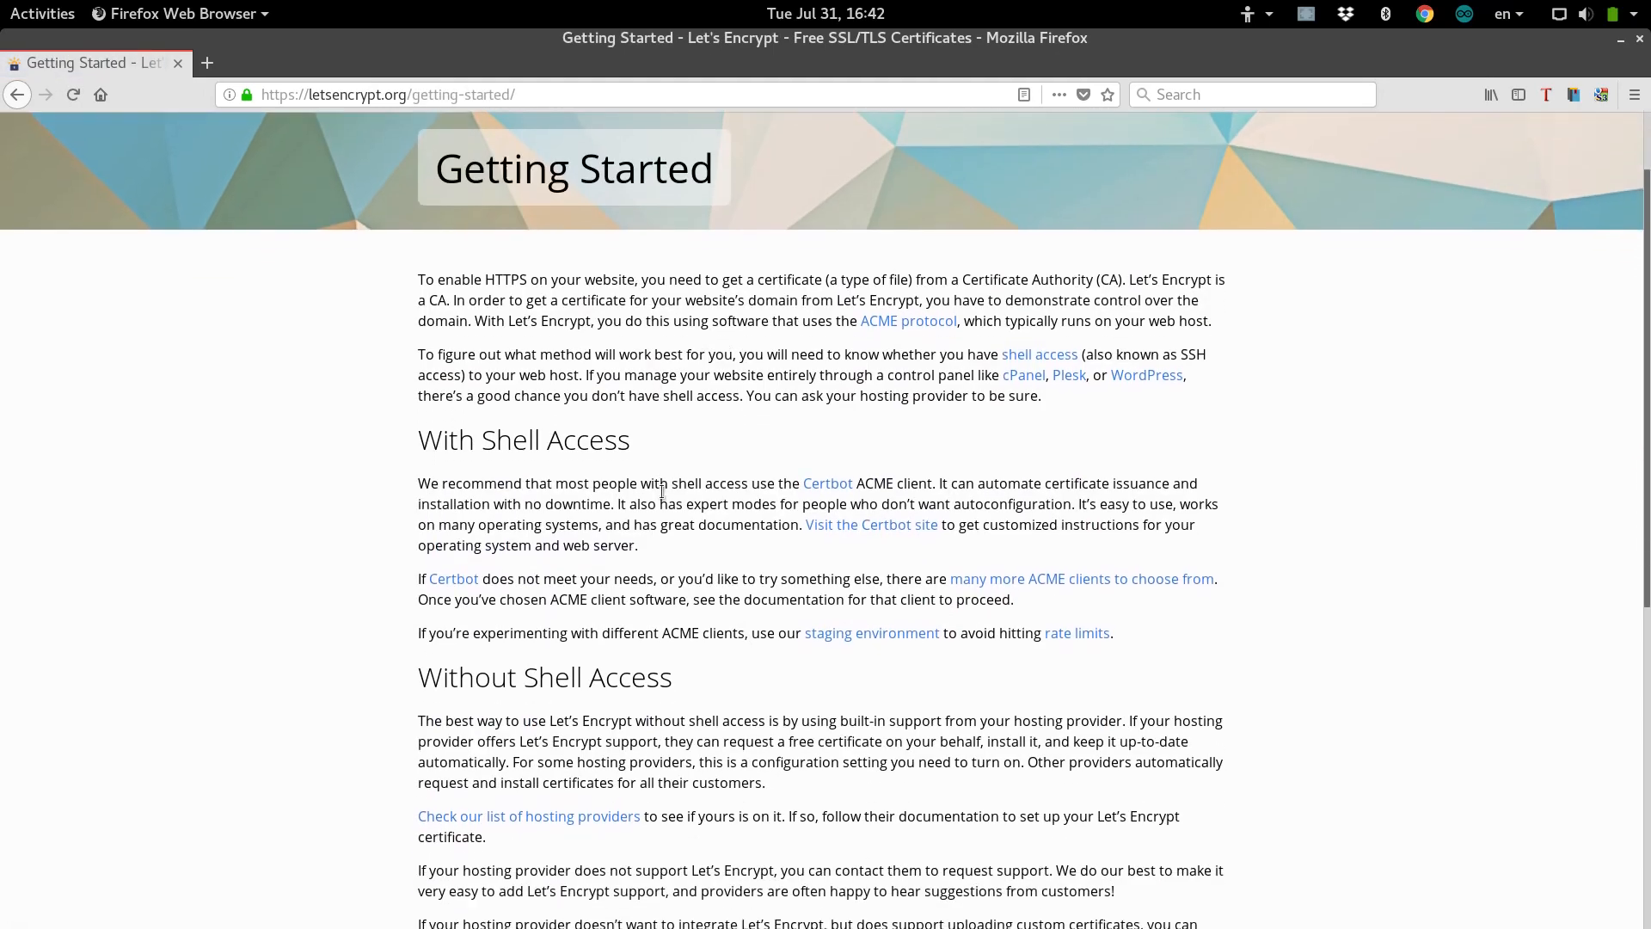
scroll(down, 3)
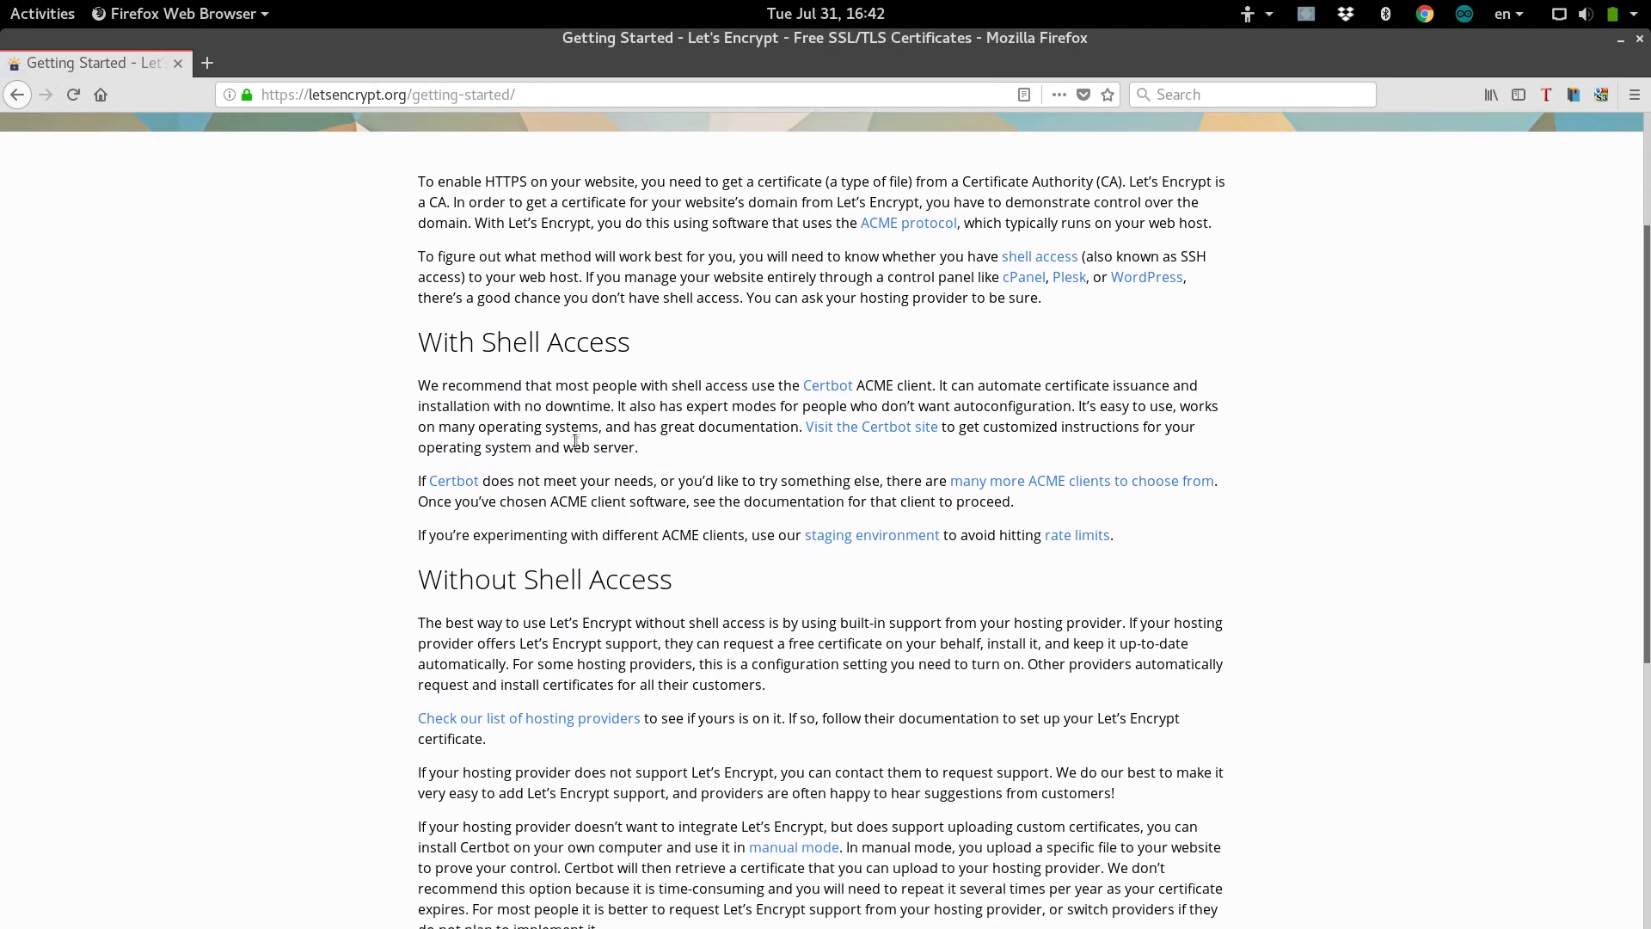
mouse_move(791, 336)
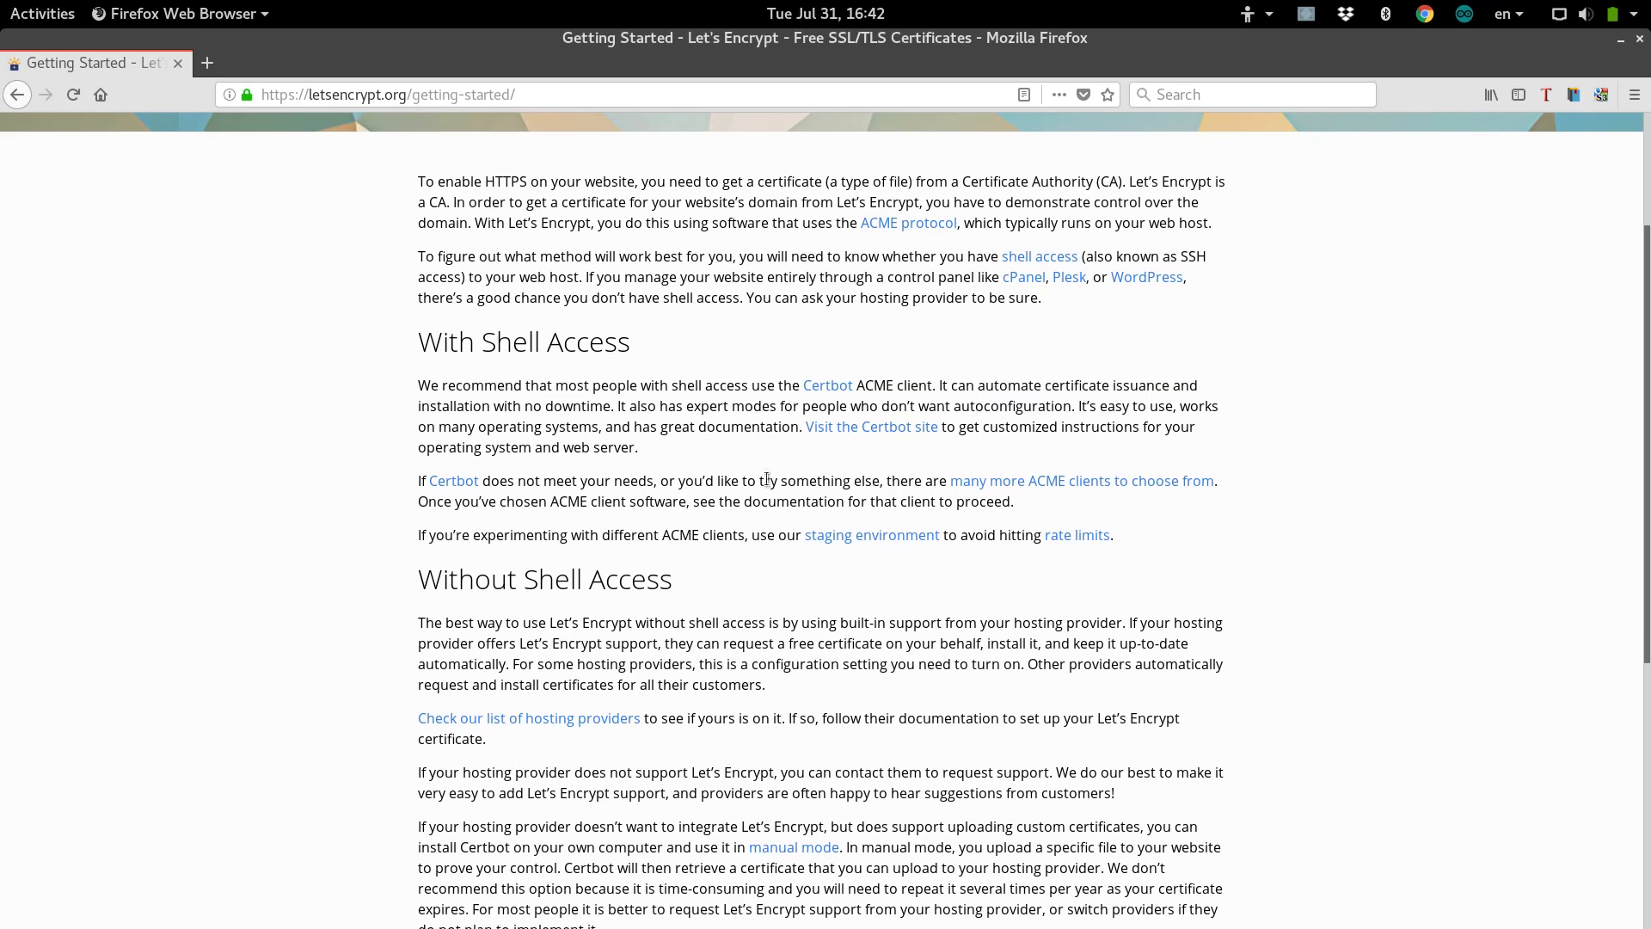
mouse_move(660, 495)
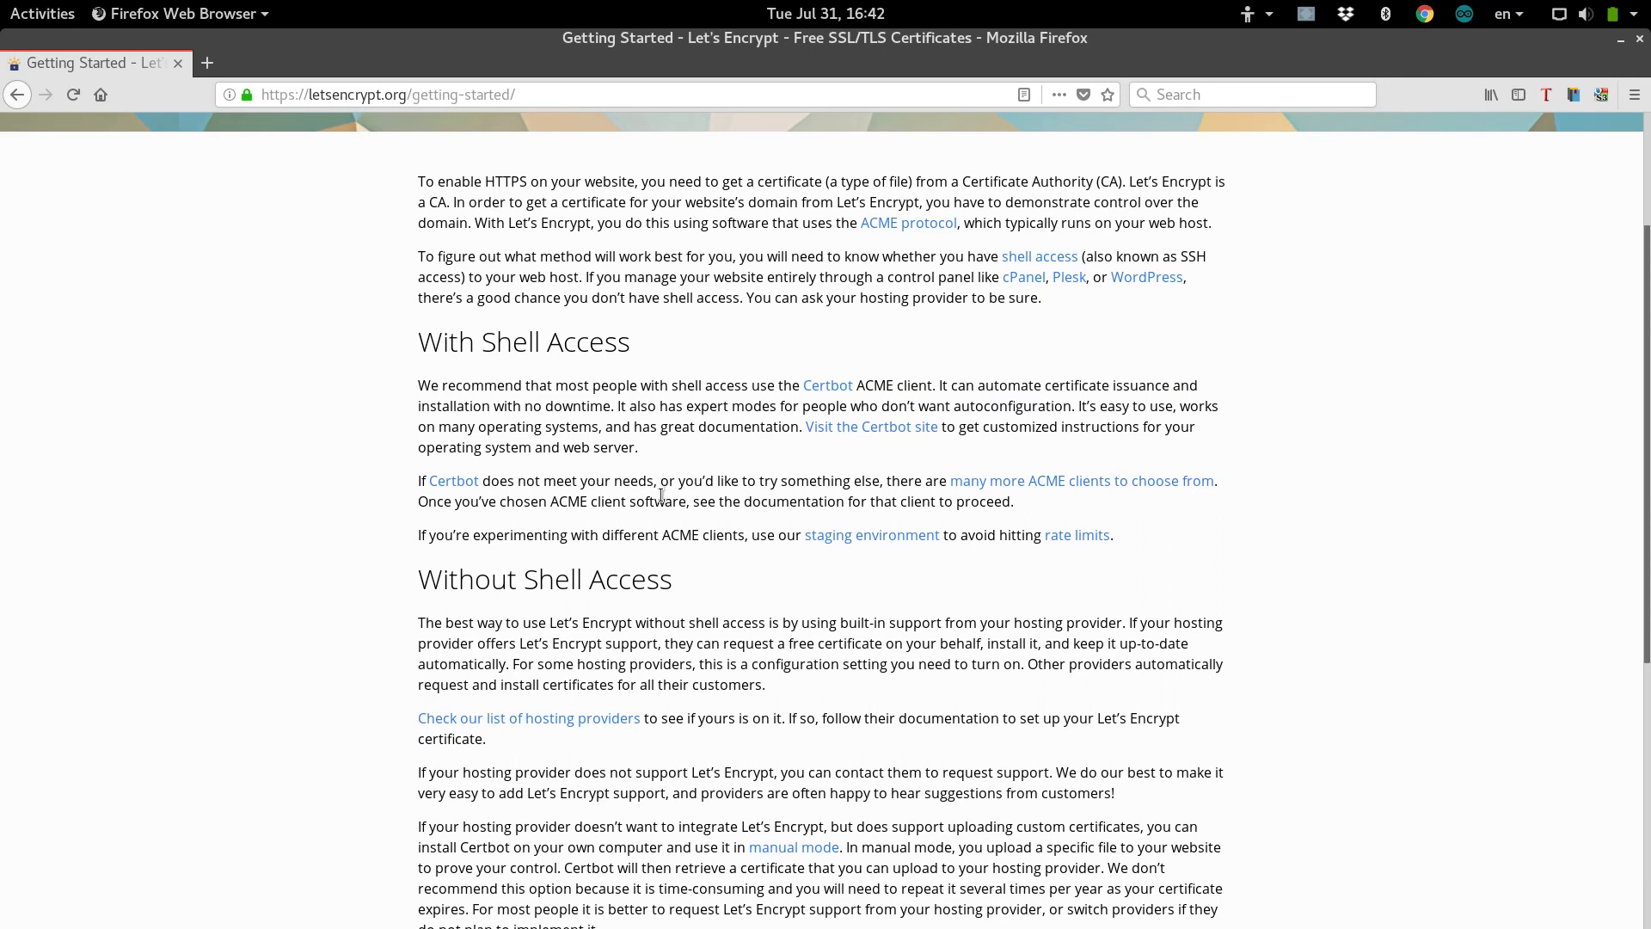
mouse_move(820, 447)
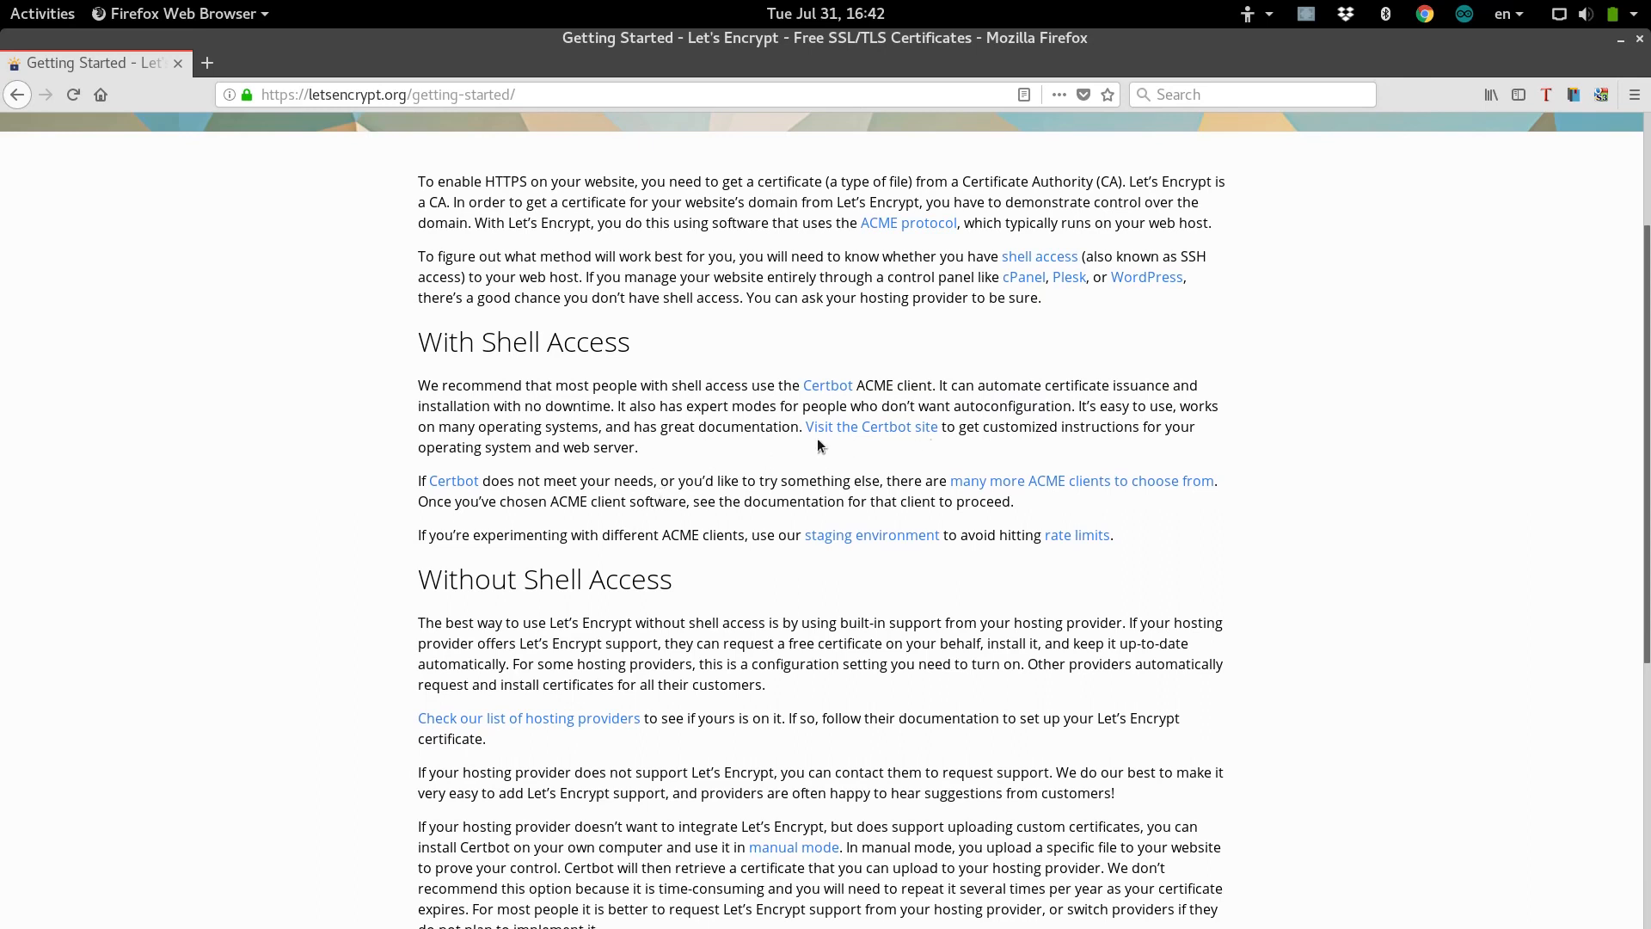
mouse_move(827, 384)
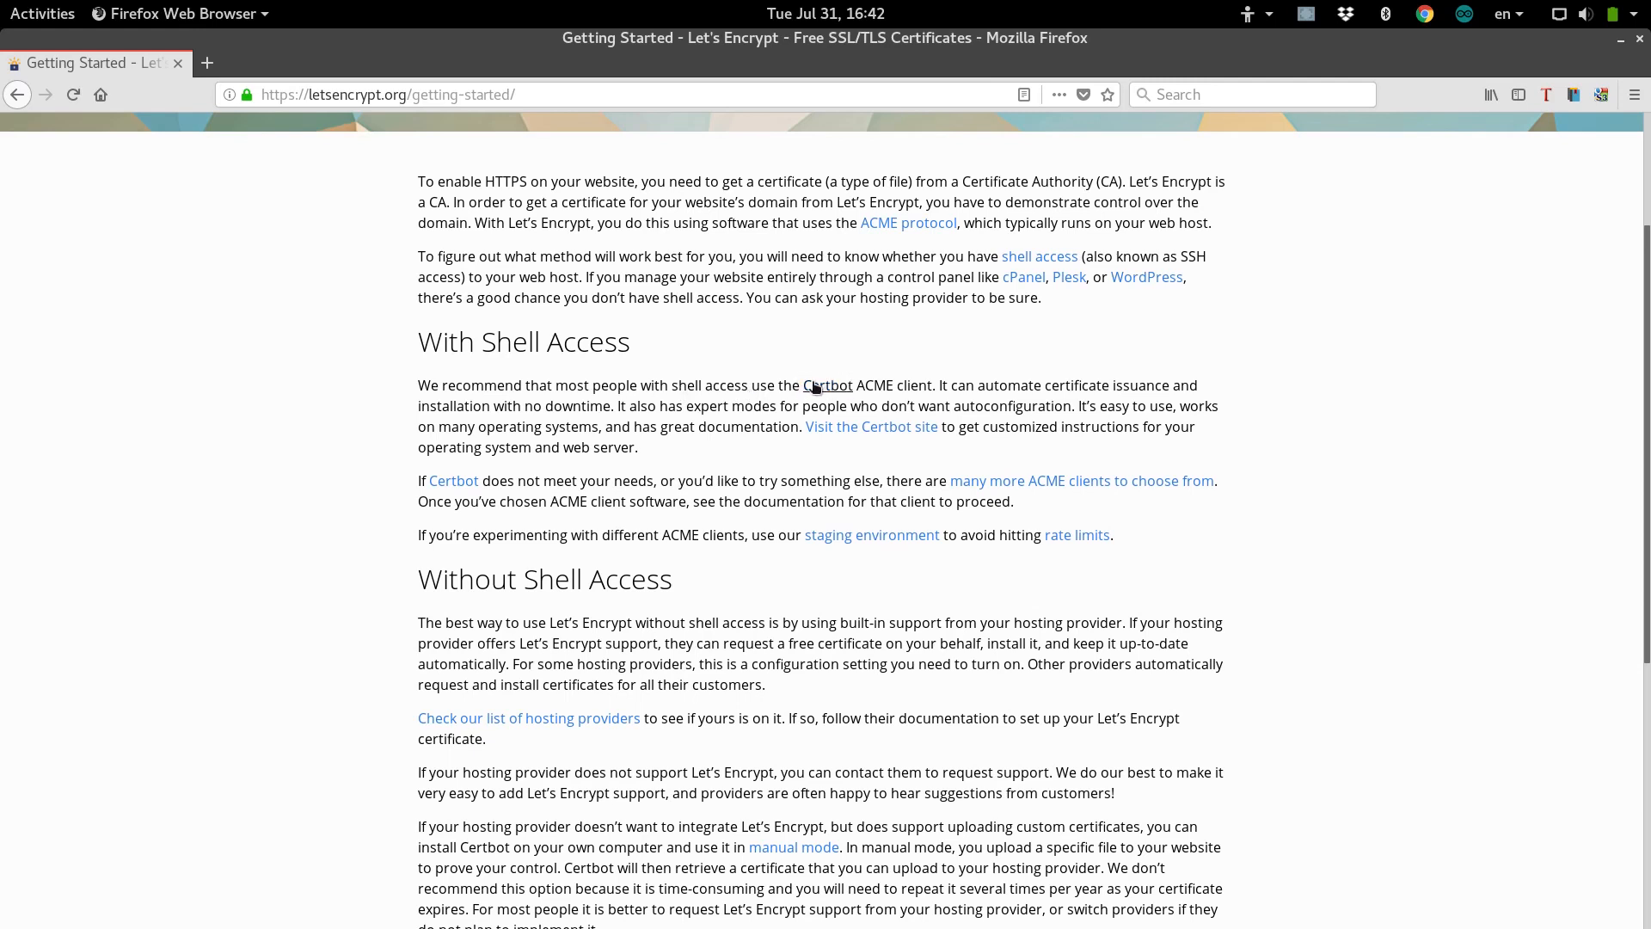
mouse_move(827, 383)
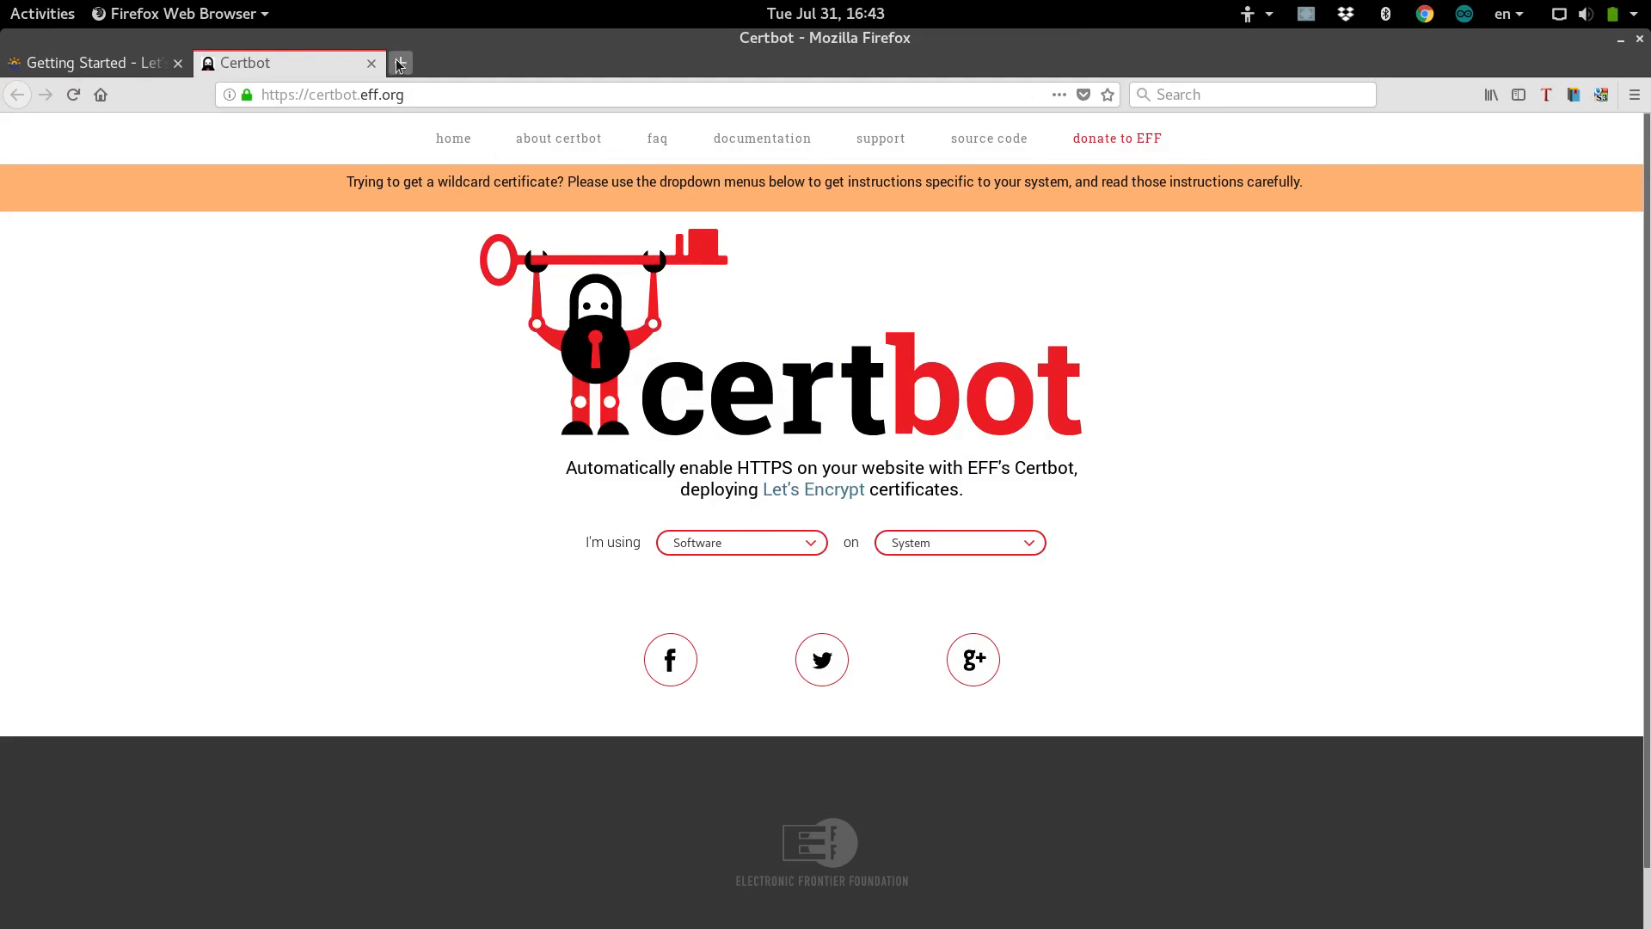
Step: In a new tab, Google 'win acme' and open the PKISharp/win-acme repository
click(397, 64)
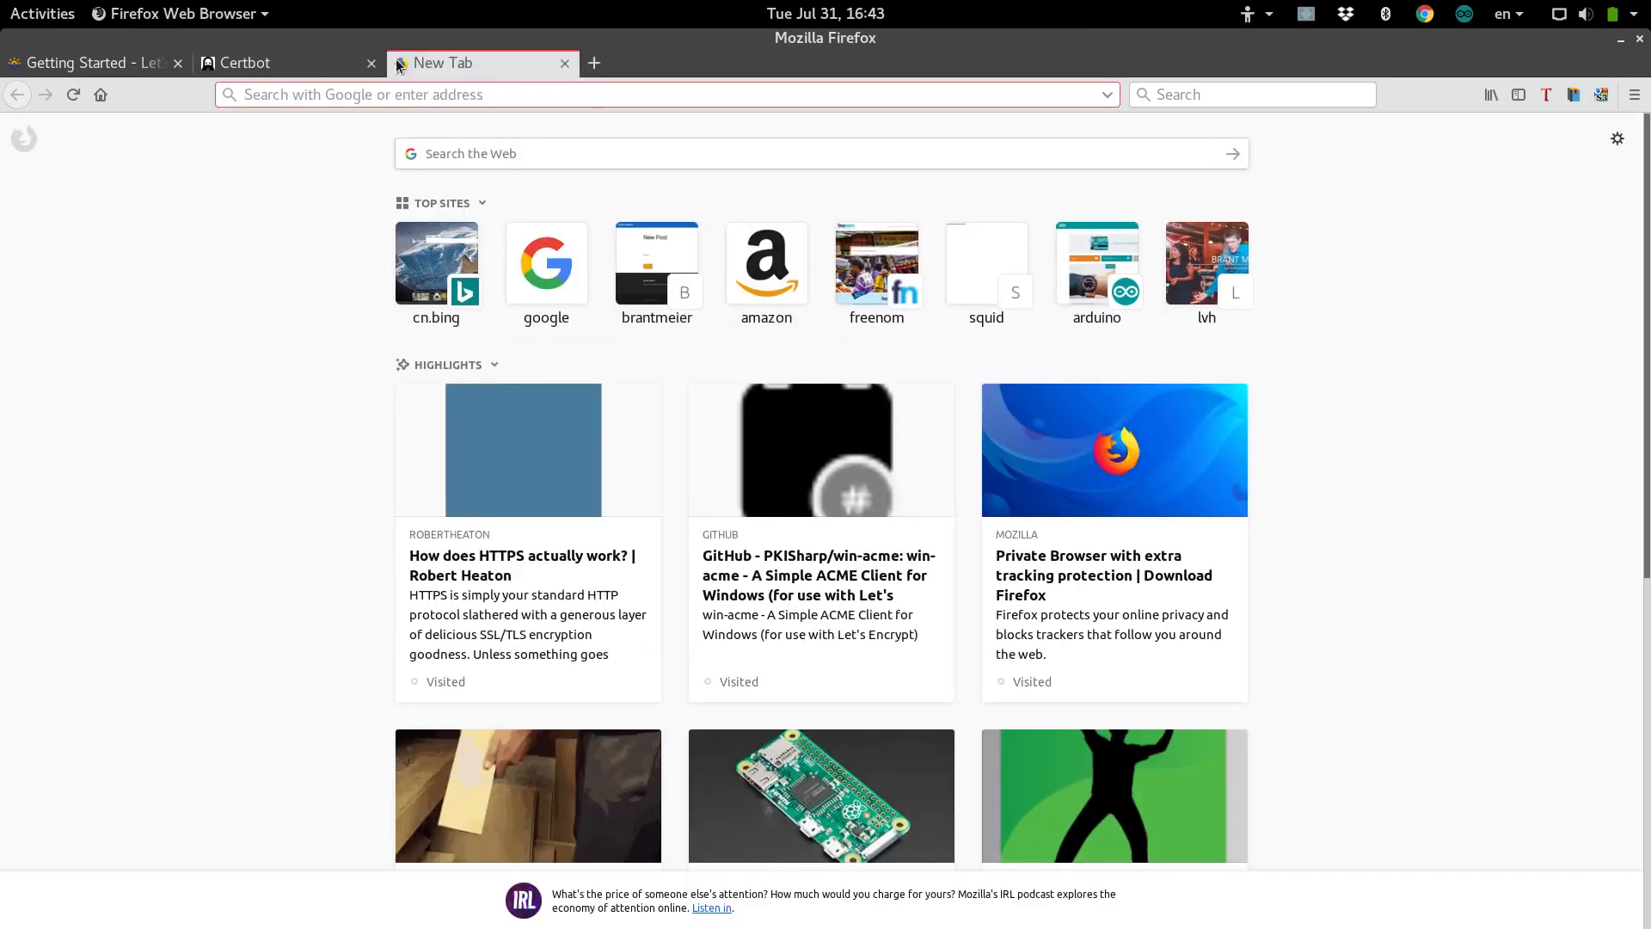
text(win+acme&ie=utf-8&oe=utf-8)
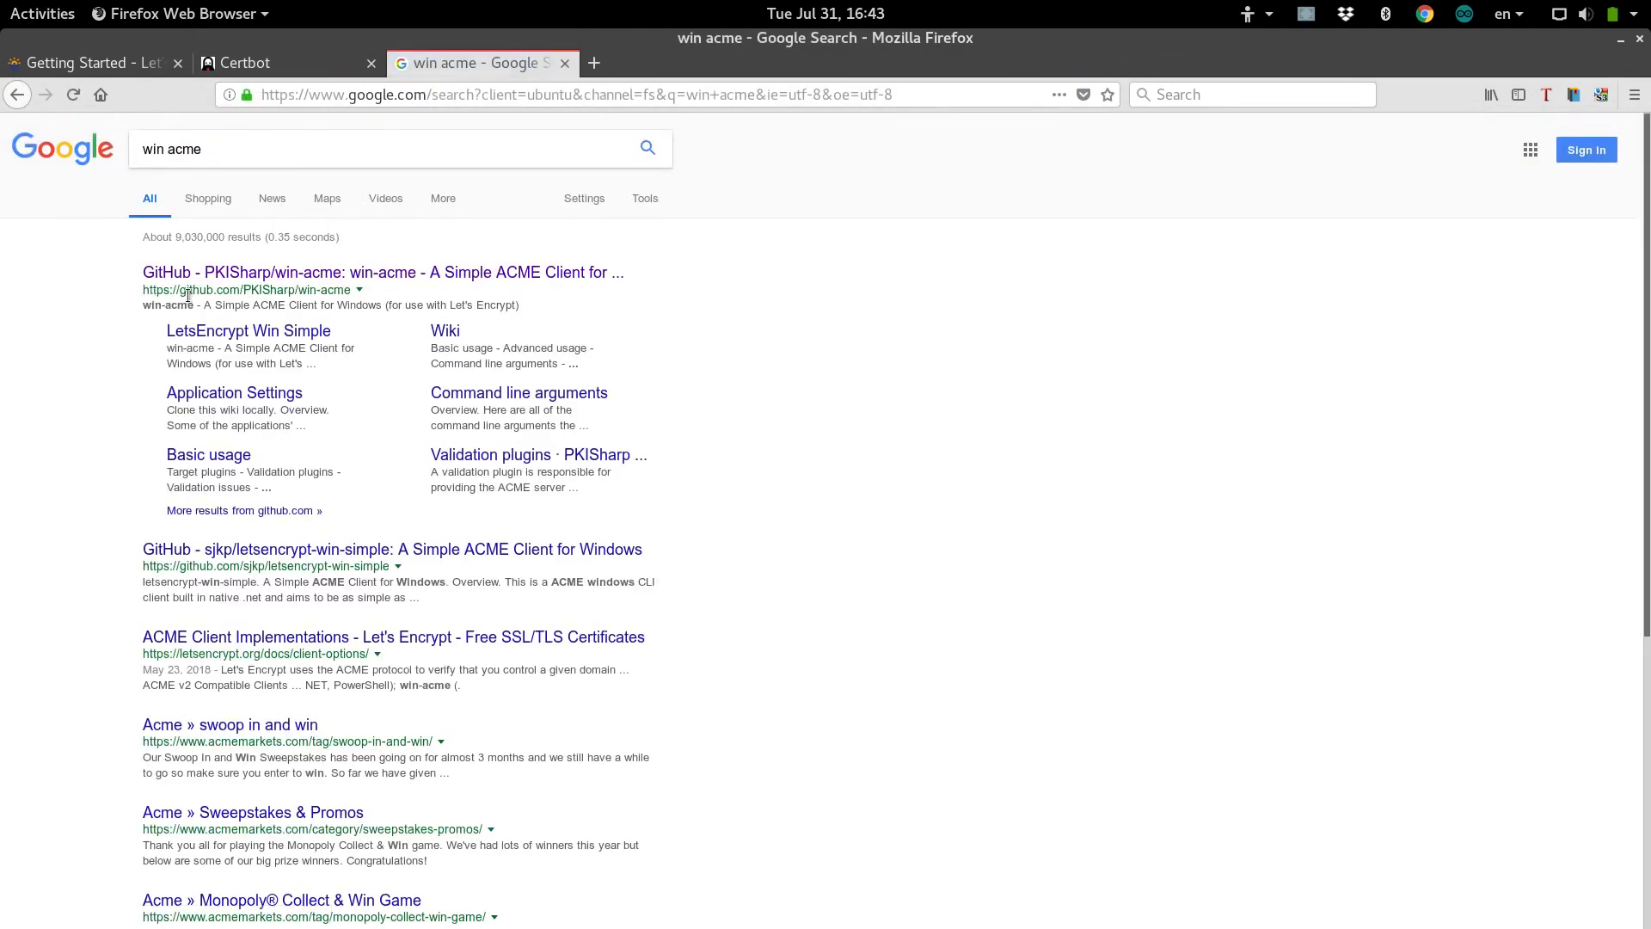
mouse_move(311, 263)
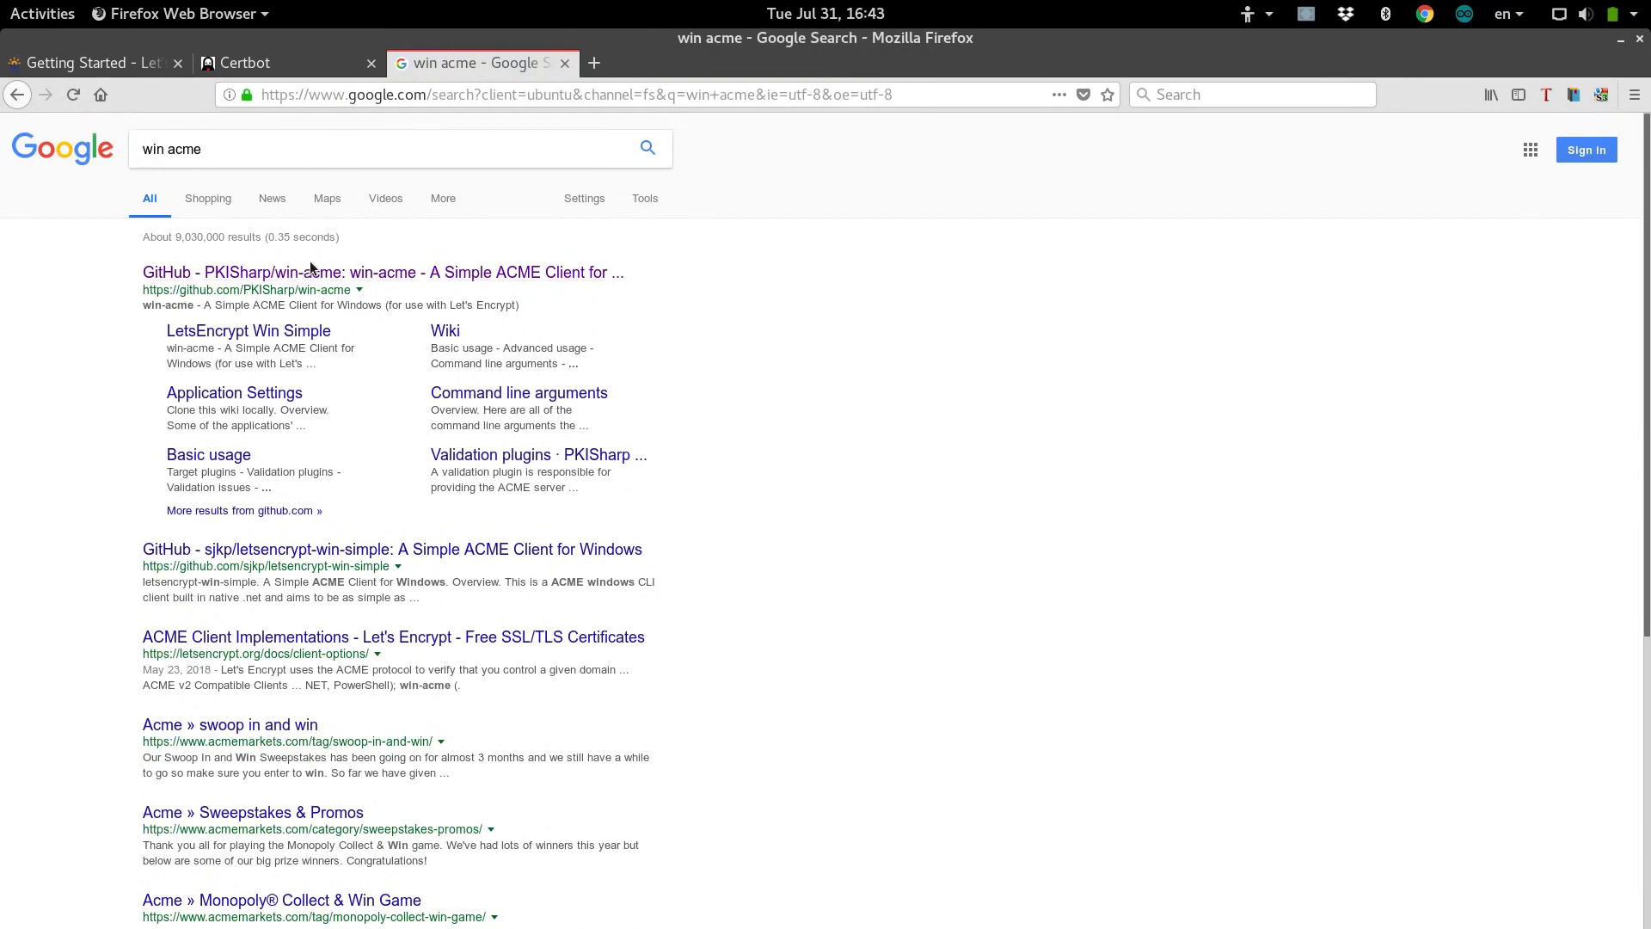
click(382, 272)
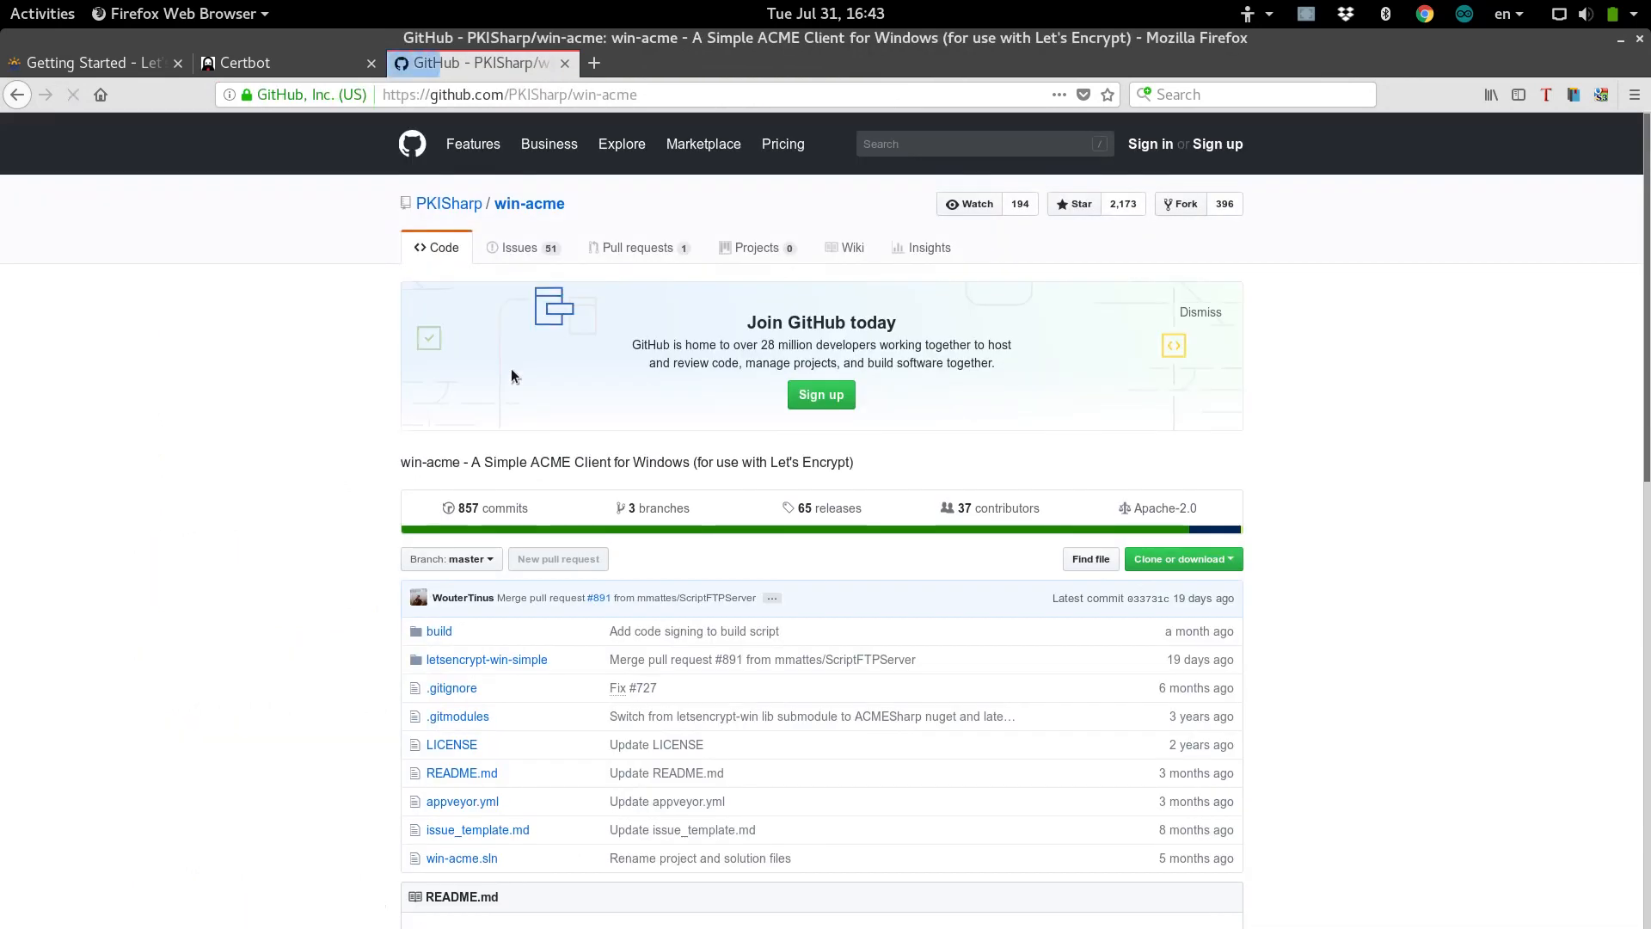
scroll(down, 3)
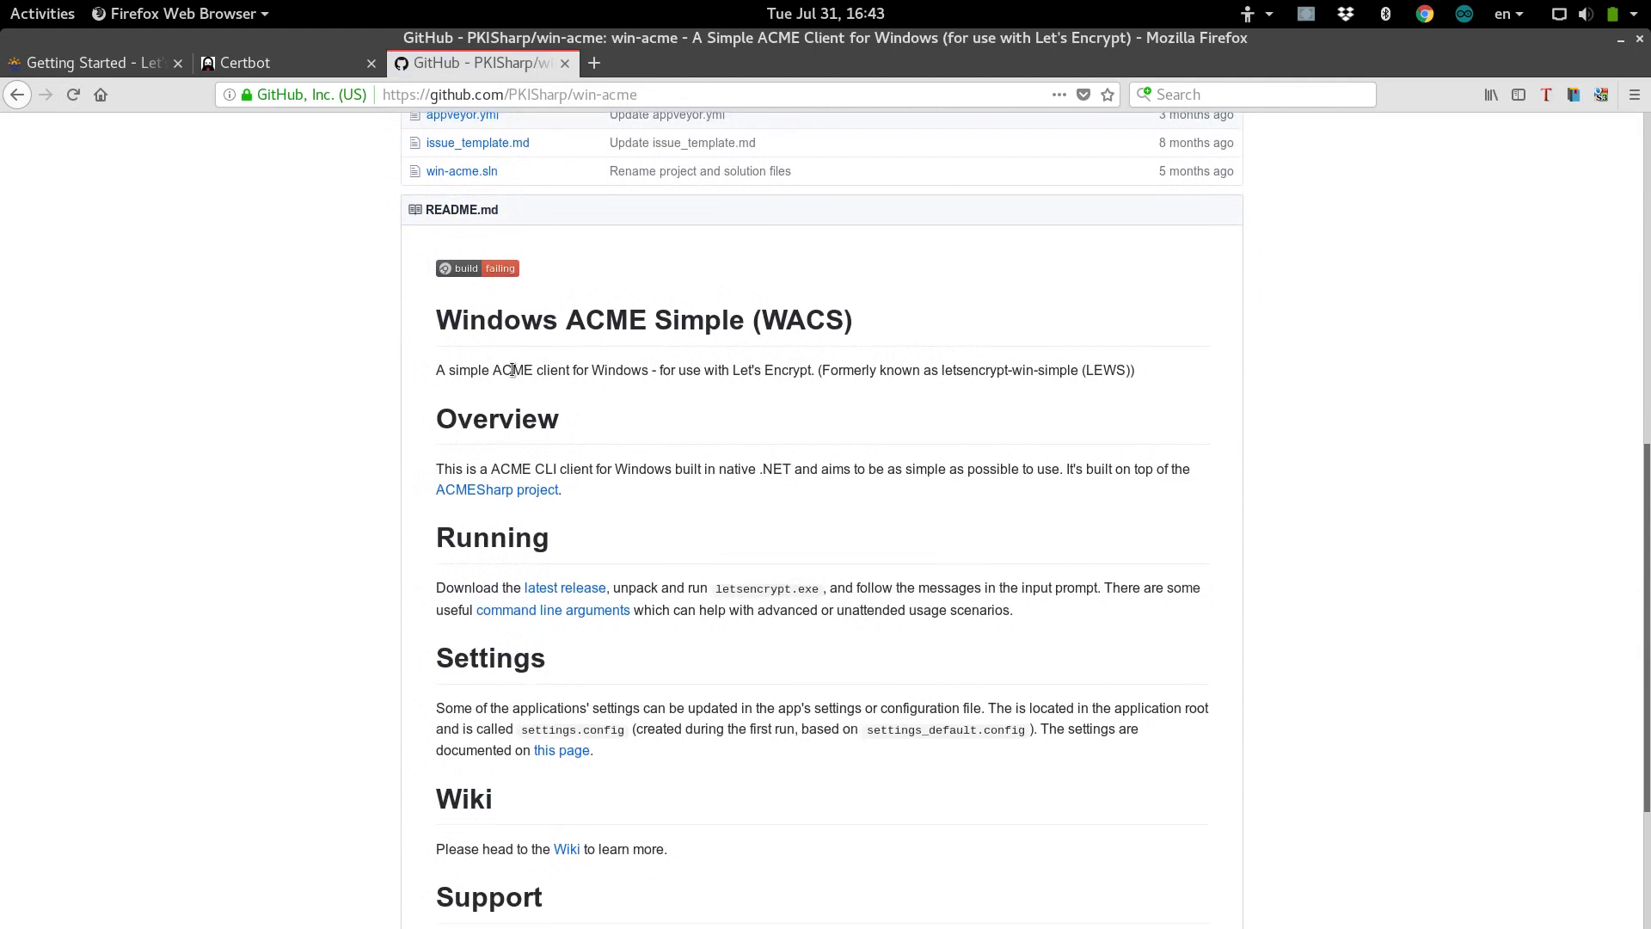
scroll(down, 3)
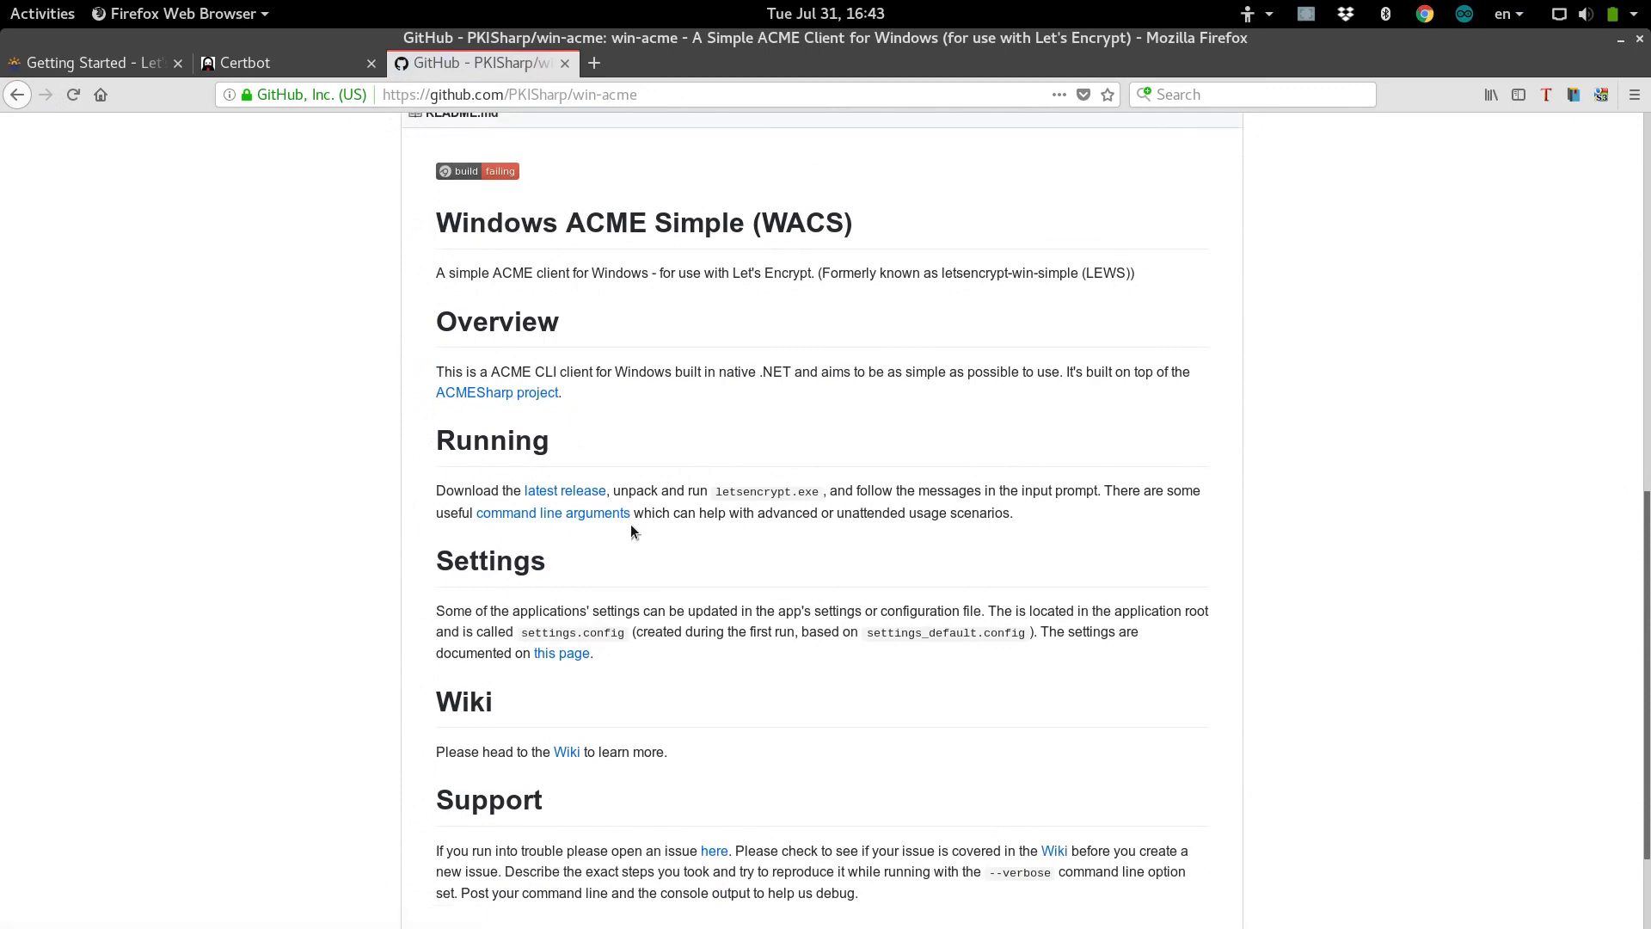
Step: Open the win-acme wiki's Basic usage page, then return to the Certbot tab
click(566, 752)
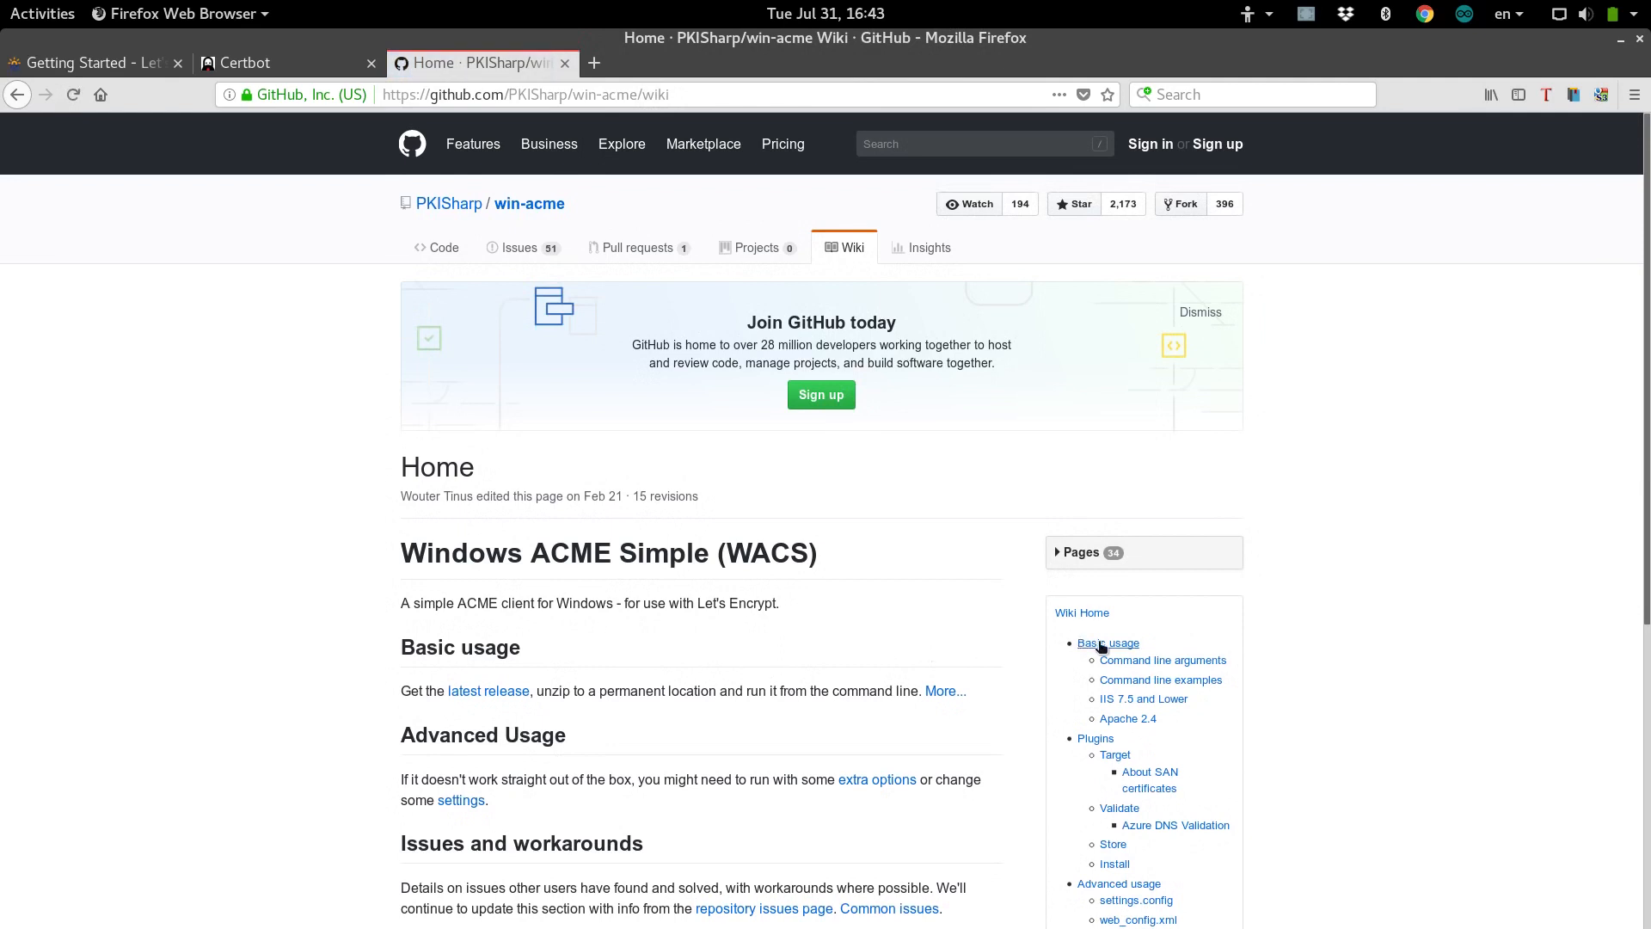
click(1106, 641)
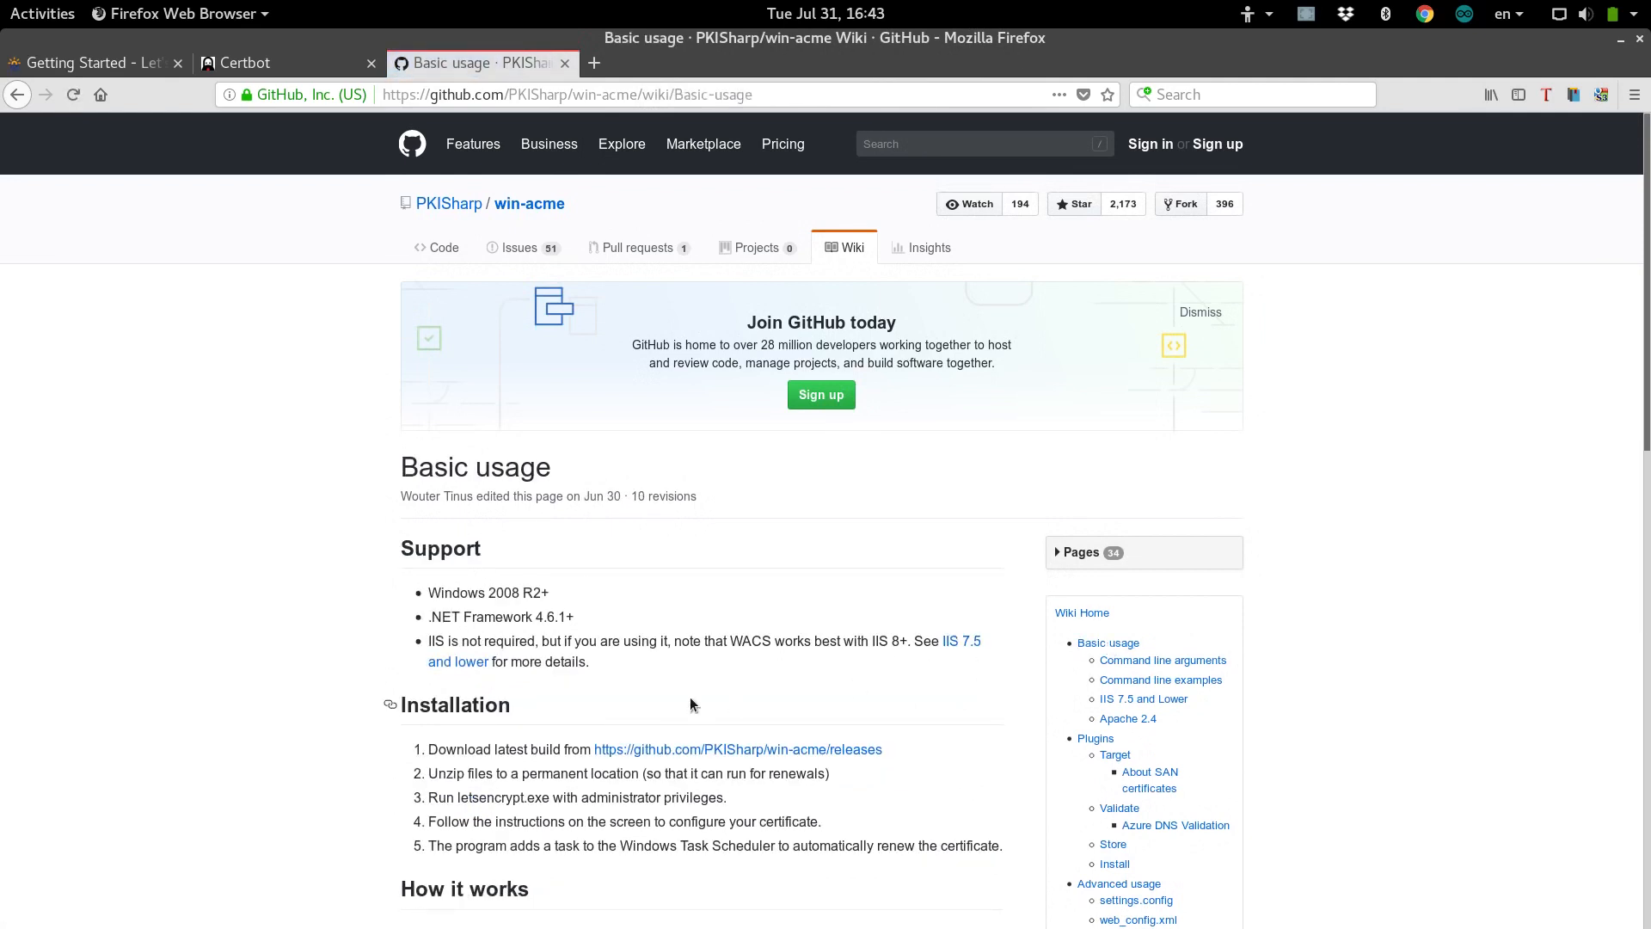
scroll(down, 3)
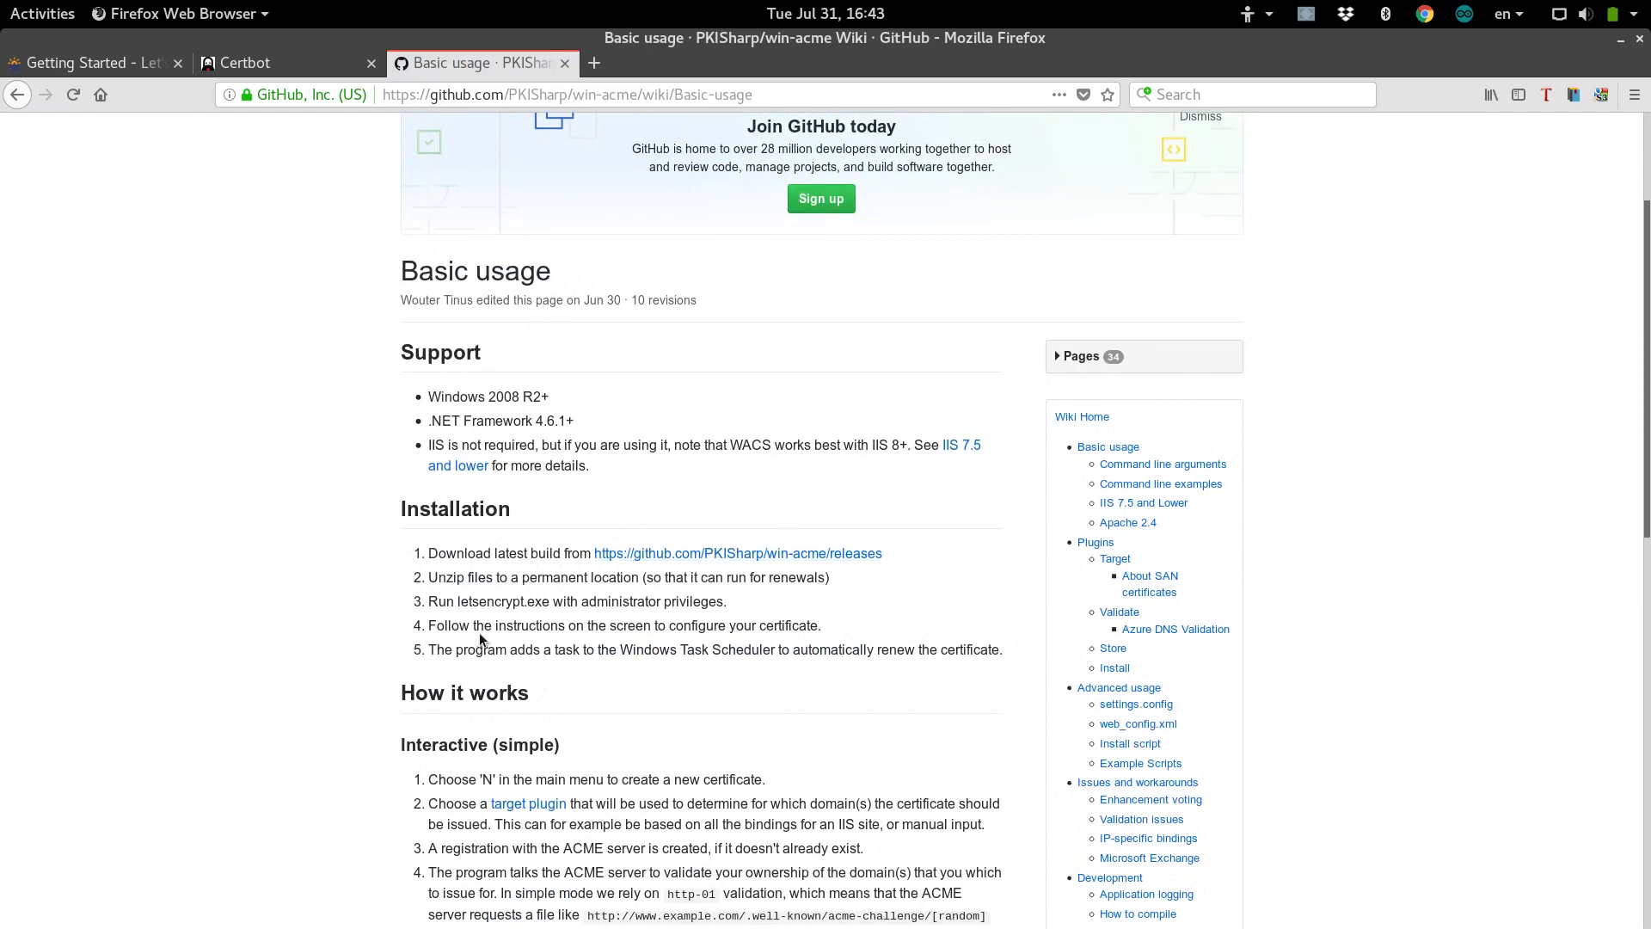
mouse_move(635, 603)
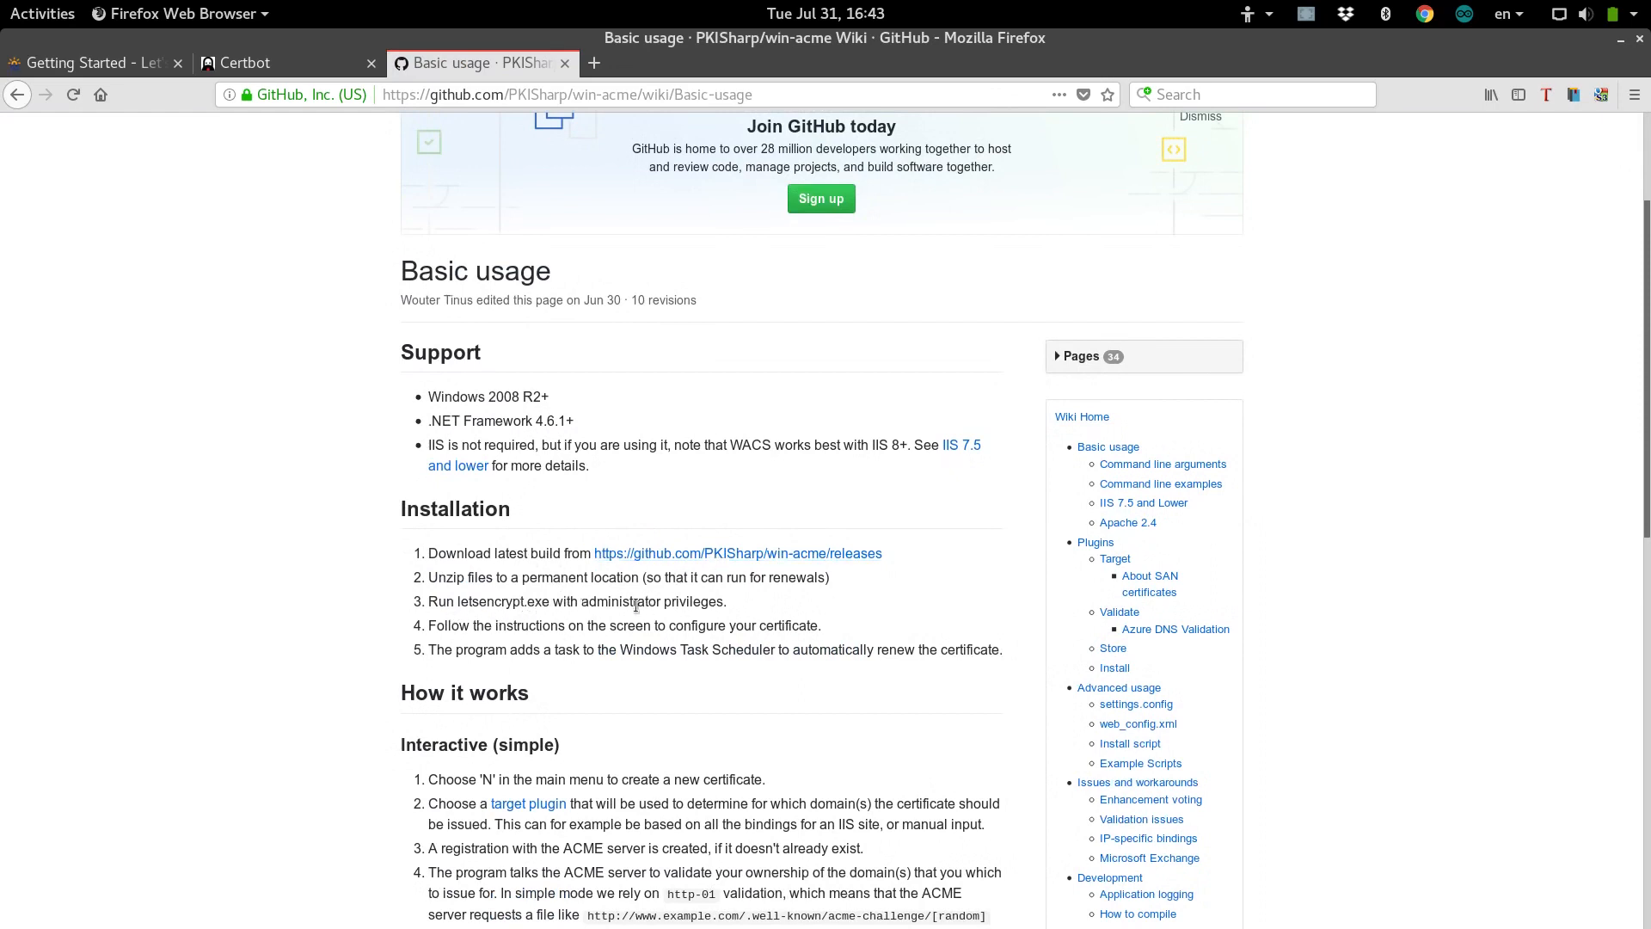
mouse_move(738, 552)
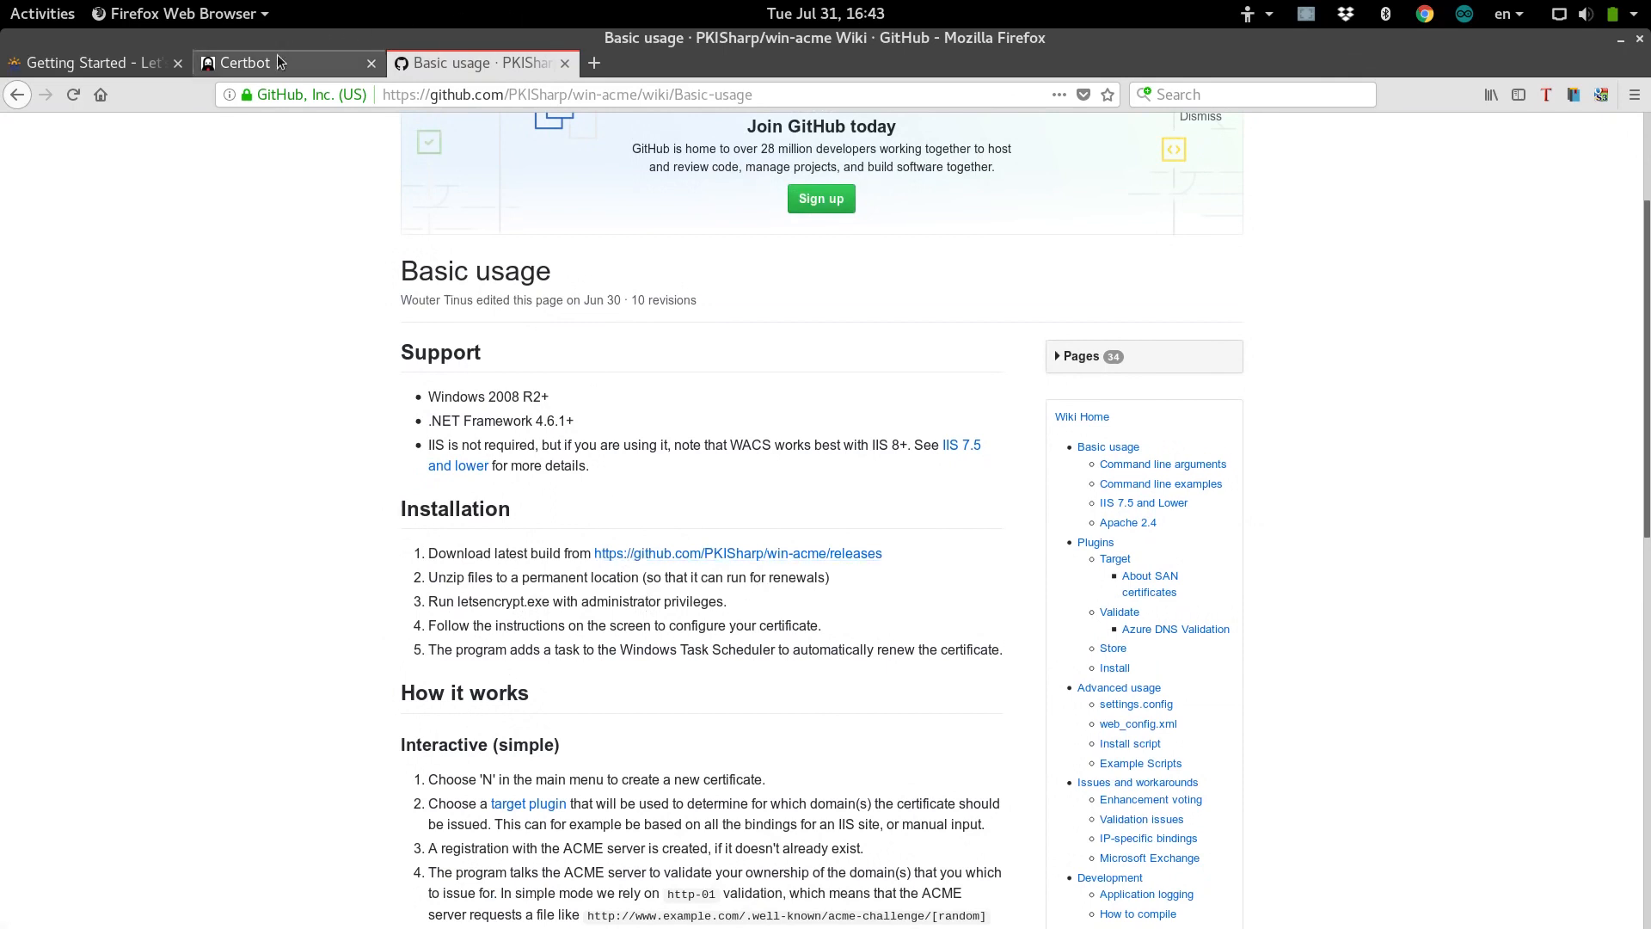
click(242, 62)
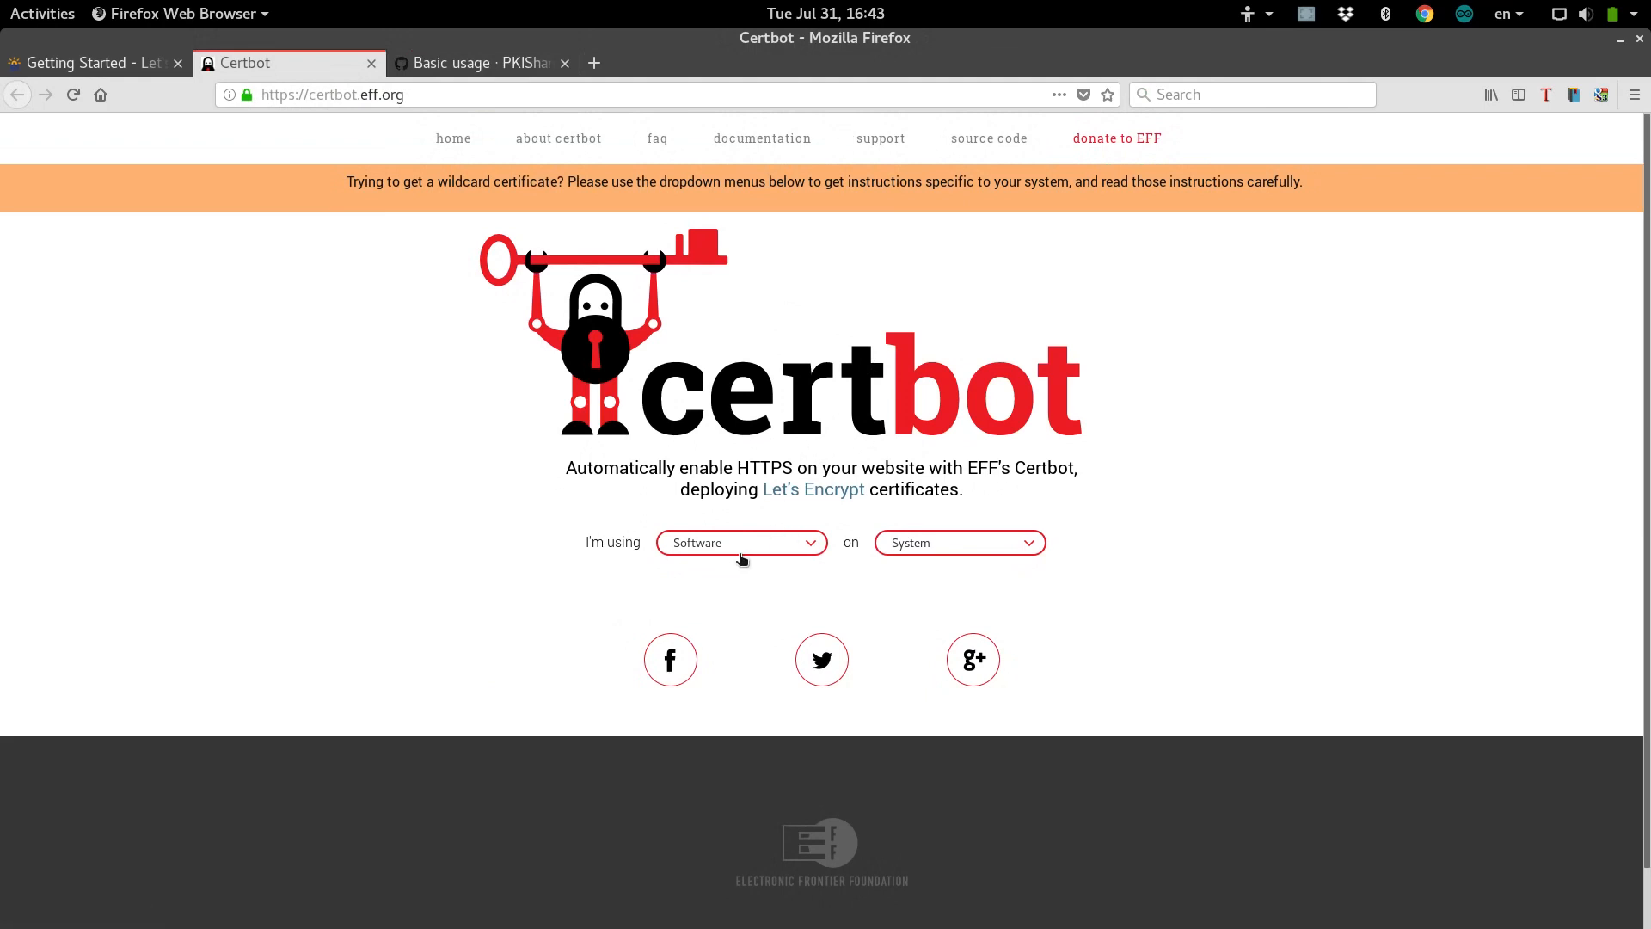
Step: Choose Apache on Ubuntu (other) to get the matching Certbot install instructions
click(739, 542)
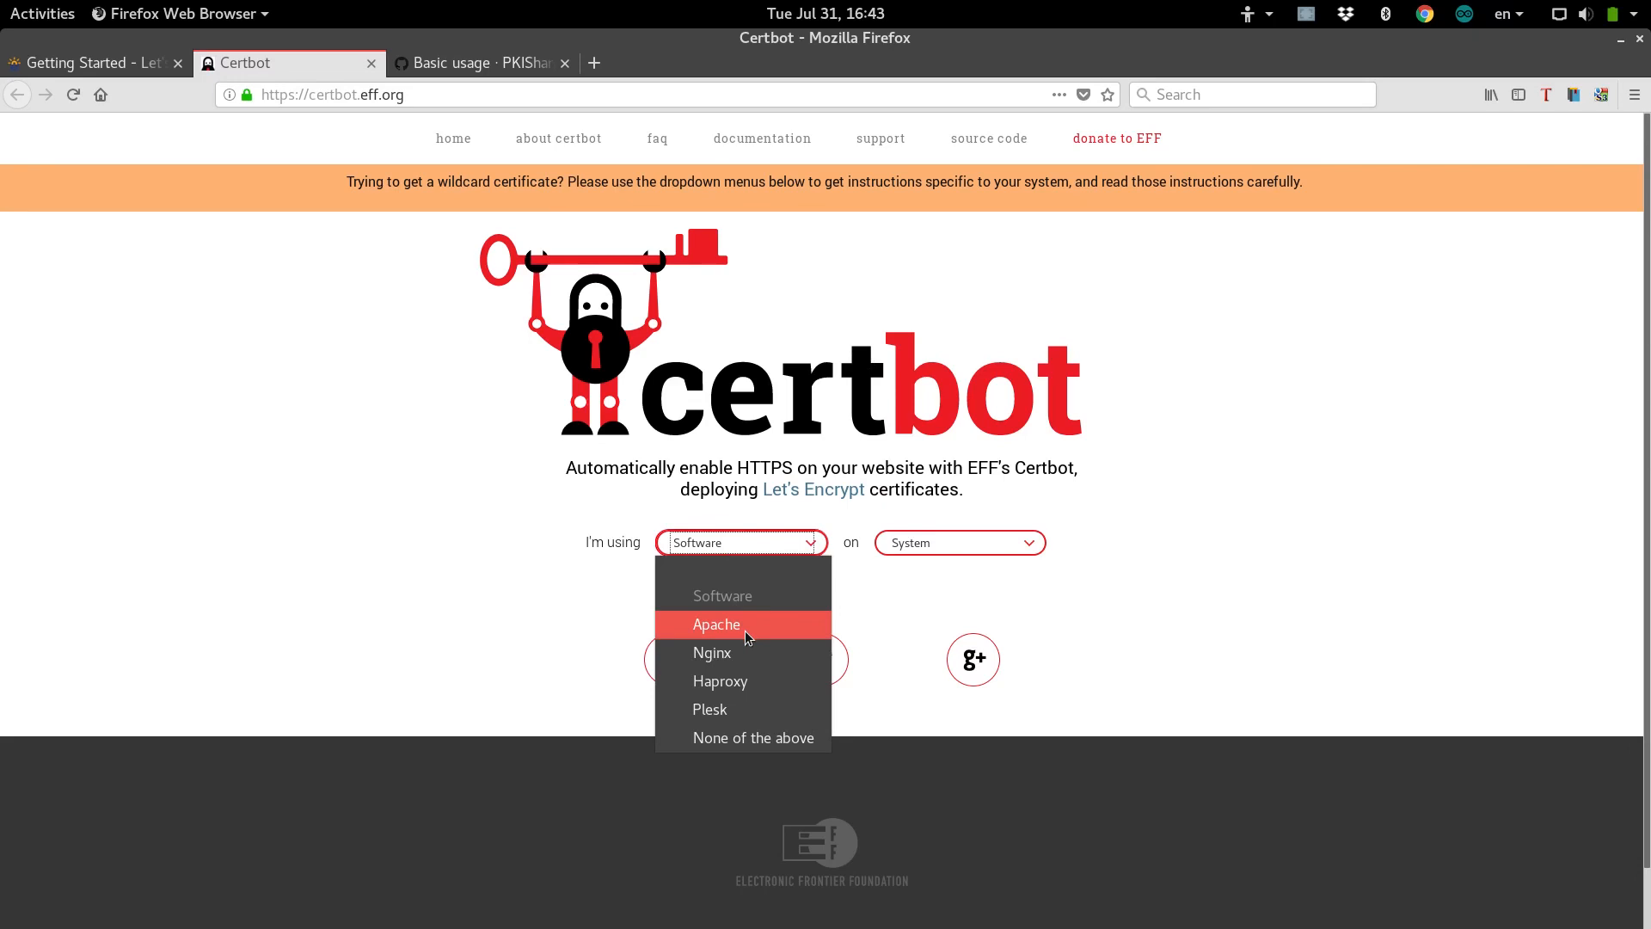
click(715, 622)
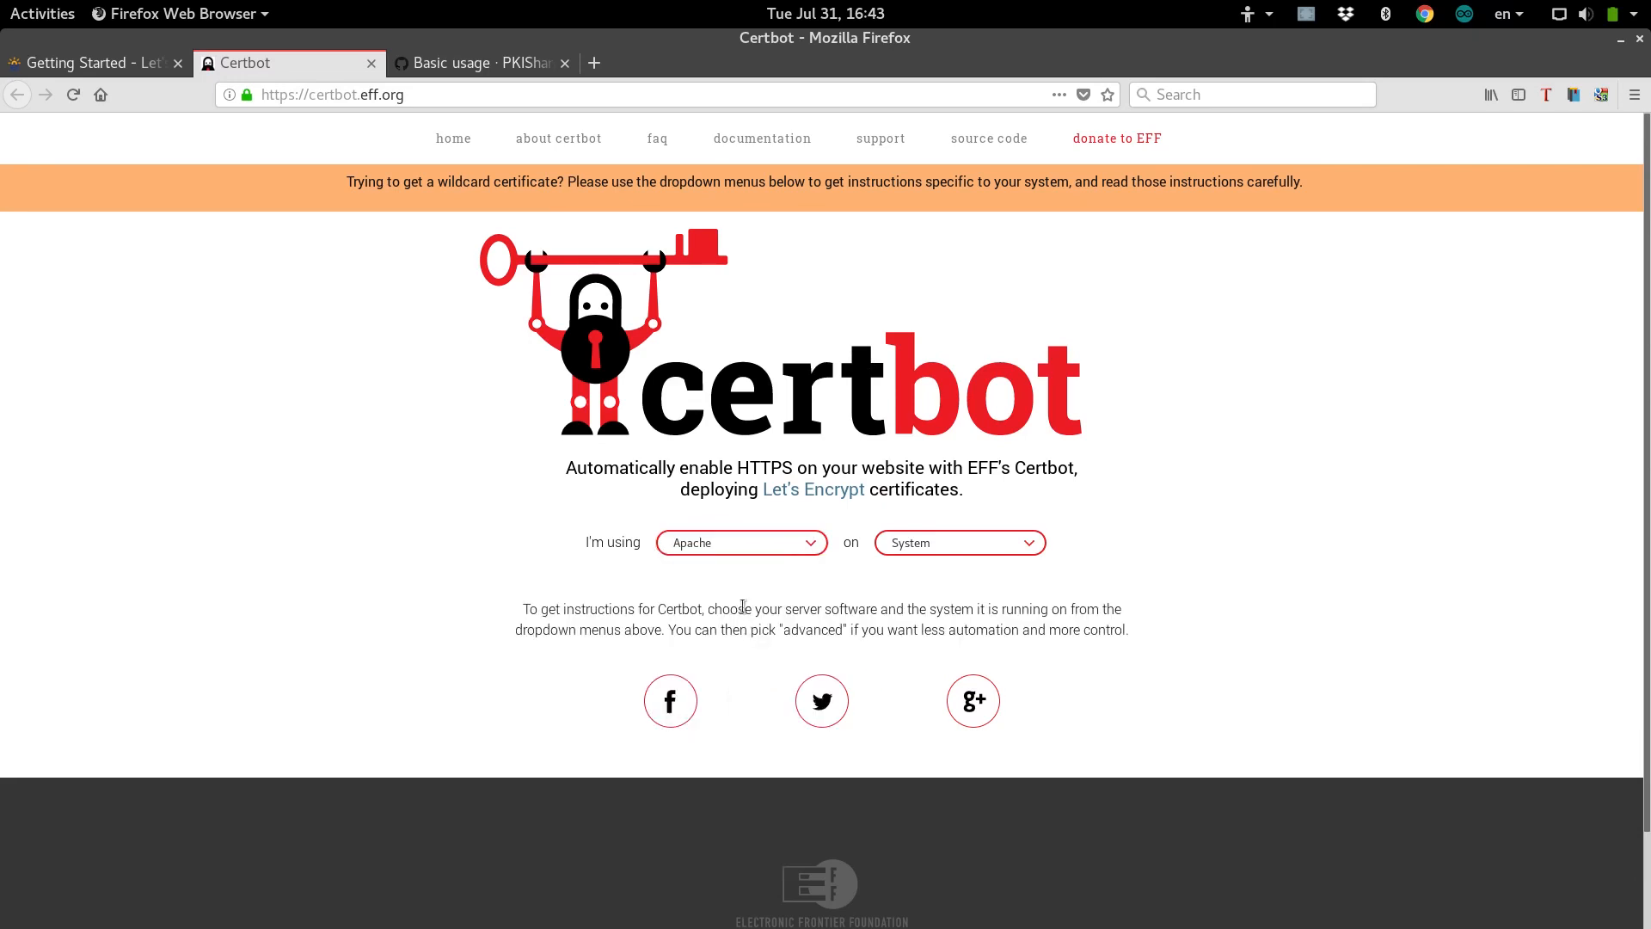
click(958, 542)
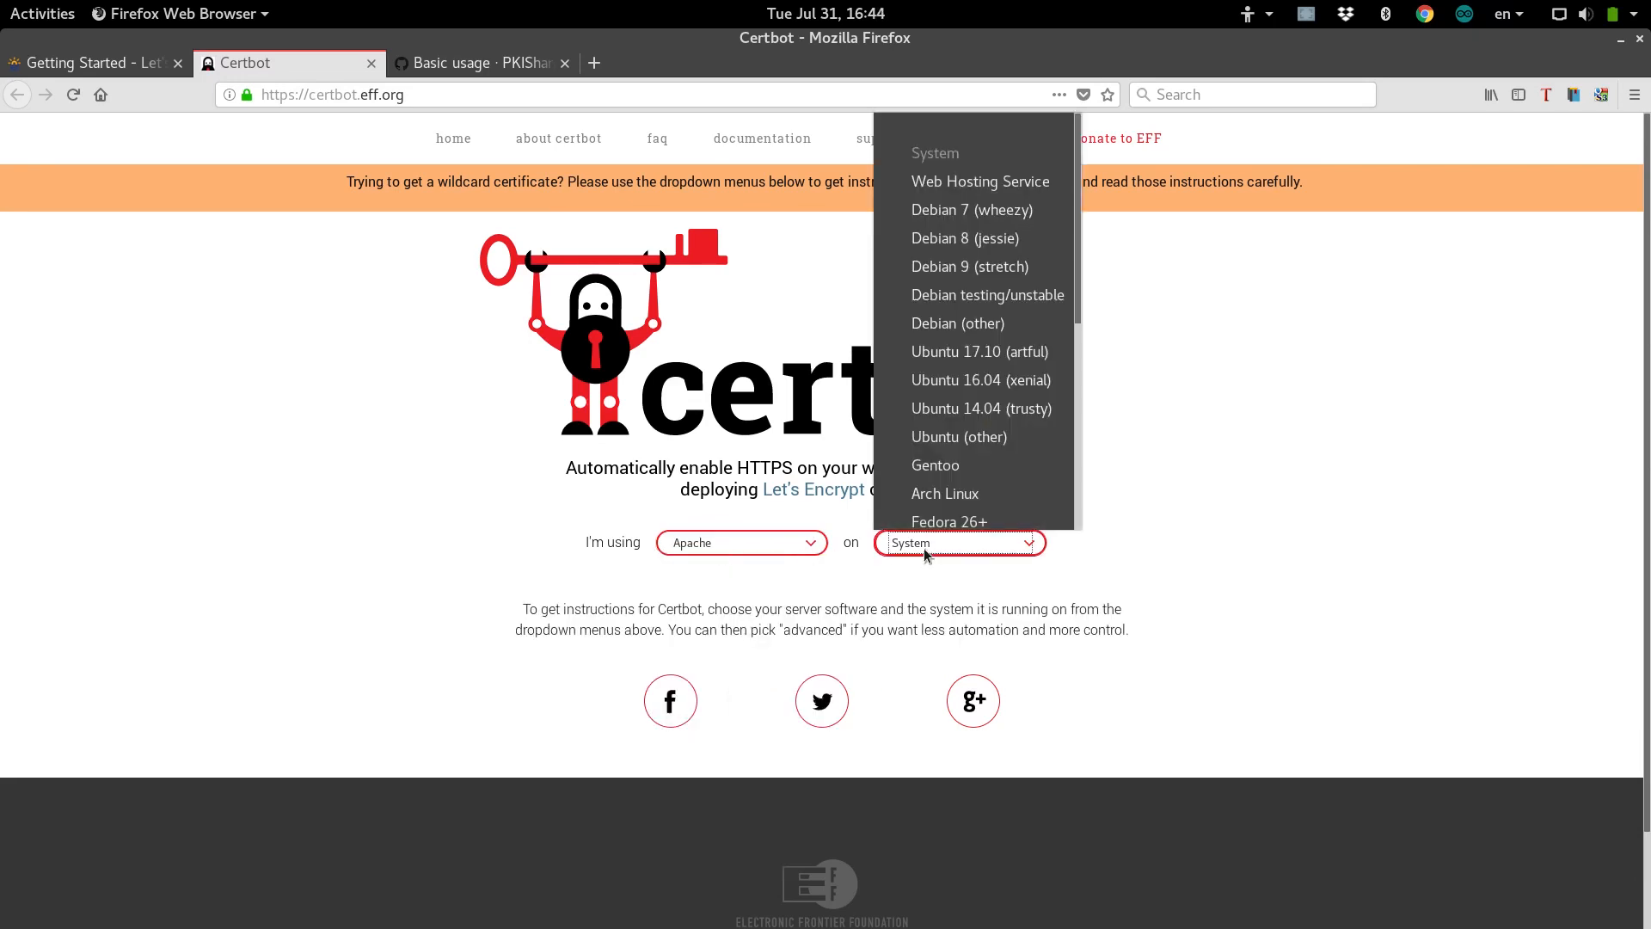
scroll(down, 3)
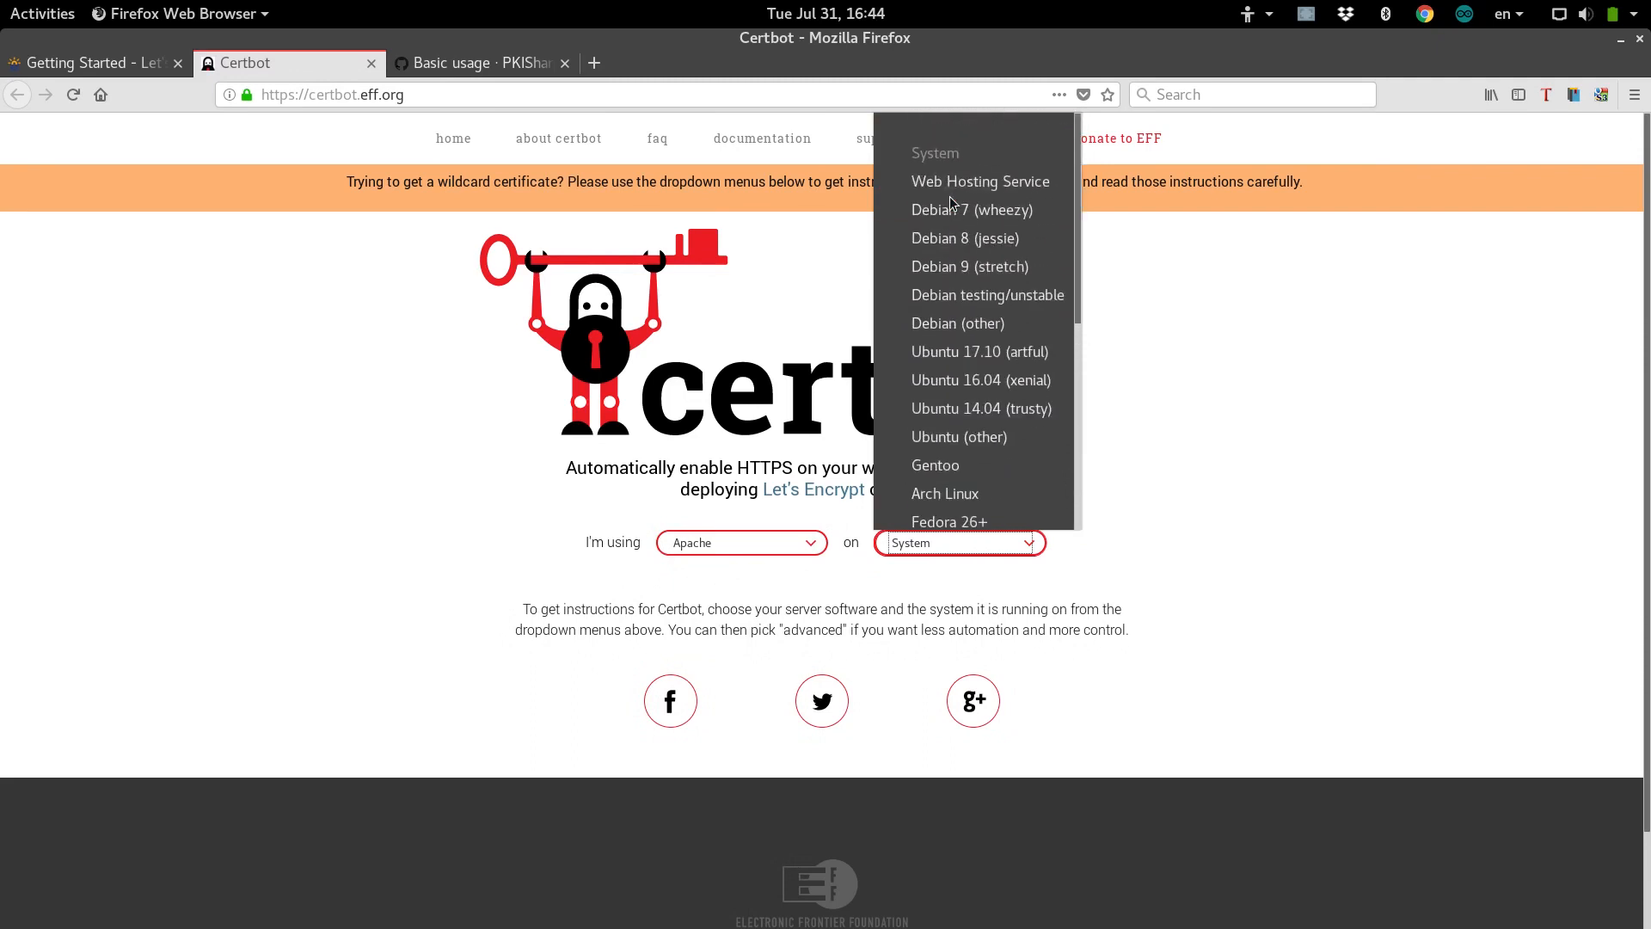
scroll(down, 3)
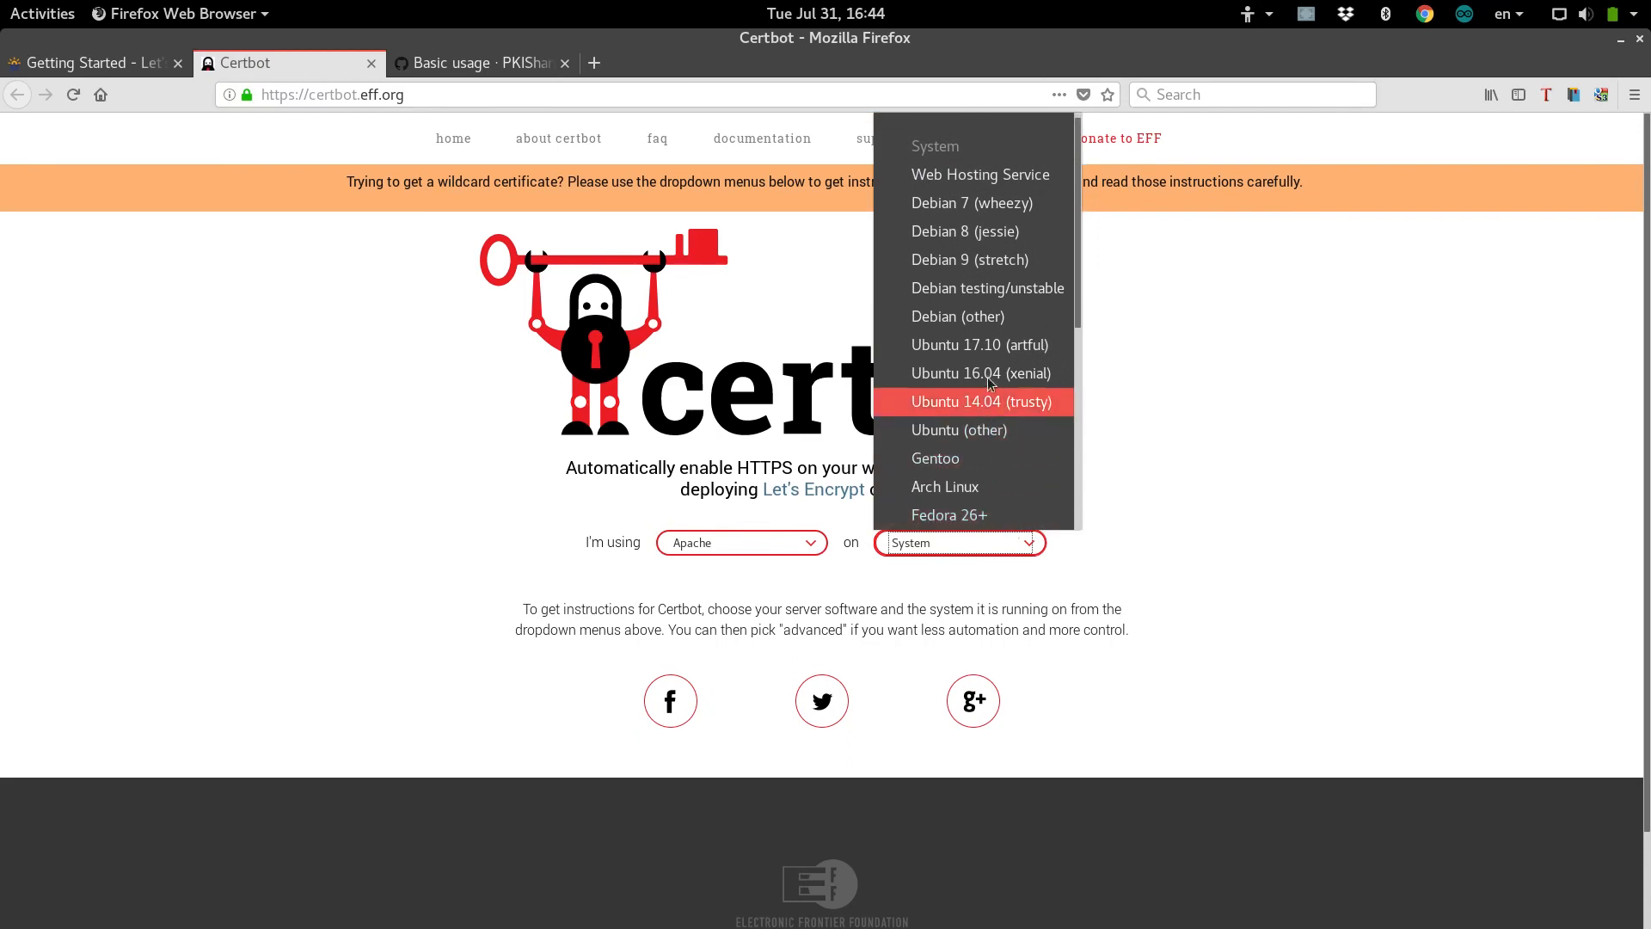
mouse_move(979, 317)
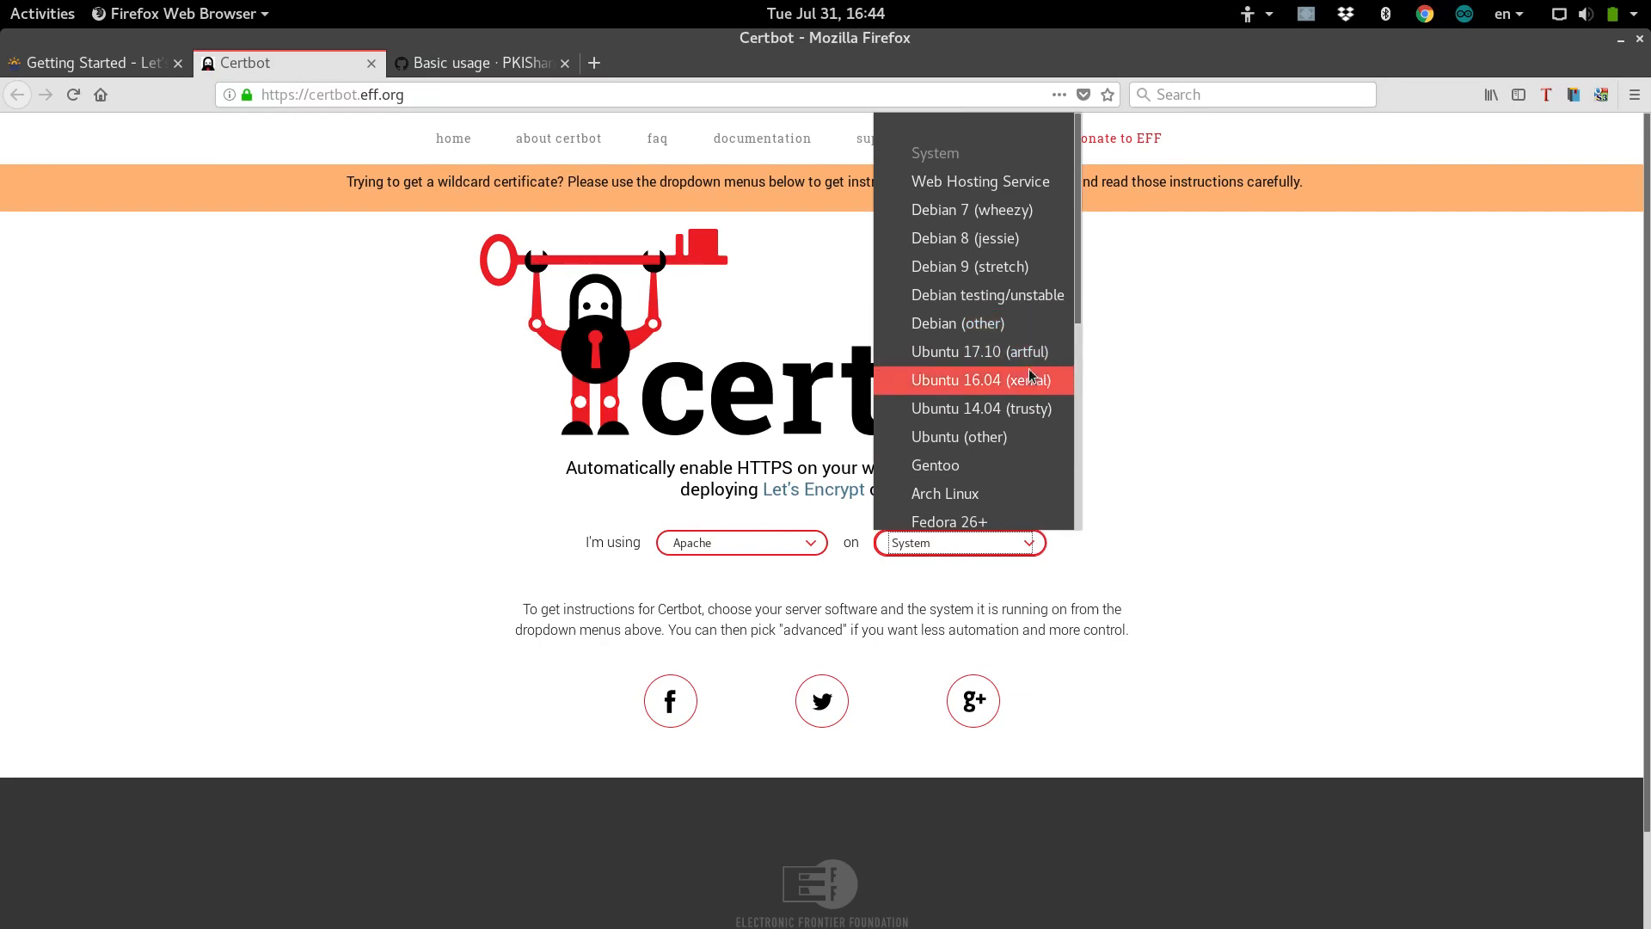
mouse_move(1008, 435)
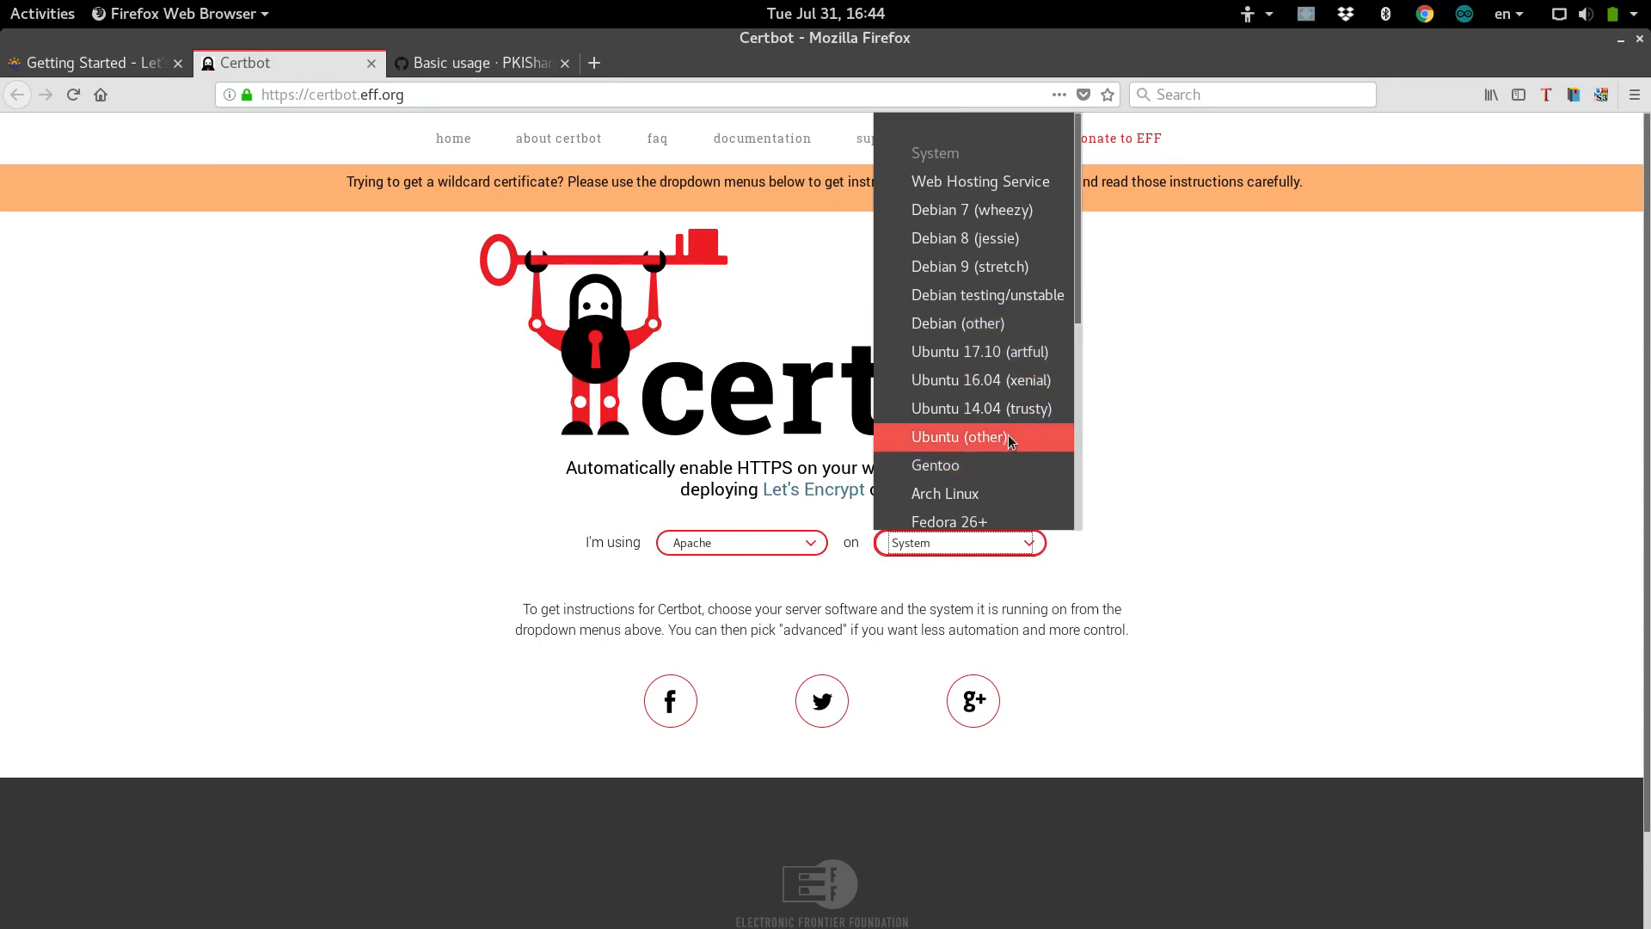
click(964, 436)
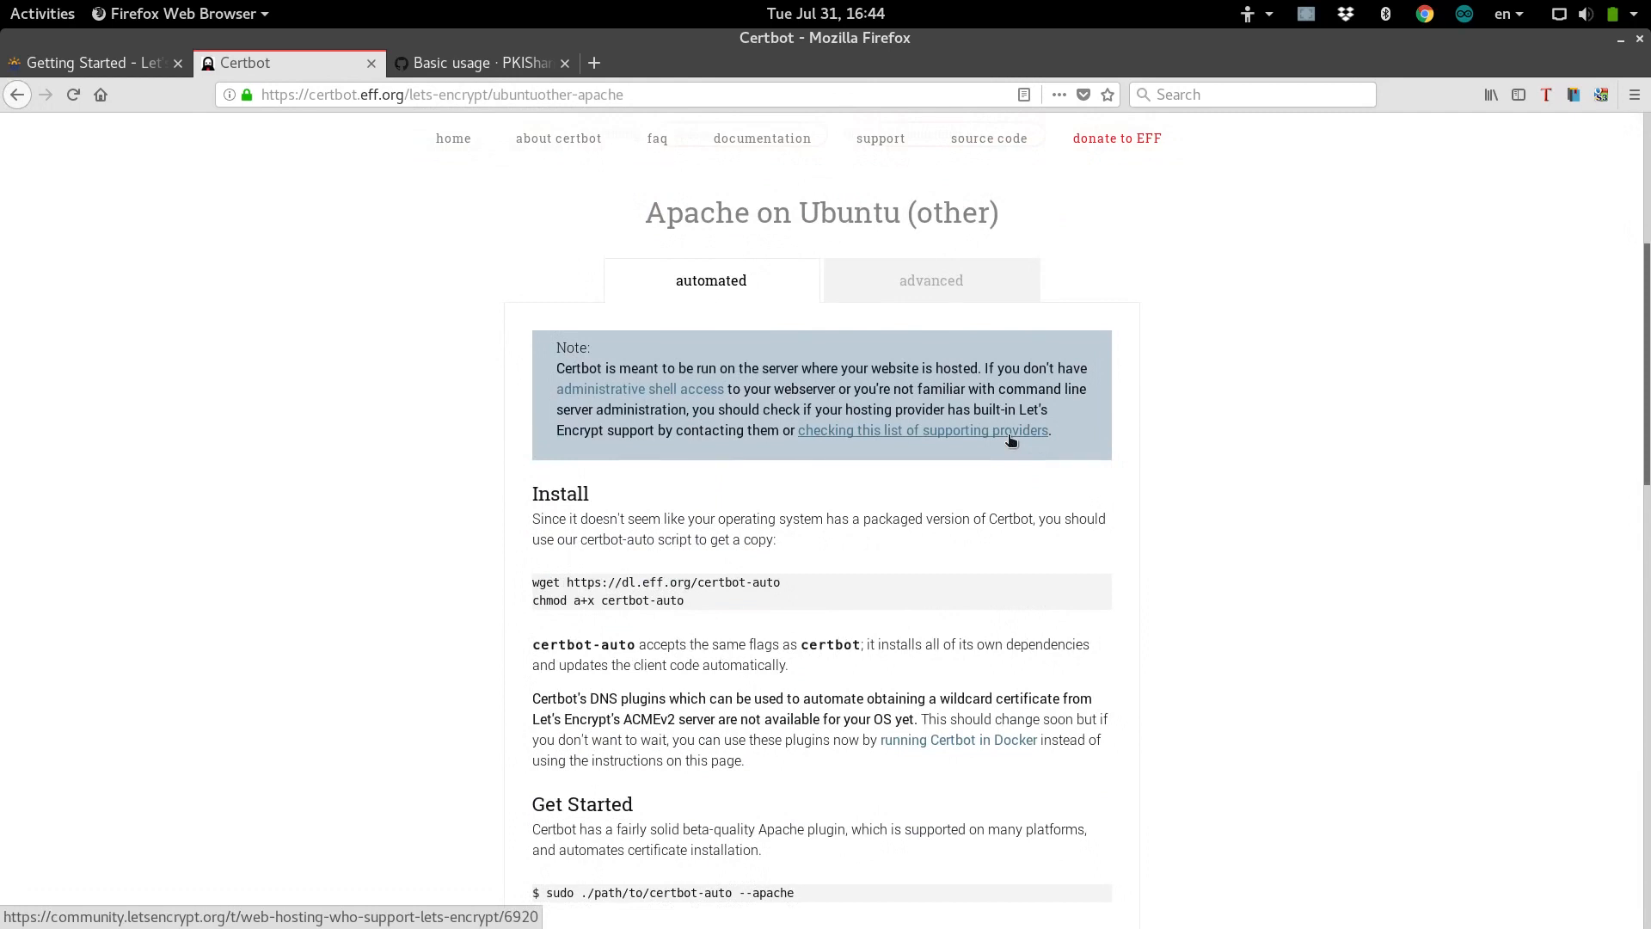
scroll(down, 3)
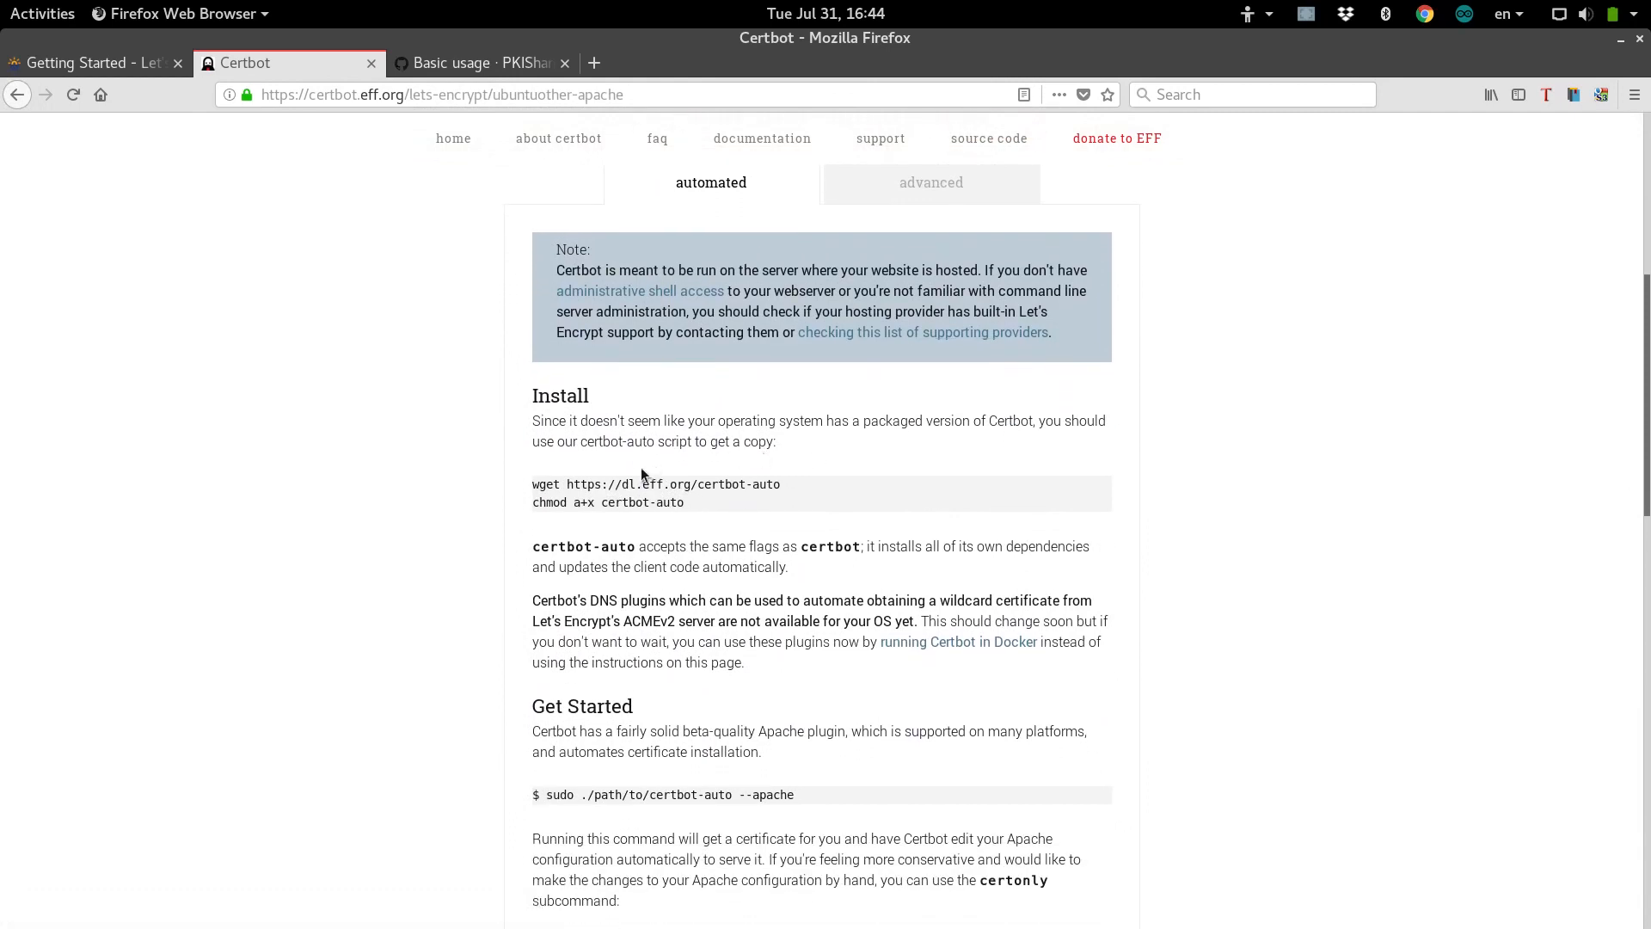
drag(533, 483, 683, 502)
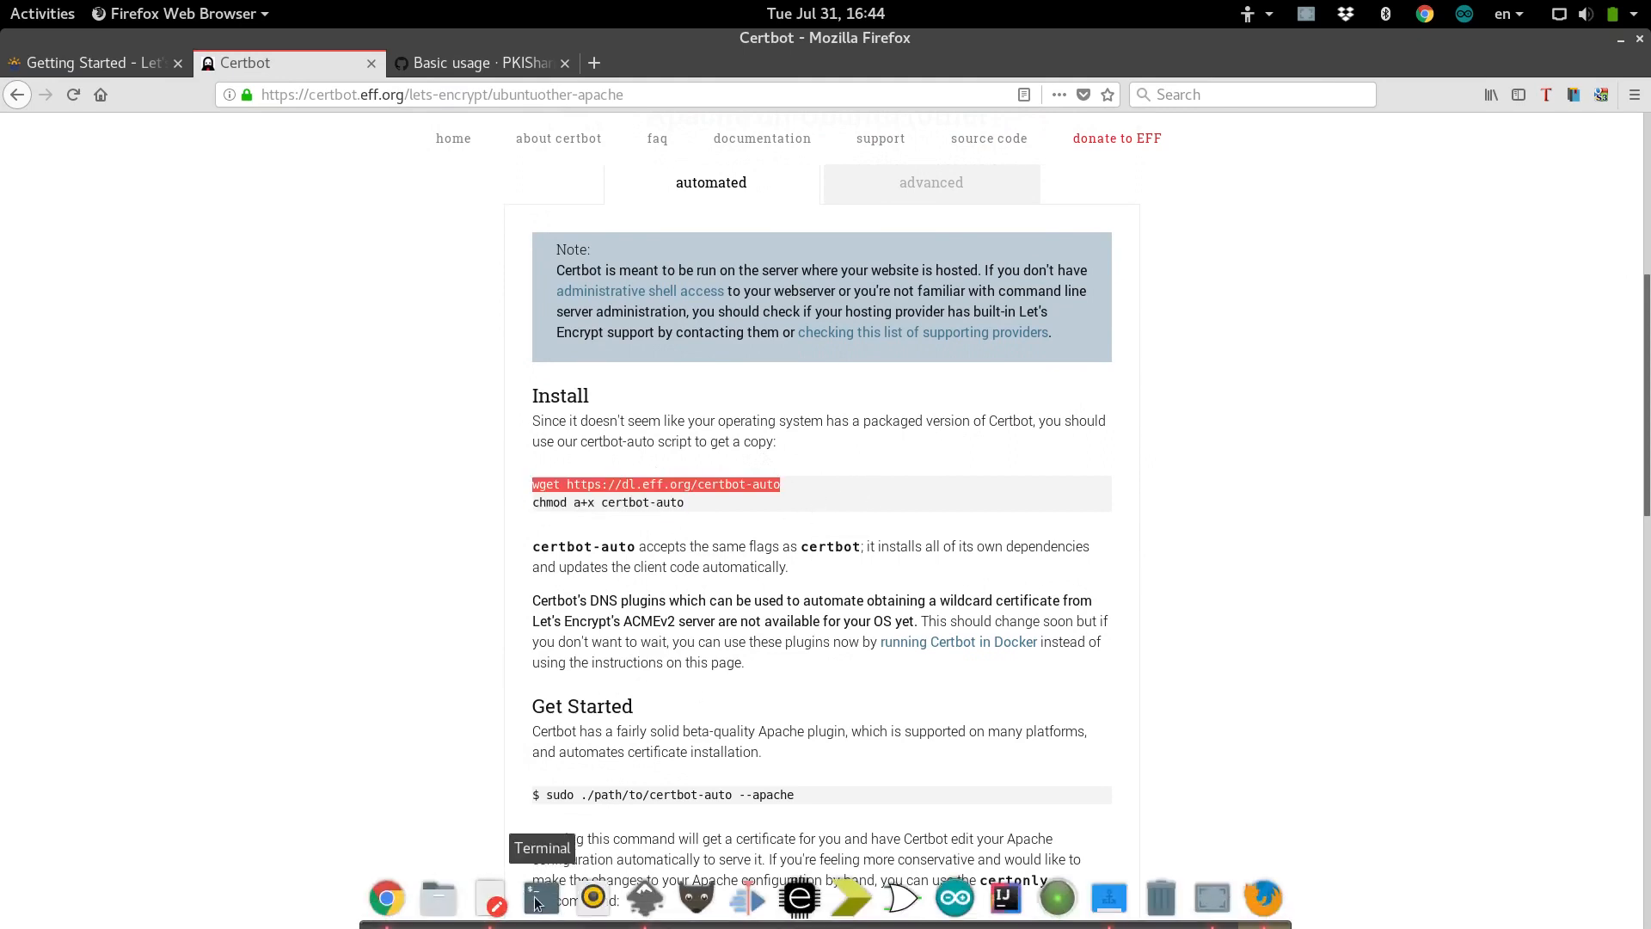
Step: In Terminal, make certbot-auto executable and run sudo ./certbot-auto --apache
click(540, 898)
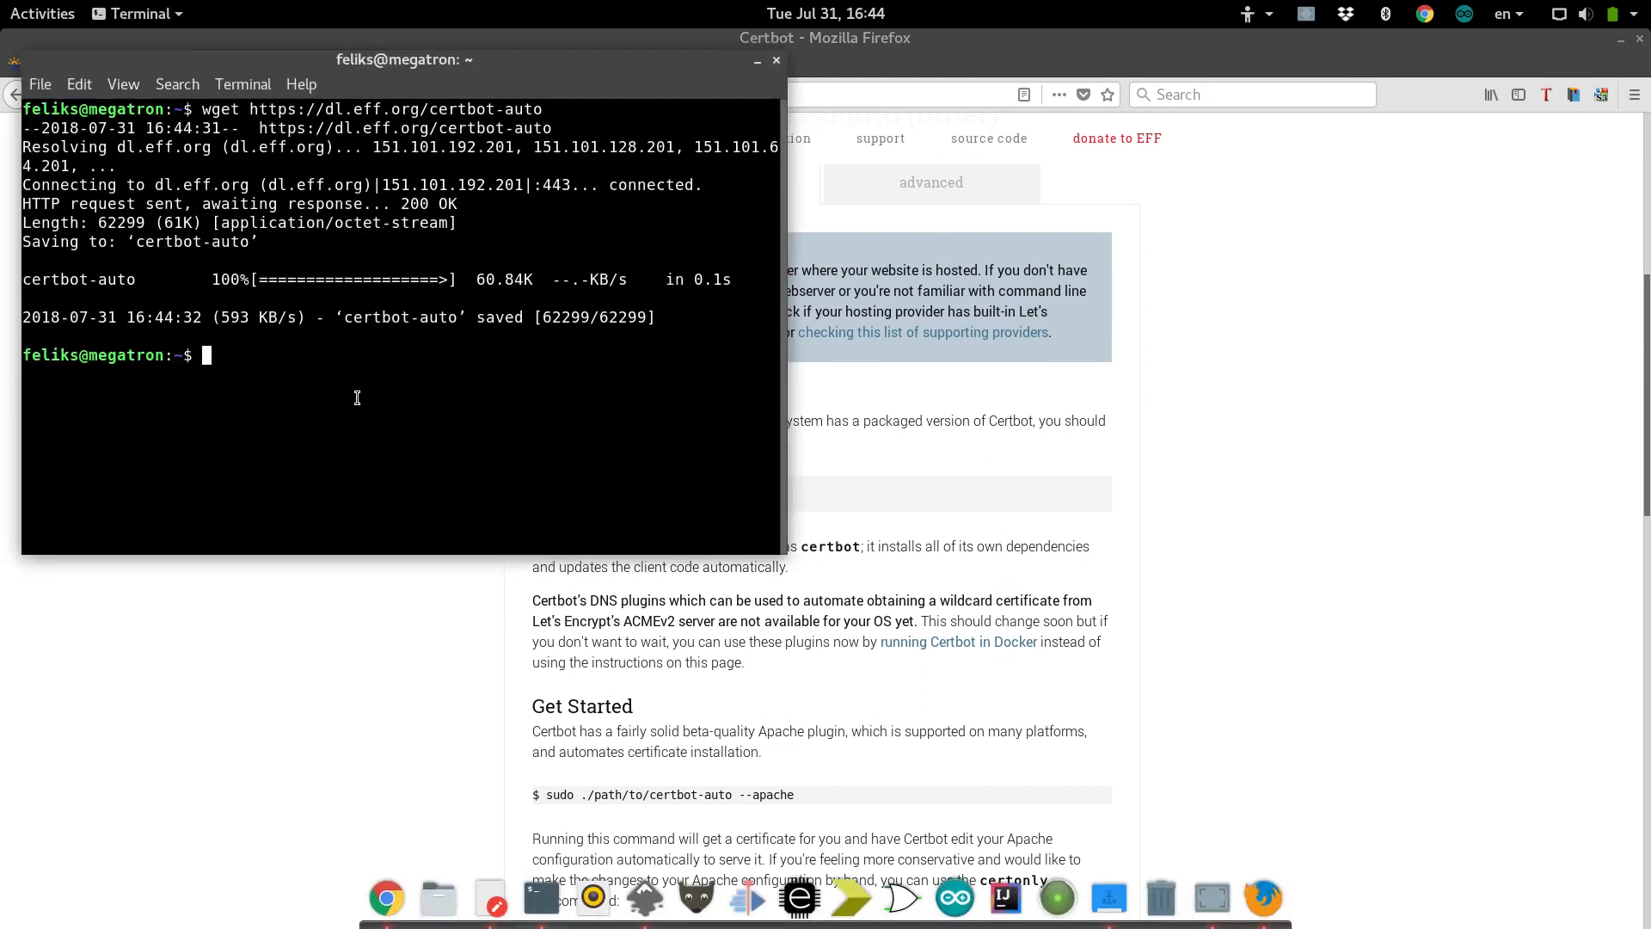
text(chmod a+x certbot-auto)
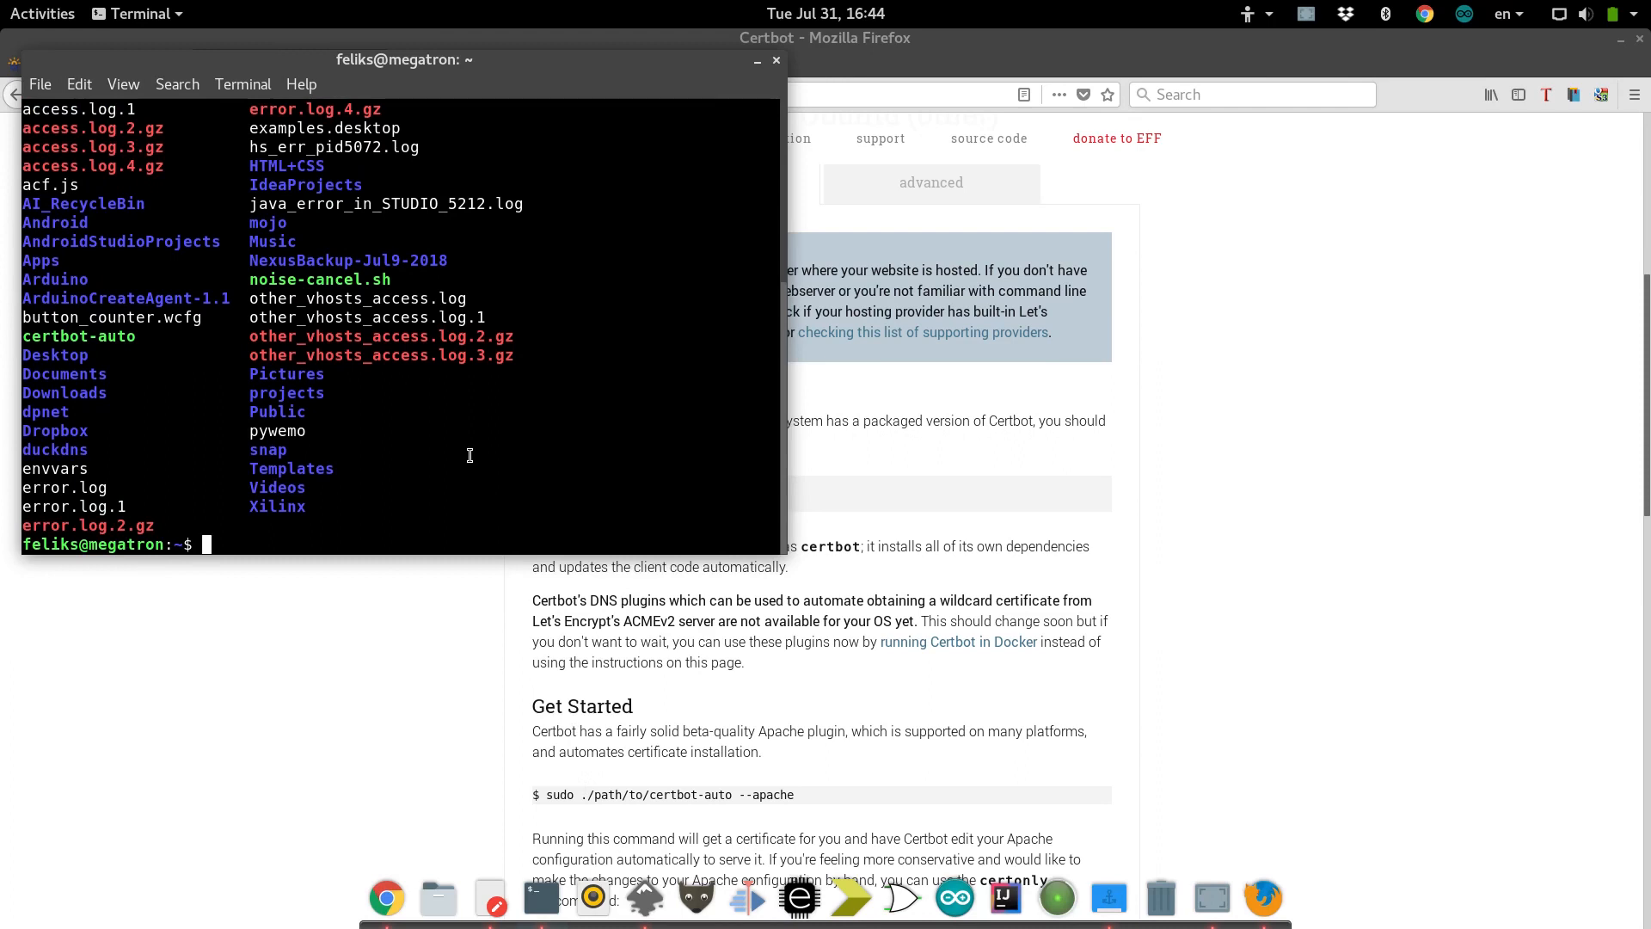
text(sudo)
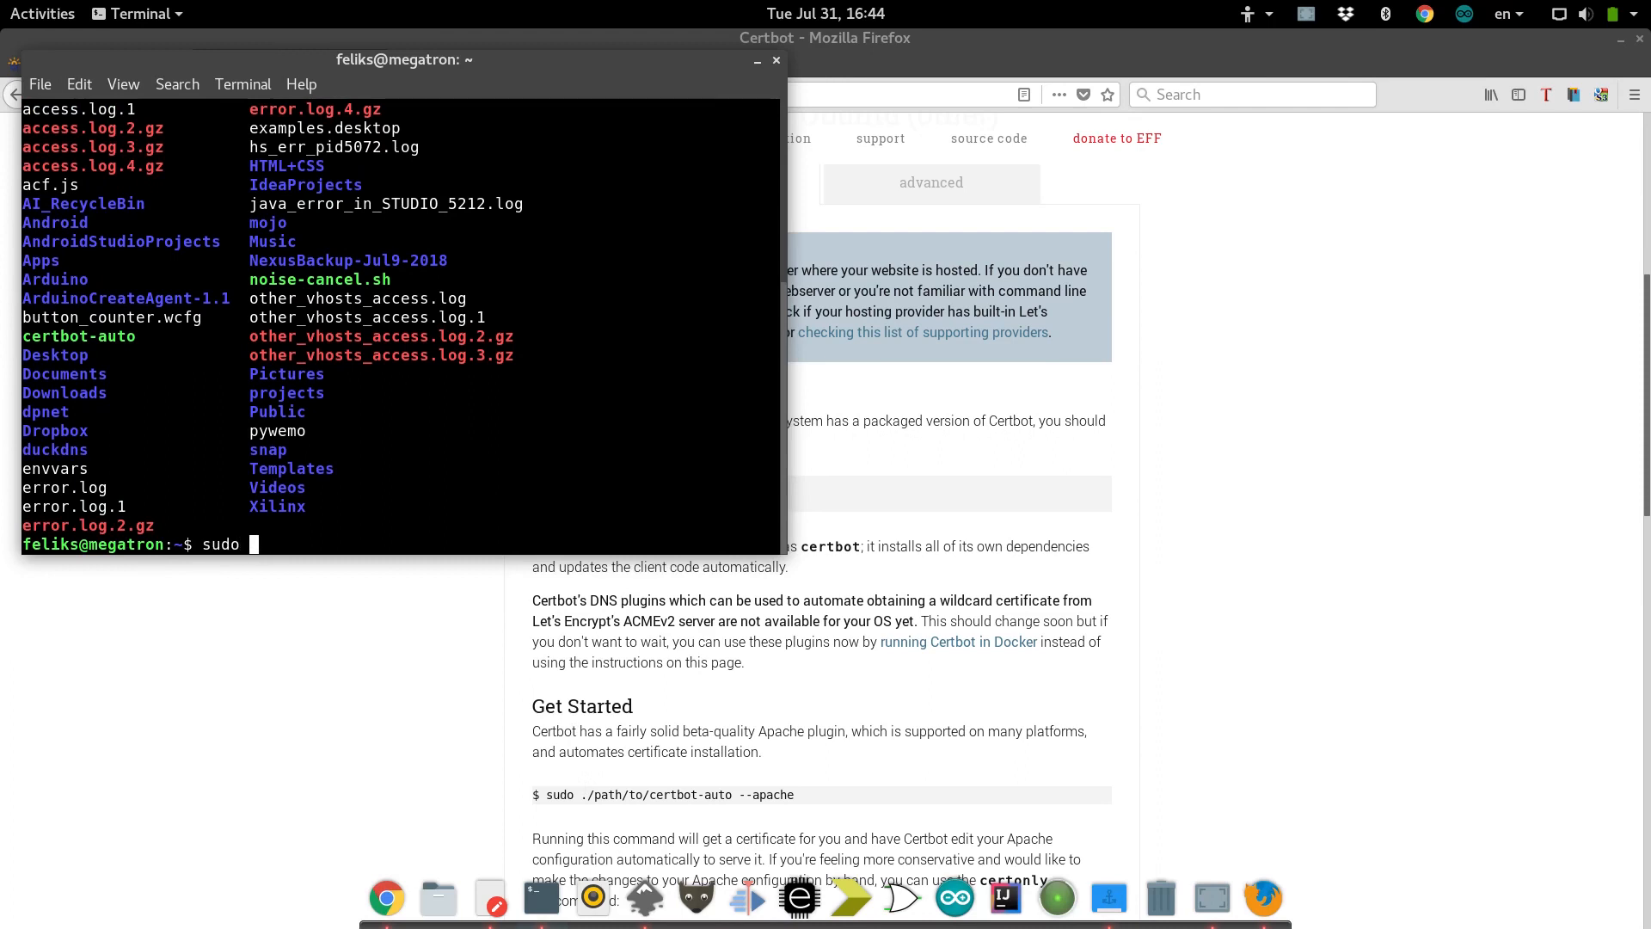
text(./certbot-auto)
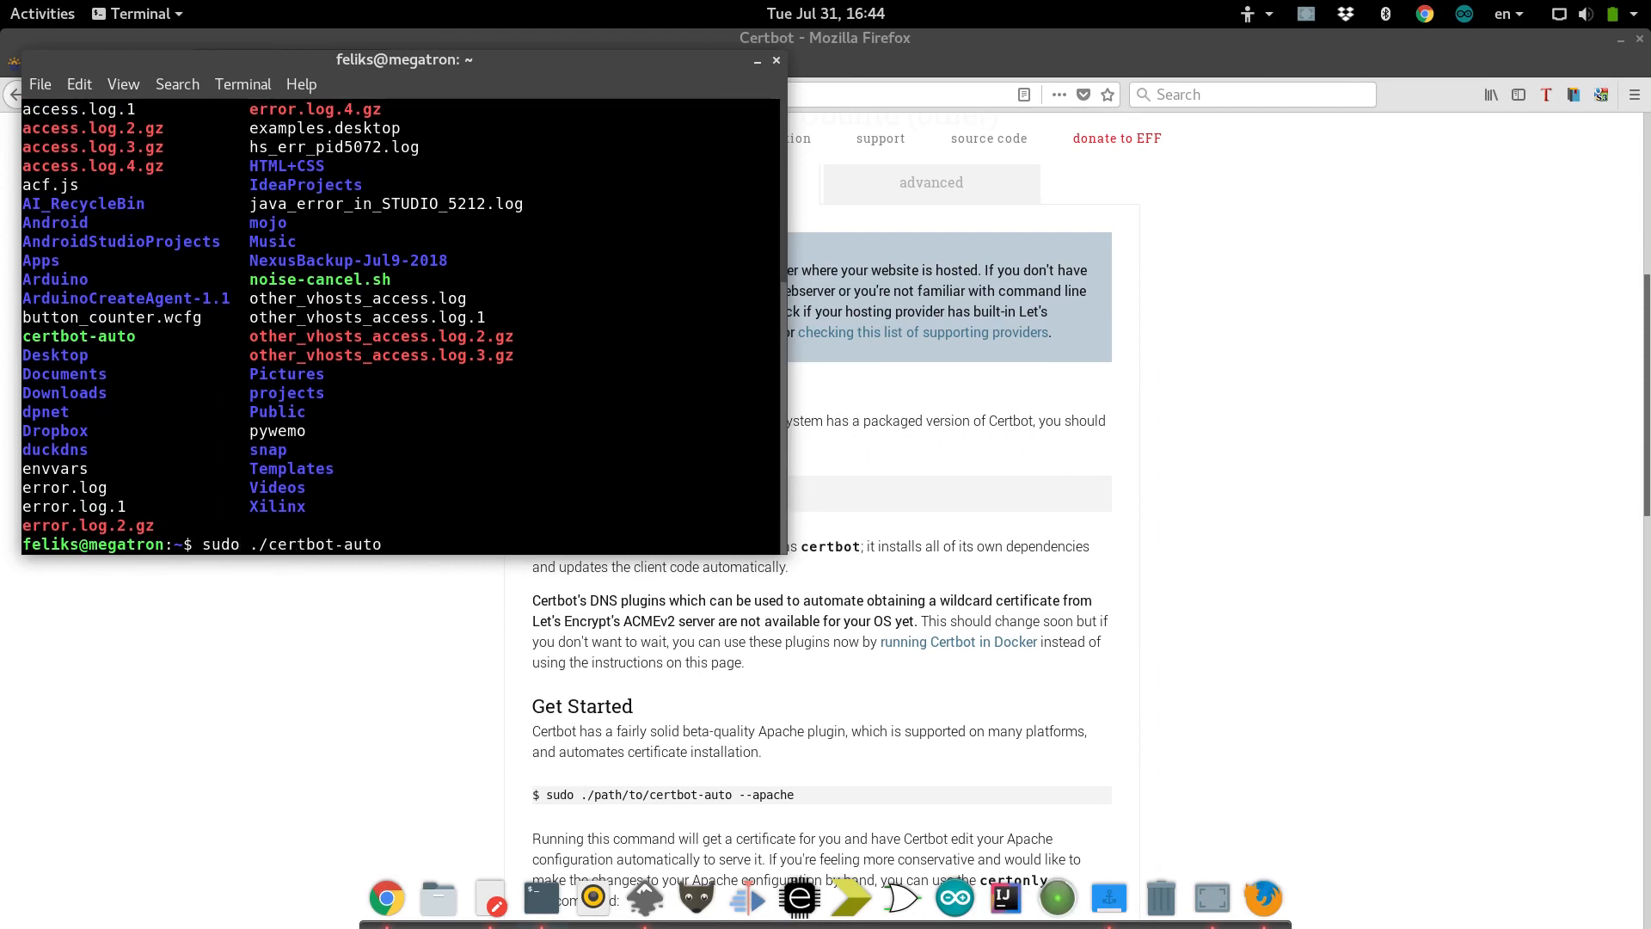
text(--)
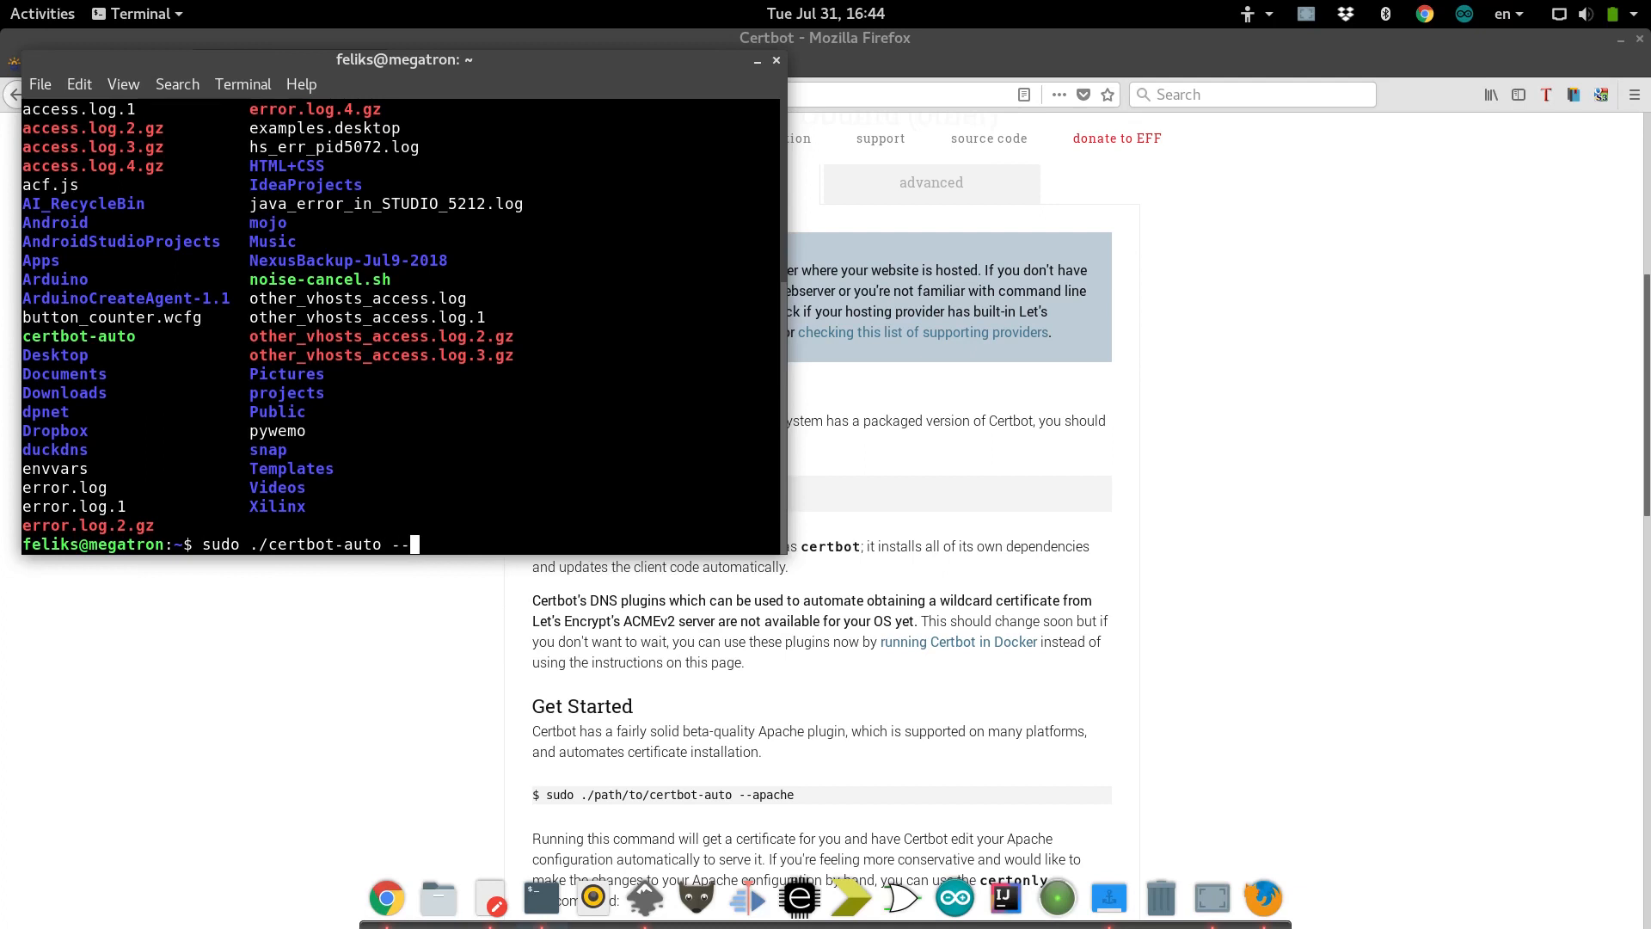
text(apache)
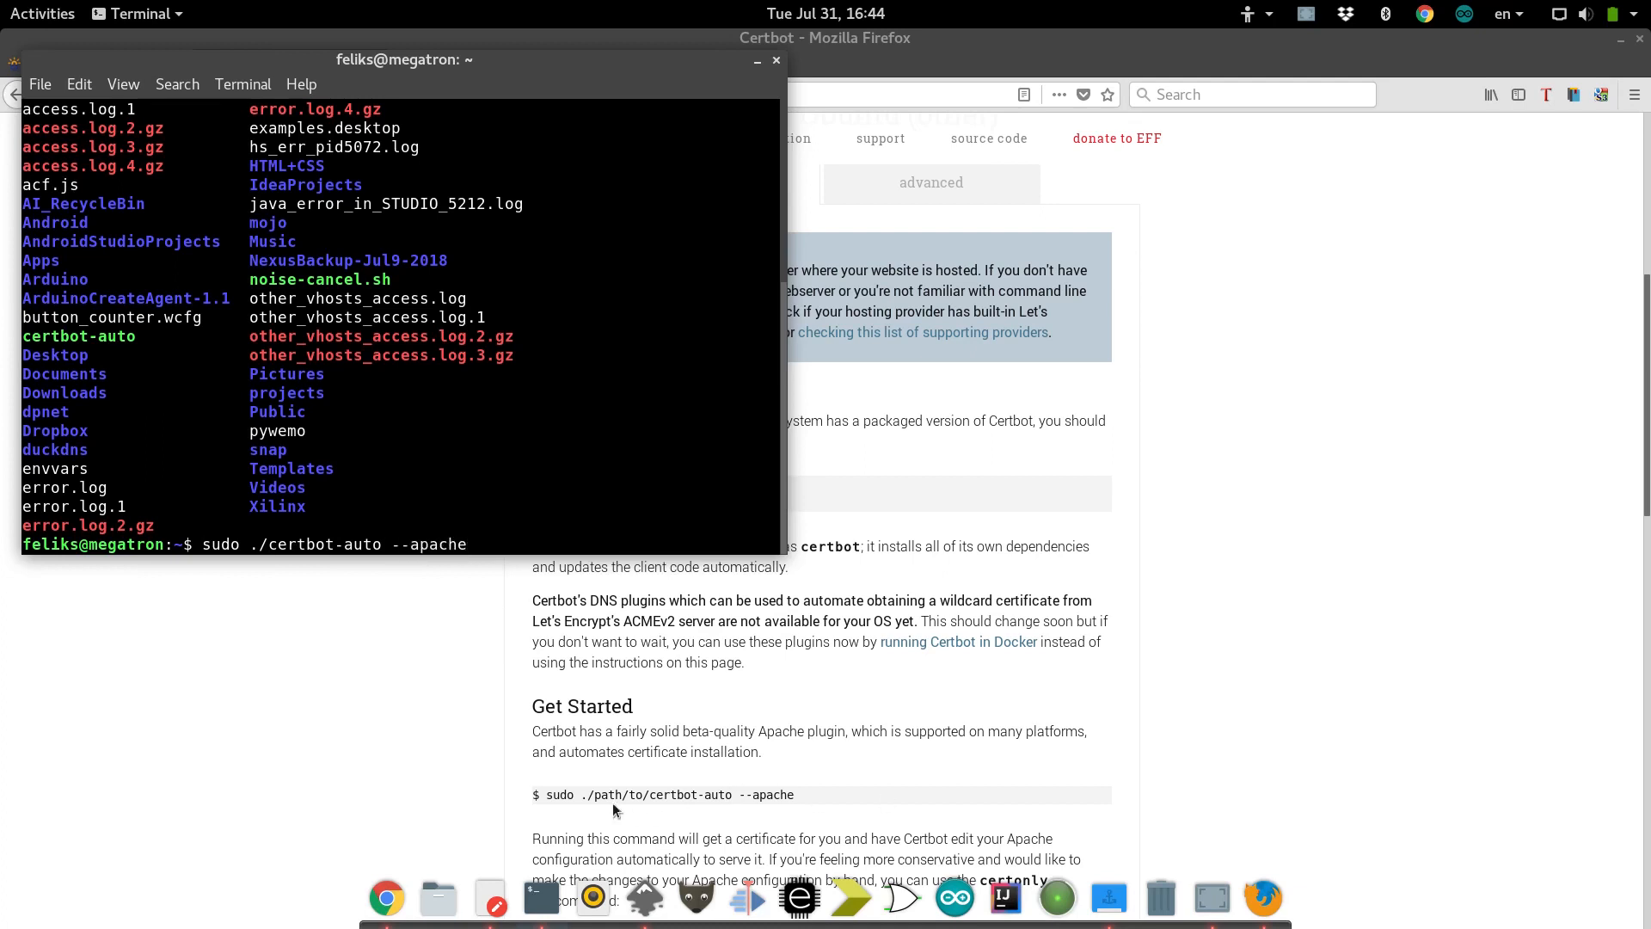
mouse_move(494, 327)
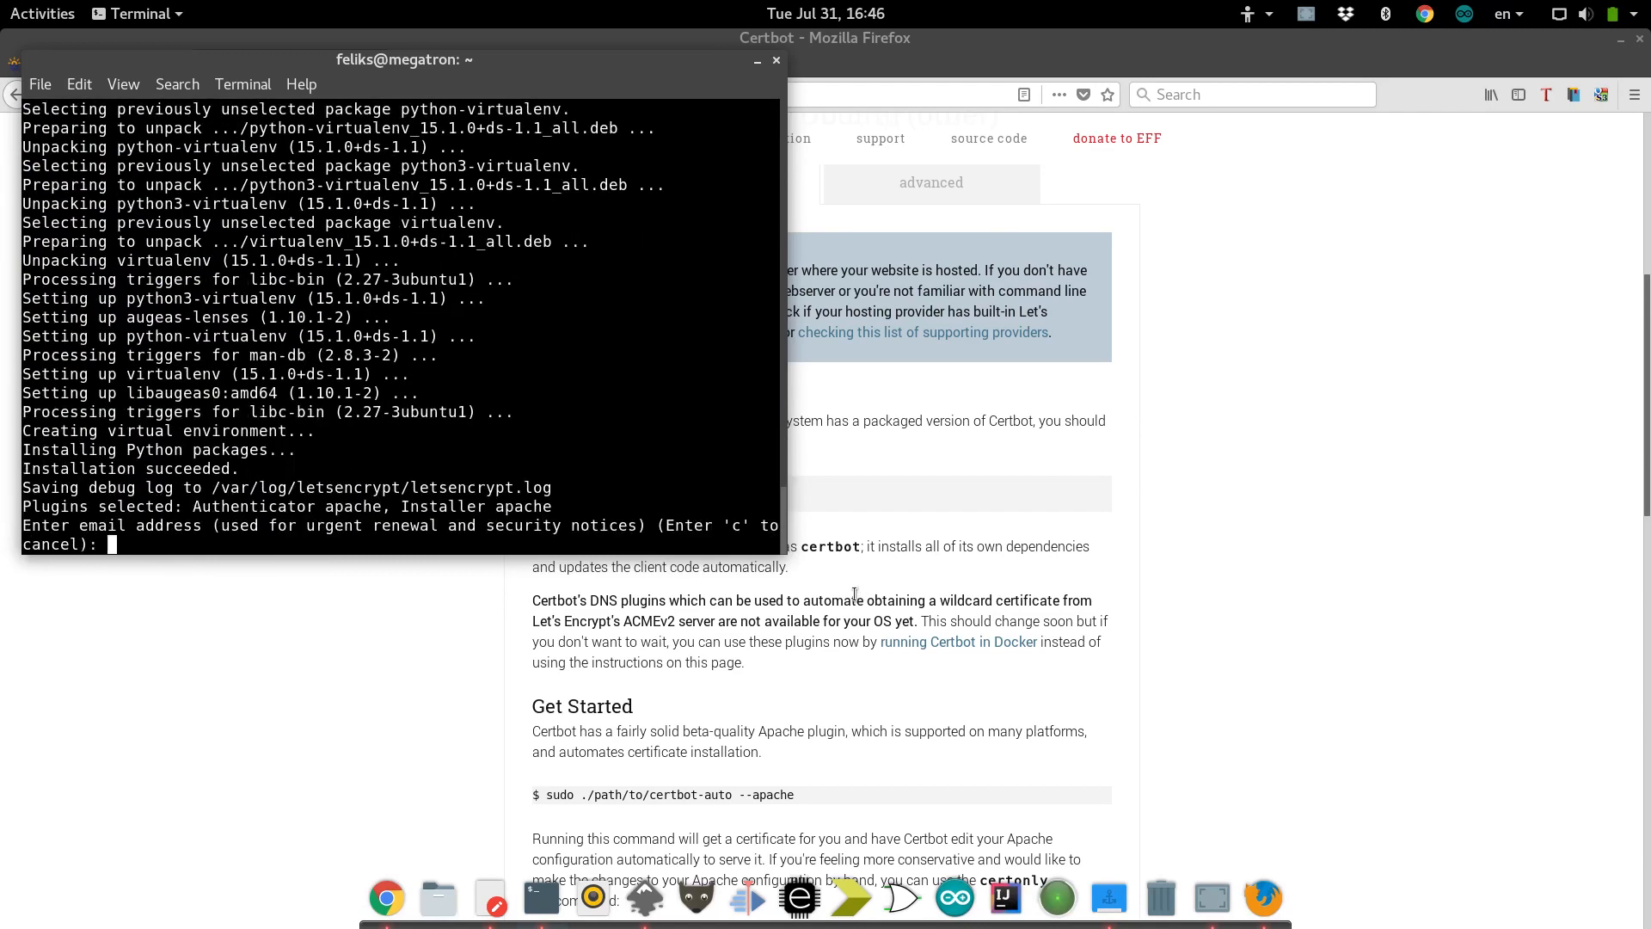
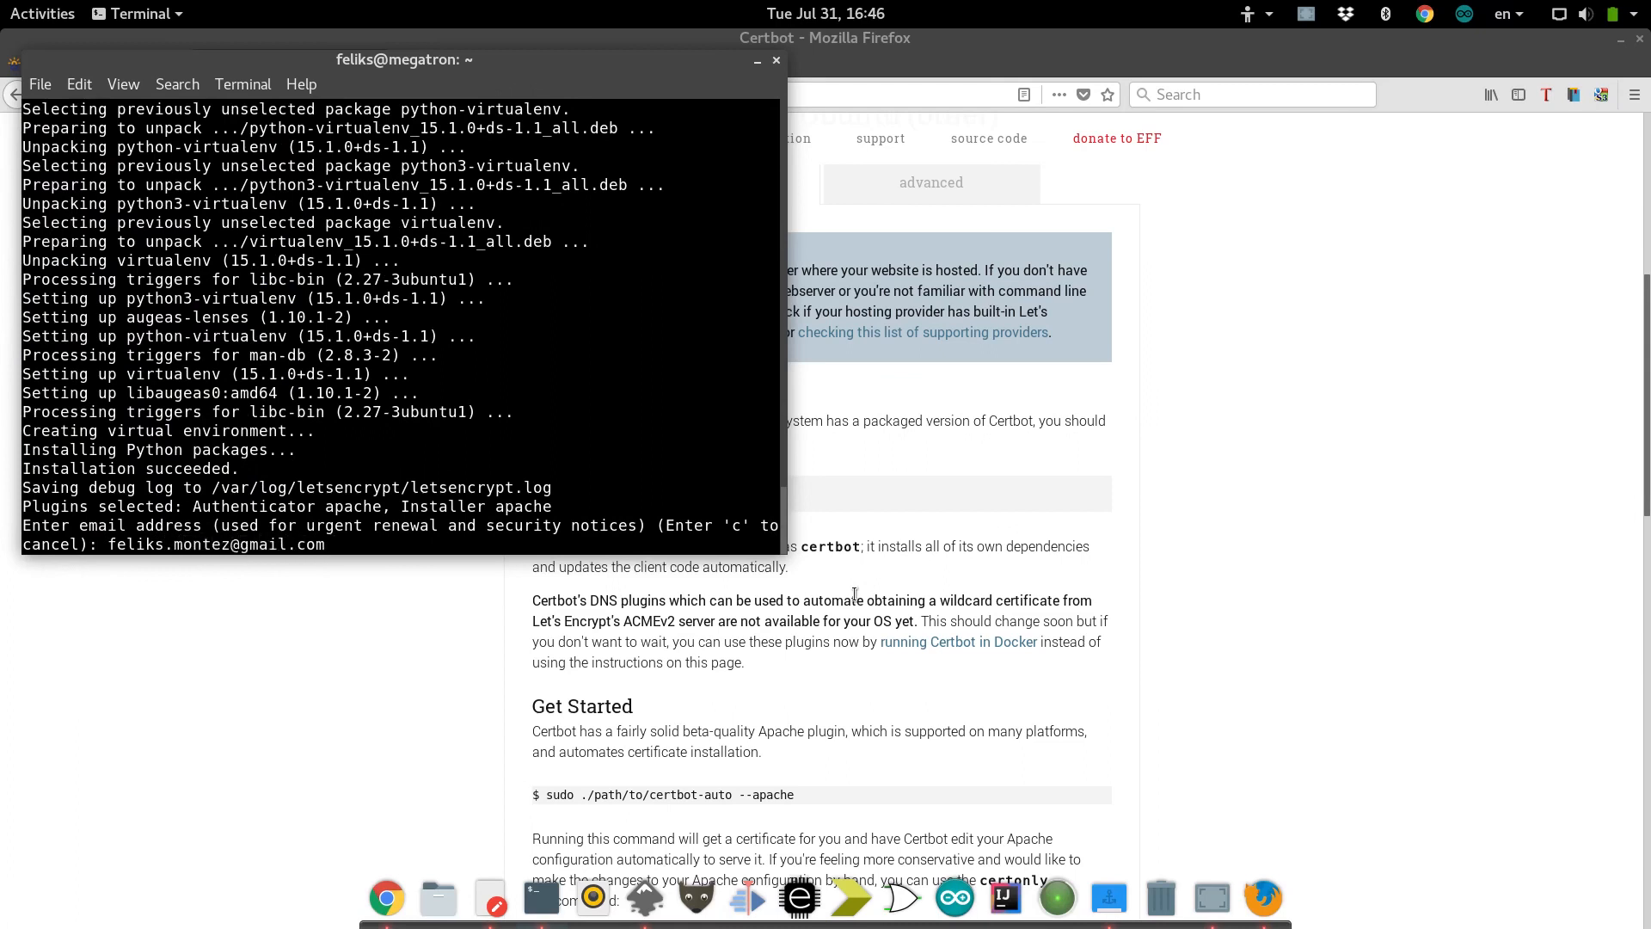
key(Return)
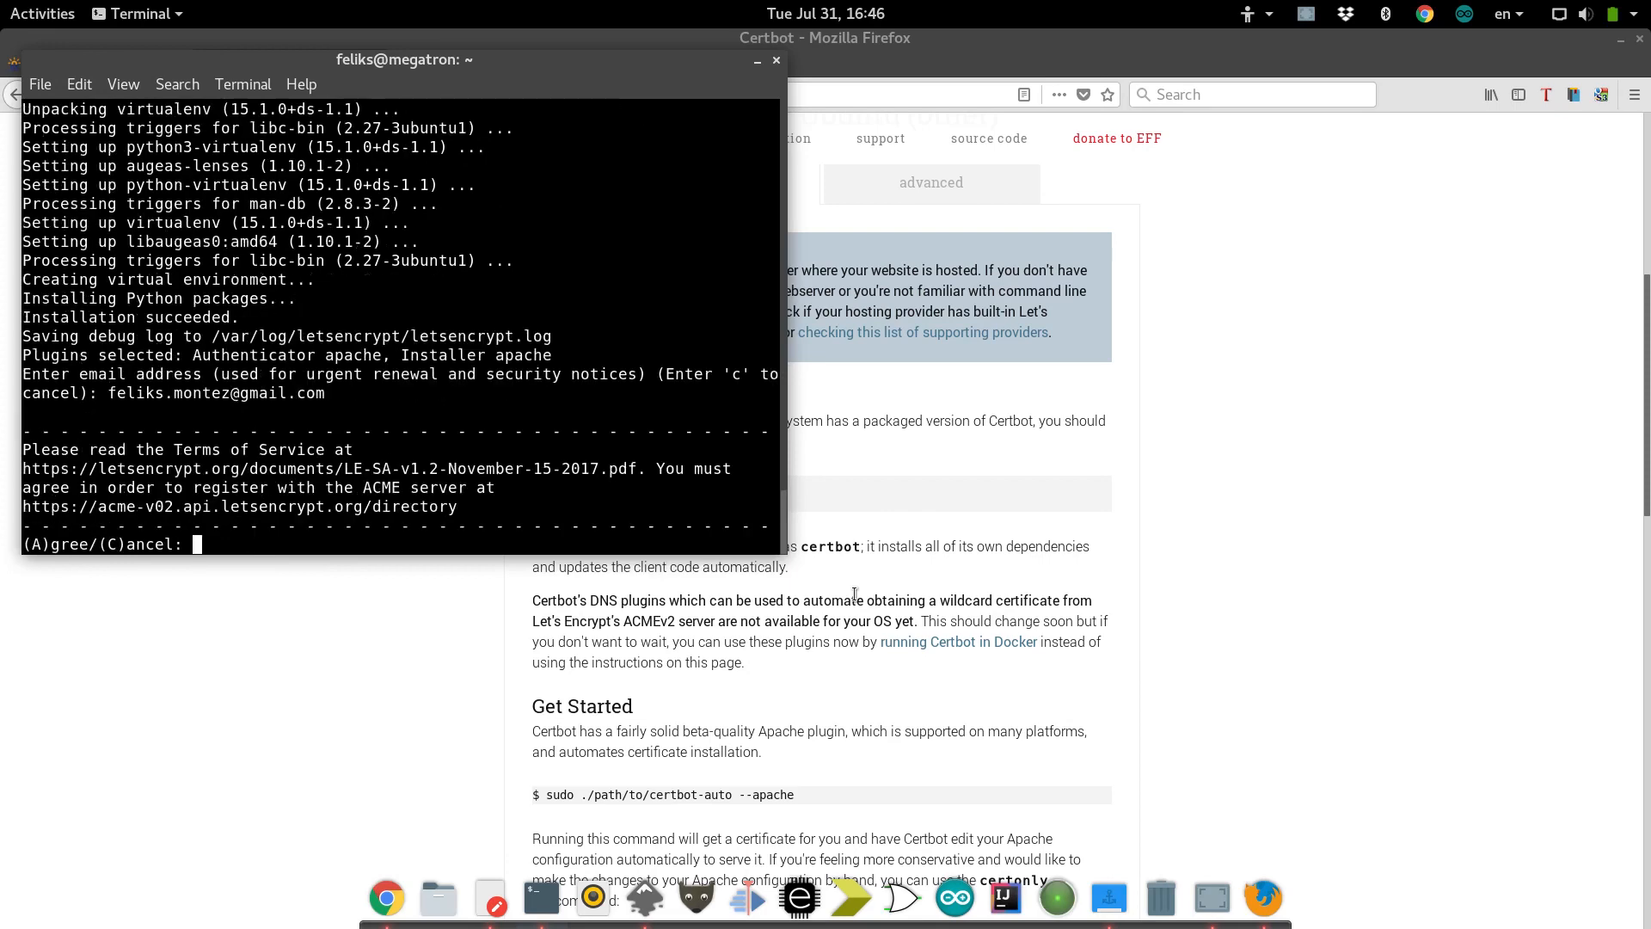
text(A)
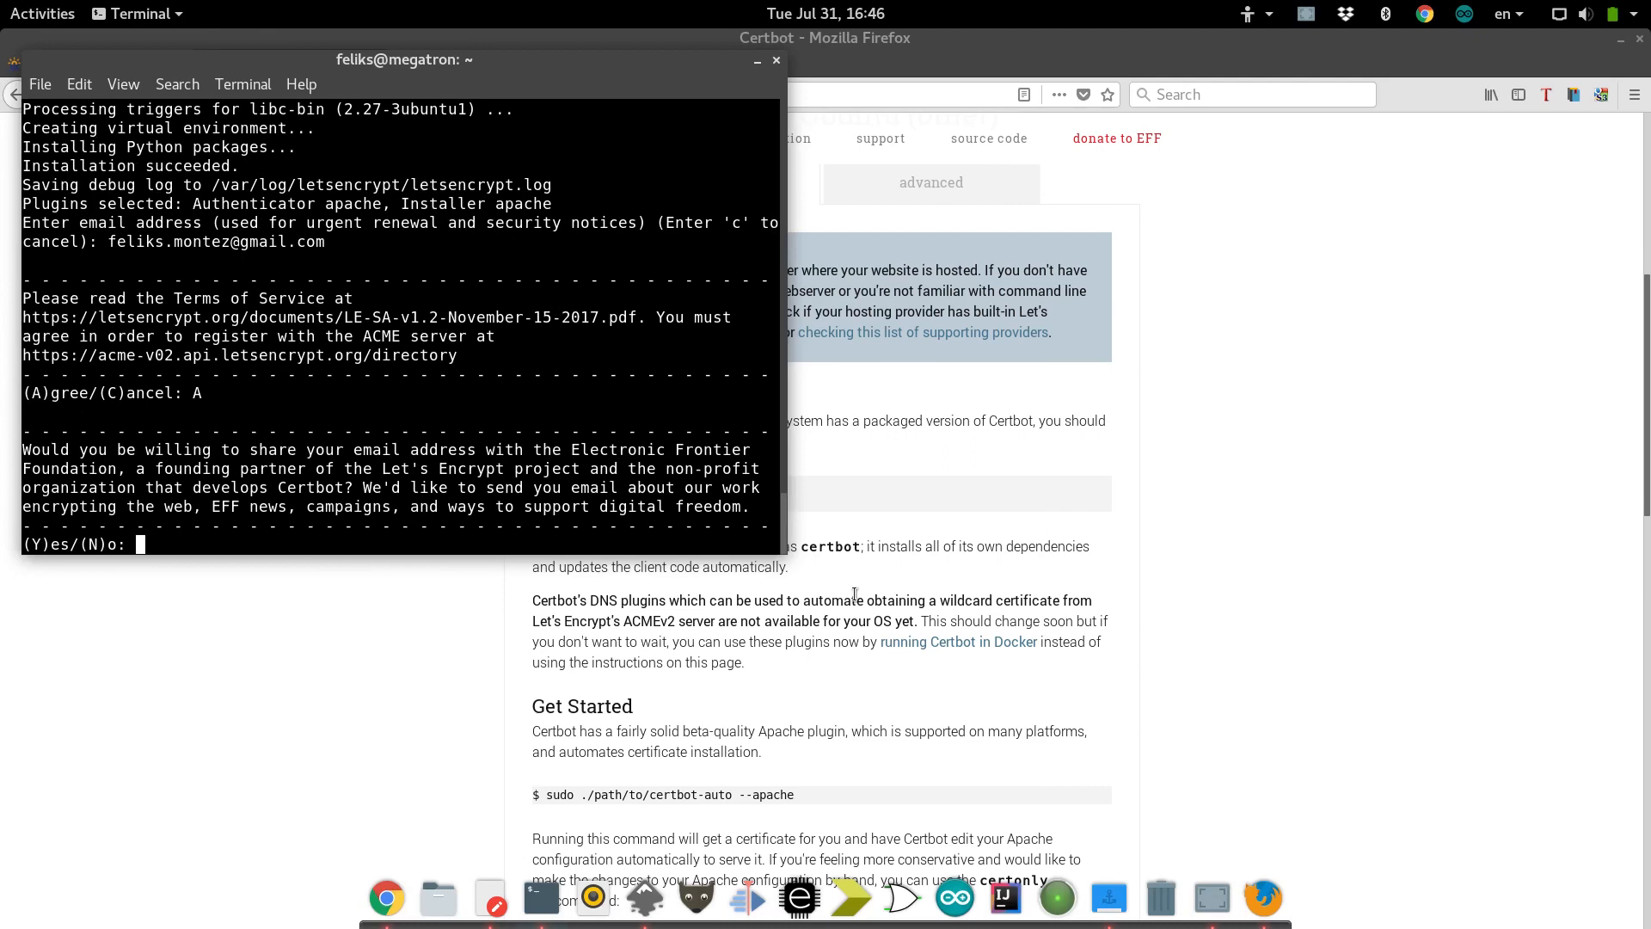
text(N)
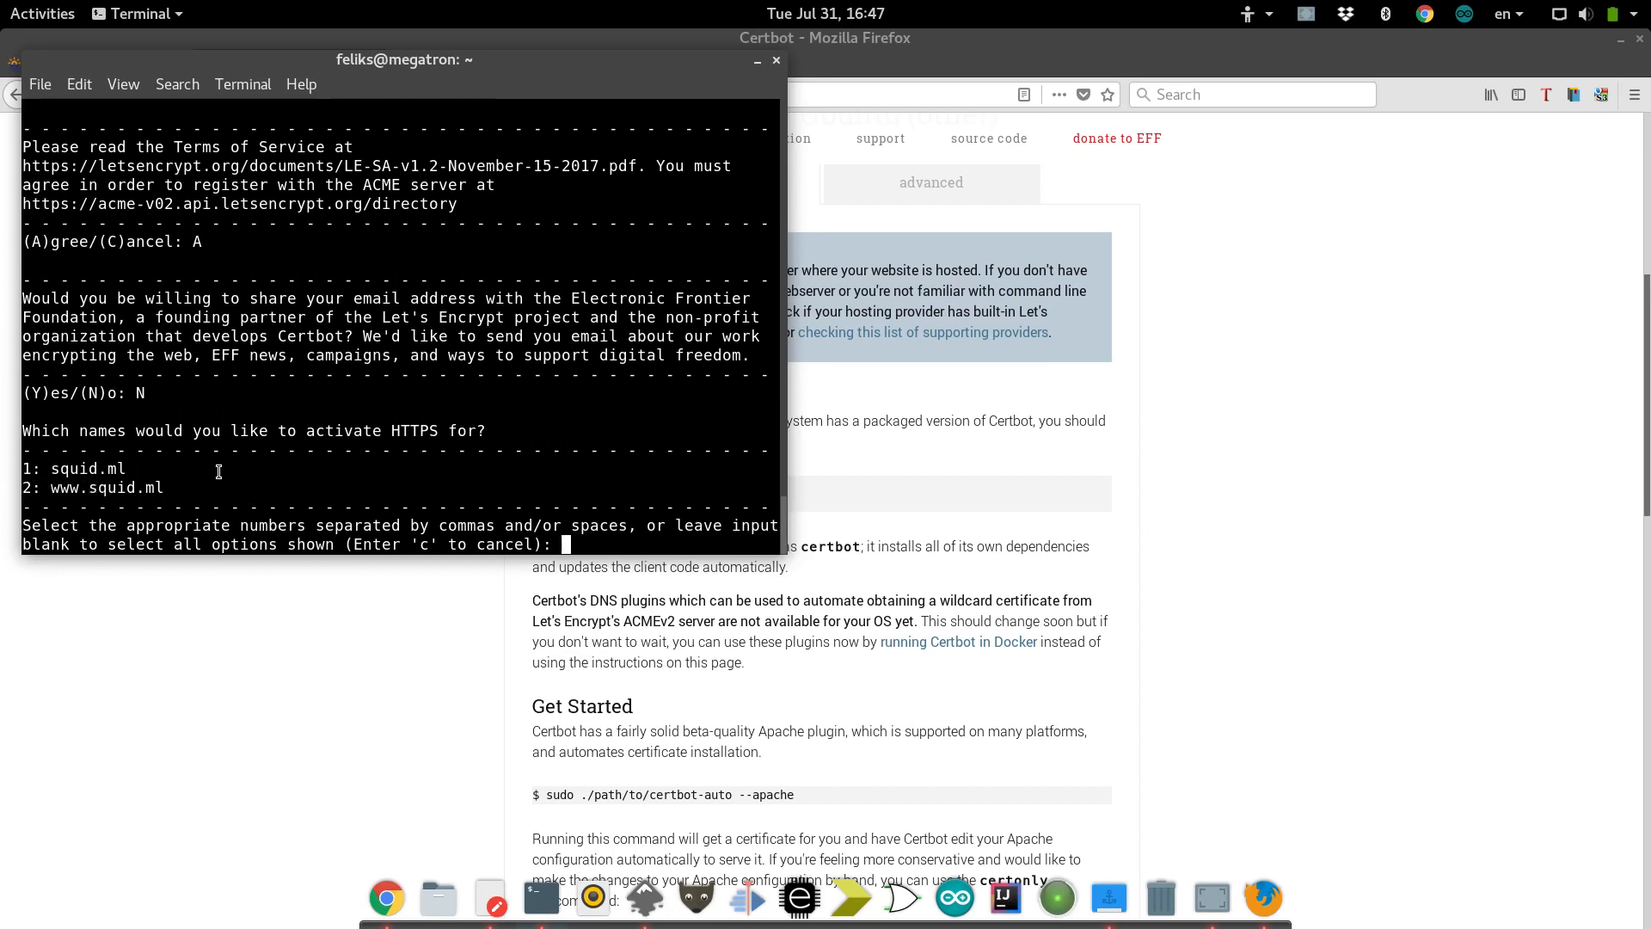
mouse_move(600, 551)
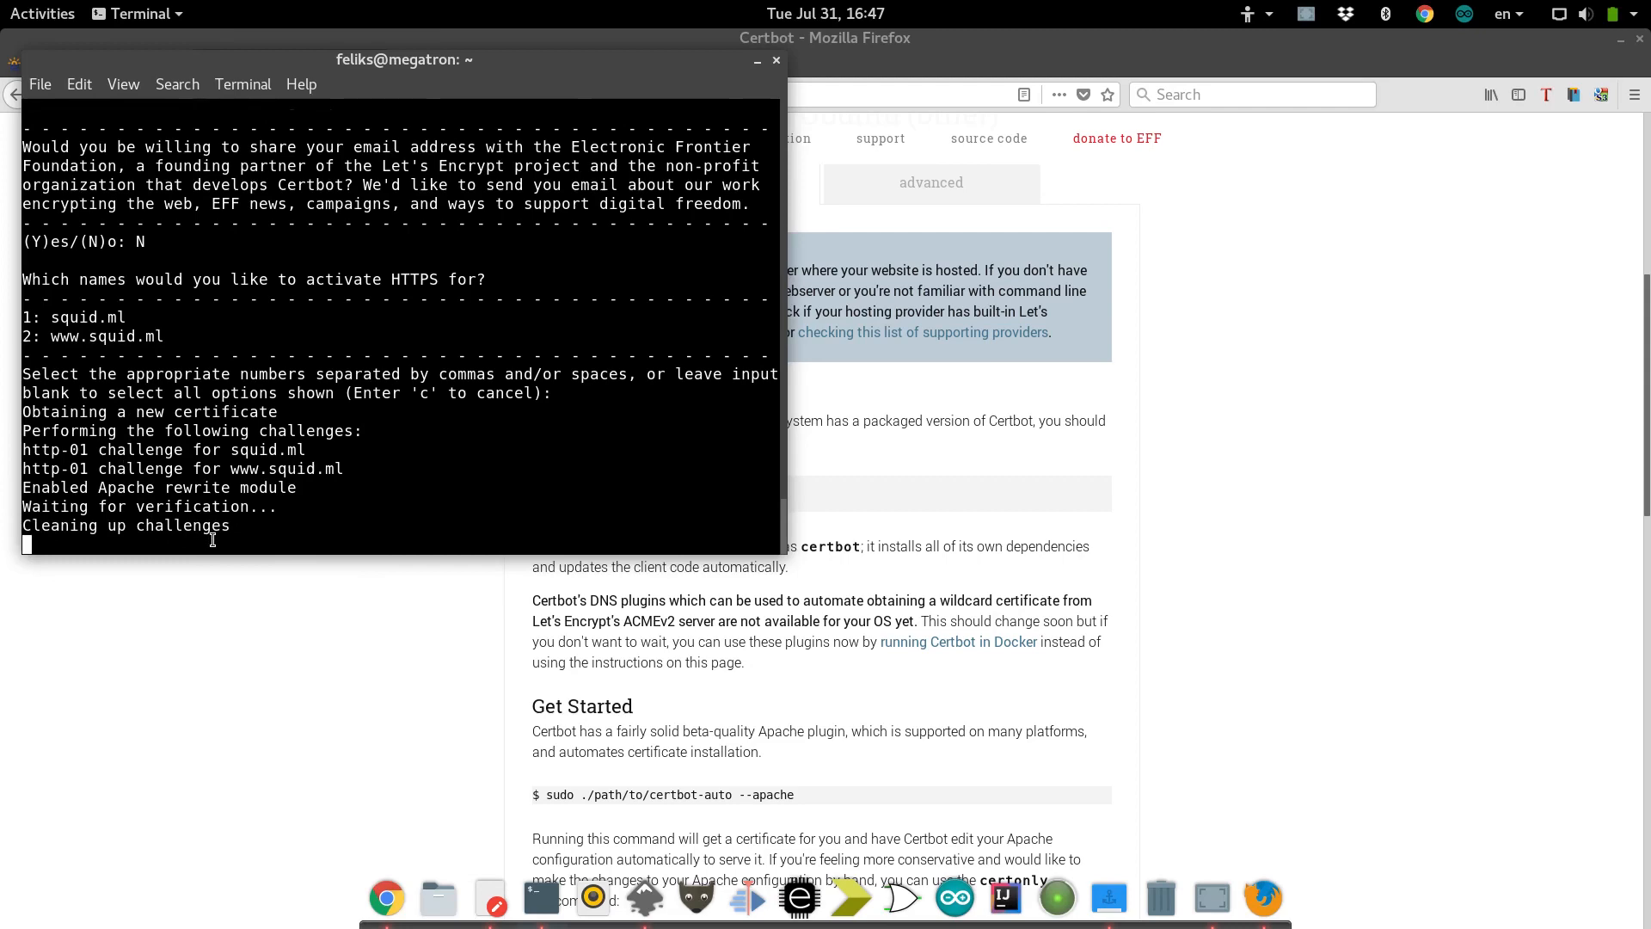
Step: Select all domain names, then choose option 2 to redirect HTTP traffic to HTTPS
key(Return)
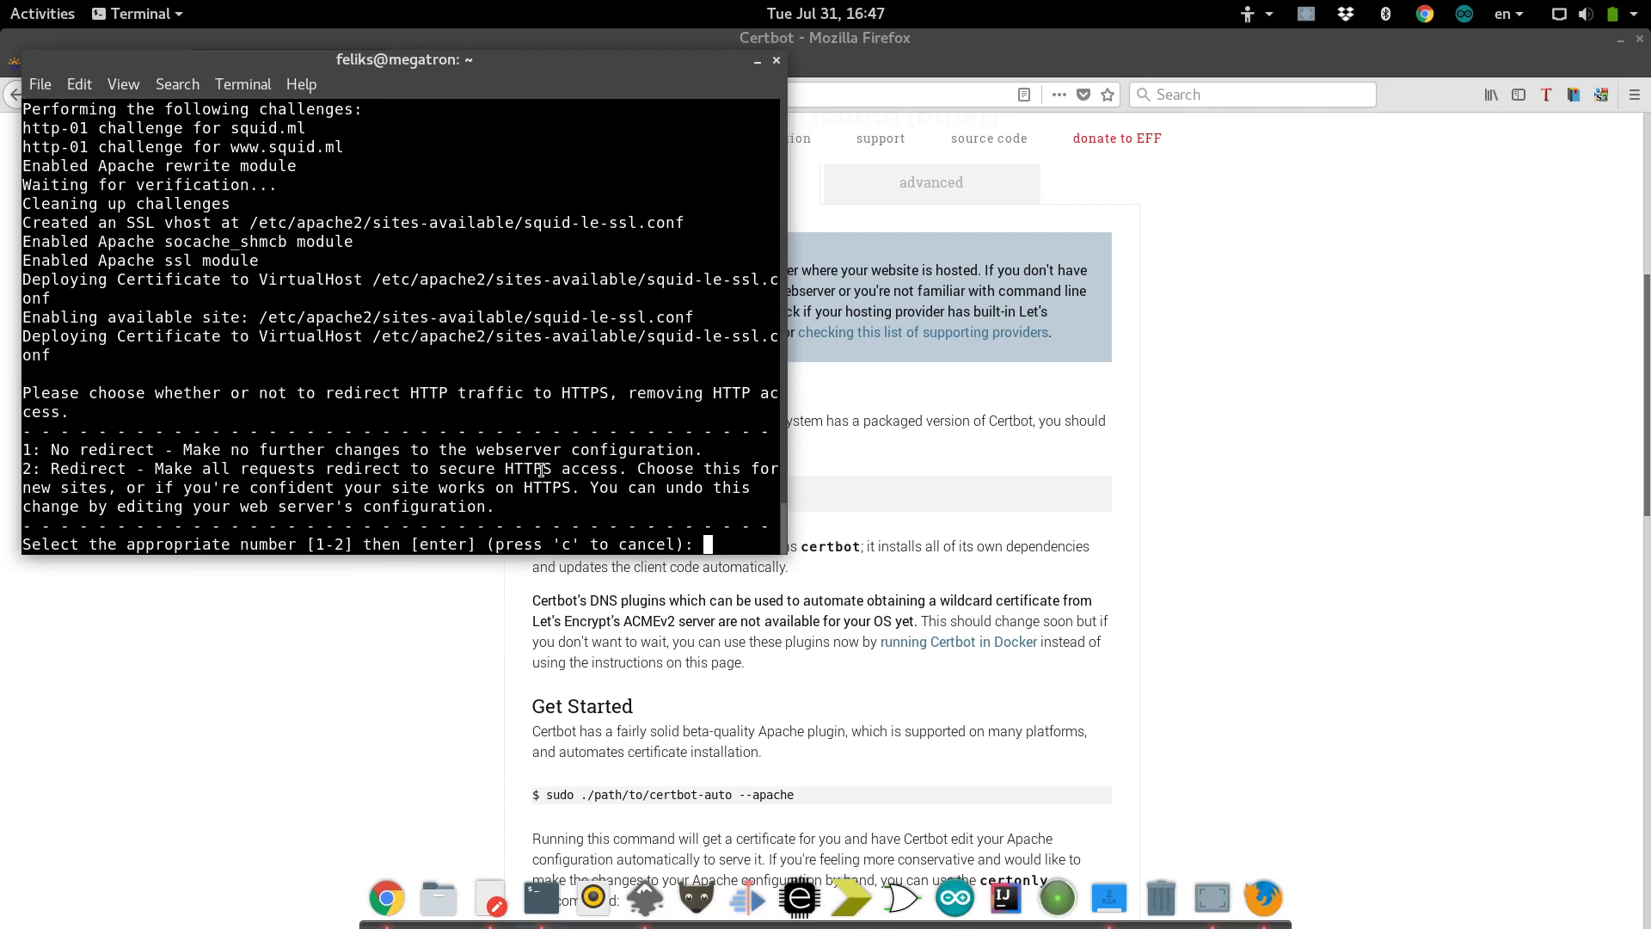
text(2)
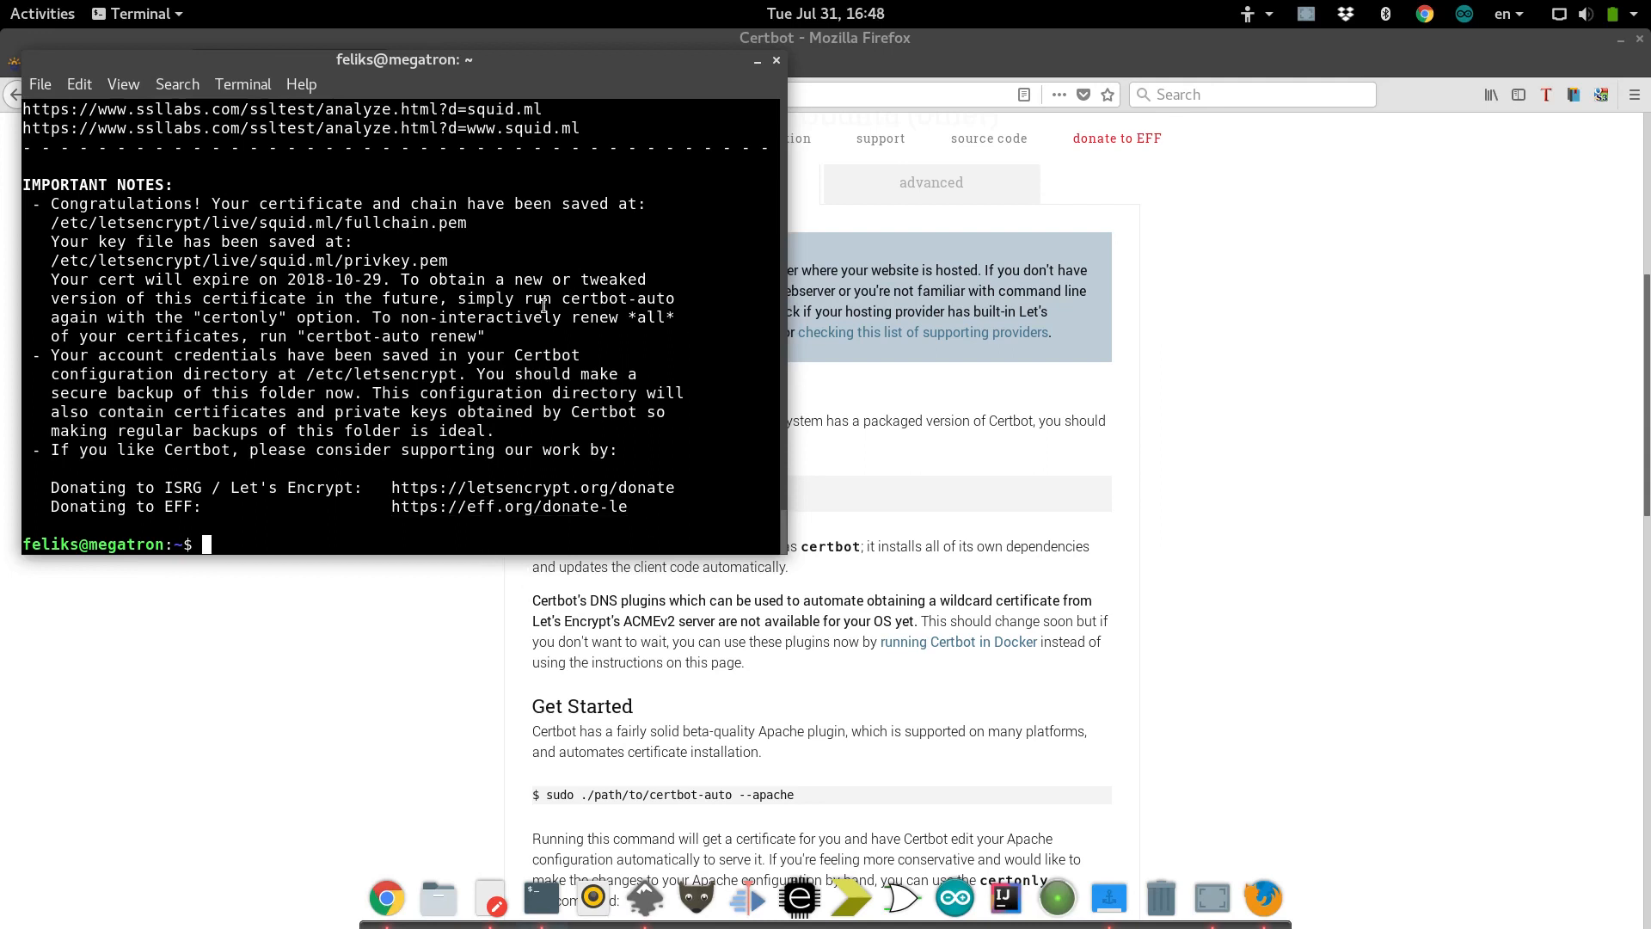
mouse_move(624, 246)
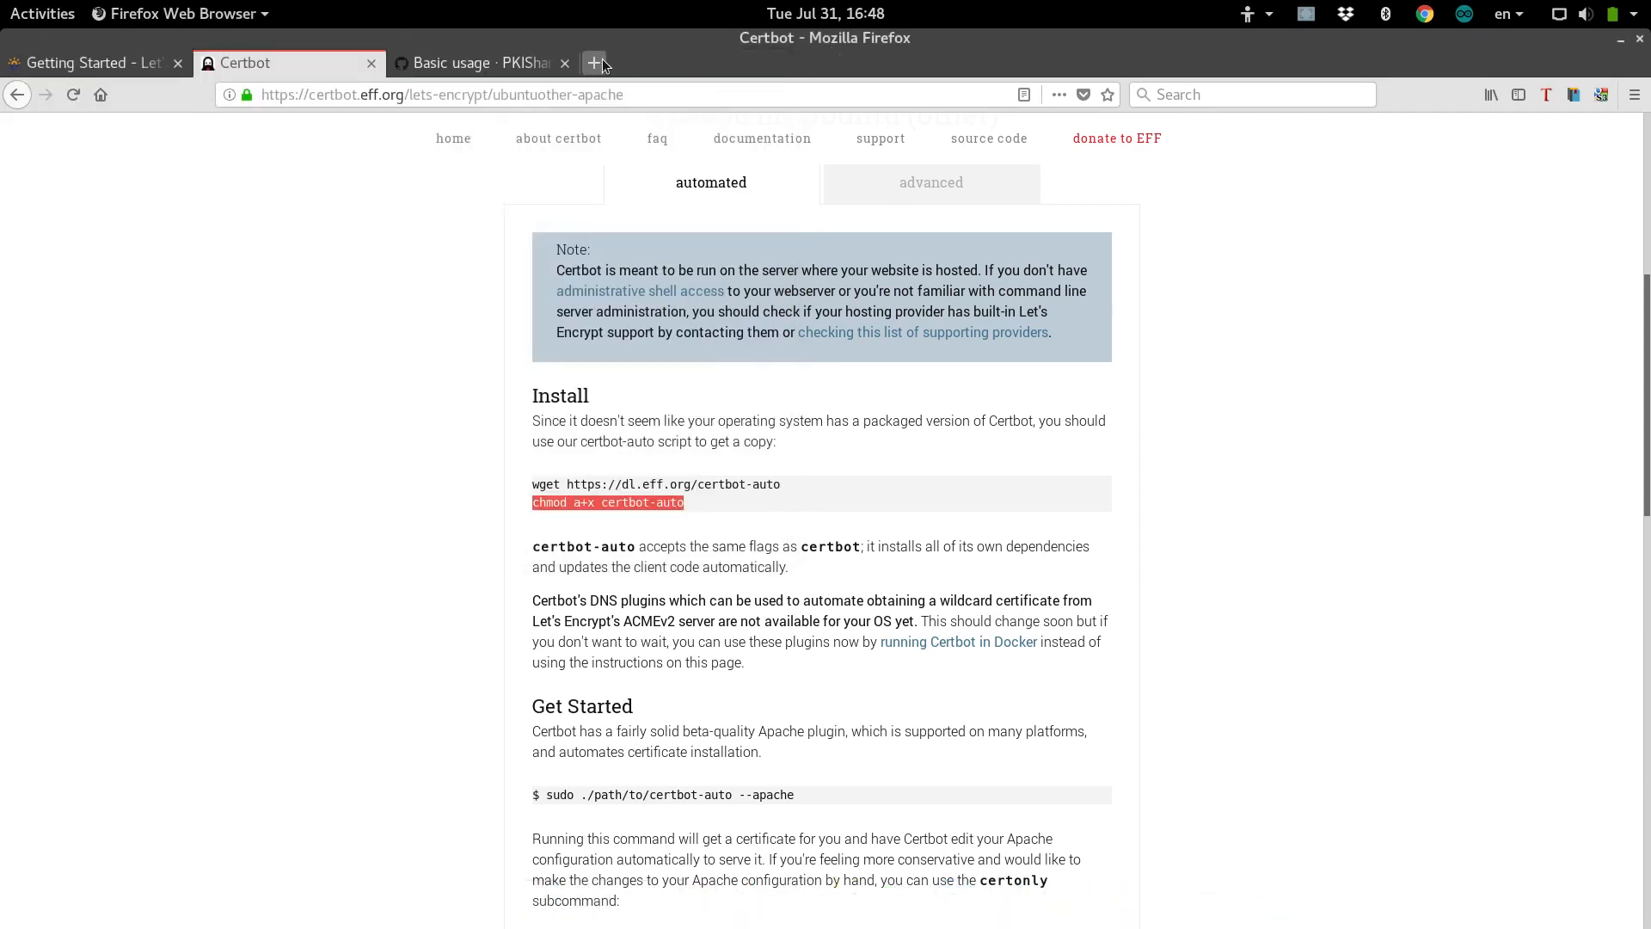
Step: Load the router's setup page at 192.168.2.1 in a new tab
click(593, 62)
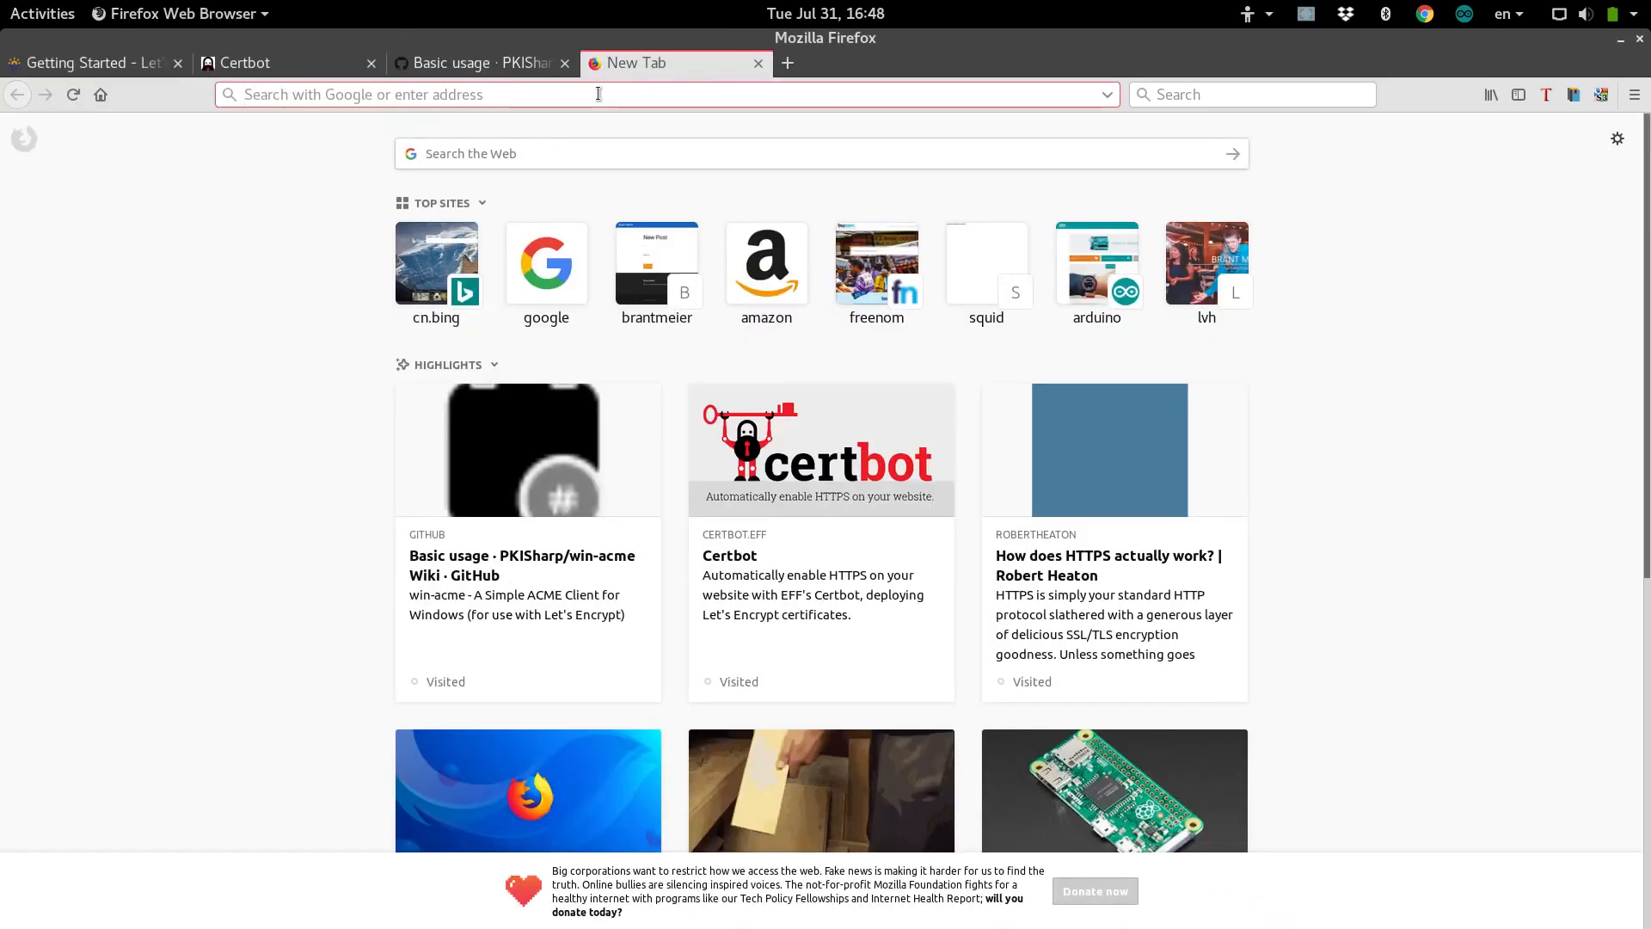
text(192.168.2.1/)
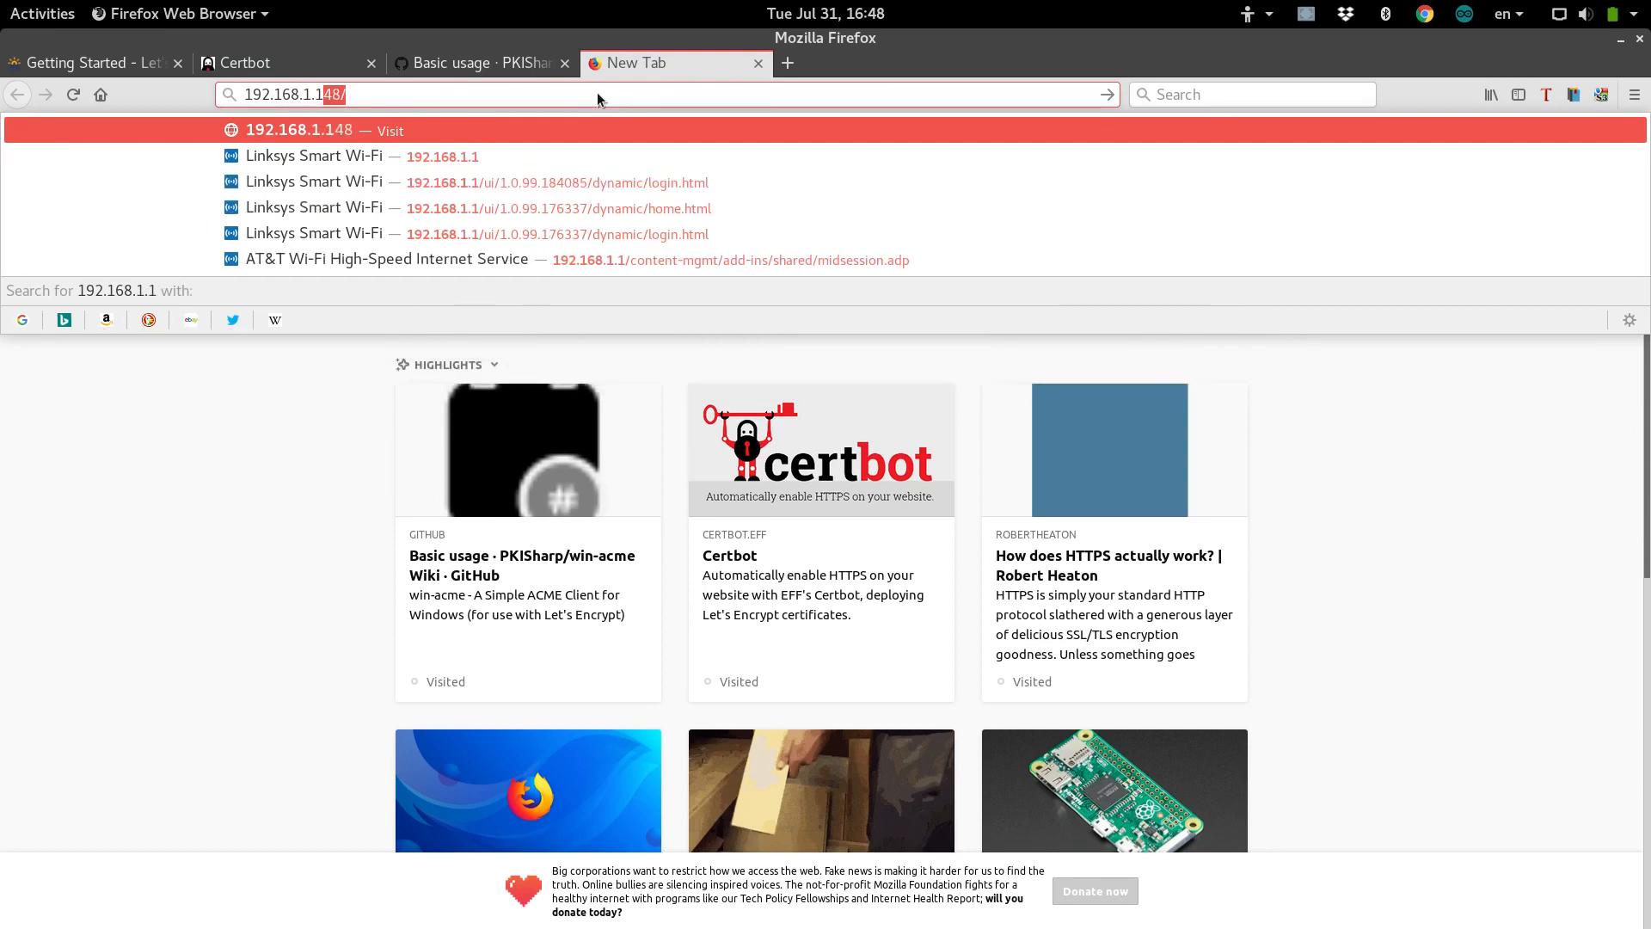
text(192.168.2.1)
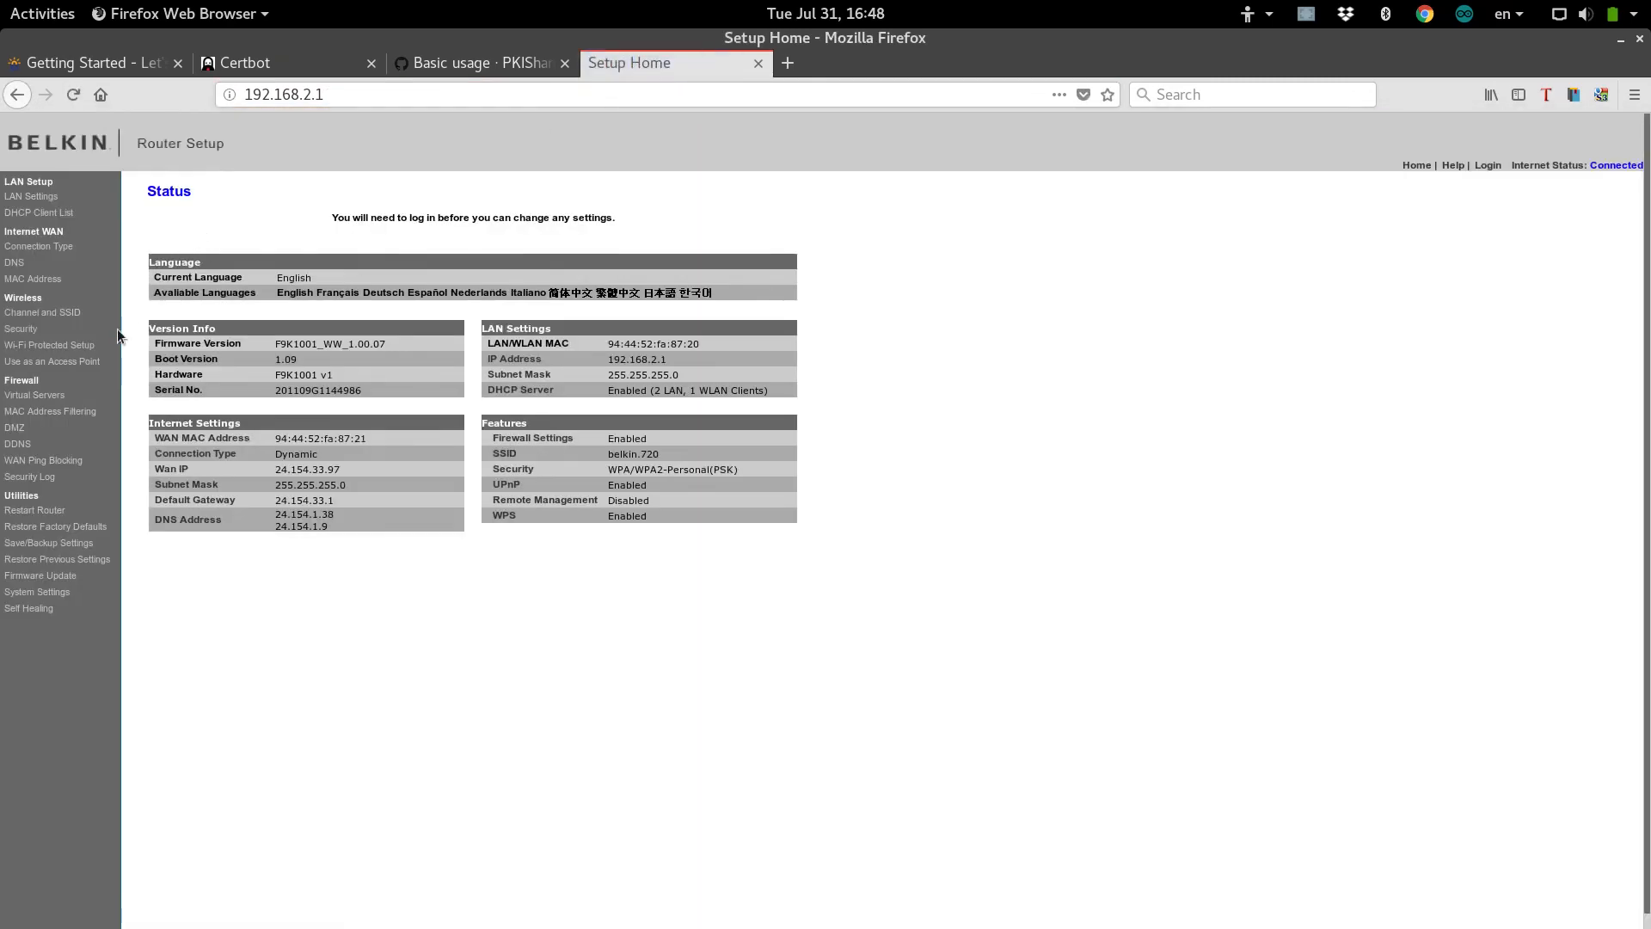
Step: Go to Firewall > Virtual Servers and log in with the router password
click(1486, 165)
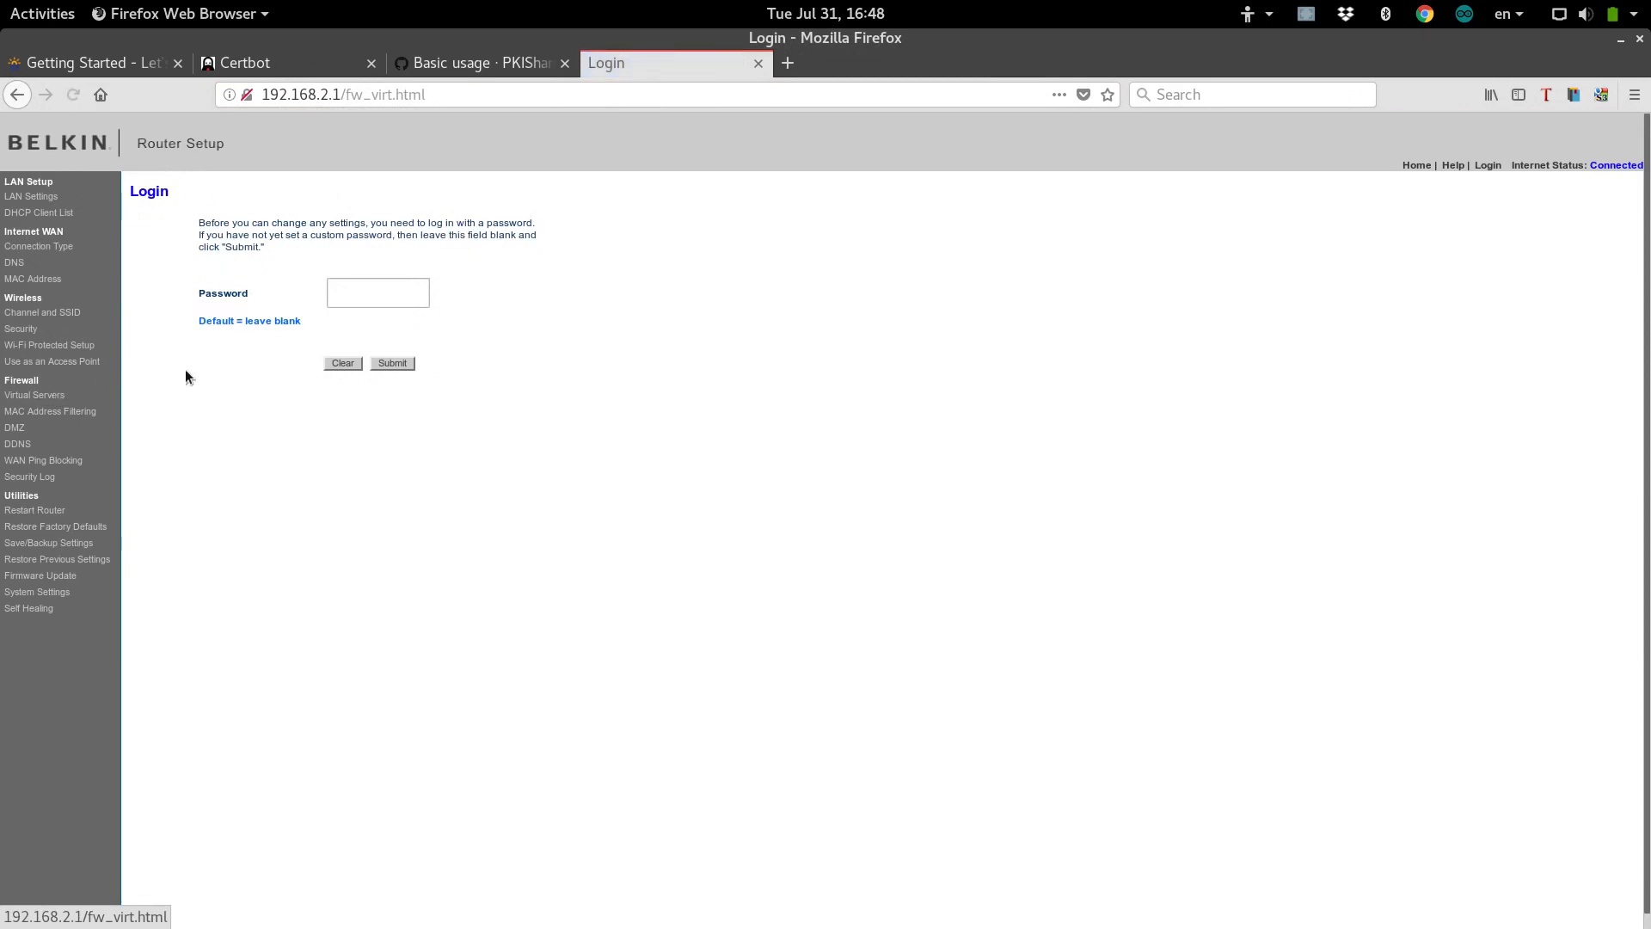
click(377, 292)
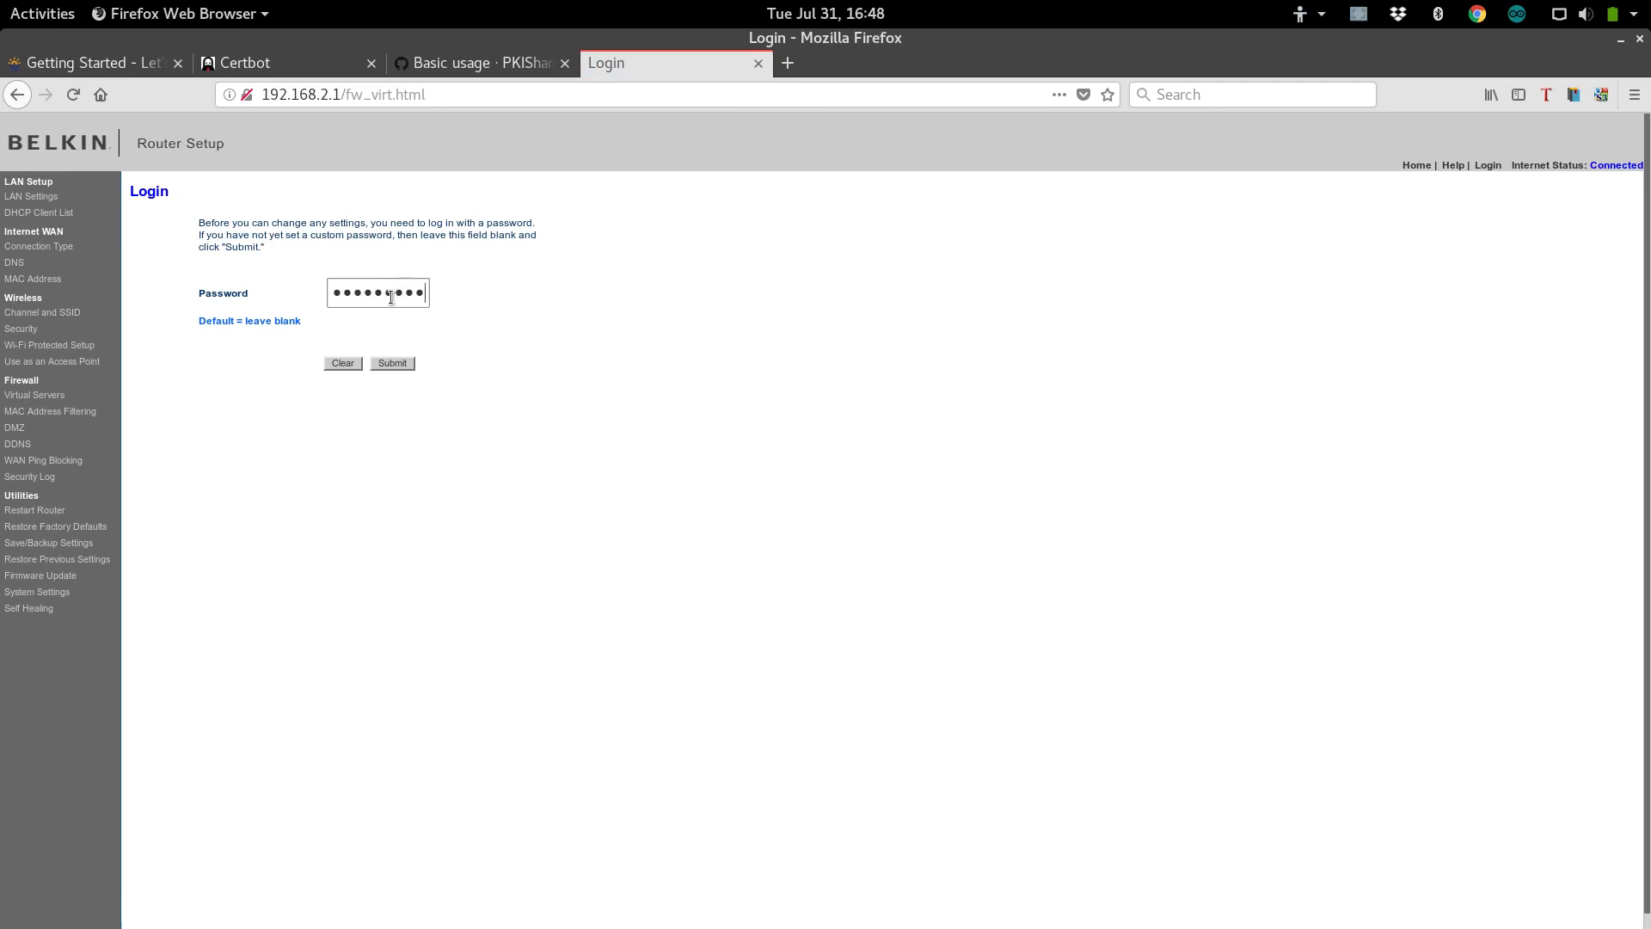
click(392, 363)
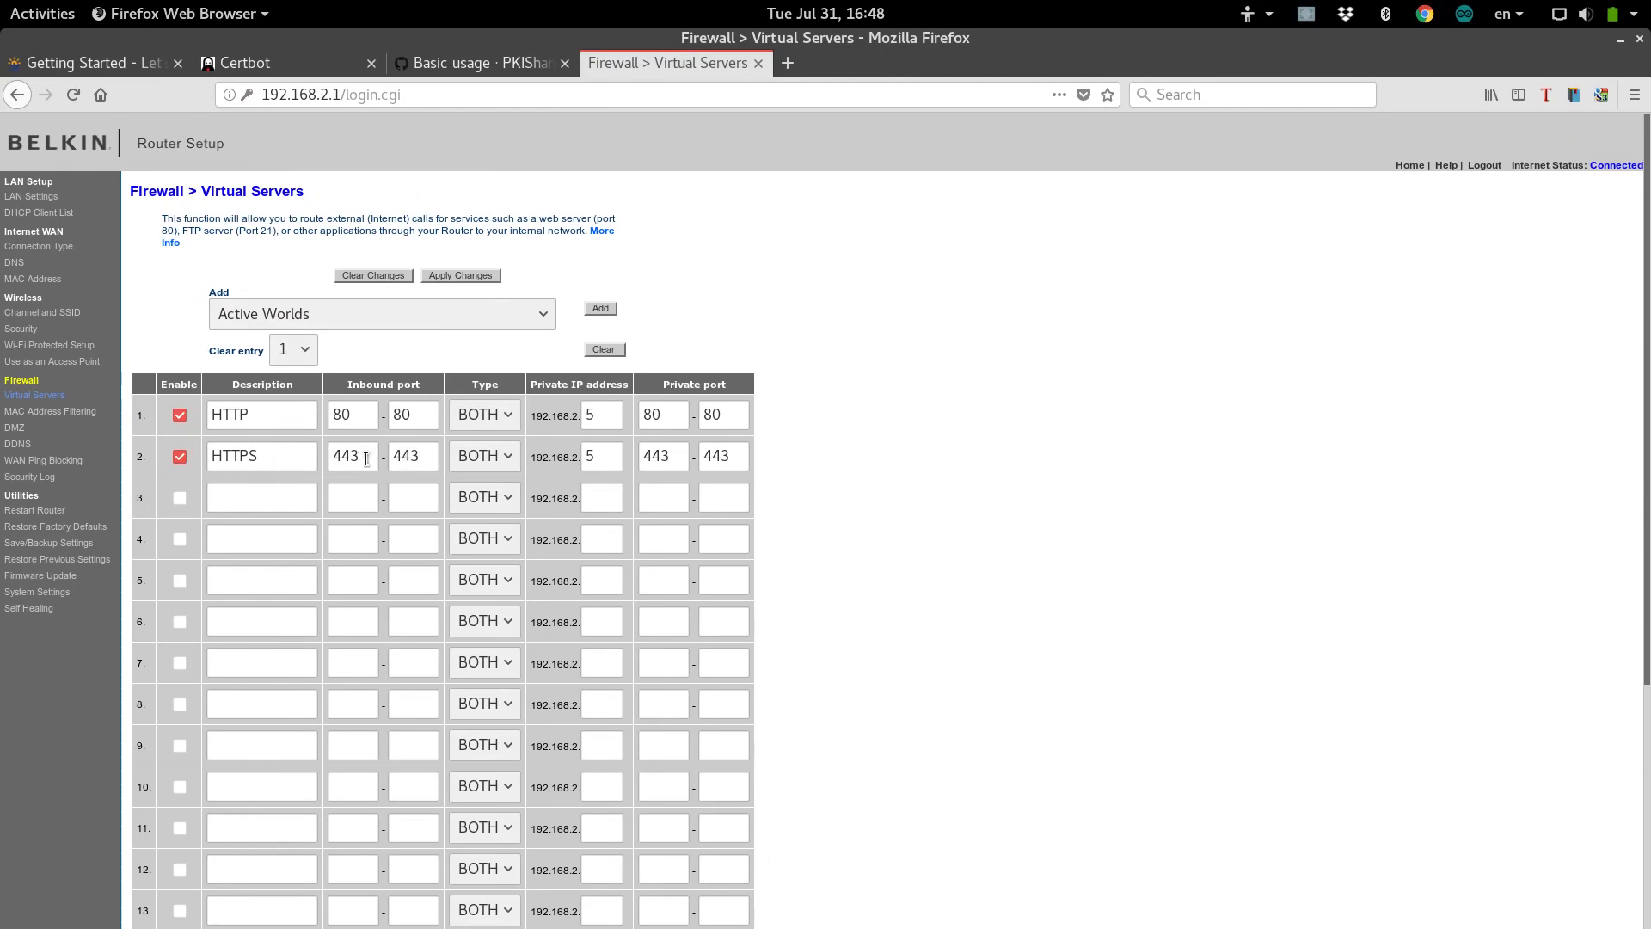
Step: Enable HTTPS port 443 forwarding to 192.168.2.5 and apply the changes
double_click(351, 454)
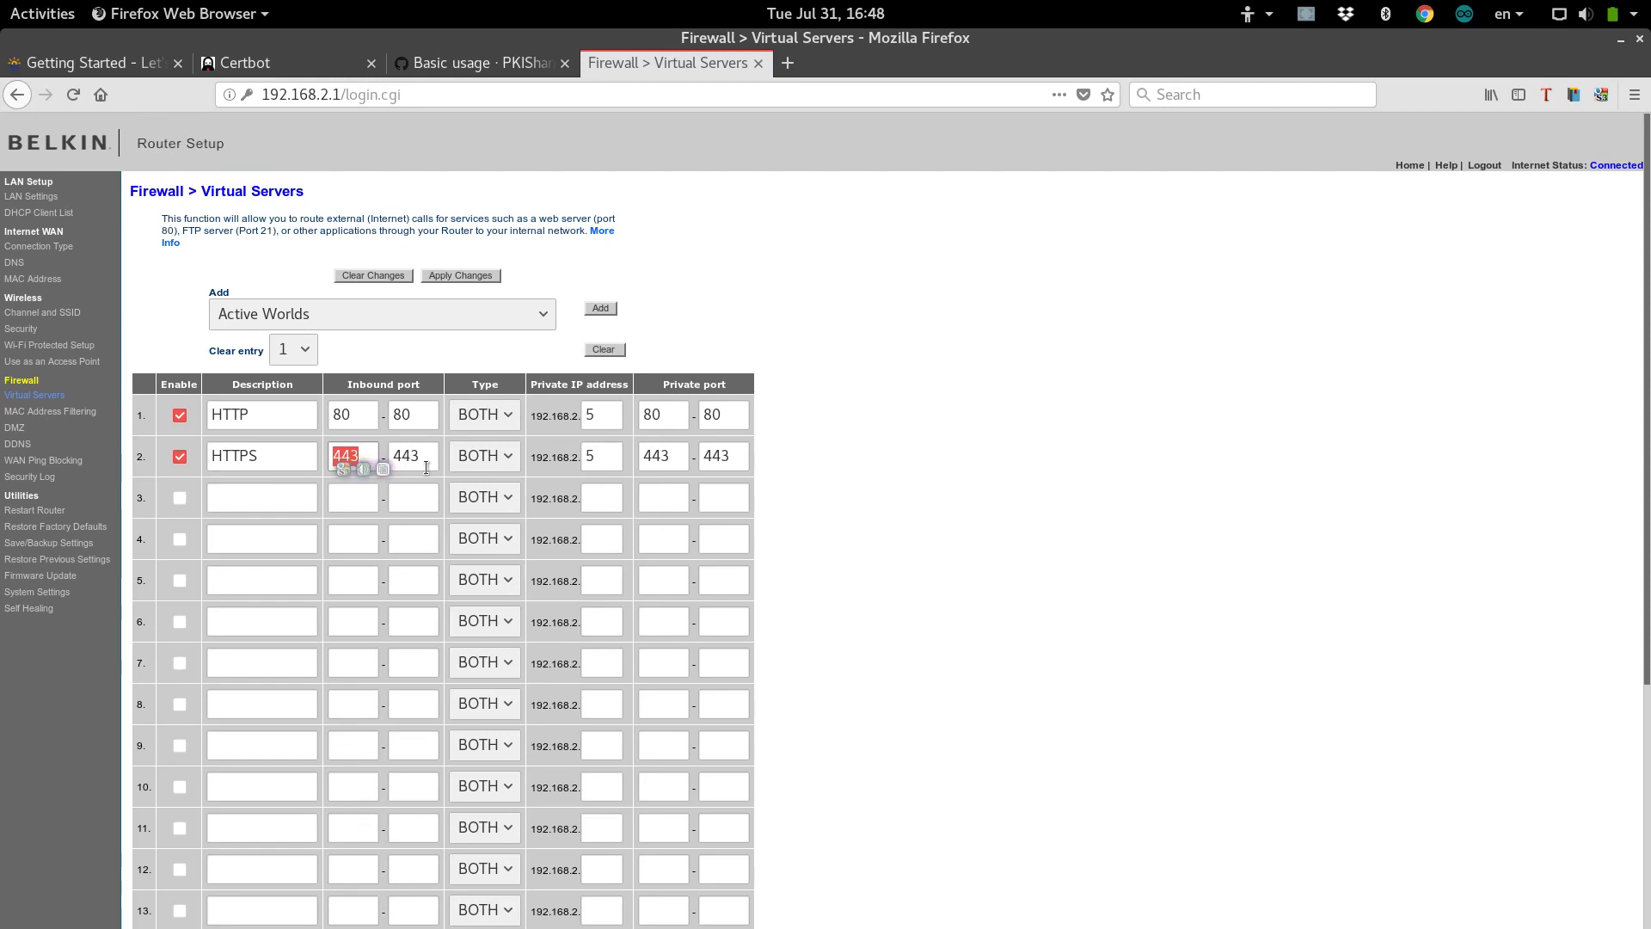
mouse_move(474, 447)
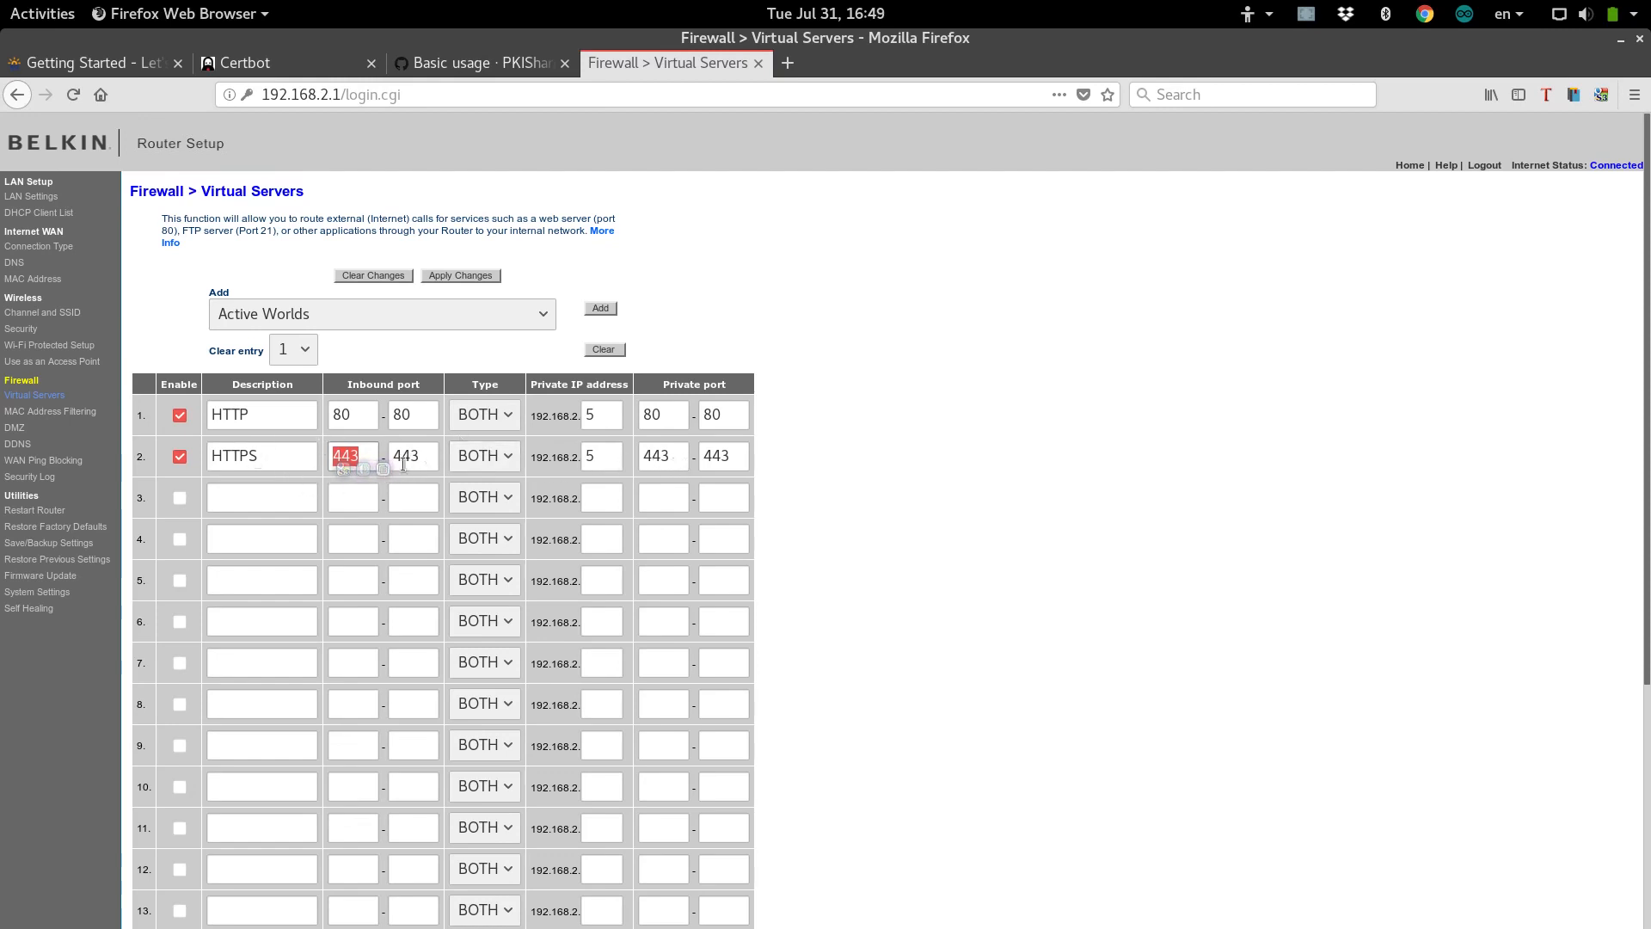
mouse_move(669, 397)
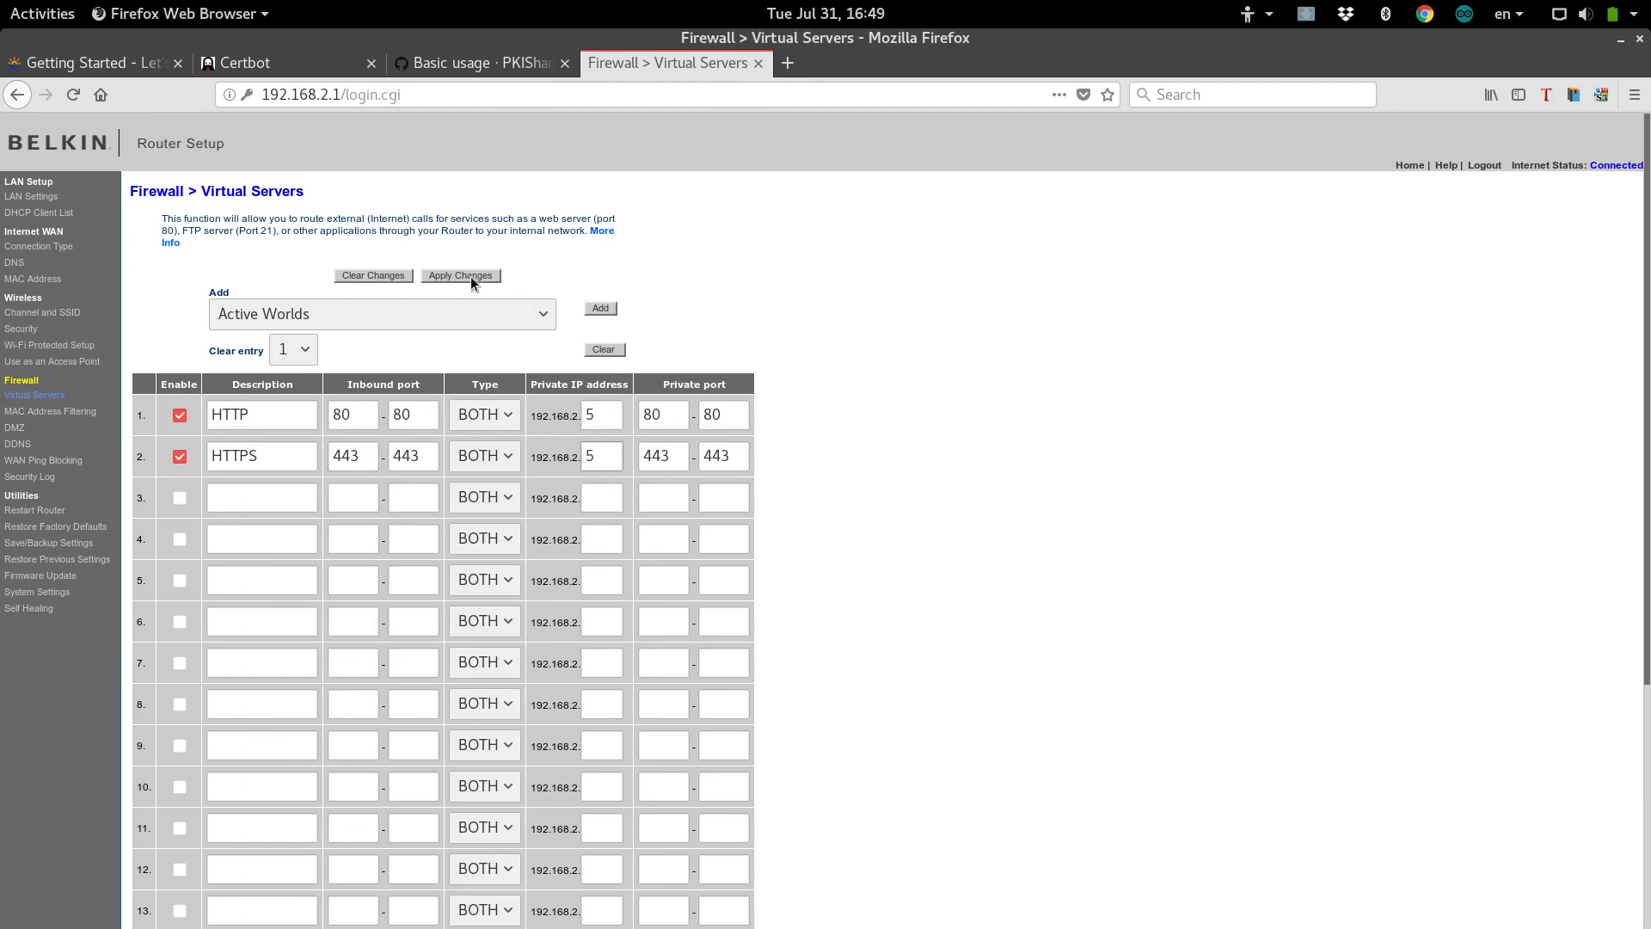
click(460, 276)
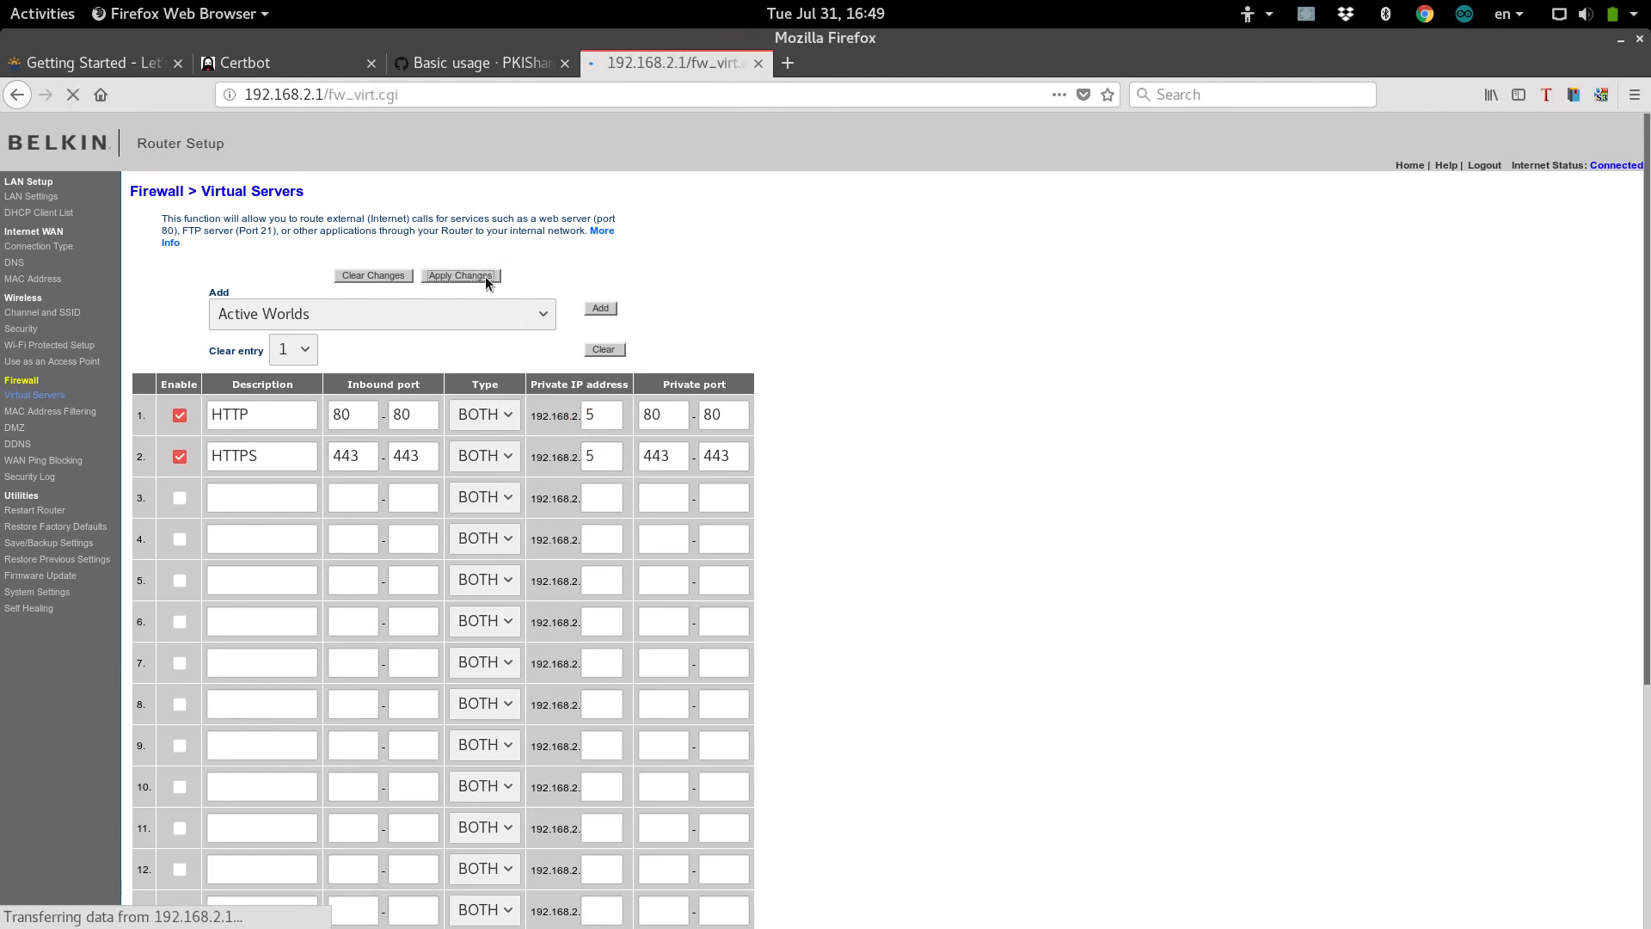
click(978, 62)
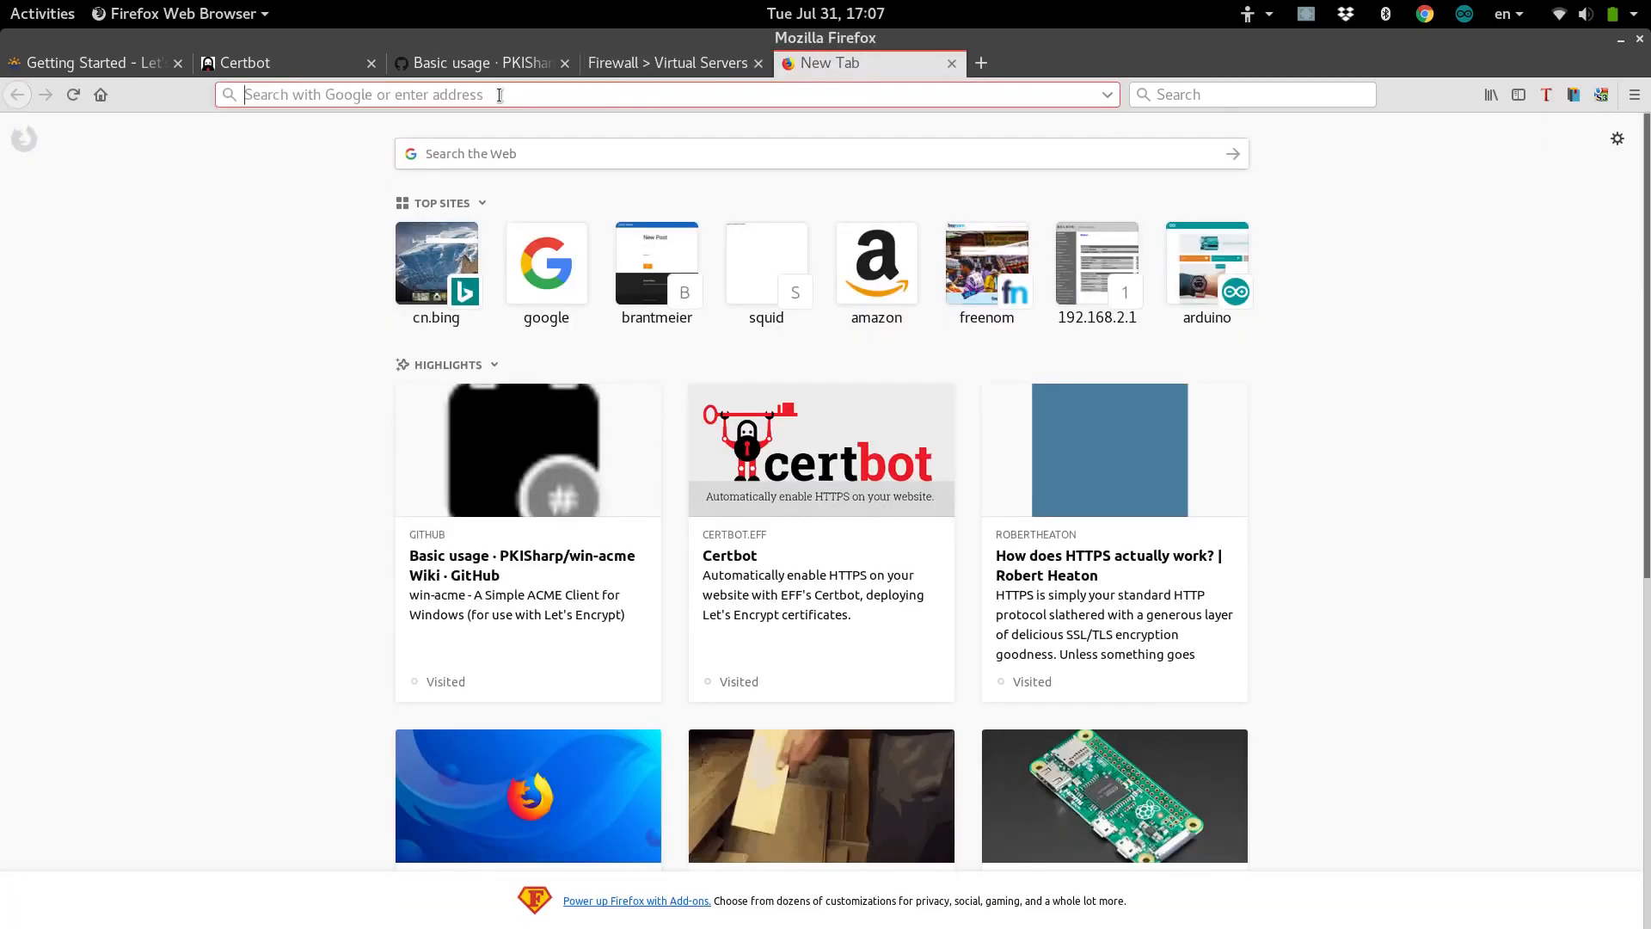
Step: Load squid.ml and highlight the https prefix in the address bar
text(squid.ml/)
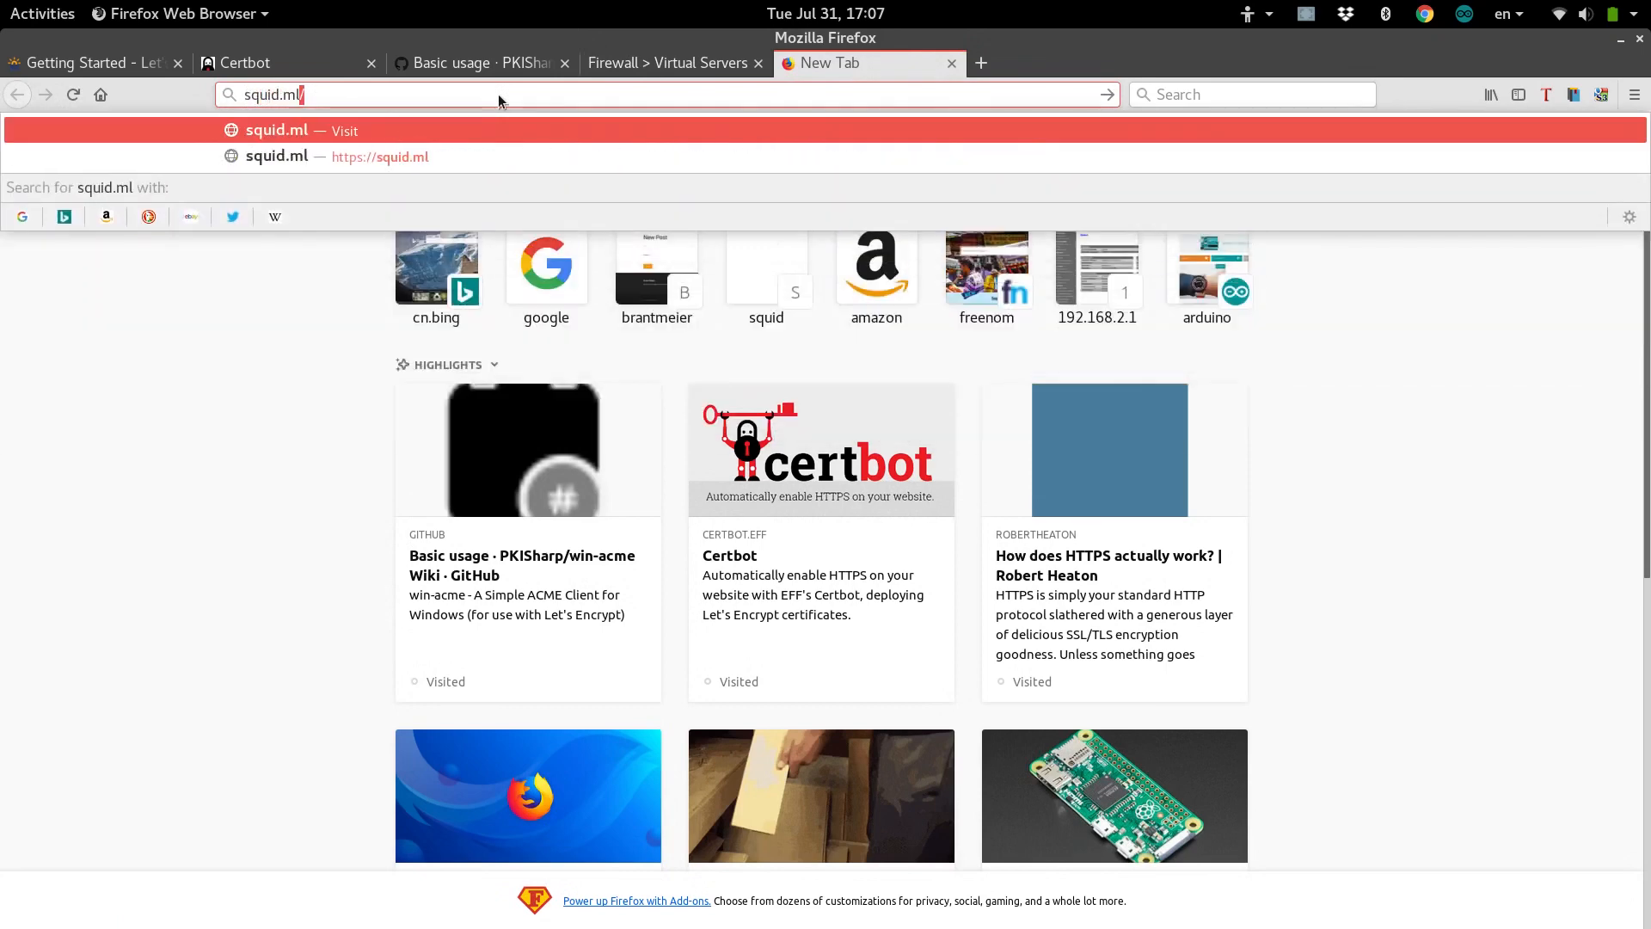
key(Return)
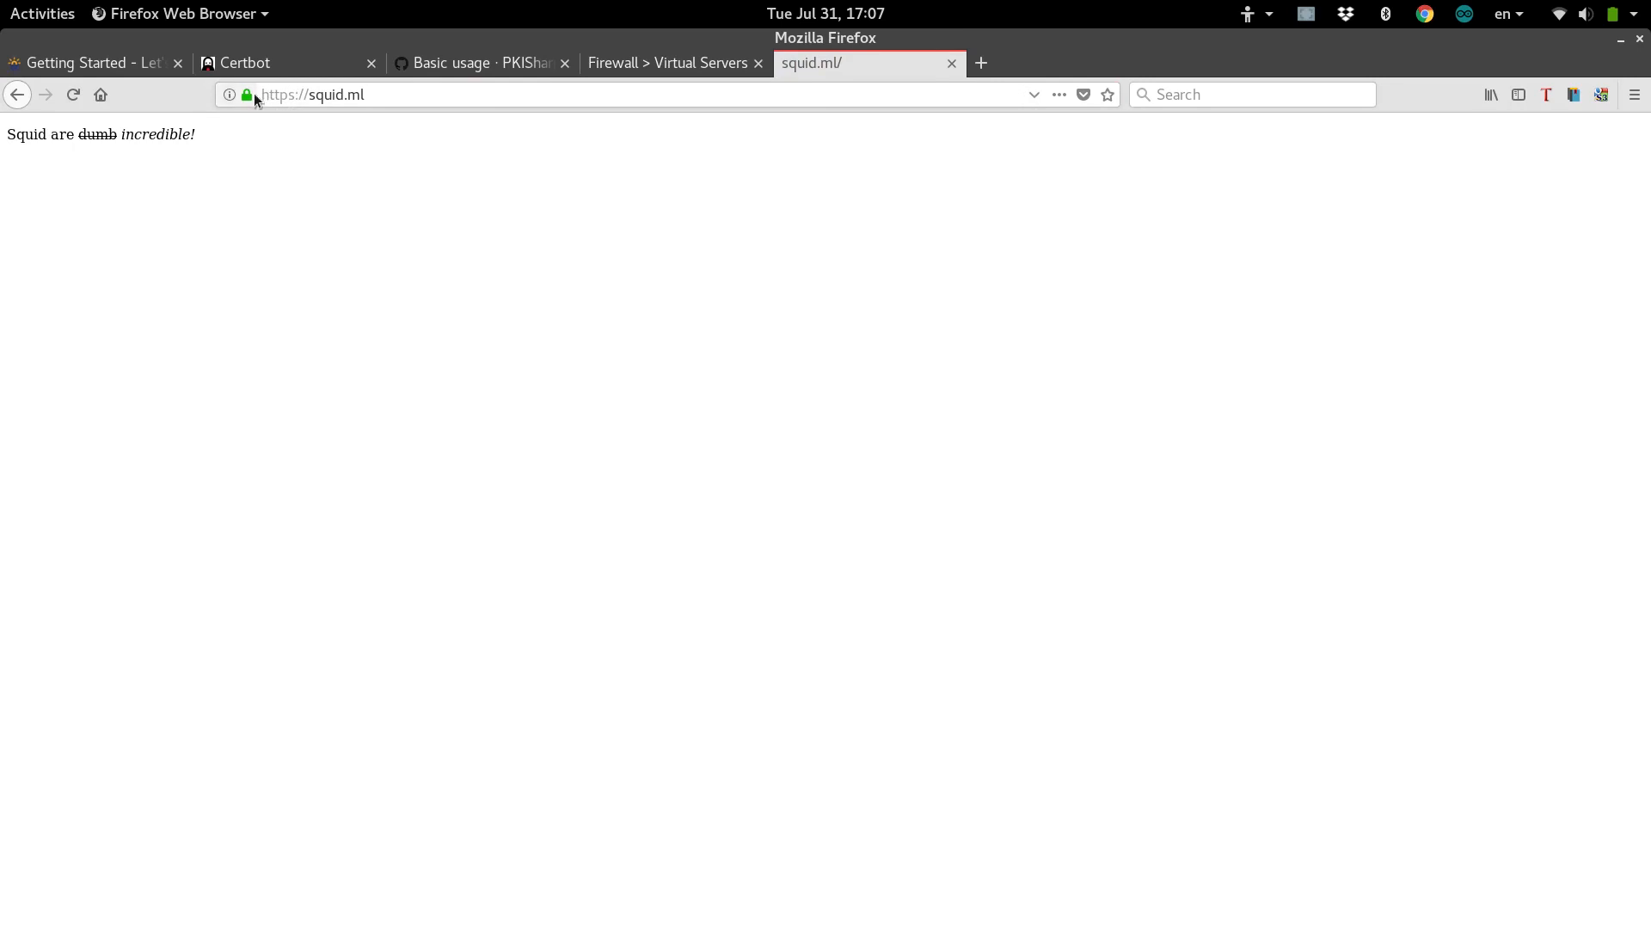
double_click(278, 95)
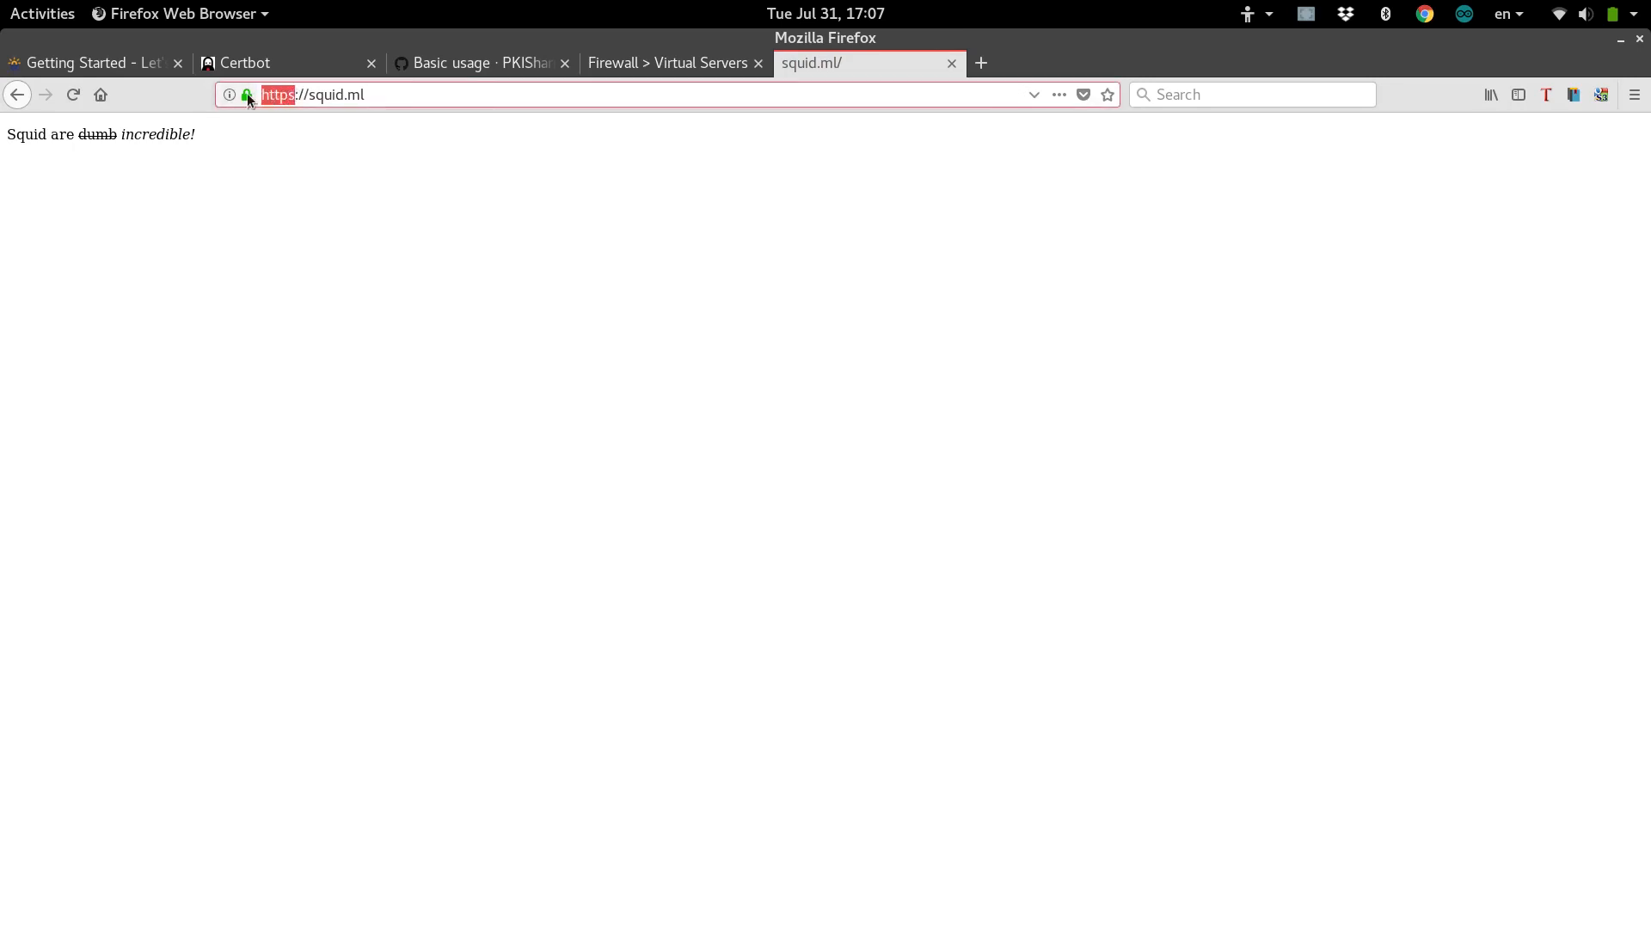
mouse_move(248, 95)
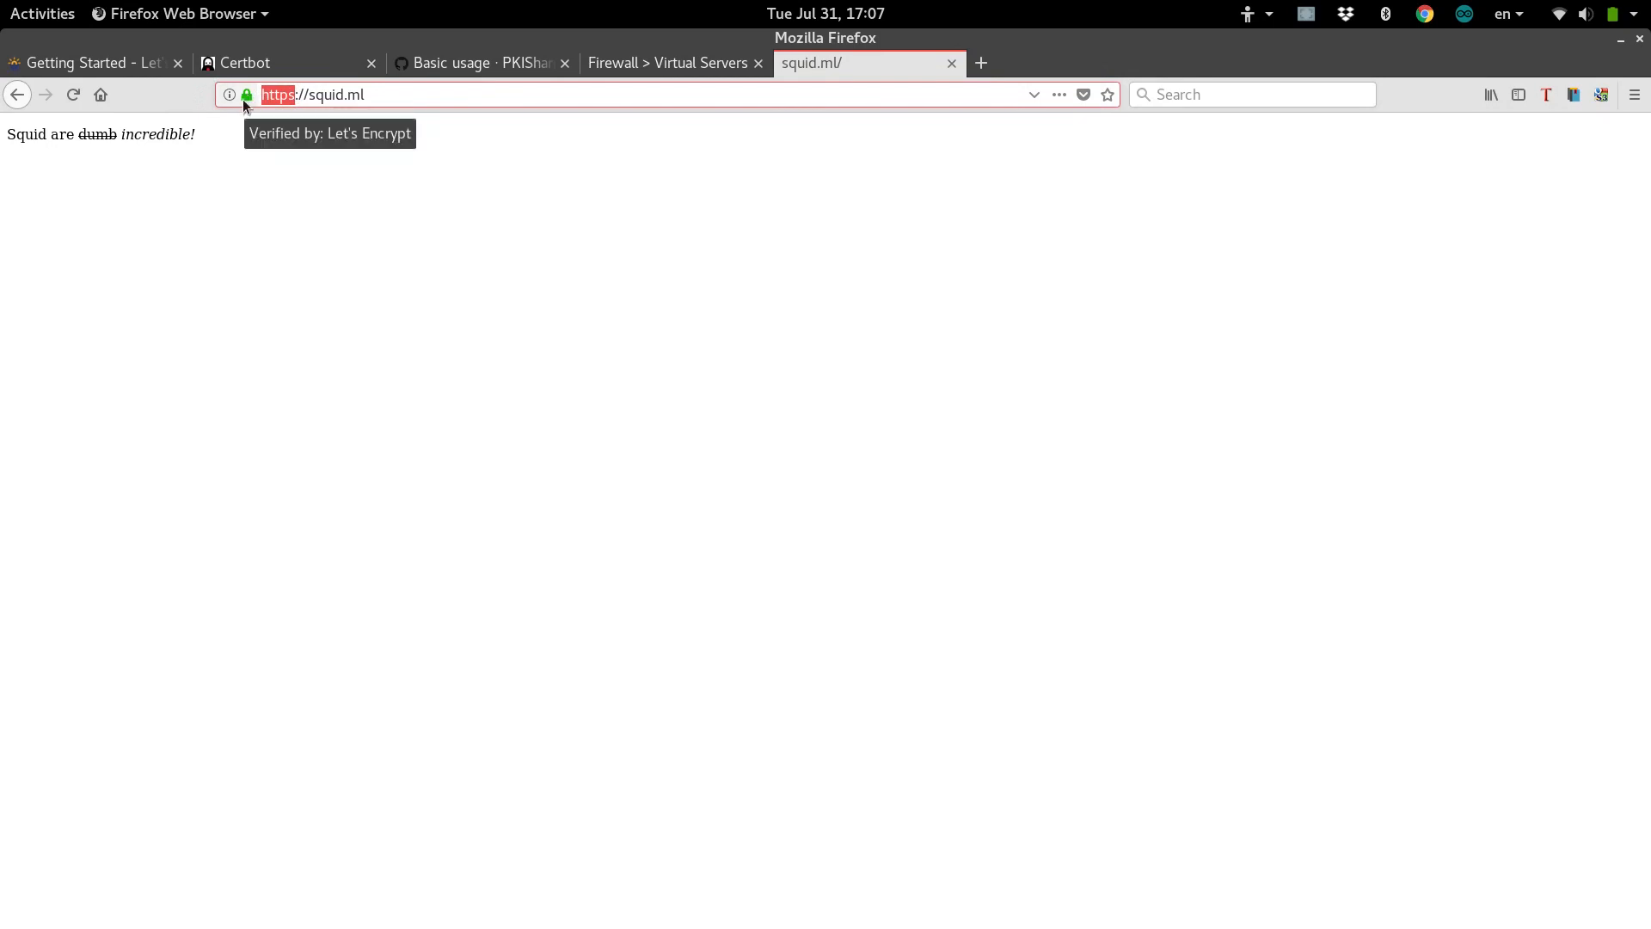
mouse_move(299, 153)
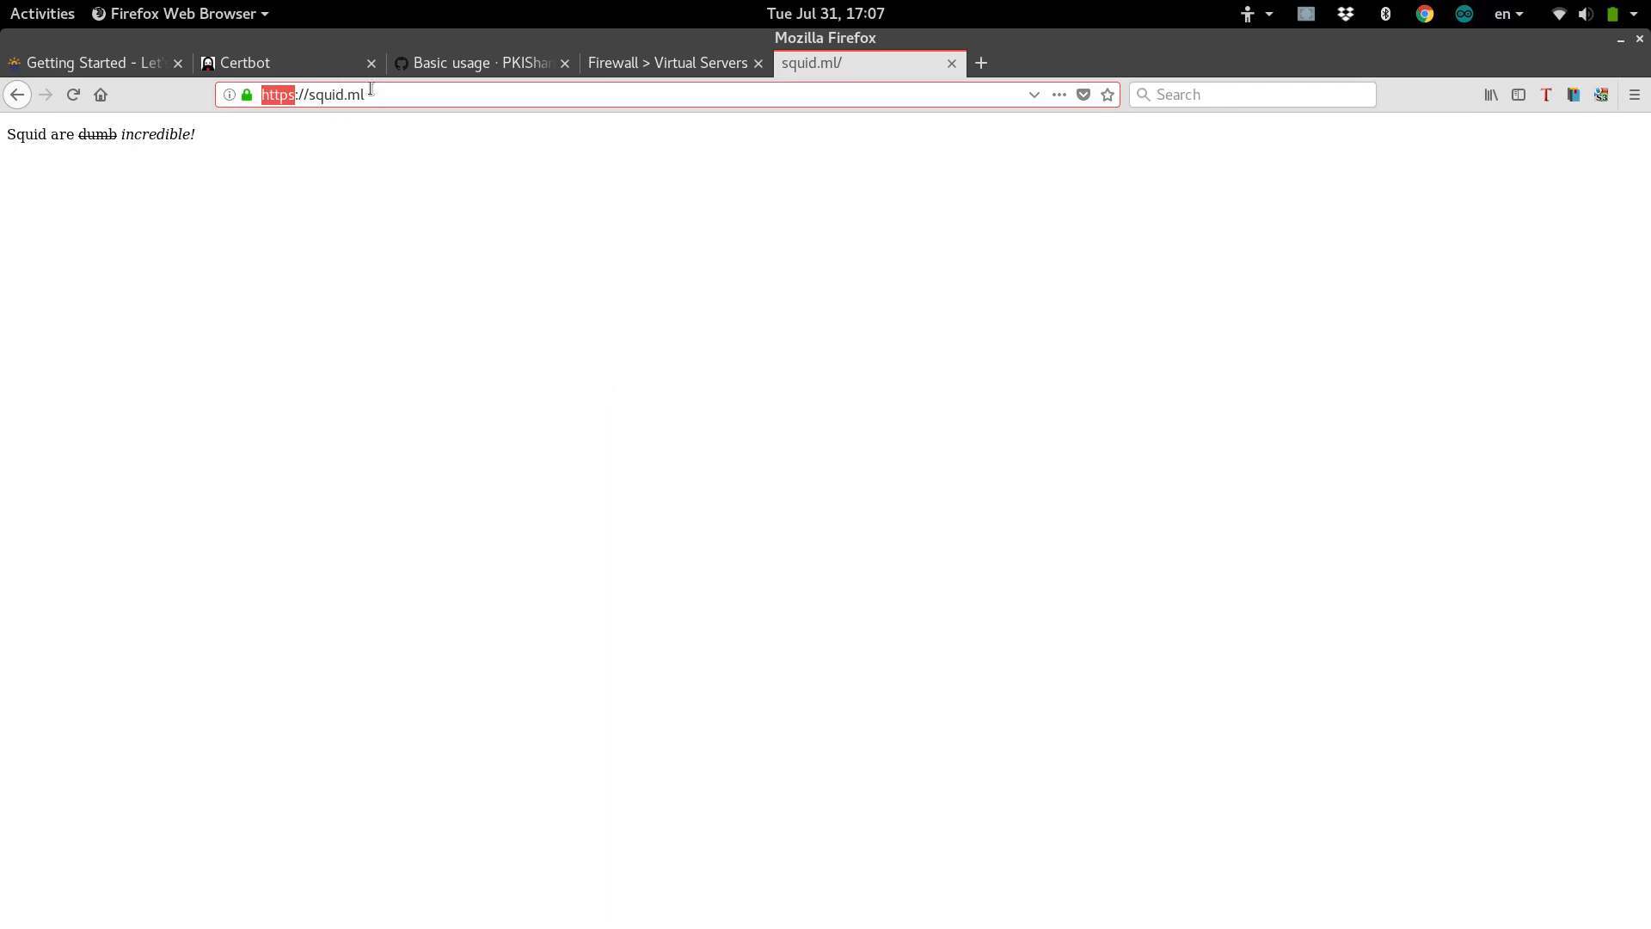
mouse_move(599, 117)
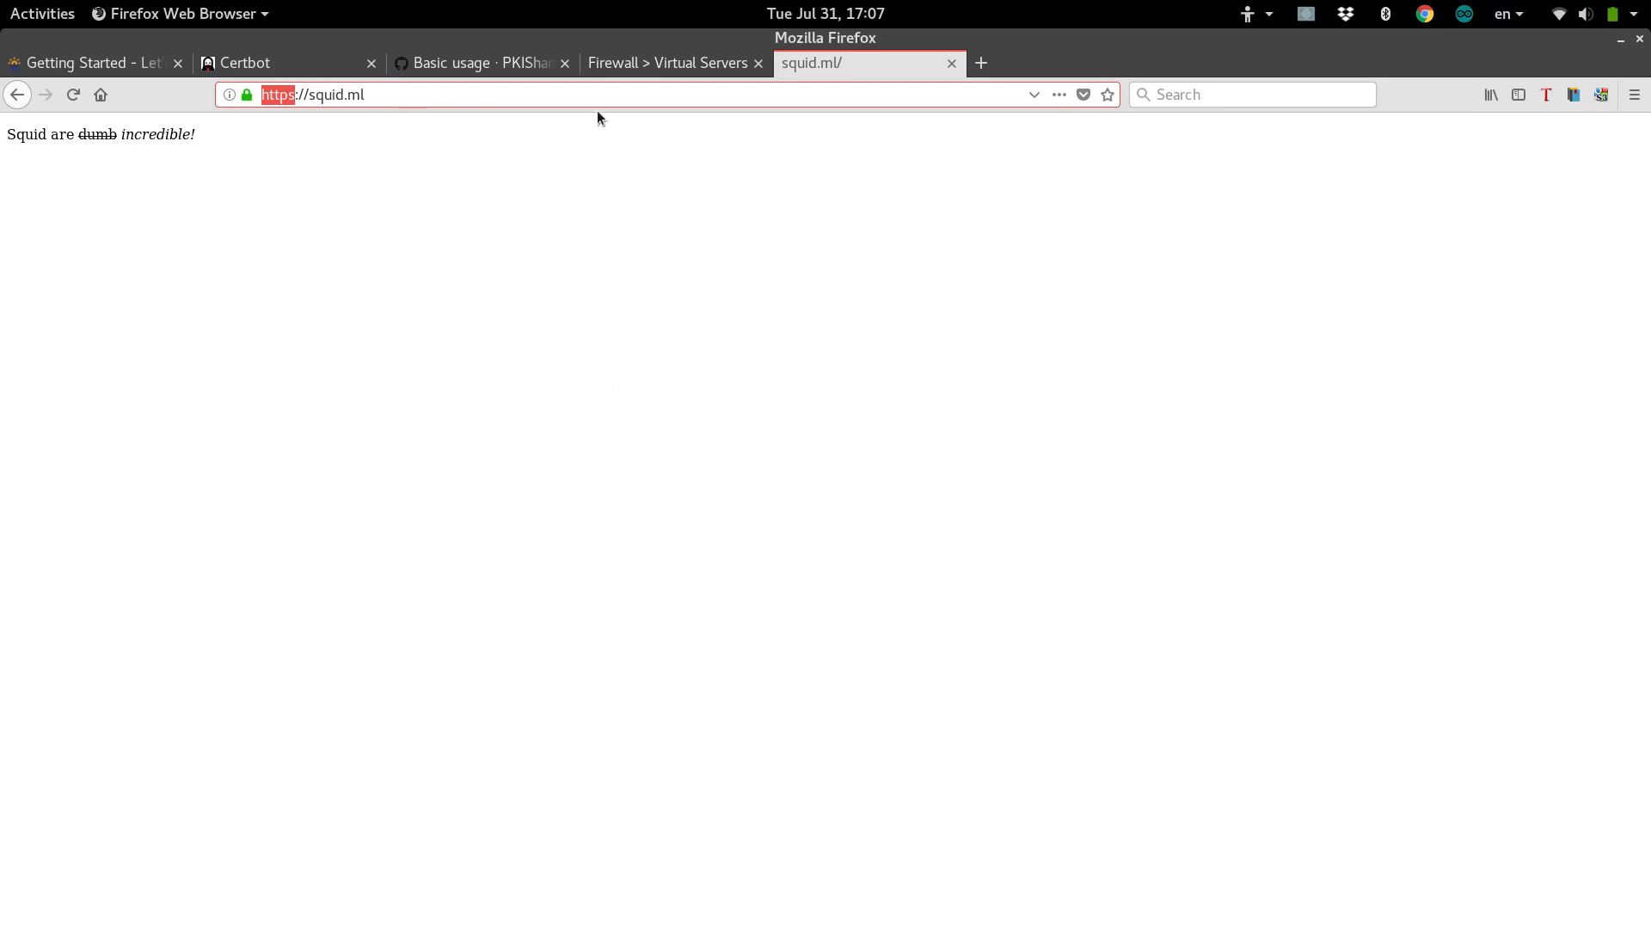
mouse_move(820, 360)
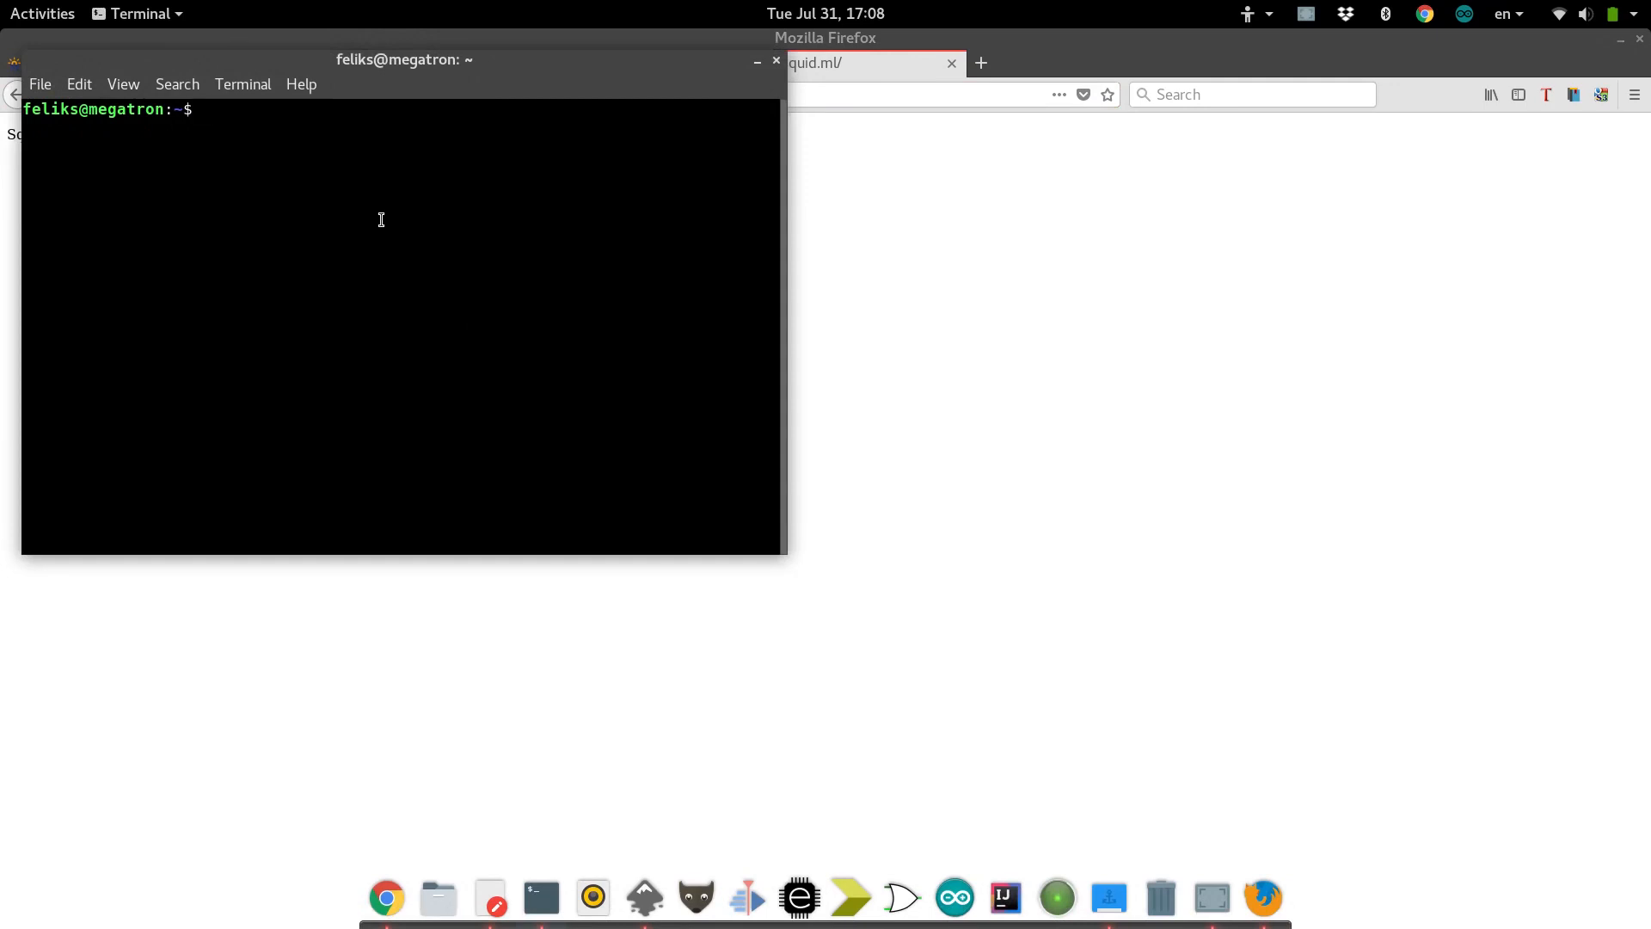
Step: Tab-complete vi /etc/apache2/sites-enabled/ to list configs, then start entering squid- for the SSL vhost
text(vi)
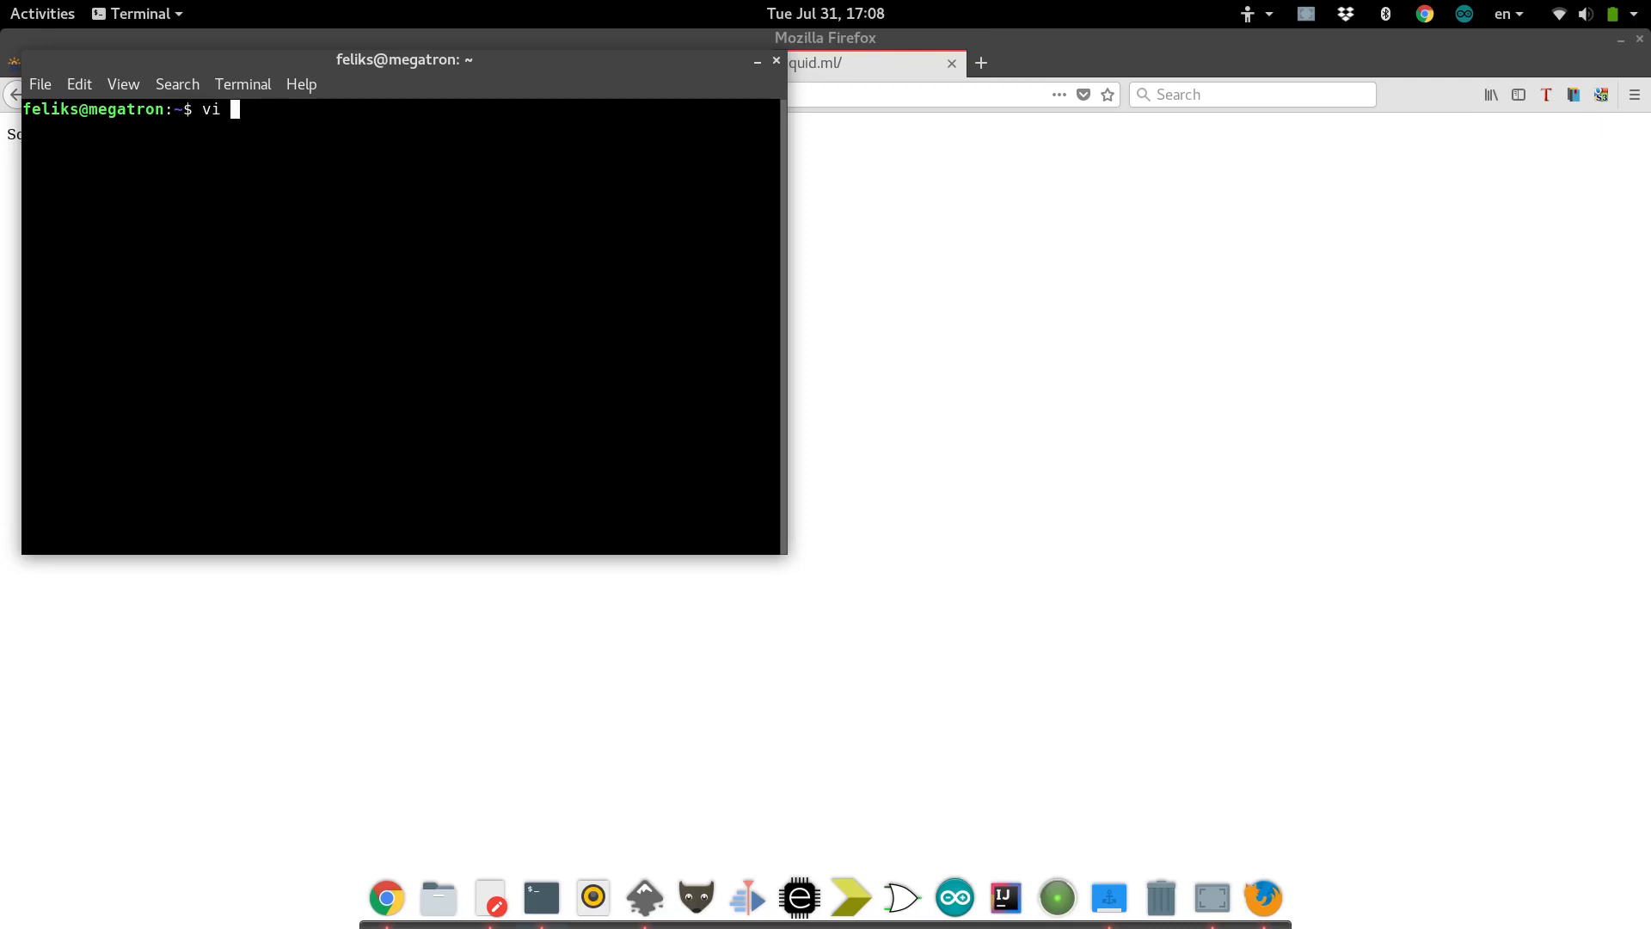
text(/e)
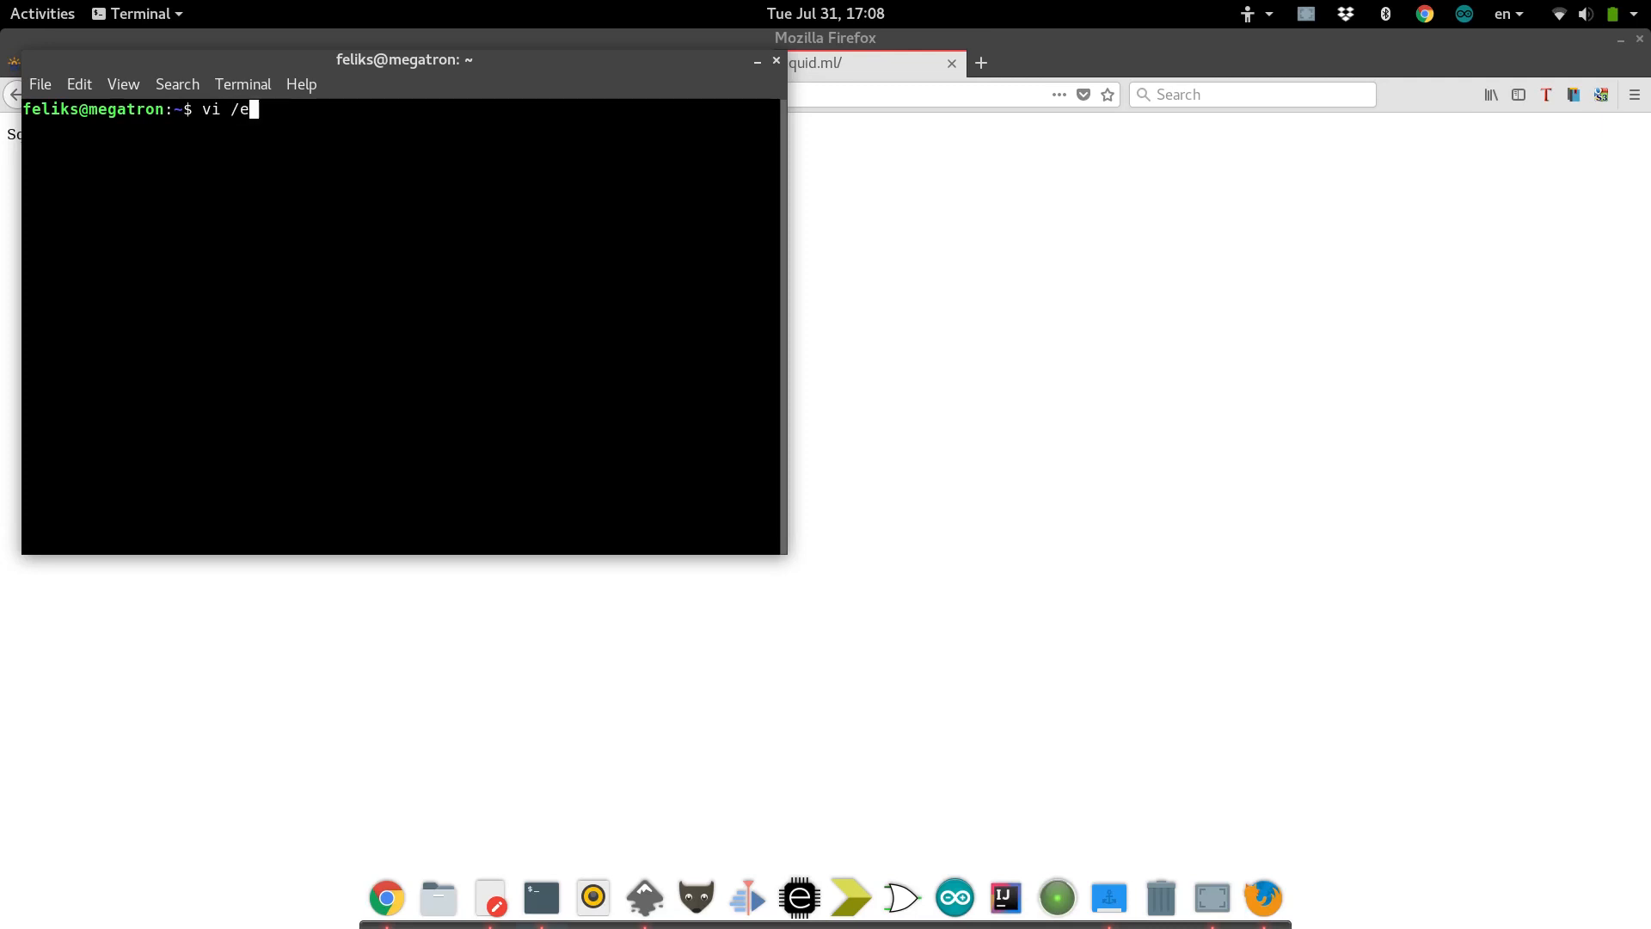
text(tc/apache2/s)
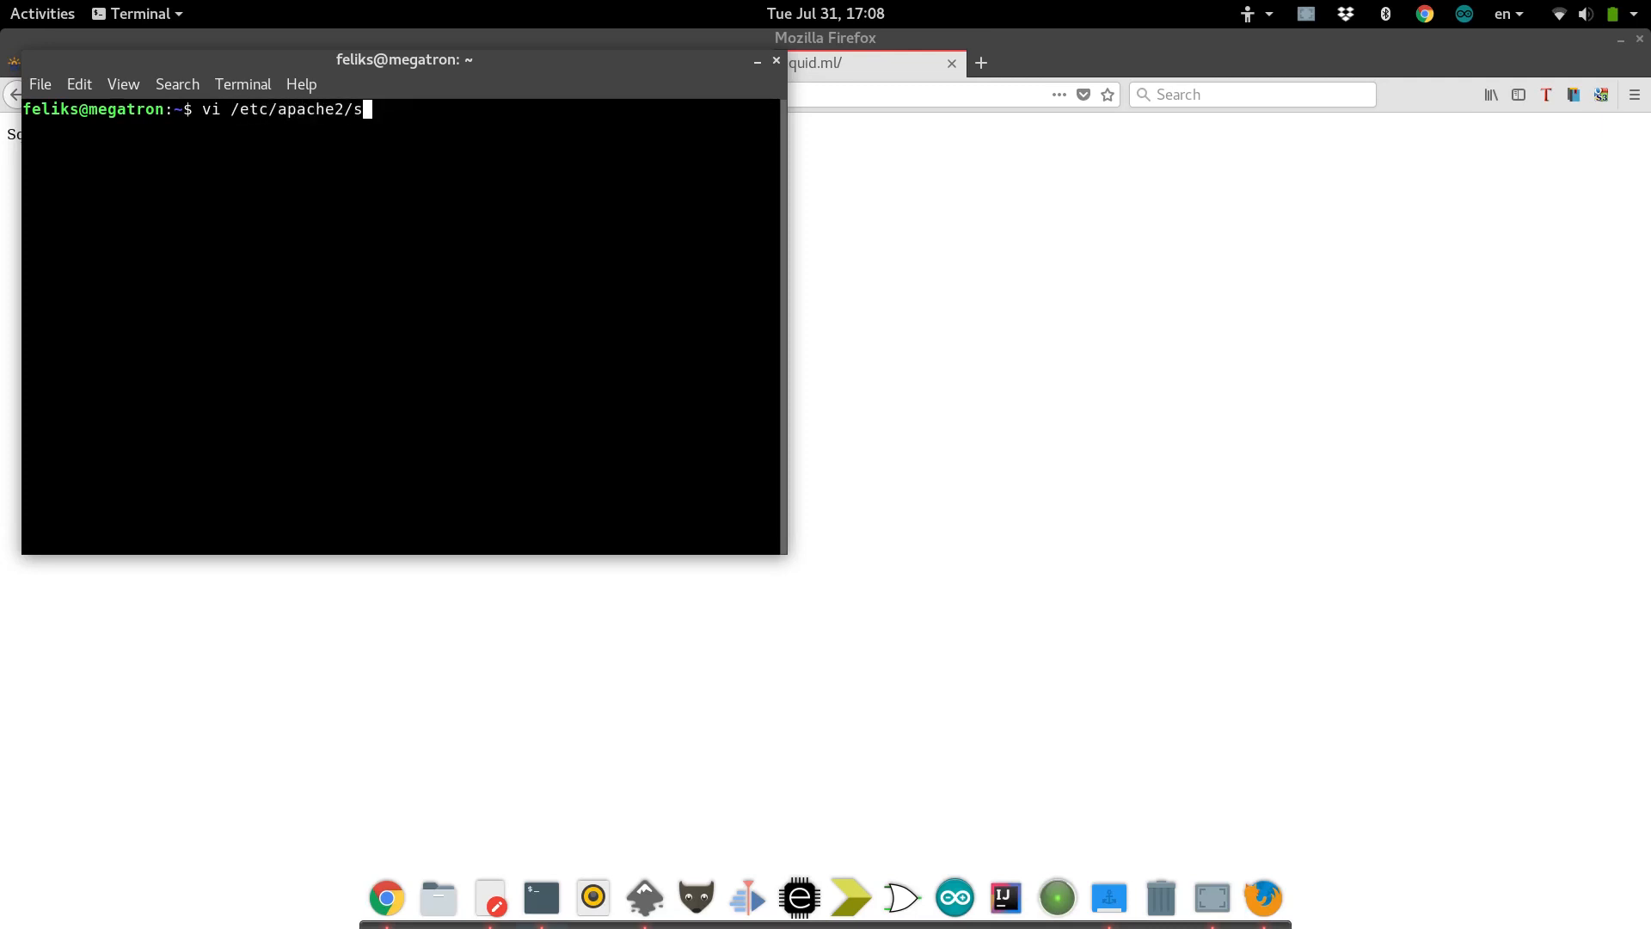
text(ites-e)
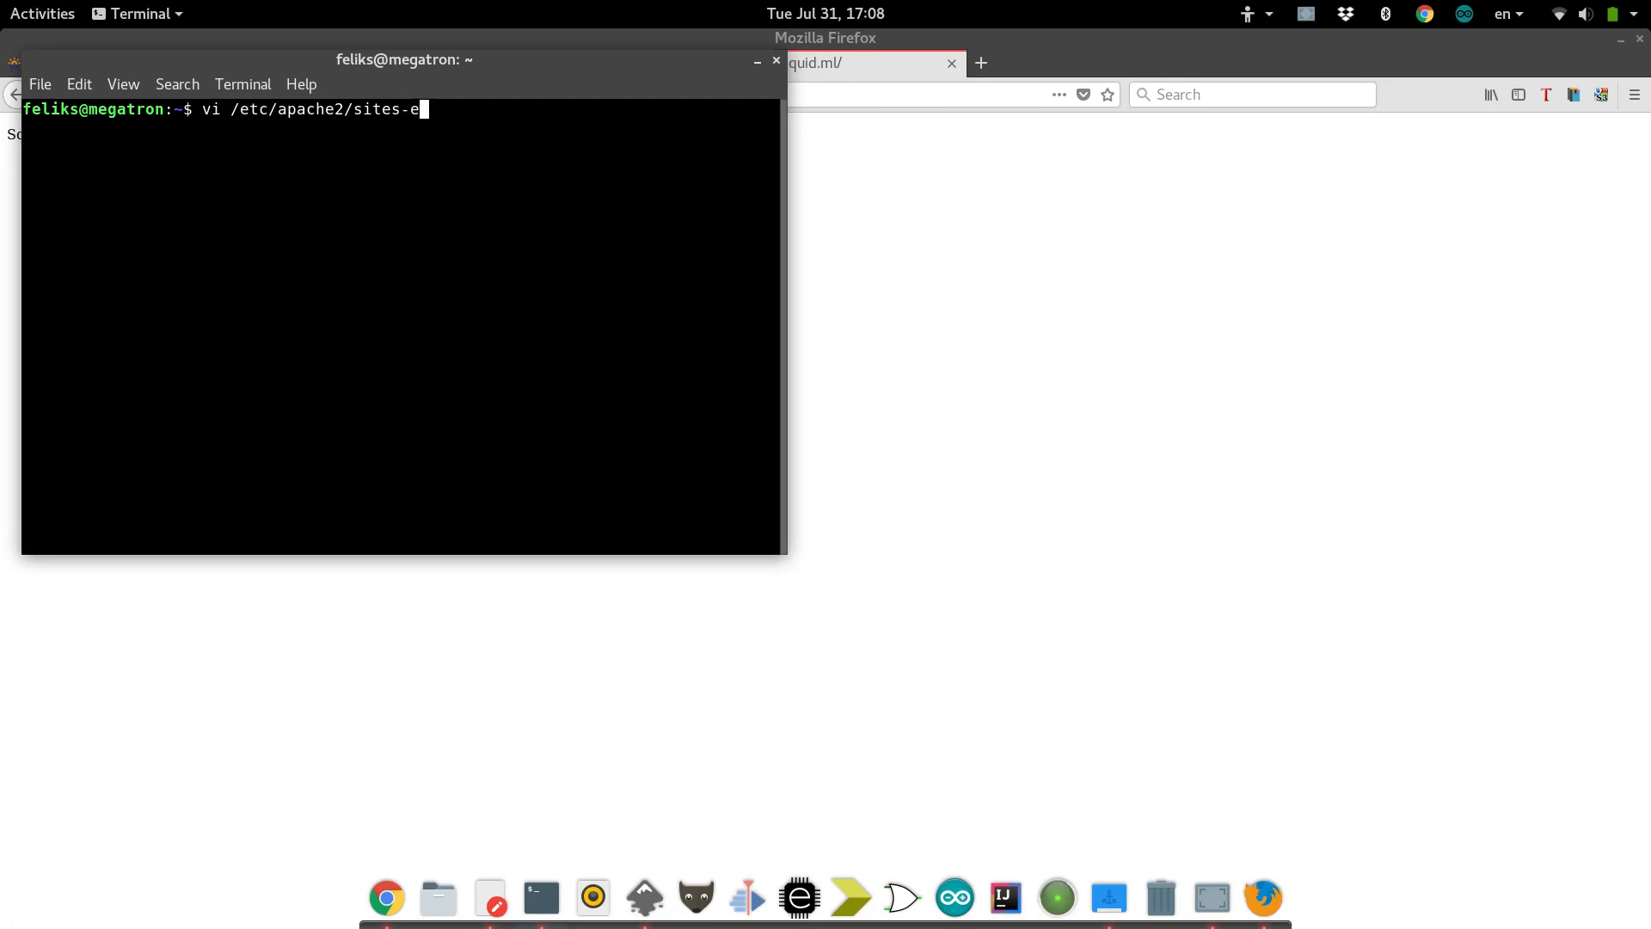
key(Tab)
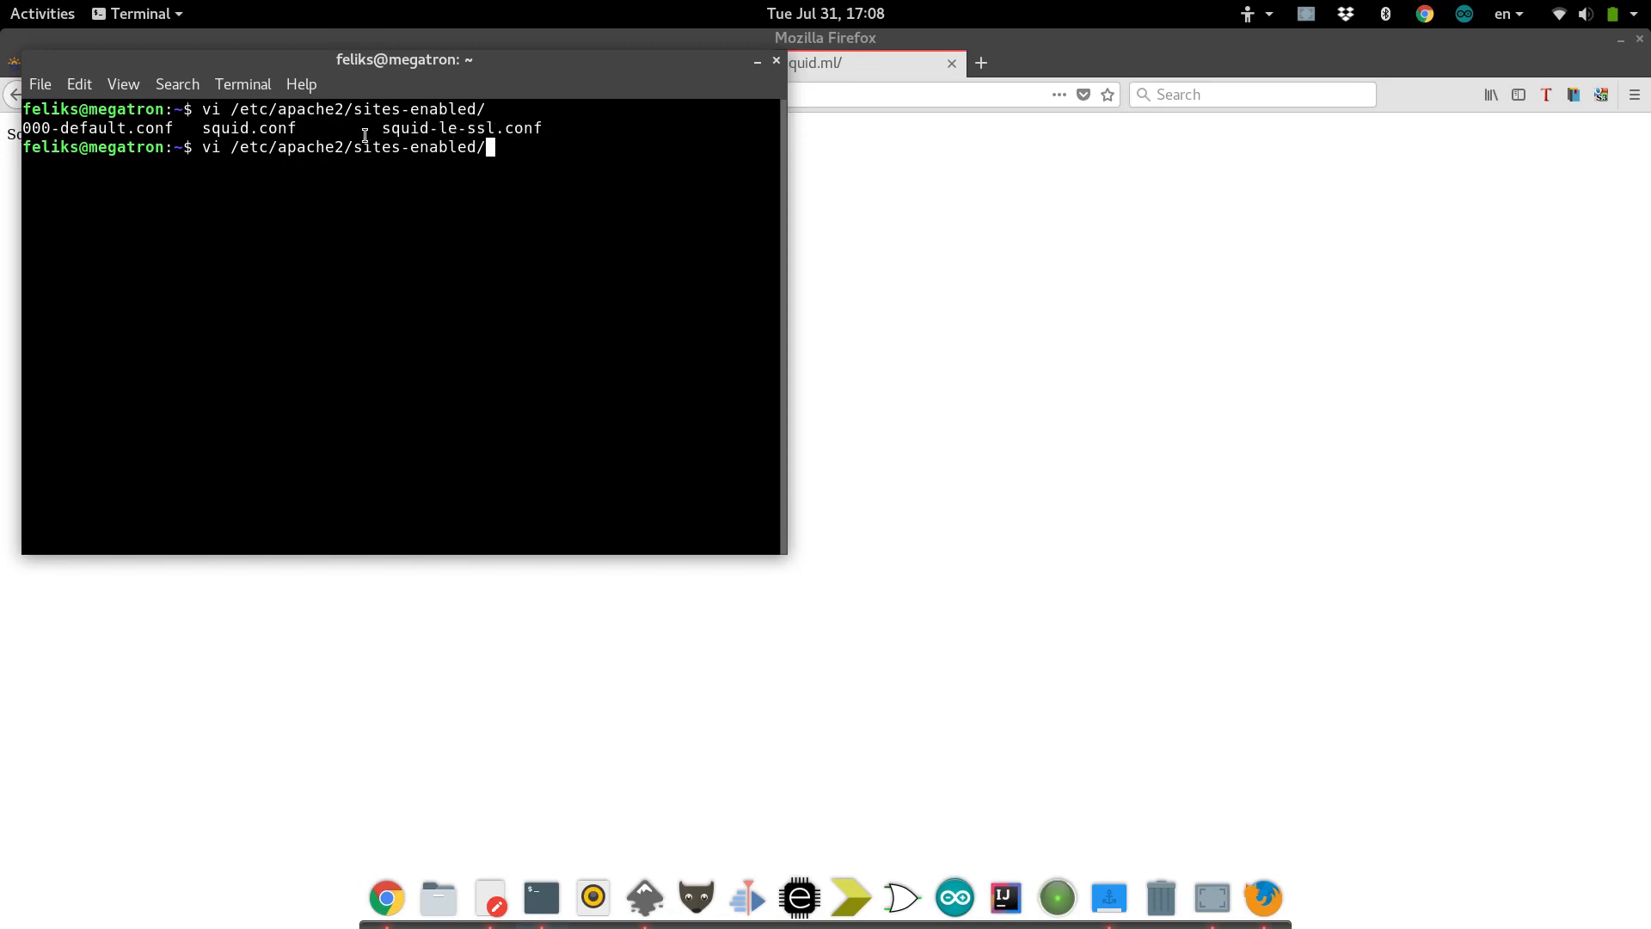
mouse_move(517, 124)
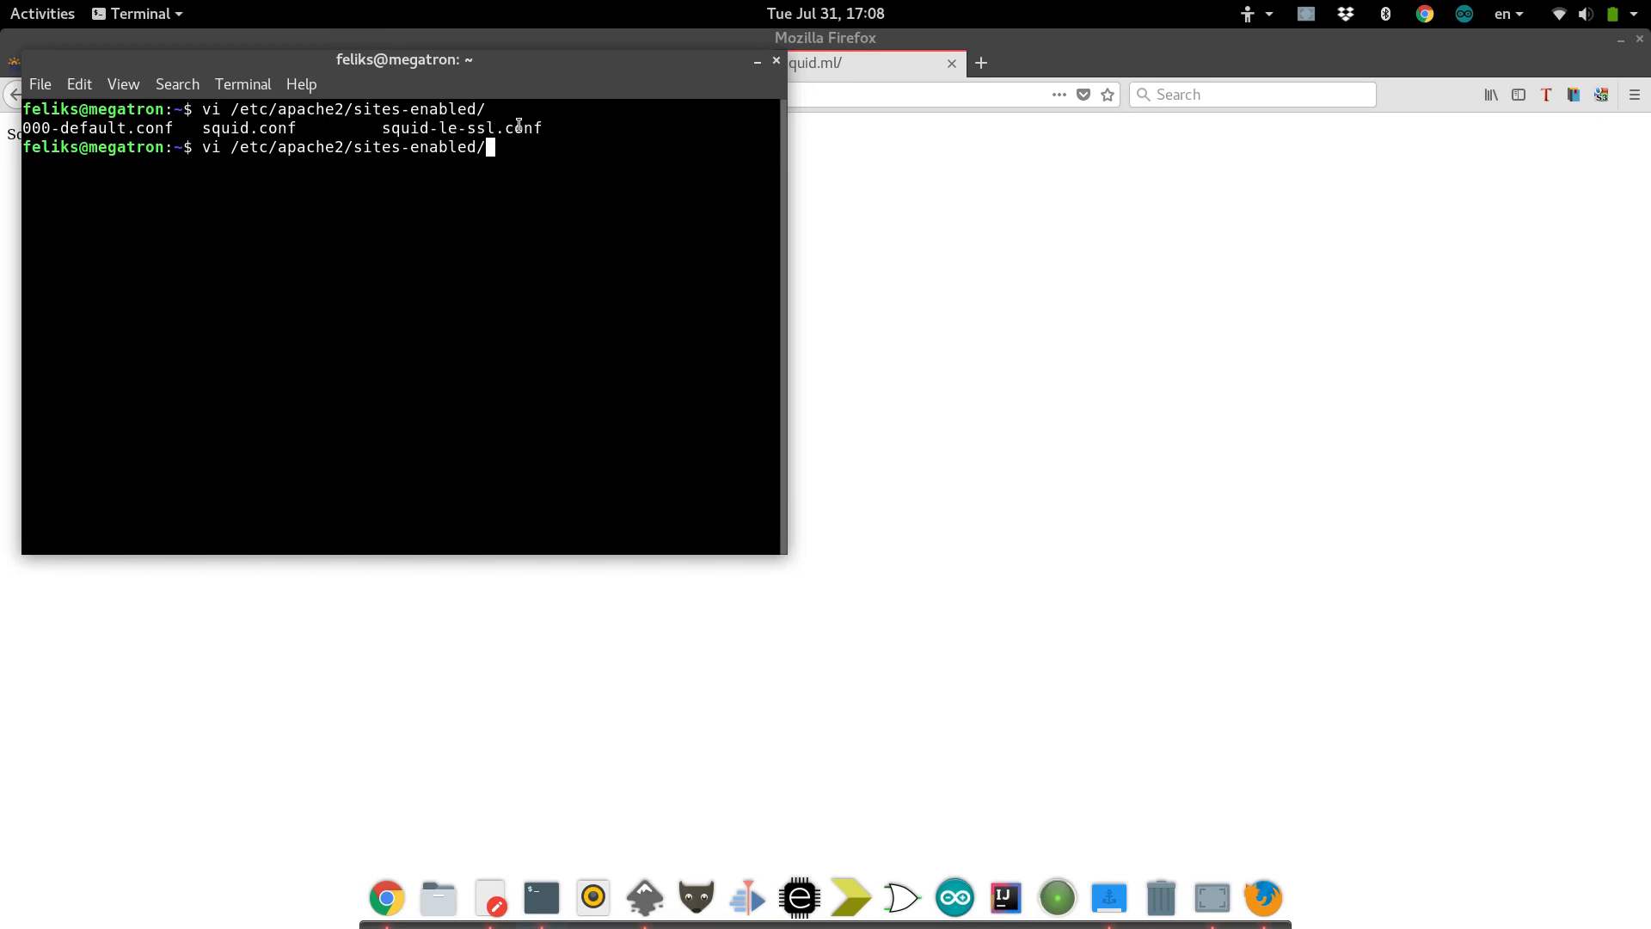
text(squid-)
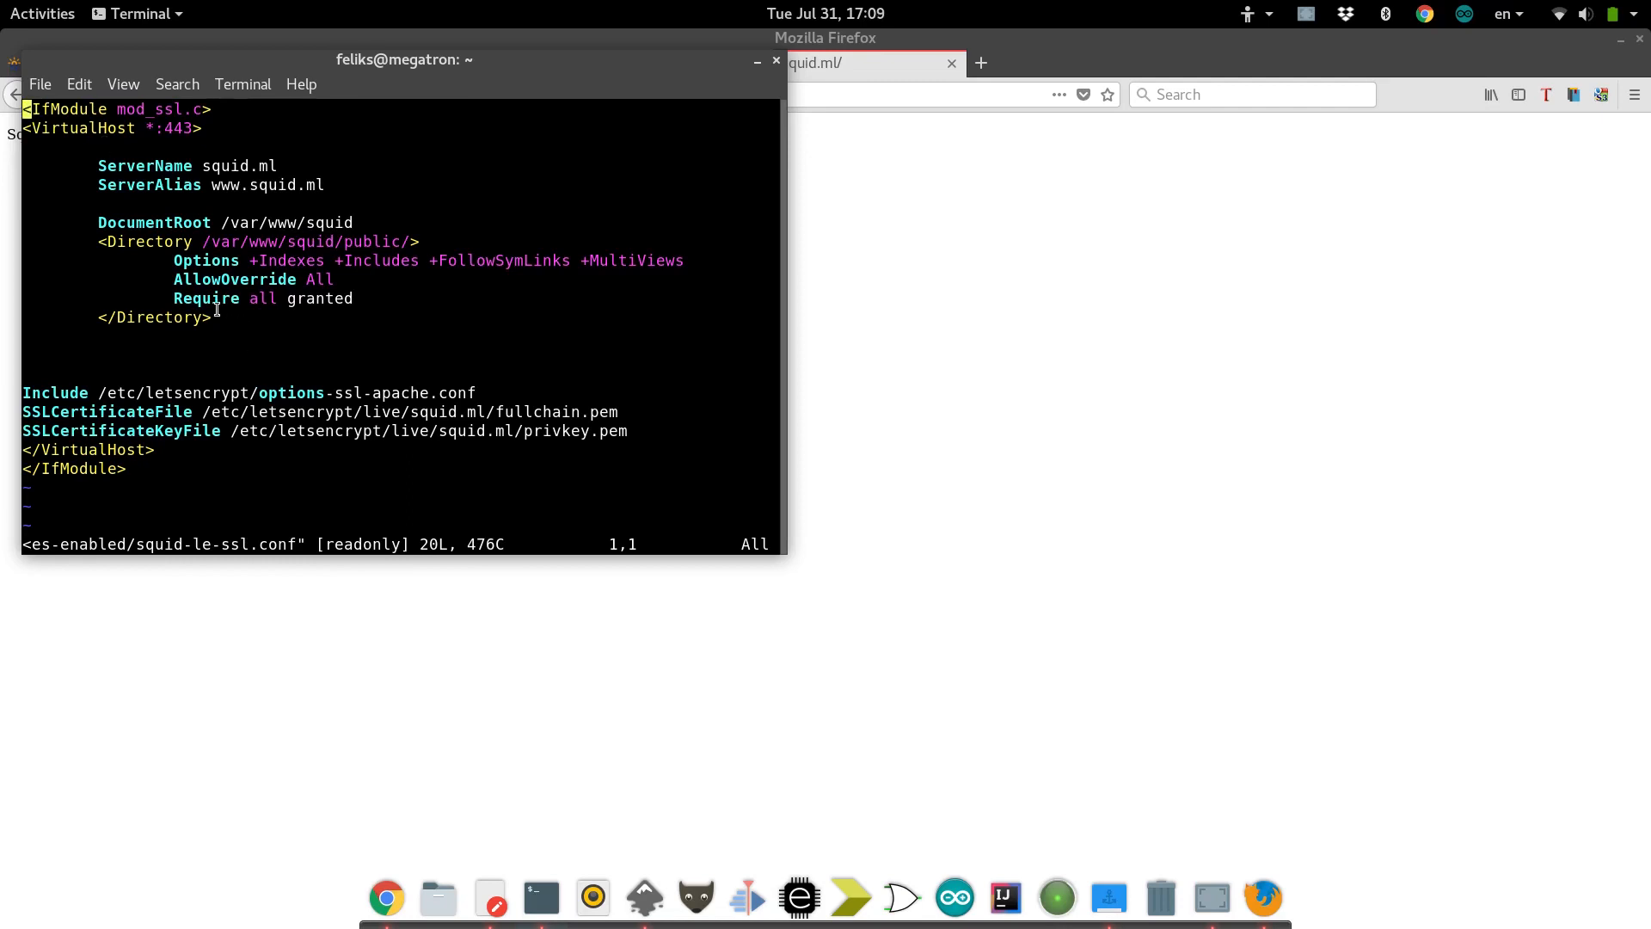
mouse_move(191, 129)
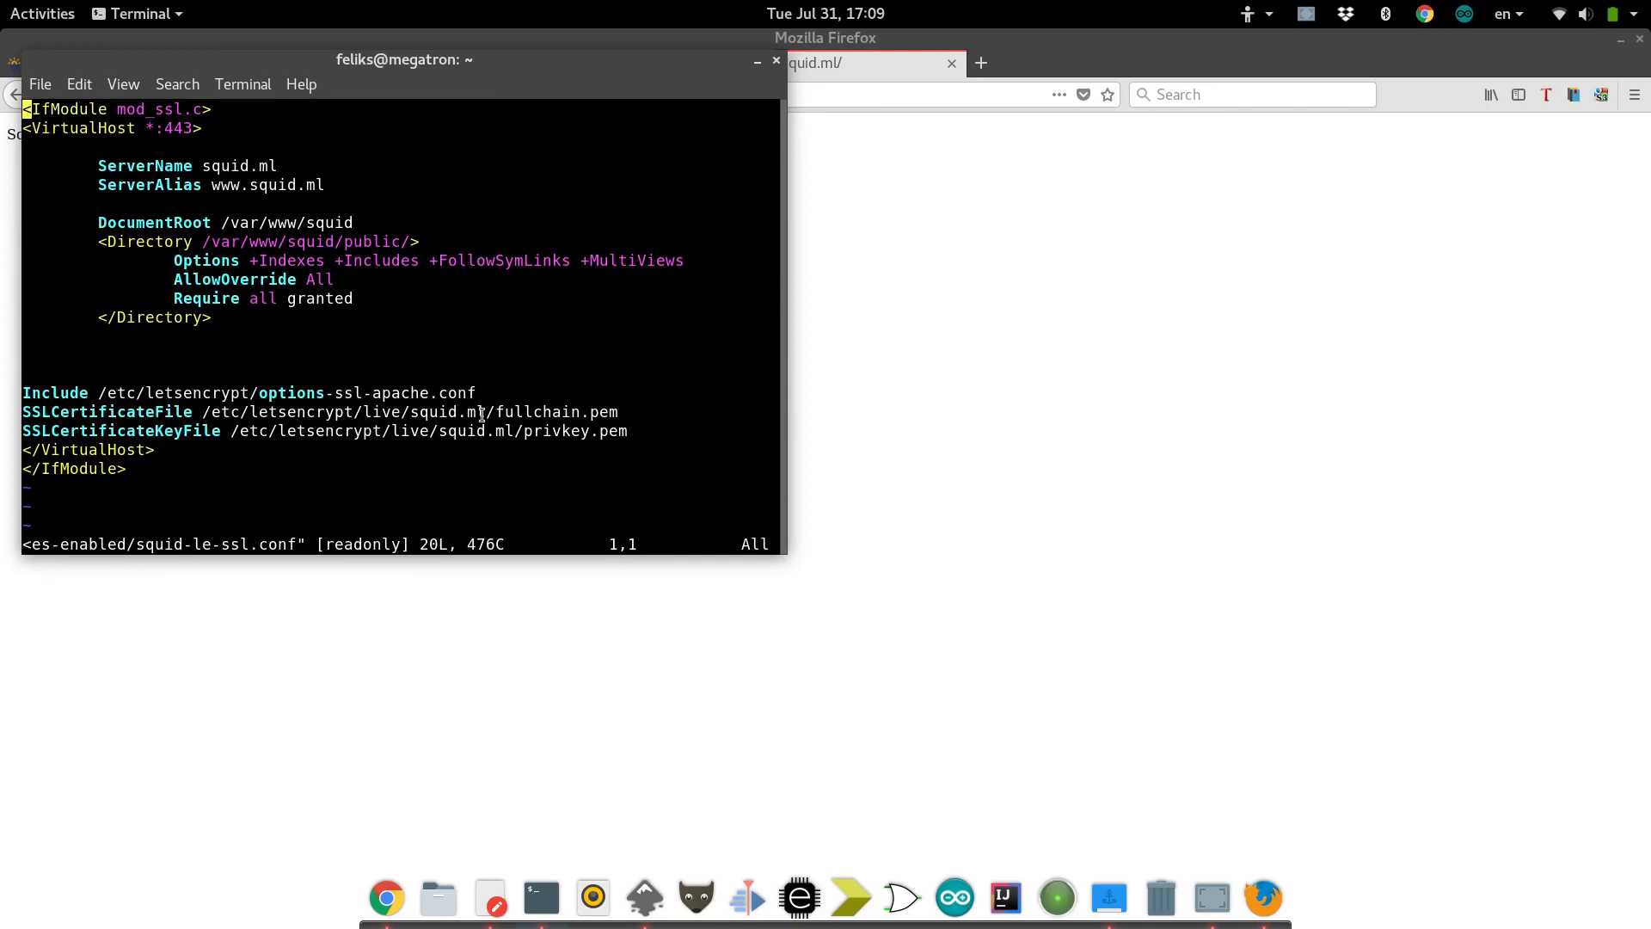
mouse_move(529, 397)
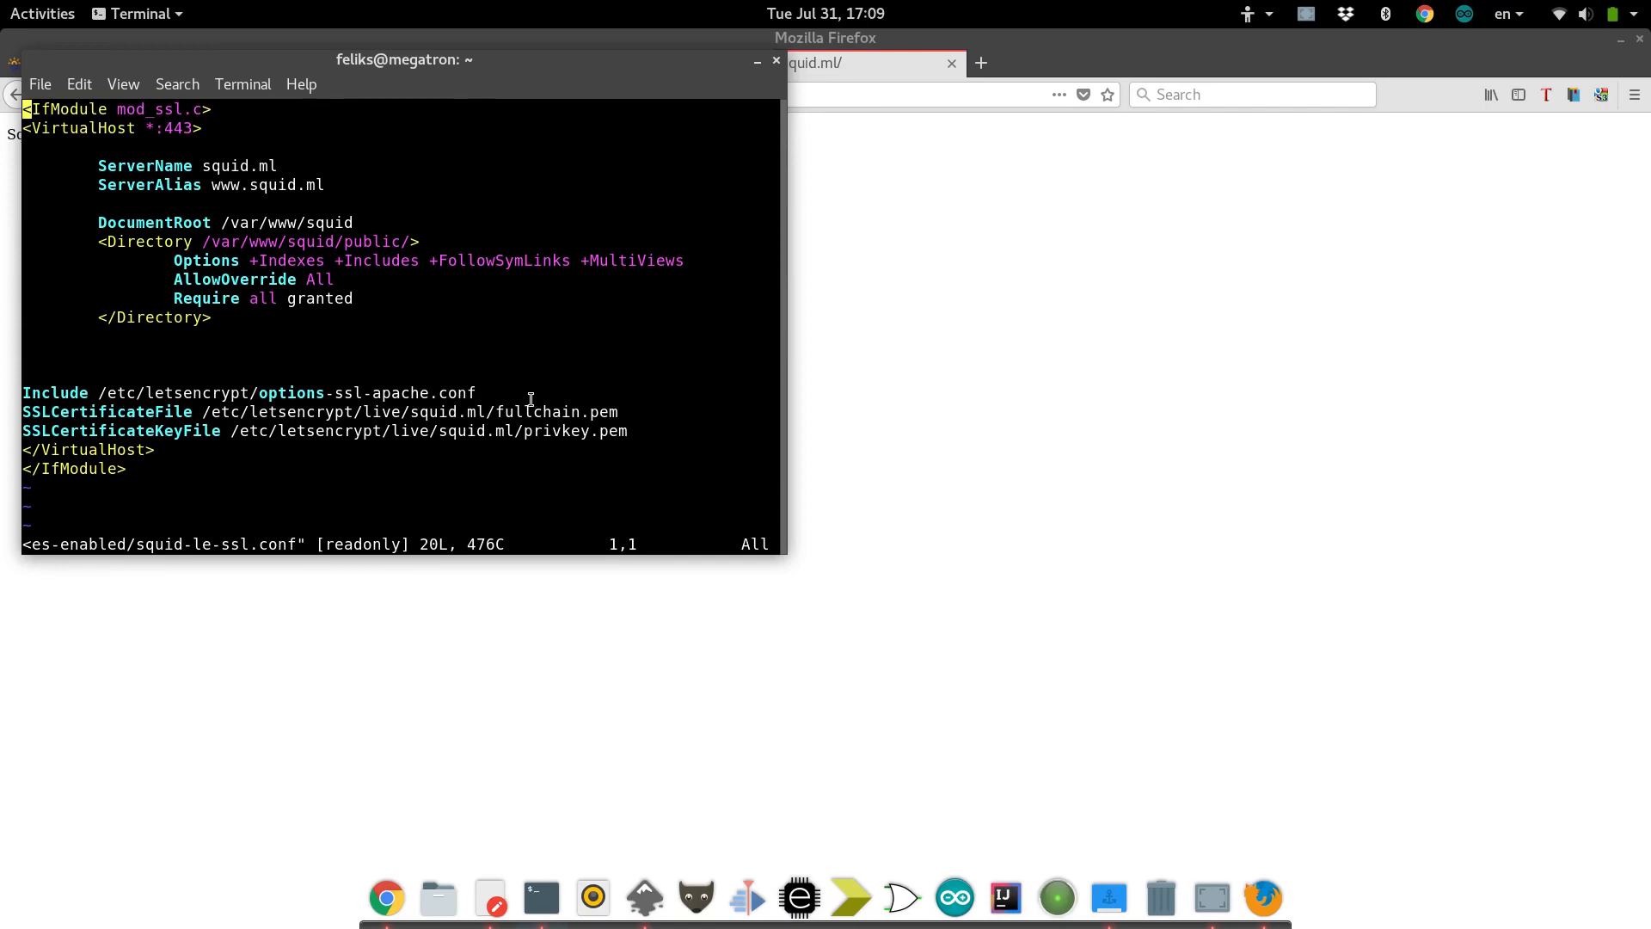
mouse_move(514, 420)
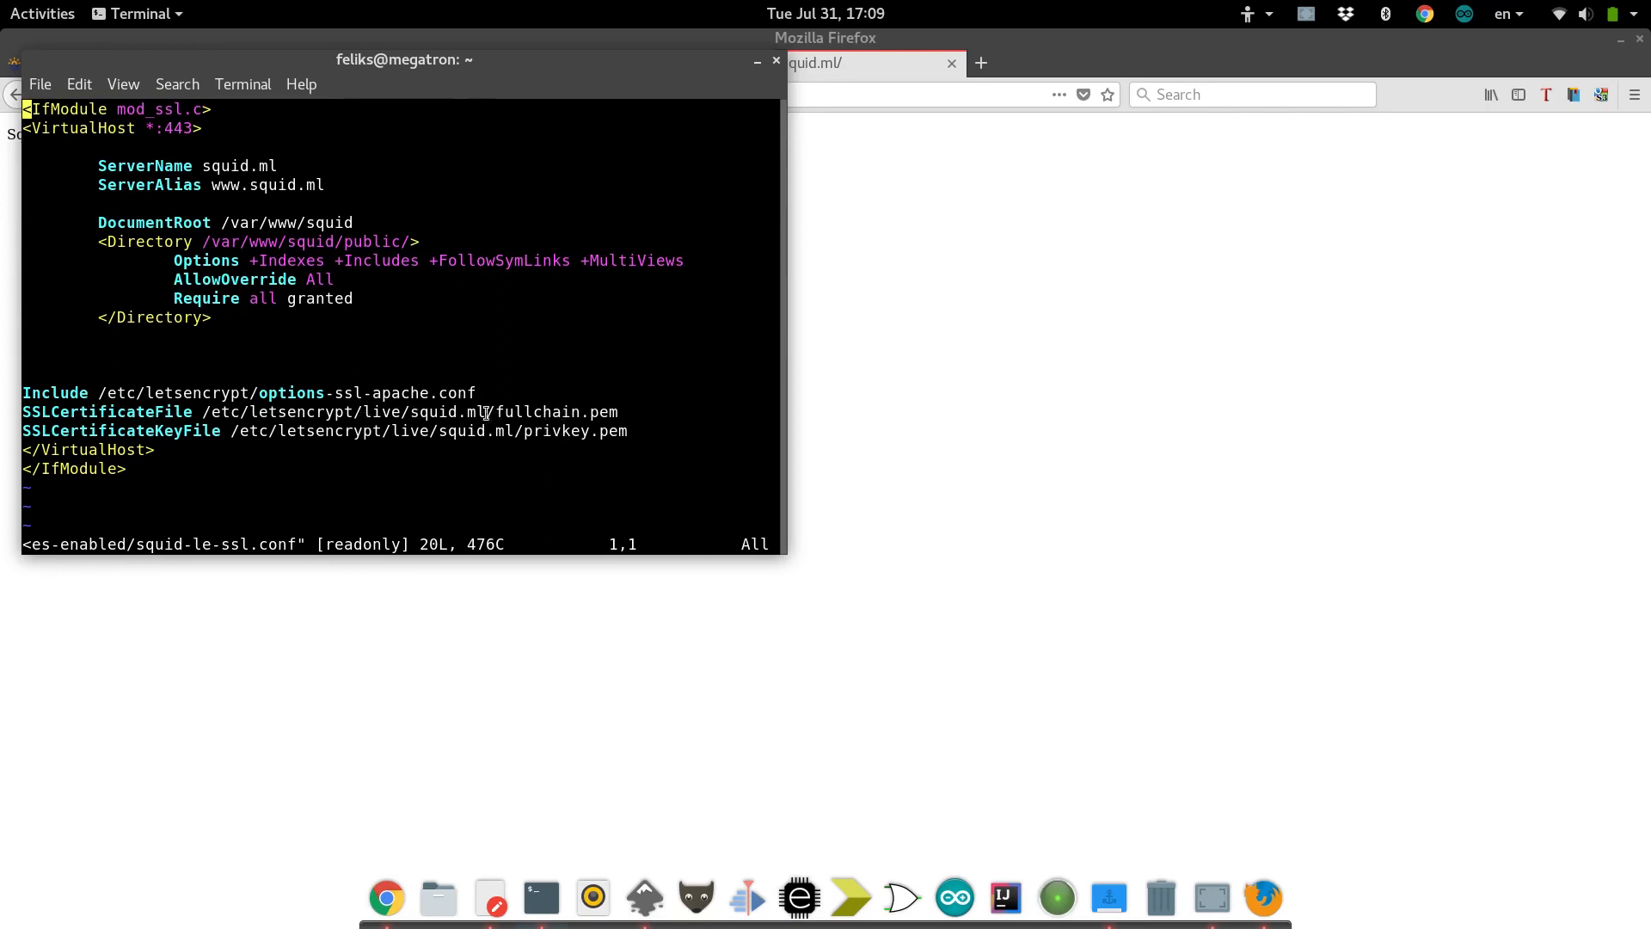
mouse_move(421, 440)
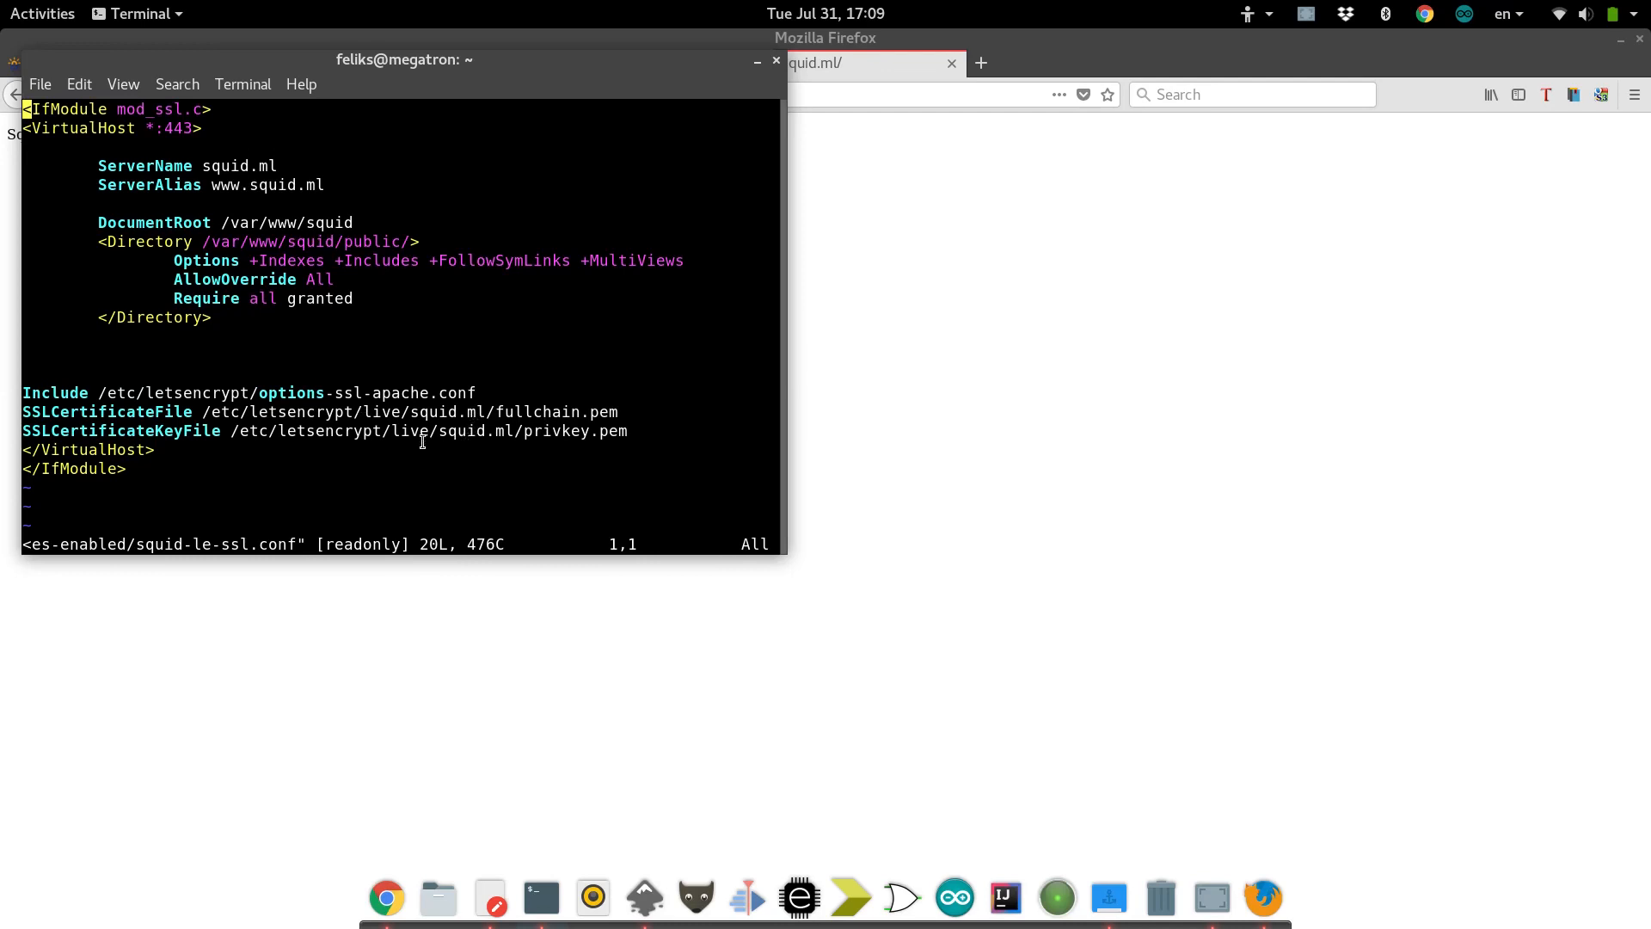
mouse_move(458, 390)
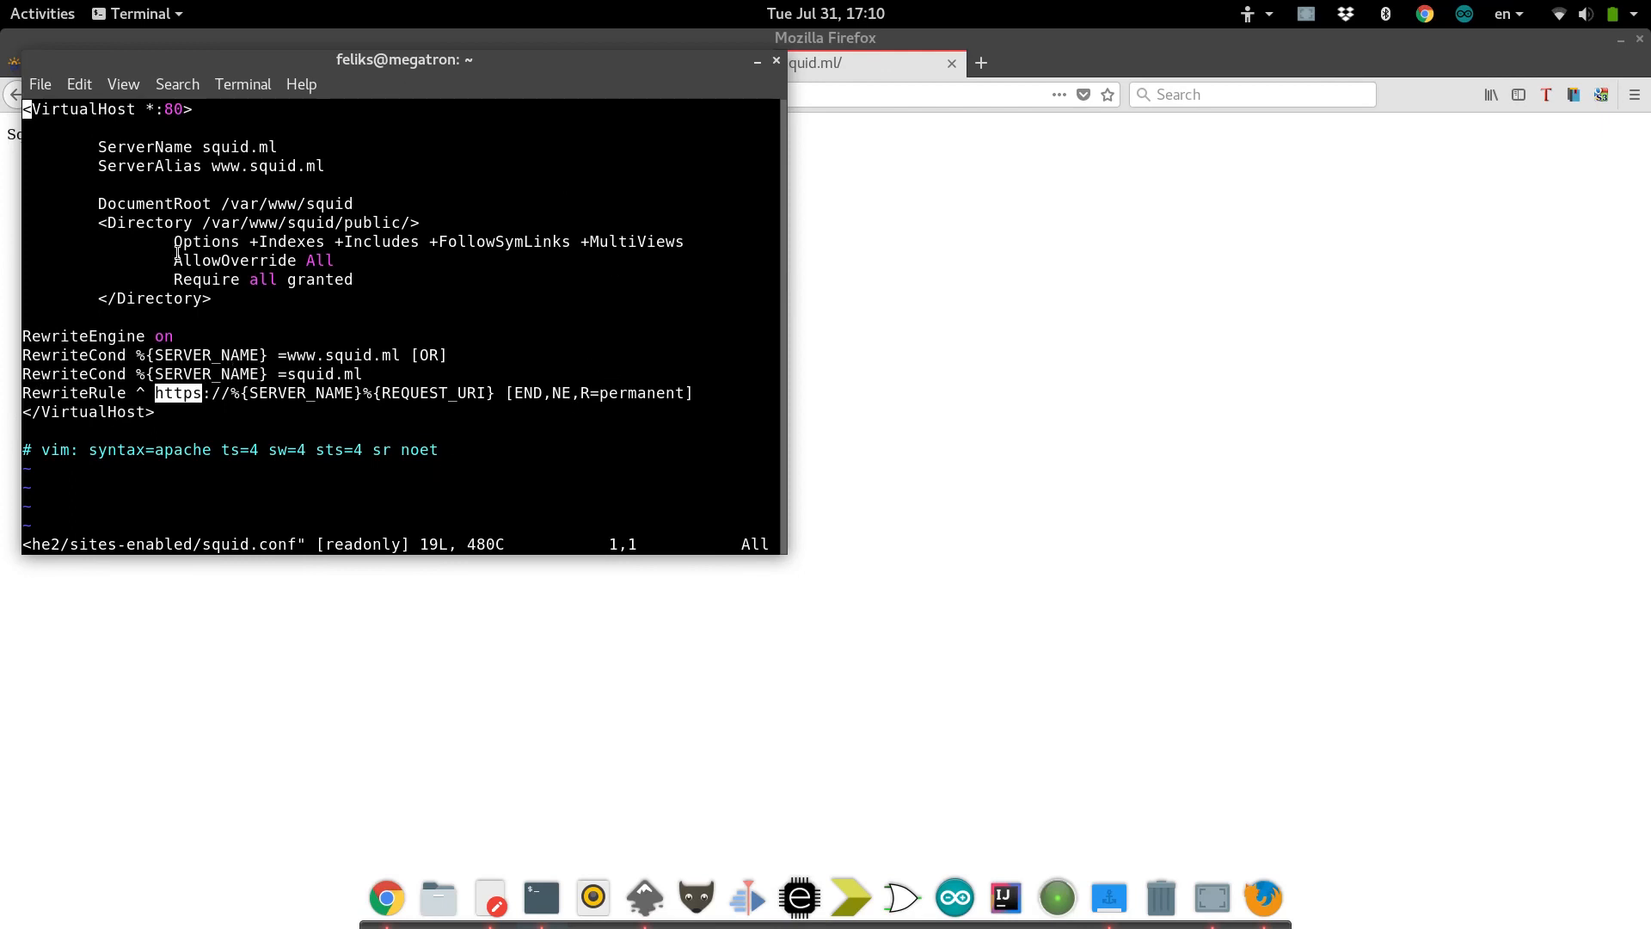
mouse_move(145, 110)
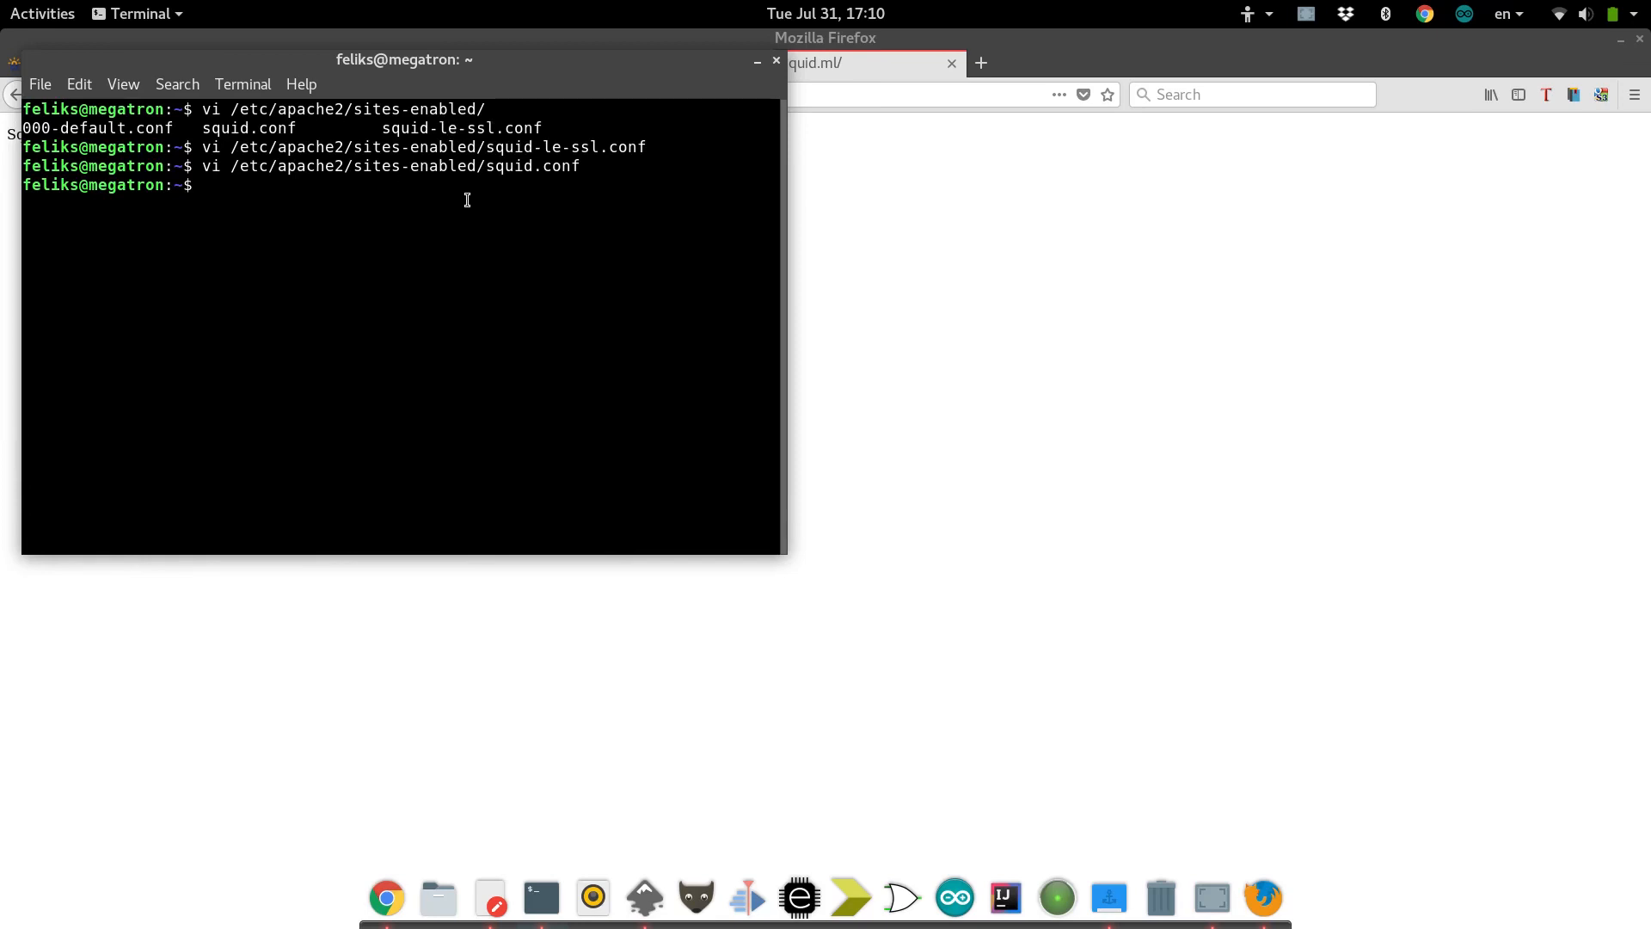
mouse_move(206, 356)
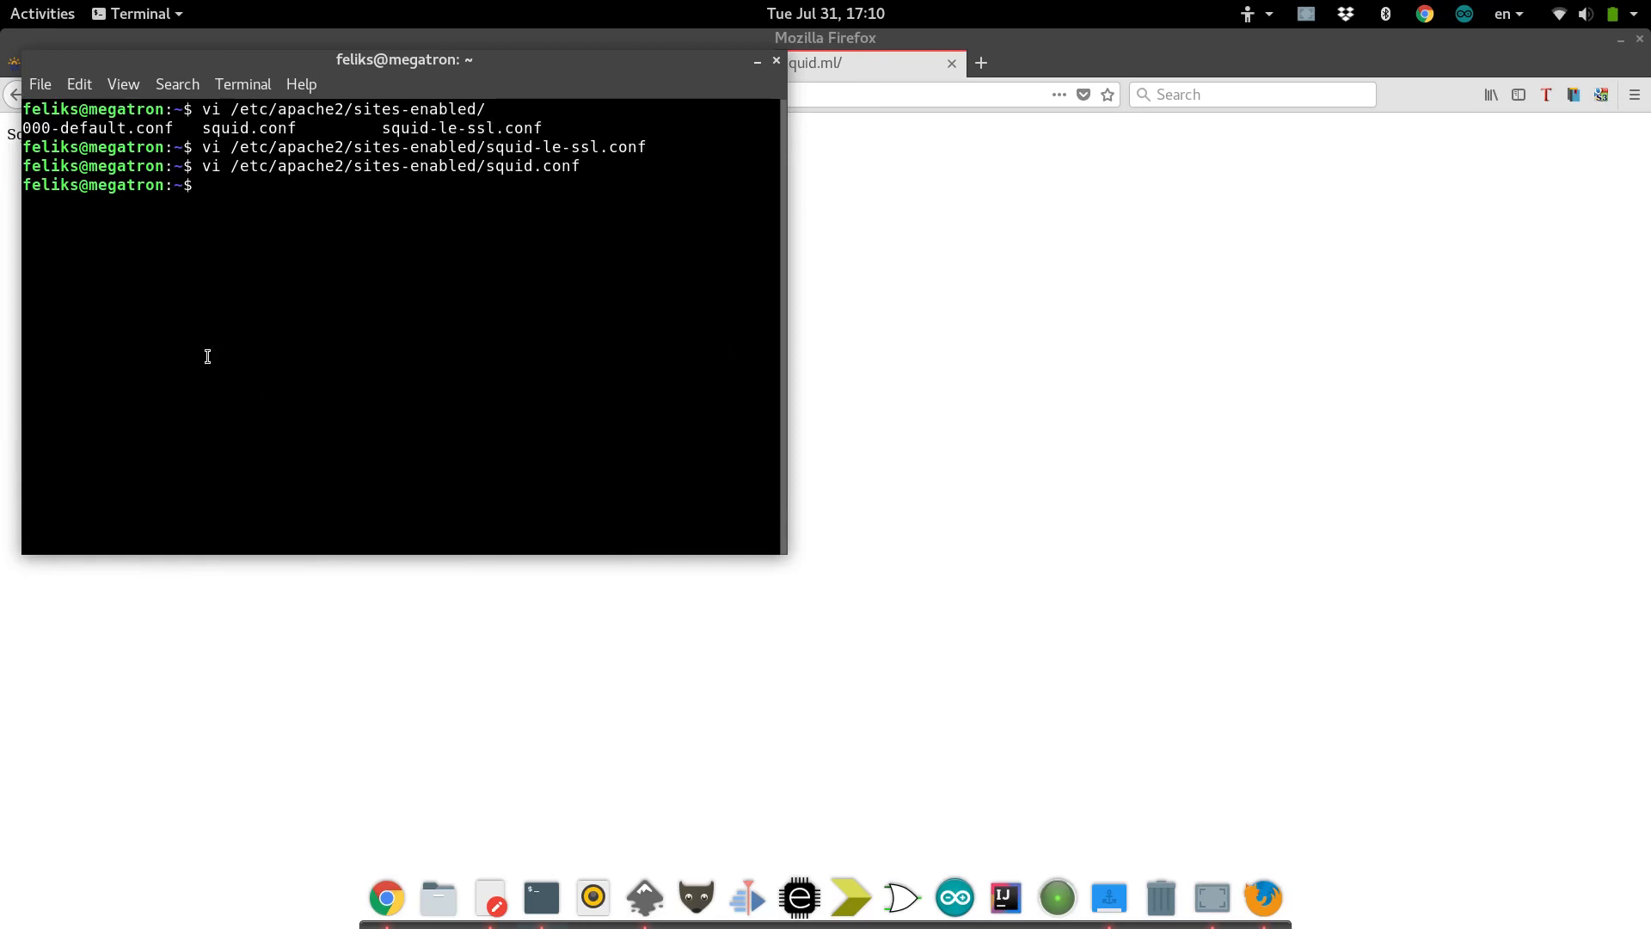